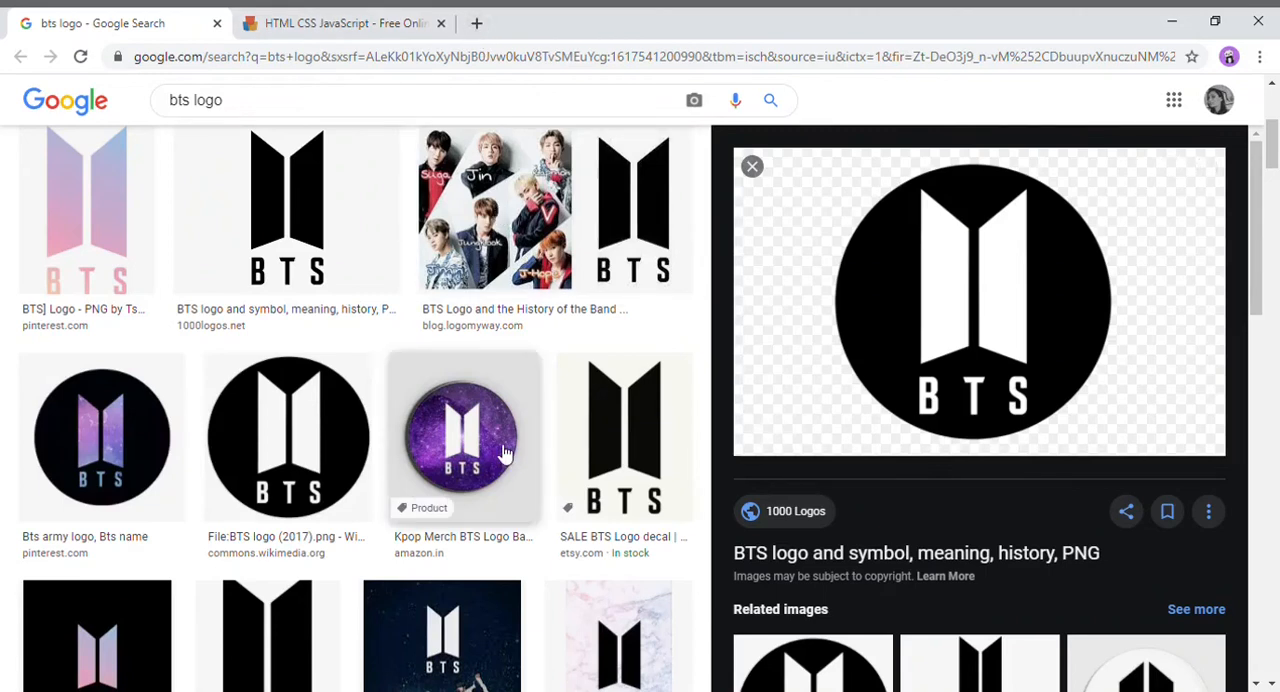
{"action": "mouse_move", "coordinate": [884, 434]}
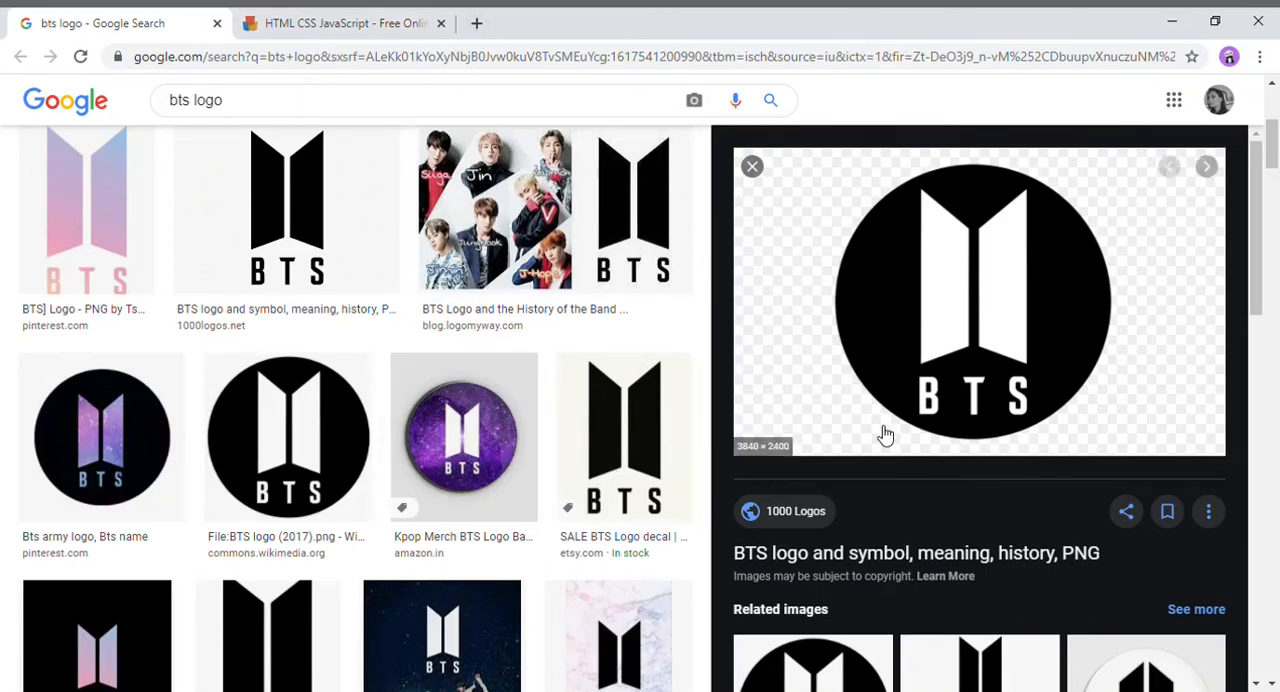
{"action": "mouse_move", "coordinate": [880, 288]}
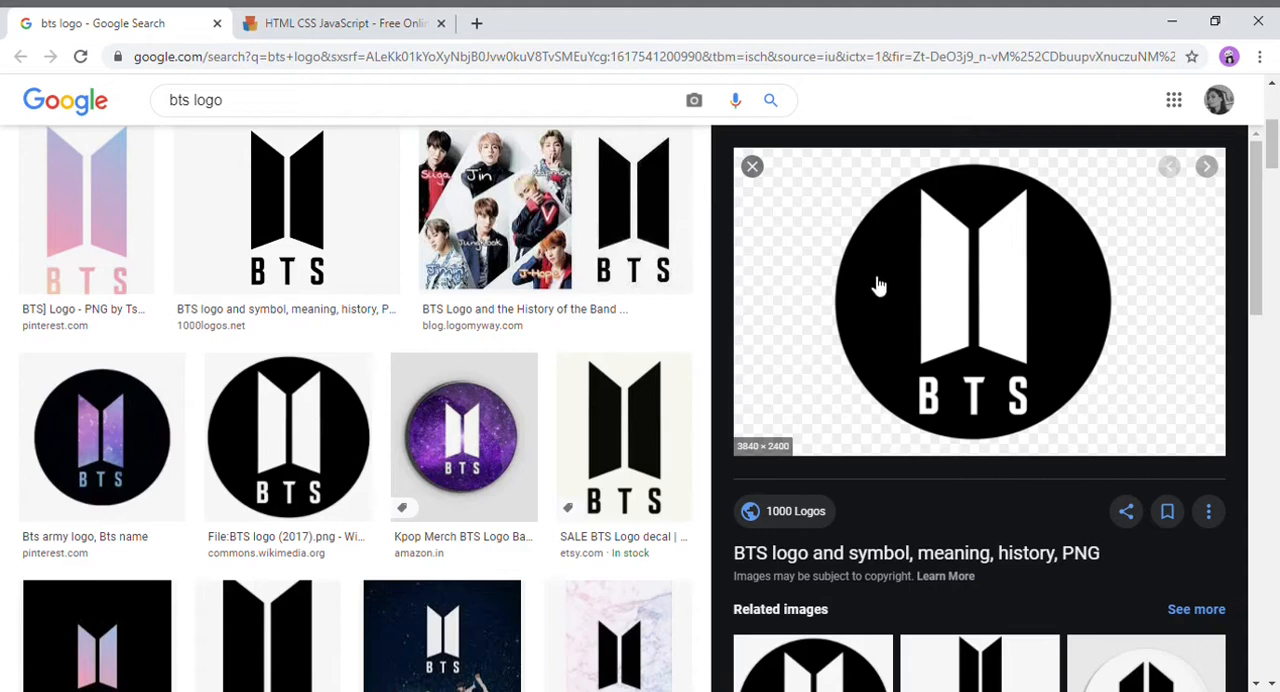
{"action": "mouse_move", "coordinate": [1036, 392]}
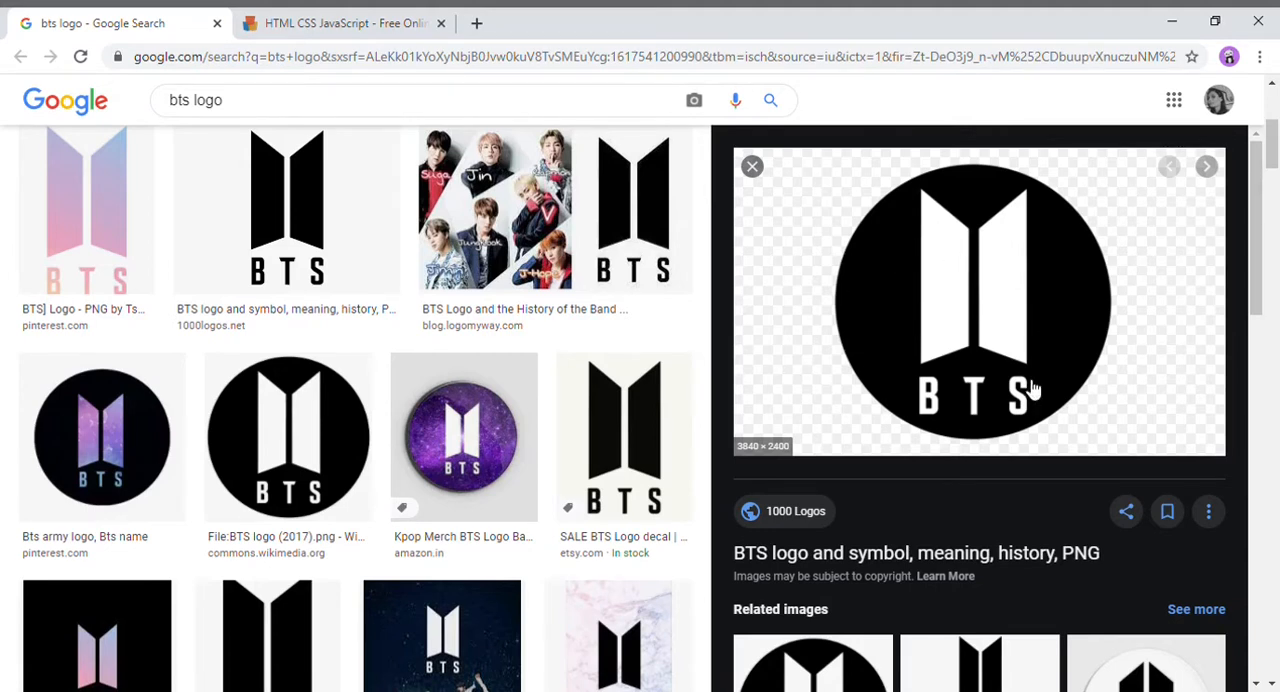
{"action": "mouse_move", "coordinate": [976, 400]}
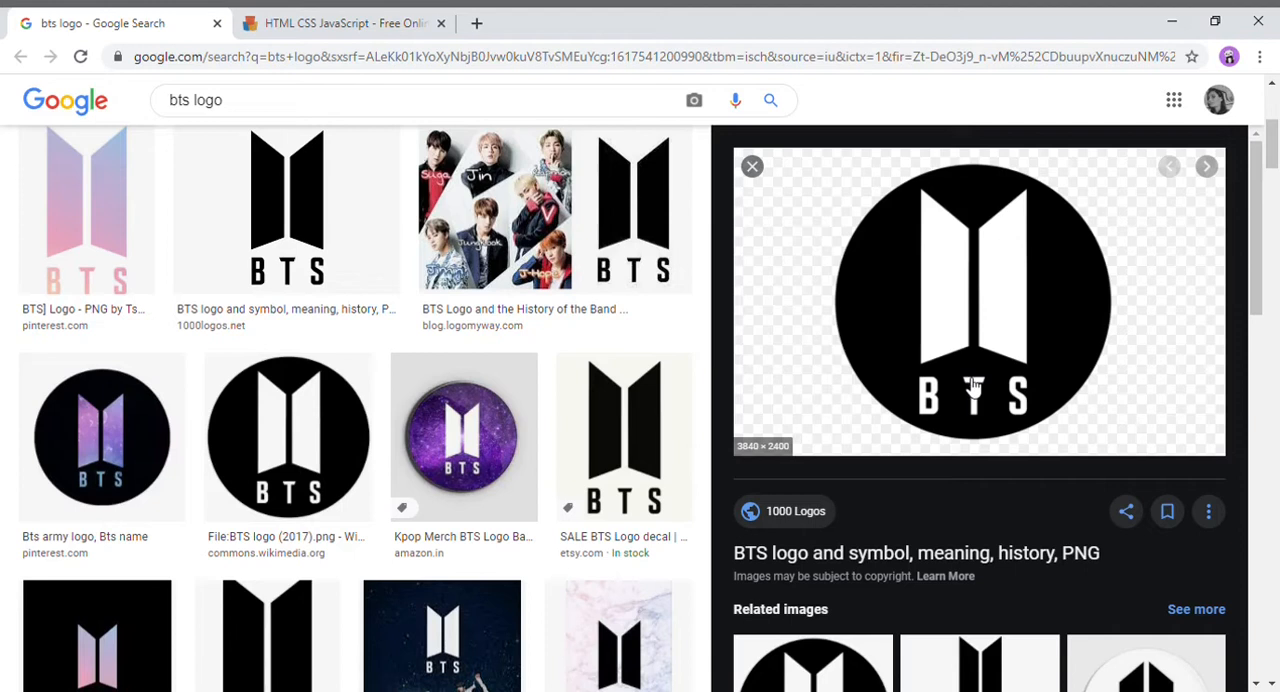
Add a div with class "main" to the HTML body.
{"action": "left_click", "coordinate": [350, 22]}
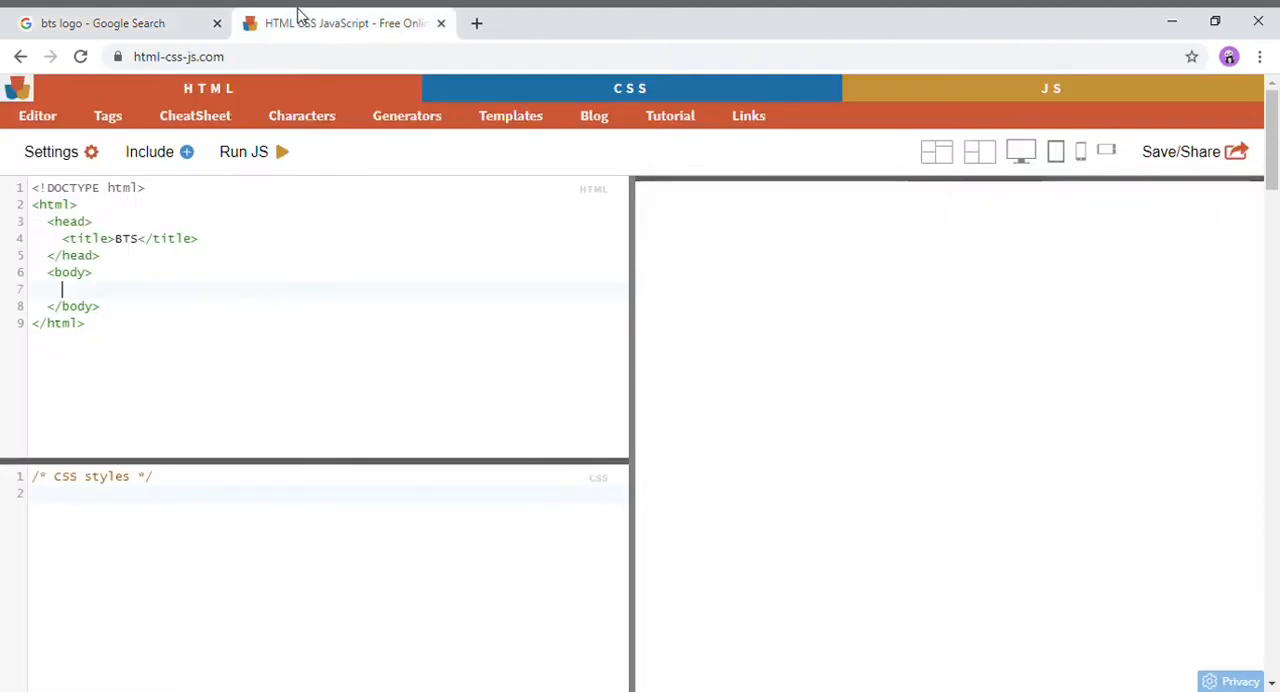
{"action": "mouse_move", "coordinate": [188, 308]}
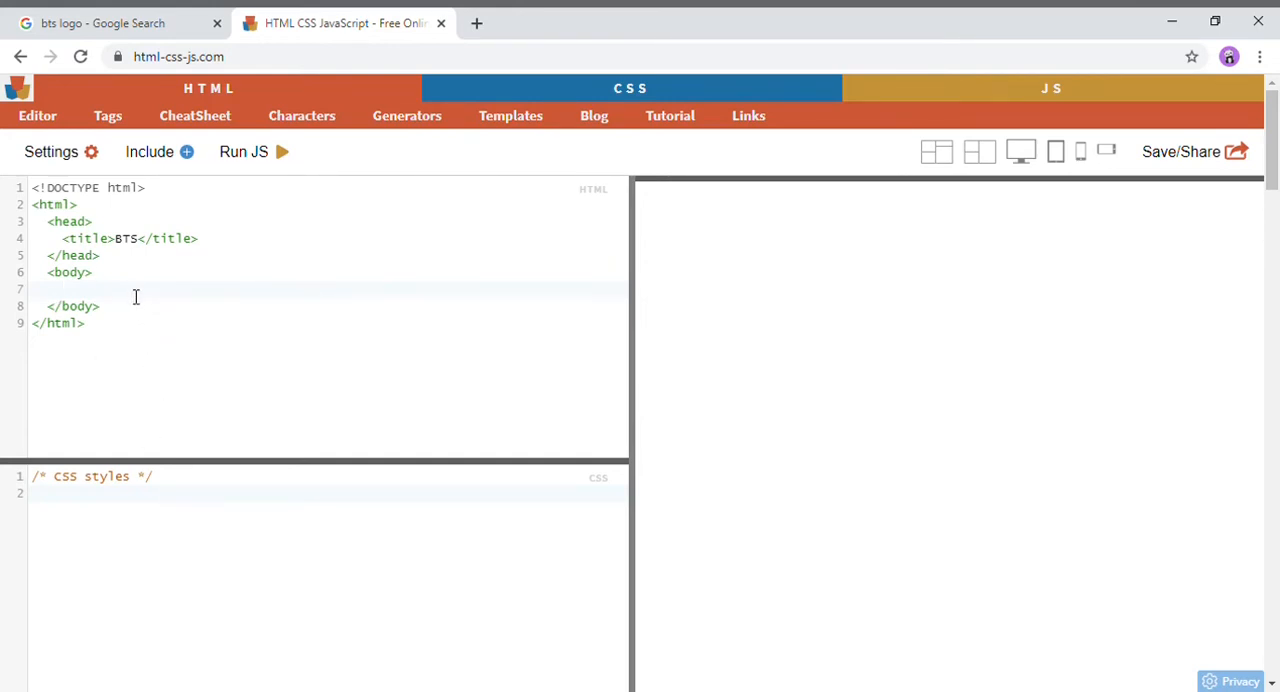
{"action": "type", "text": "<c"}
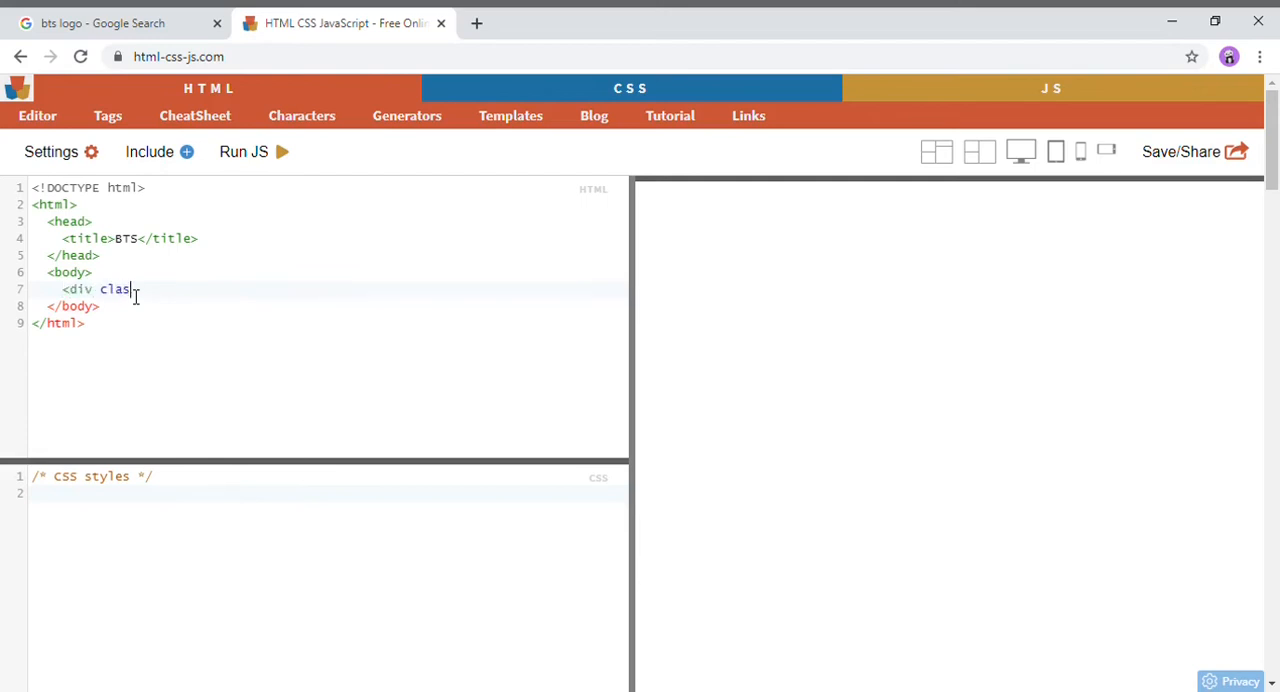
{"action": "type", "text": "=\"mai\""}
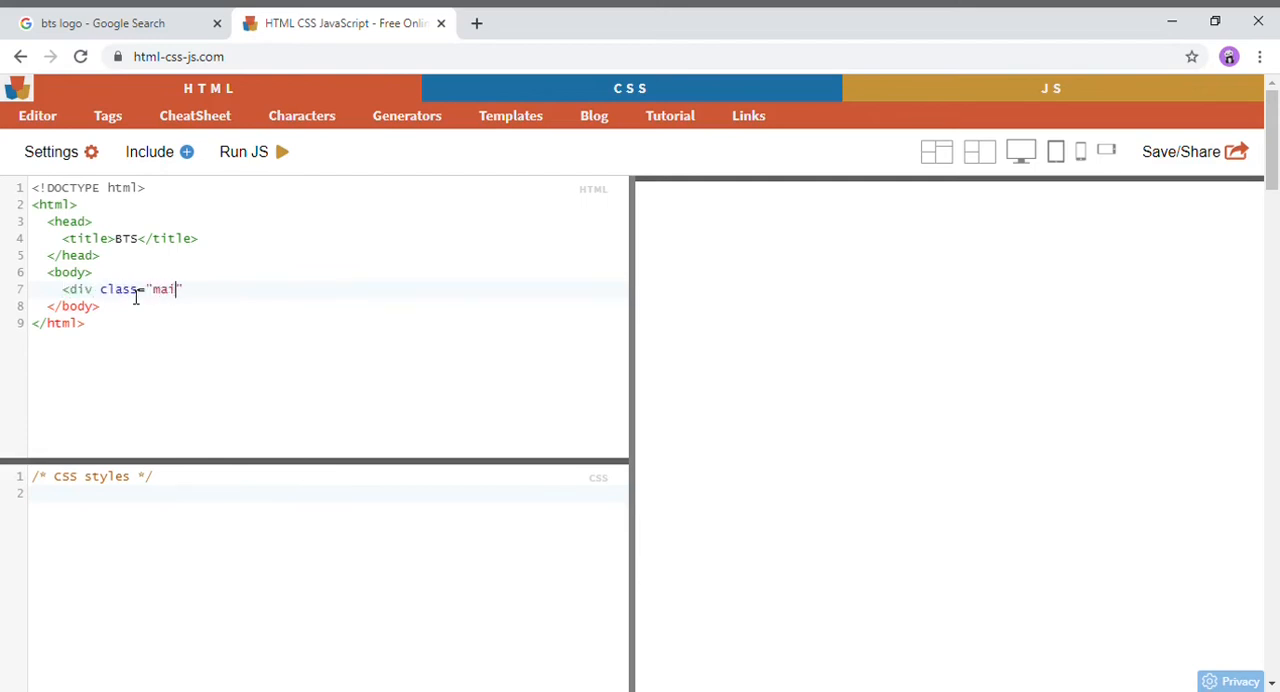
{"action": "type", "text": "n\">"}
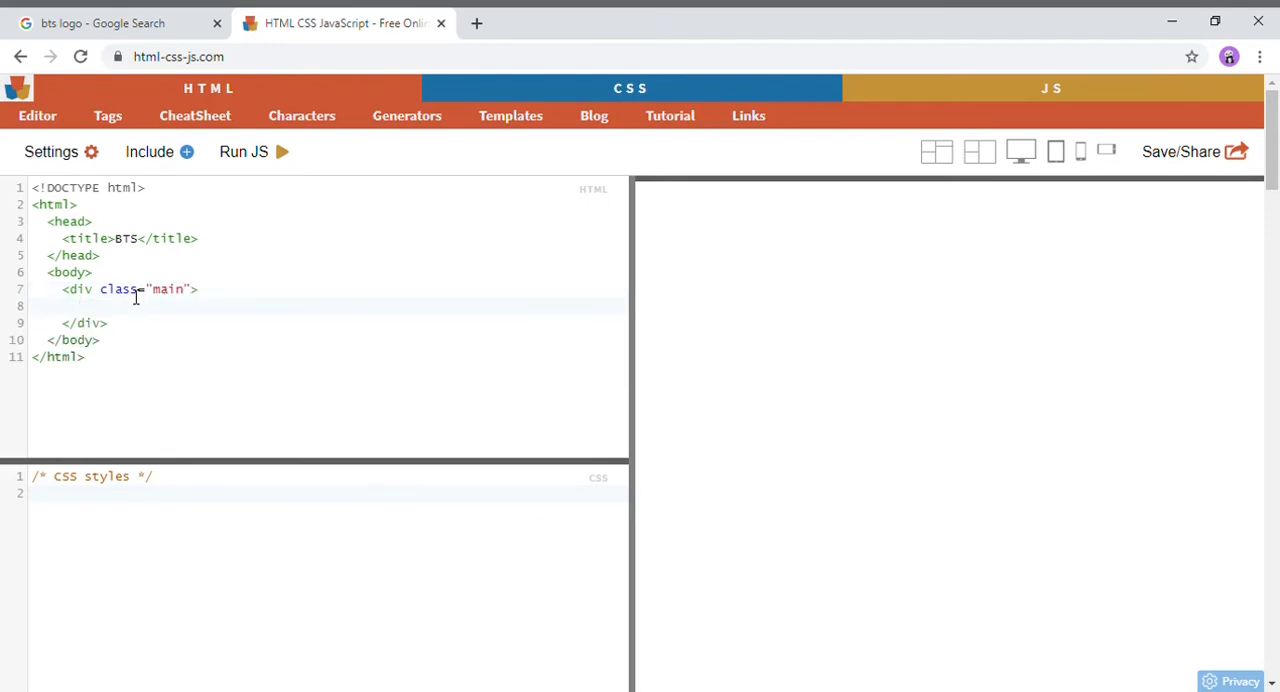
Write a .main CSS rule with width 250px and height 250px.
{"action": "left_click", "coordinate": [36, 492]}
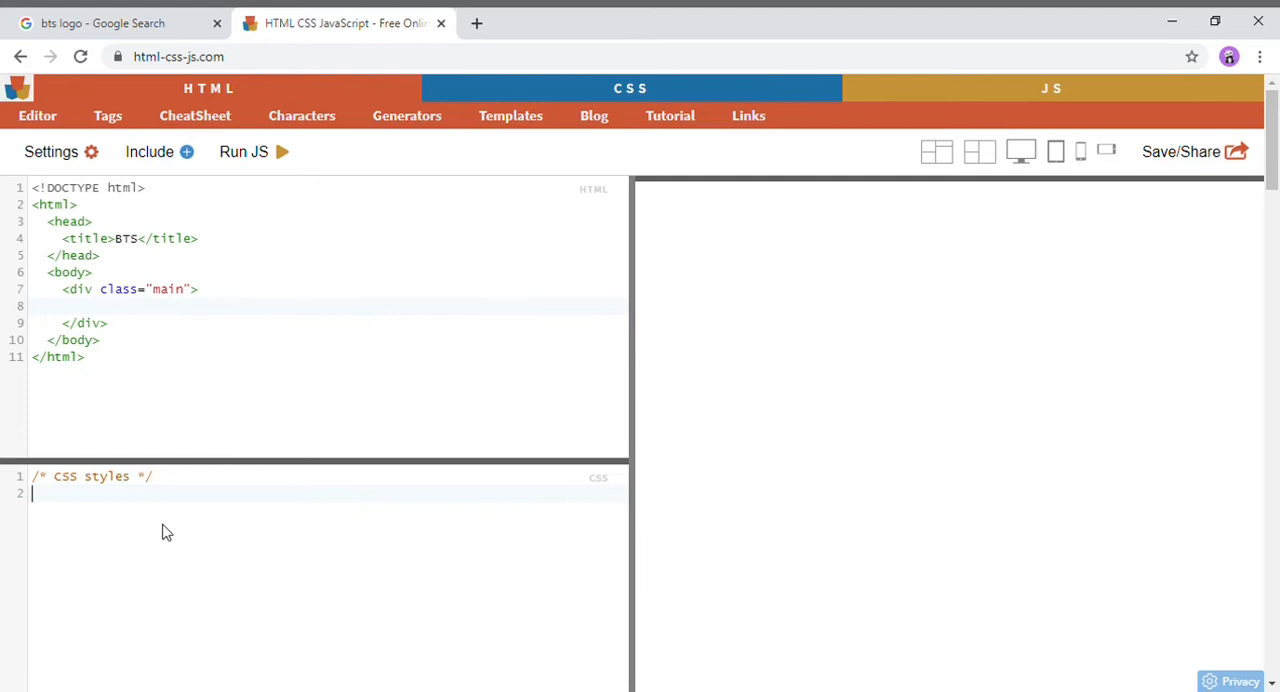
{"action": "type", "text": ".mai"}
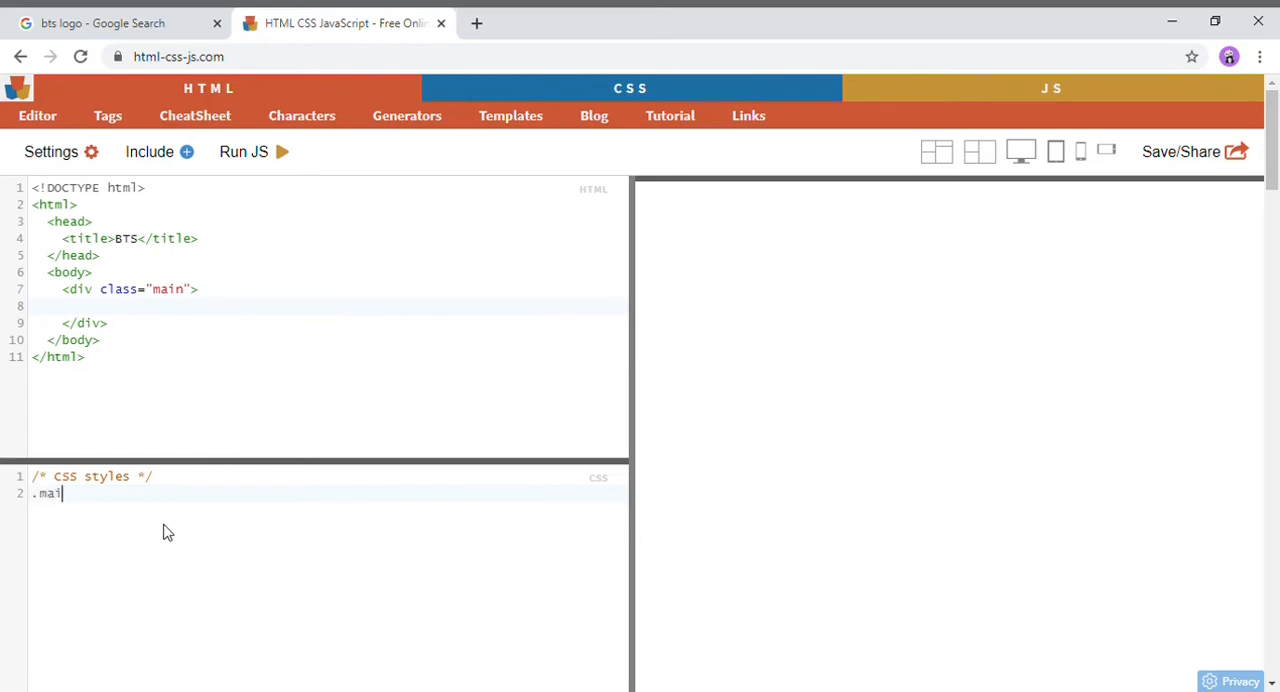
{"action": "type", "text": "n{"}
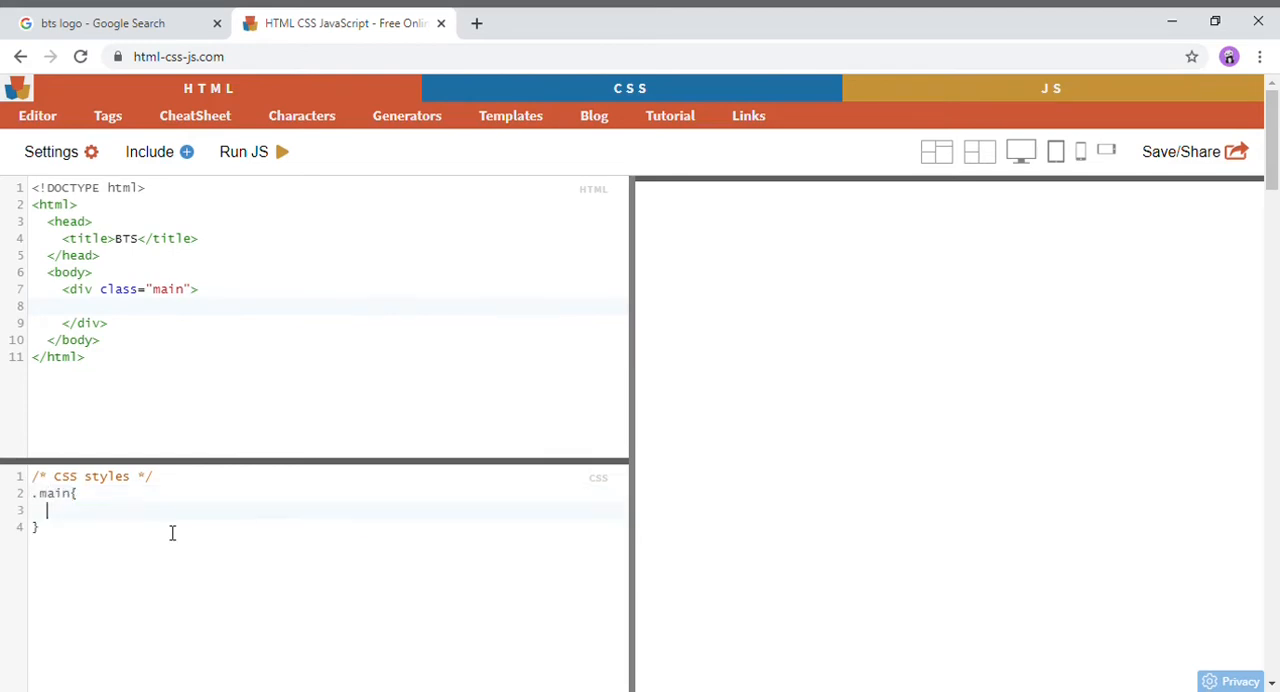
{"action": "type", "text": "w"}
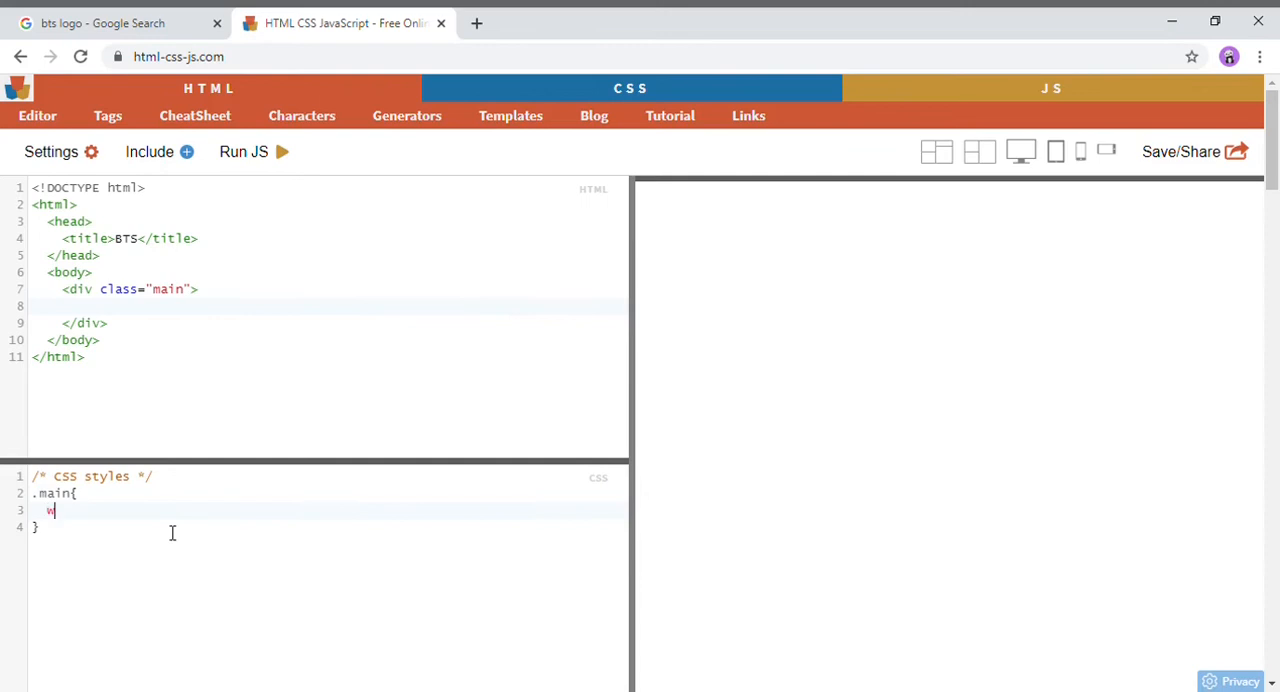
{"action": "type", "text": "idth:"}
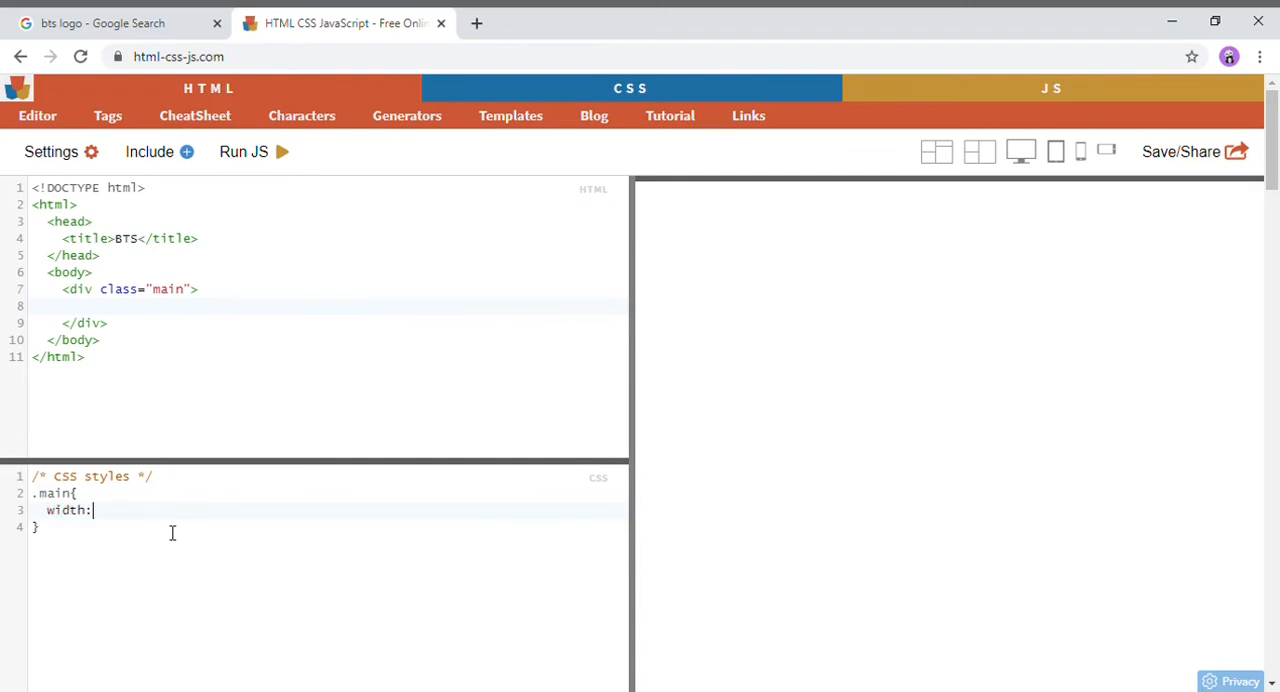
{"action": "type", "text": "250px;"}
{"action": "type", "text": "hei"}
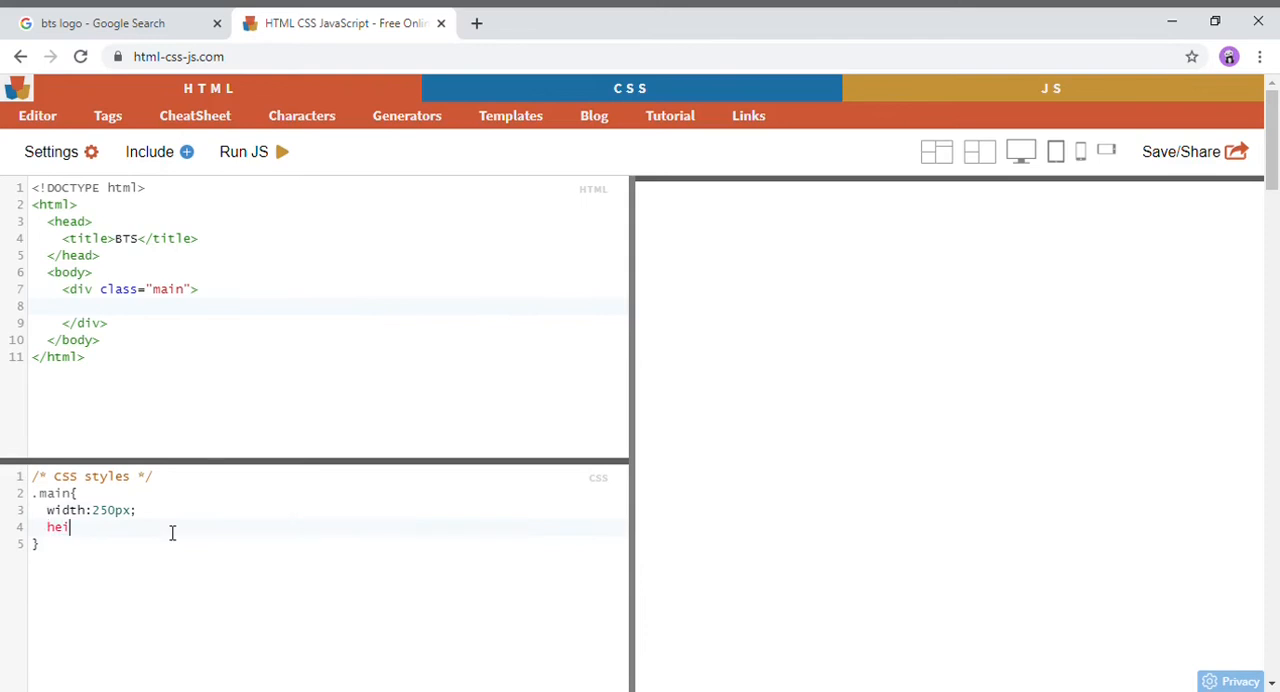
{"action": "type", "text": "ght:250px;"}
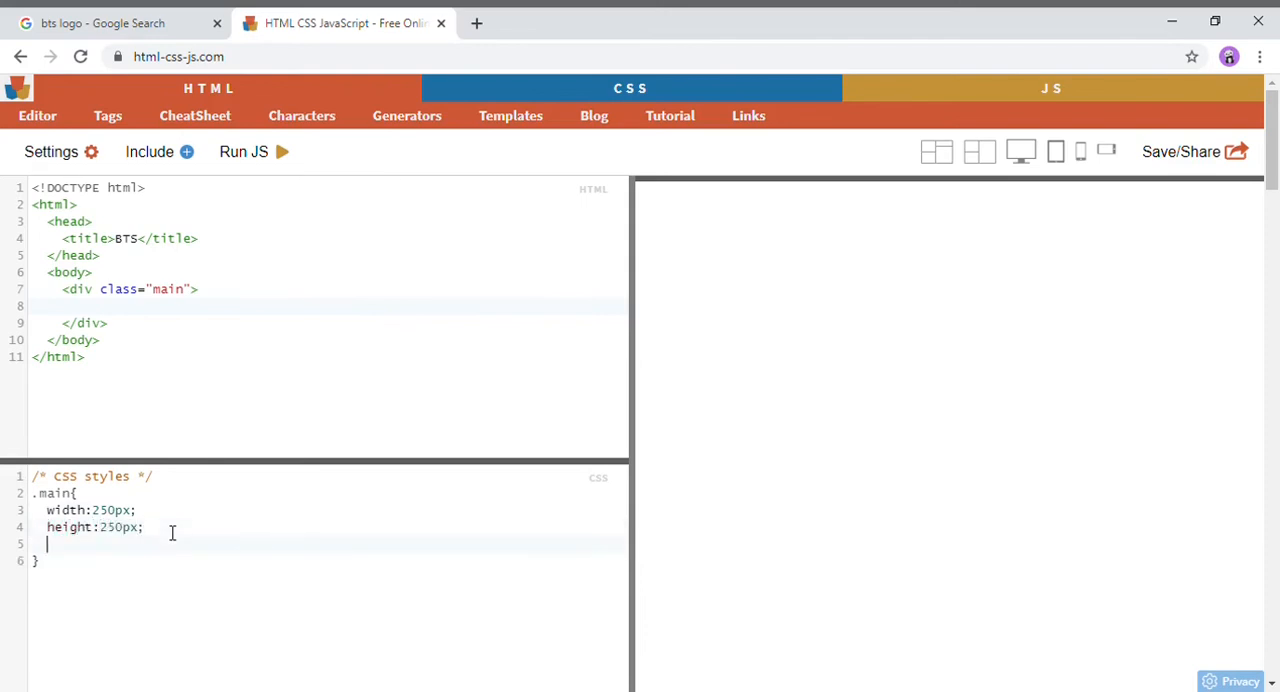
Make .main a black circle with background-color black and border-radius 50%.
{"action": "type", "text": "back"}
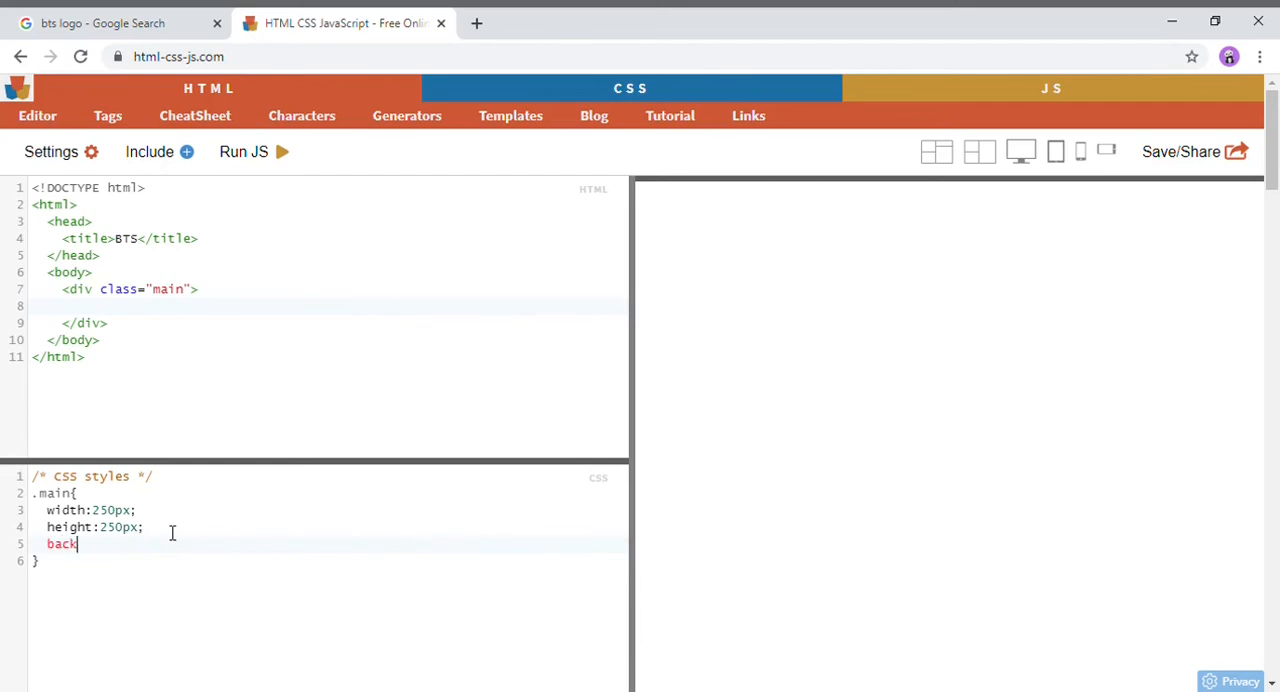
{"action": "type", "text": "ground"}
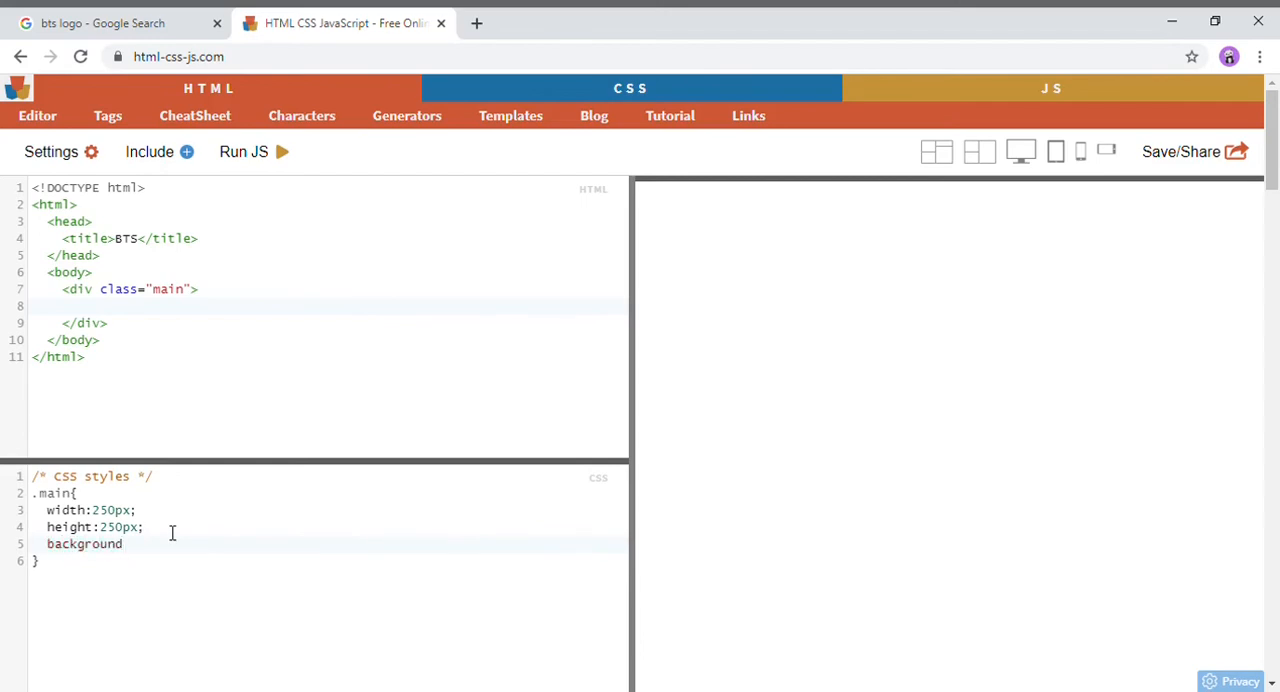
{"action": "type", "text": "-color"}
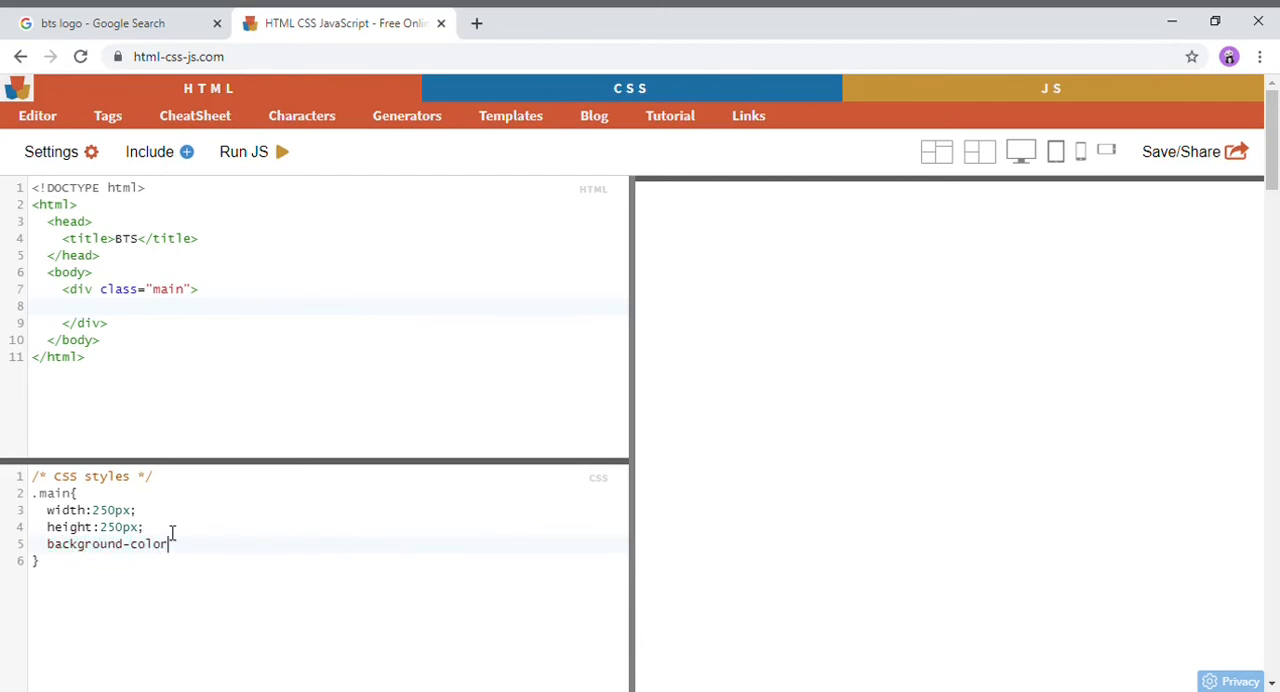
{"action": "type", "text": ":black;"}
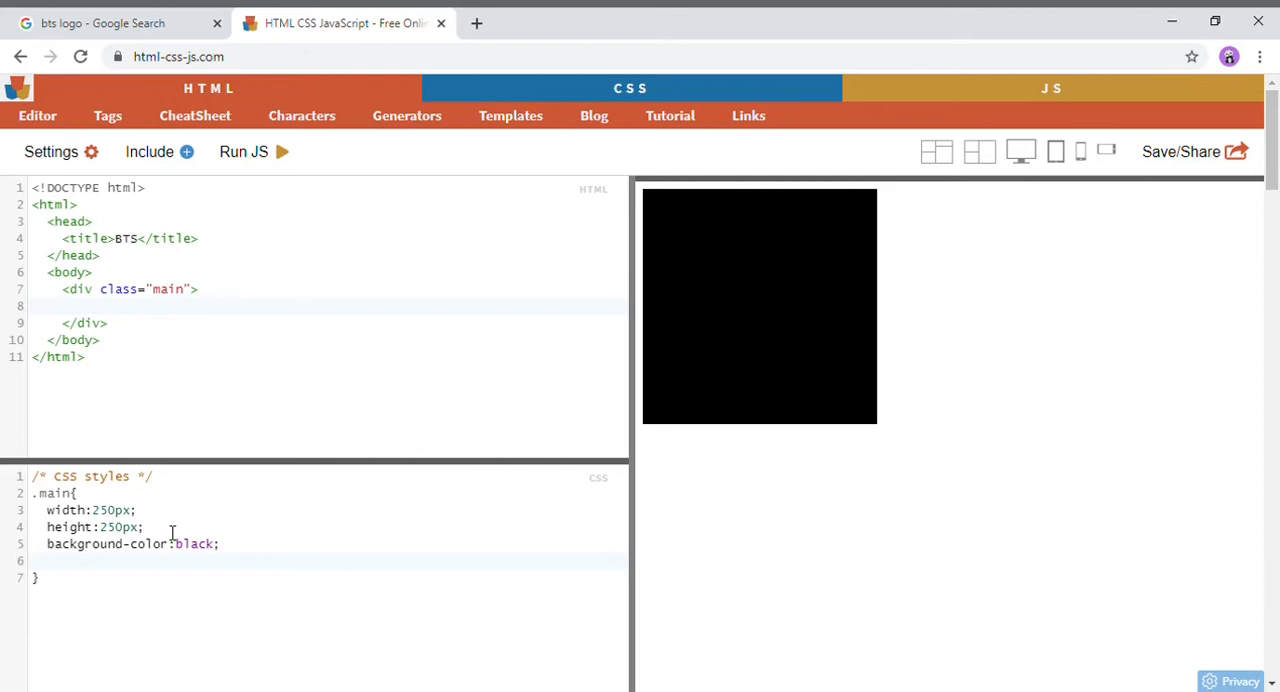
{"action": "type", "text": "bor"}
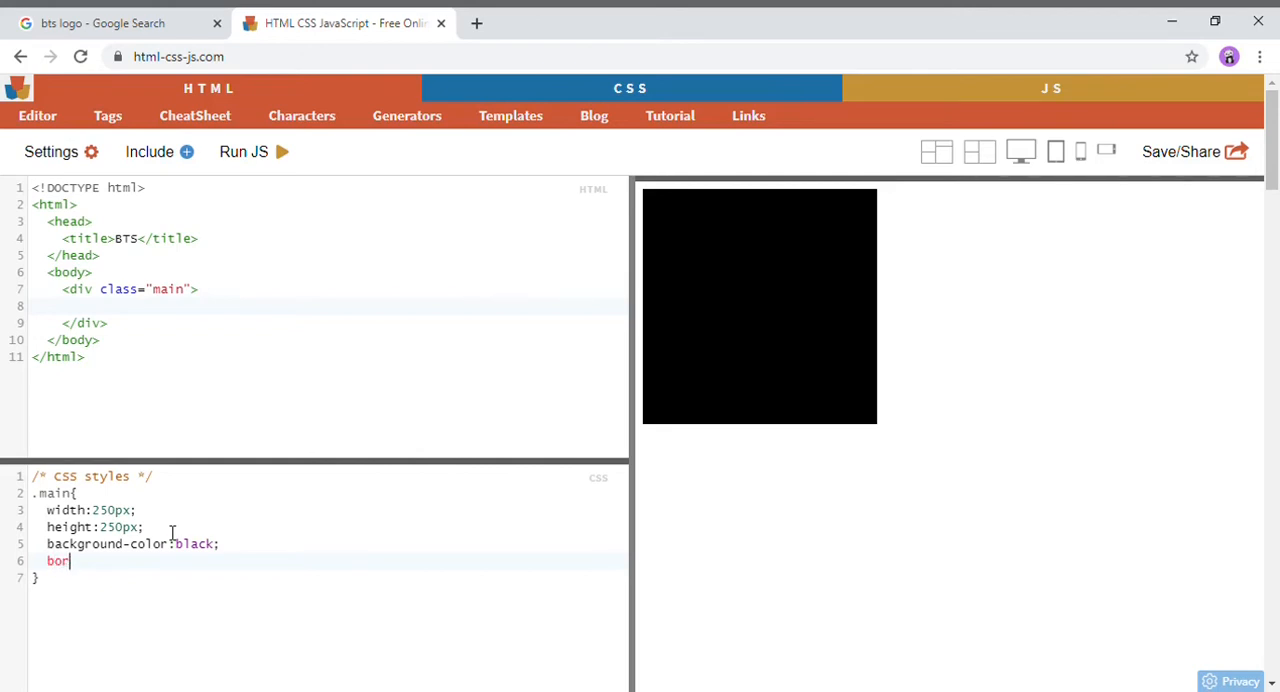
{"action": "type", "text": "der-ra"}
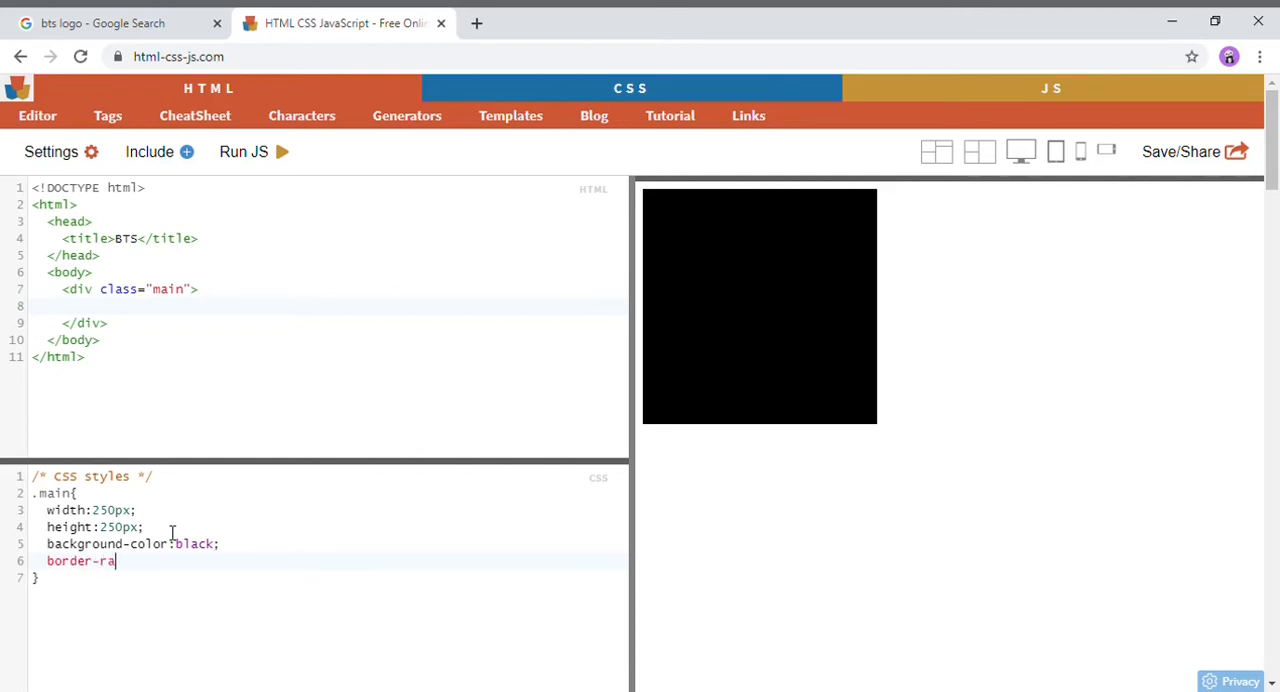
{"action": "type", "text": "dius:"}
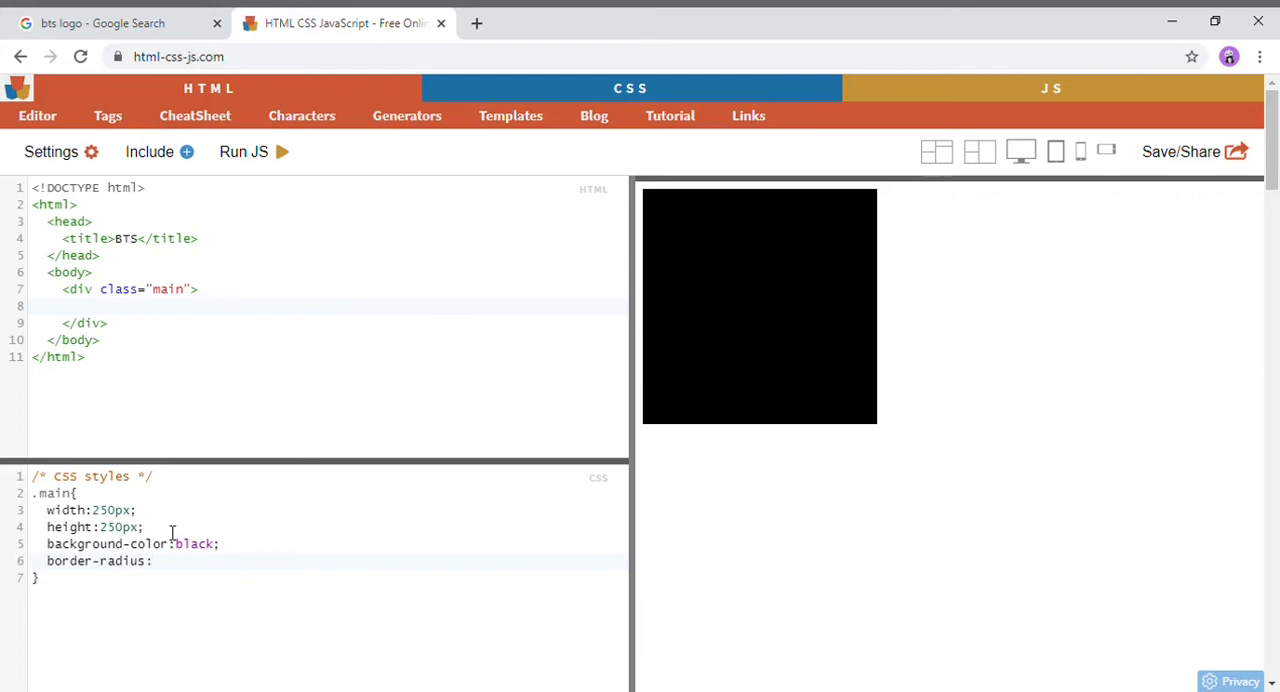
{"action": "type", "text": "50%;"}
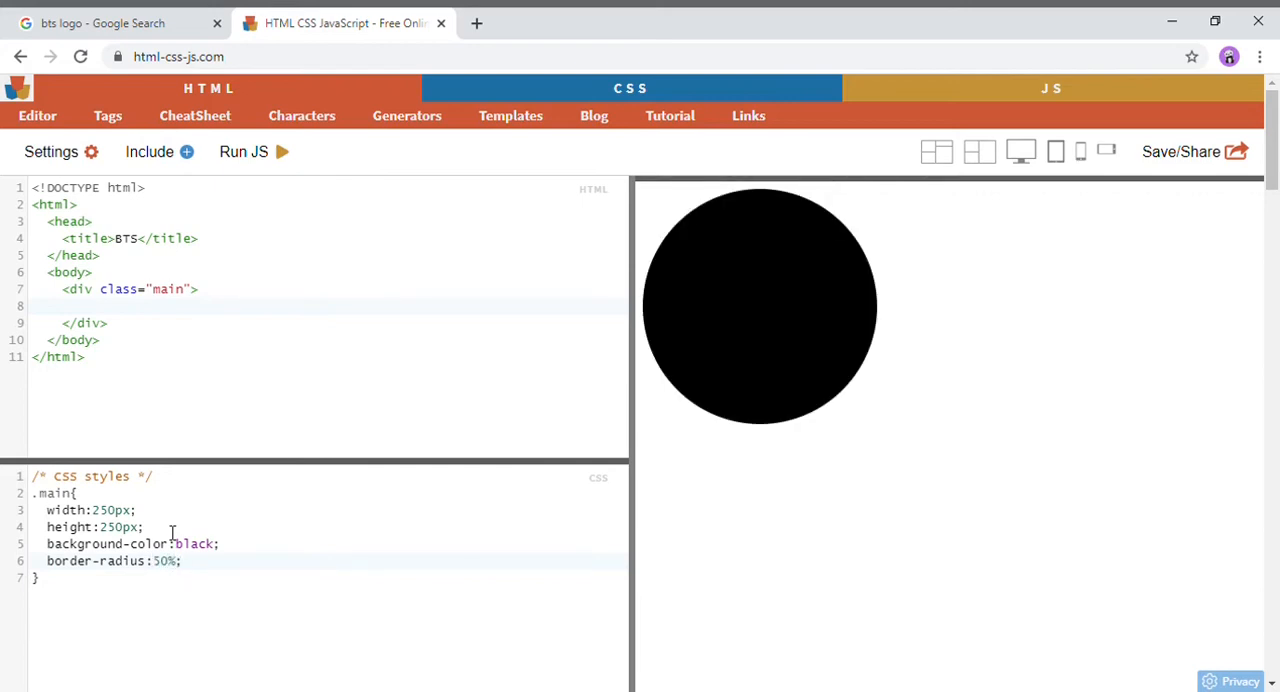
{"action": "key", "text": "Enter"}
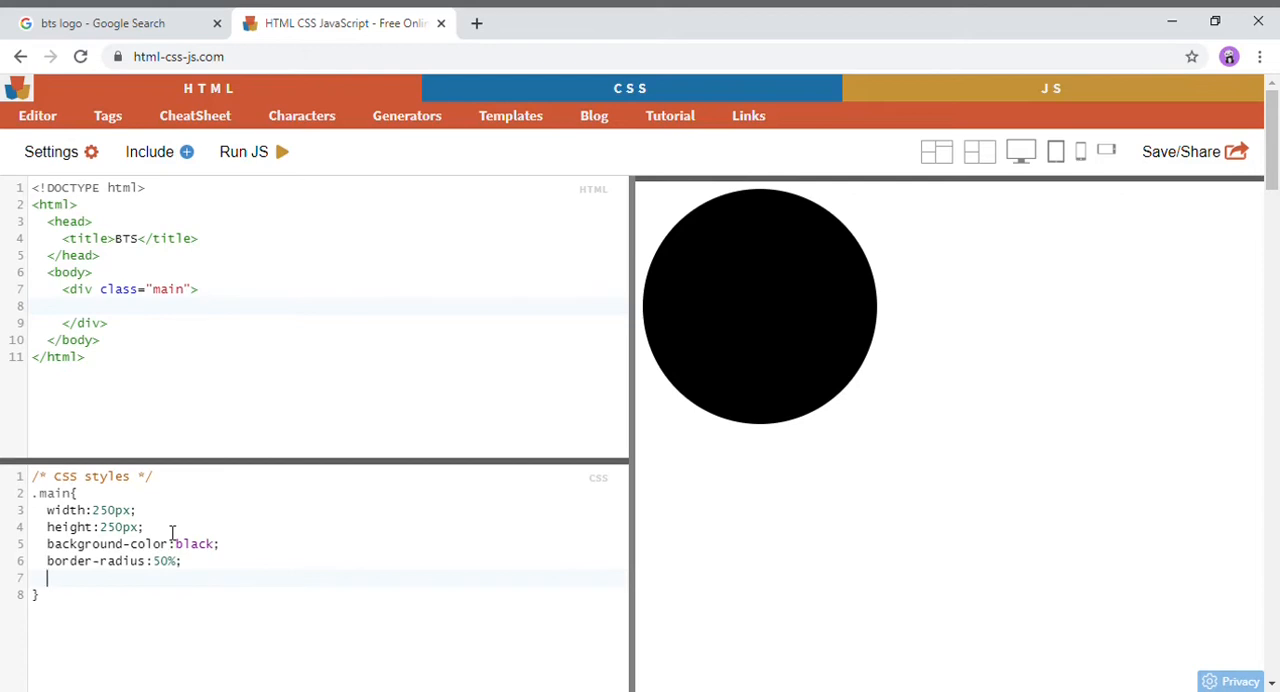
Centre .main with position absolute, left/bottom/top 0 and margin auto.
{"action": "type", "text": "po"}
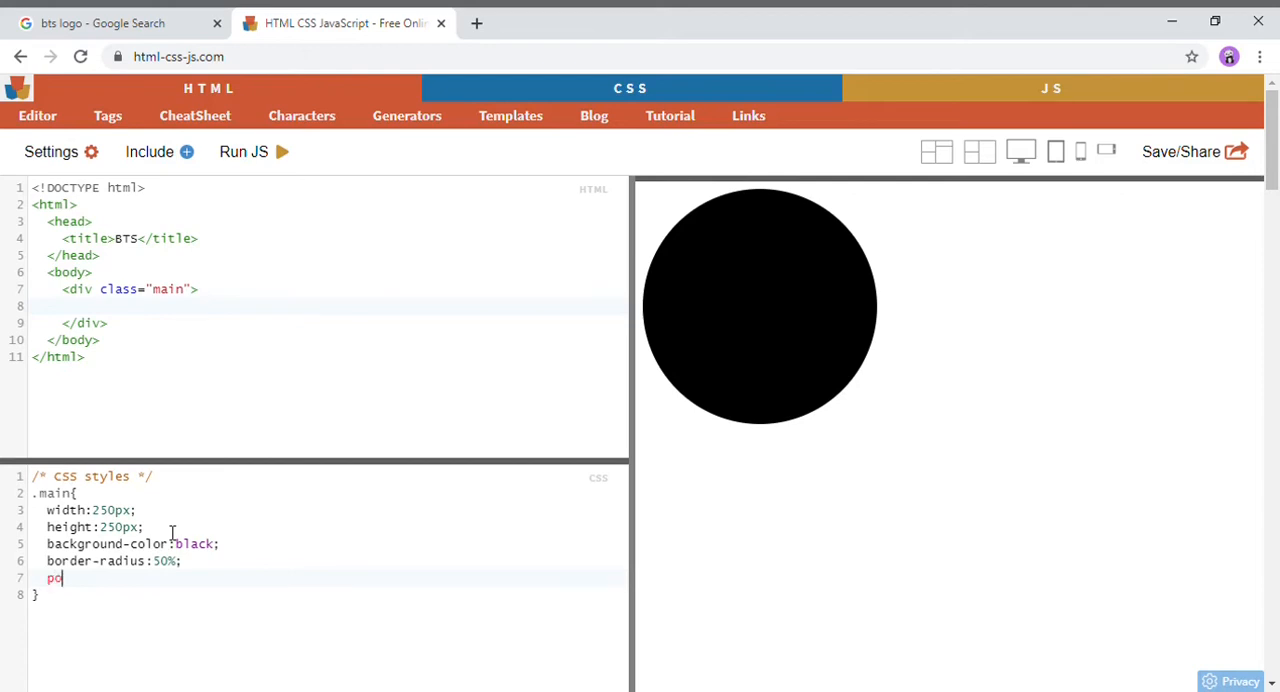
{"action": "type", "text": "st"}
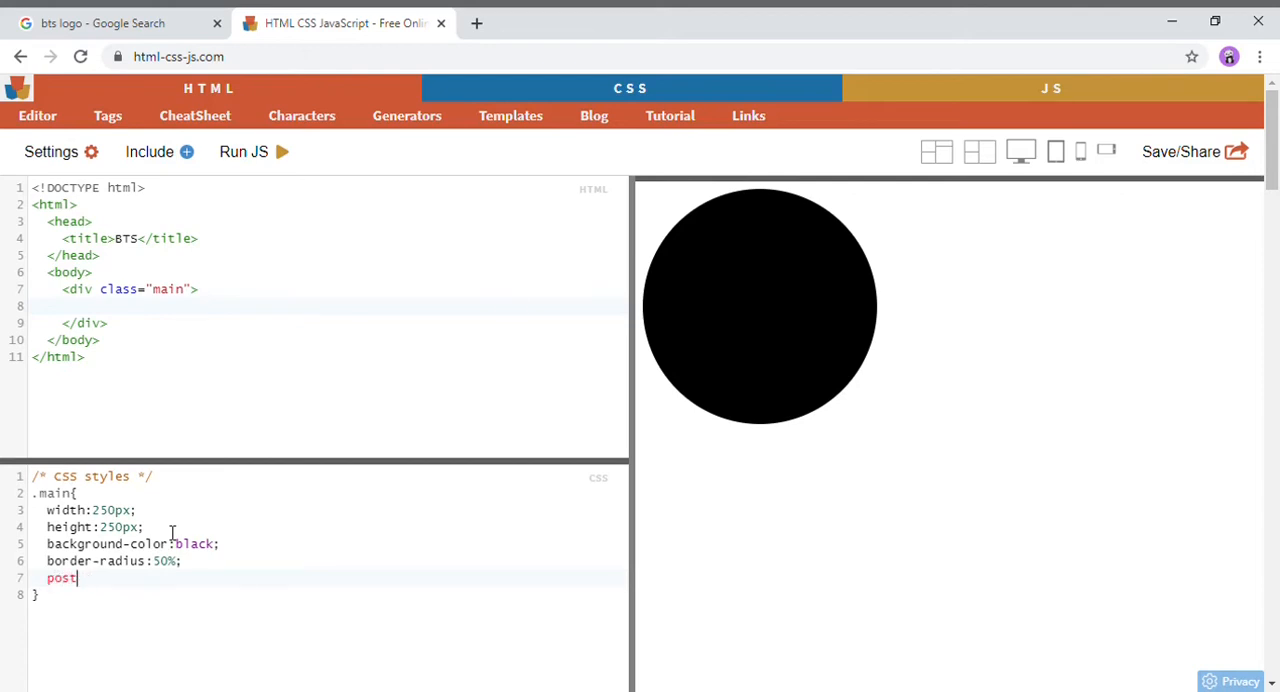
{"action": "type", "text": "ition:abso"}
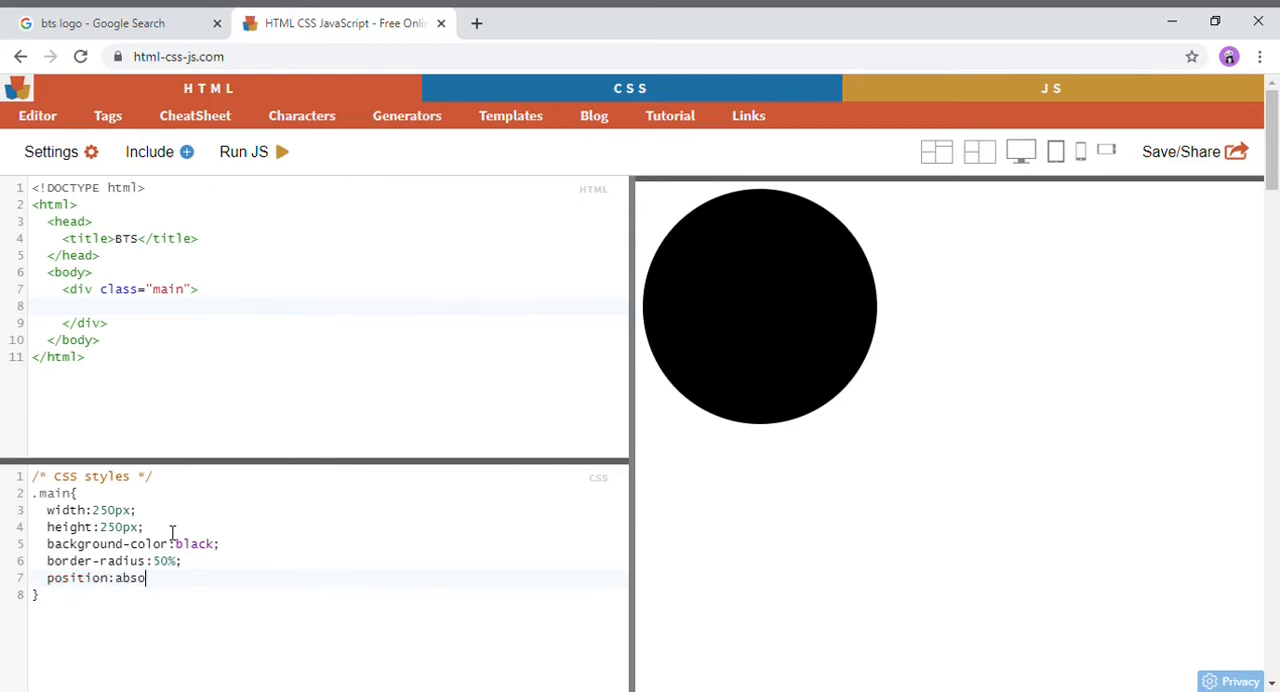
{"action": "type", "text": "lute;"}
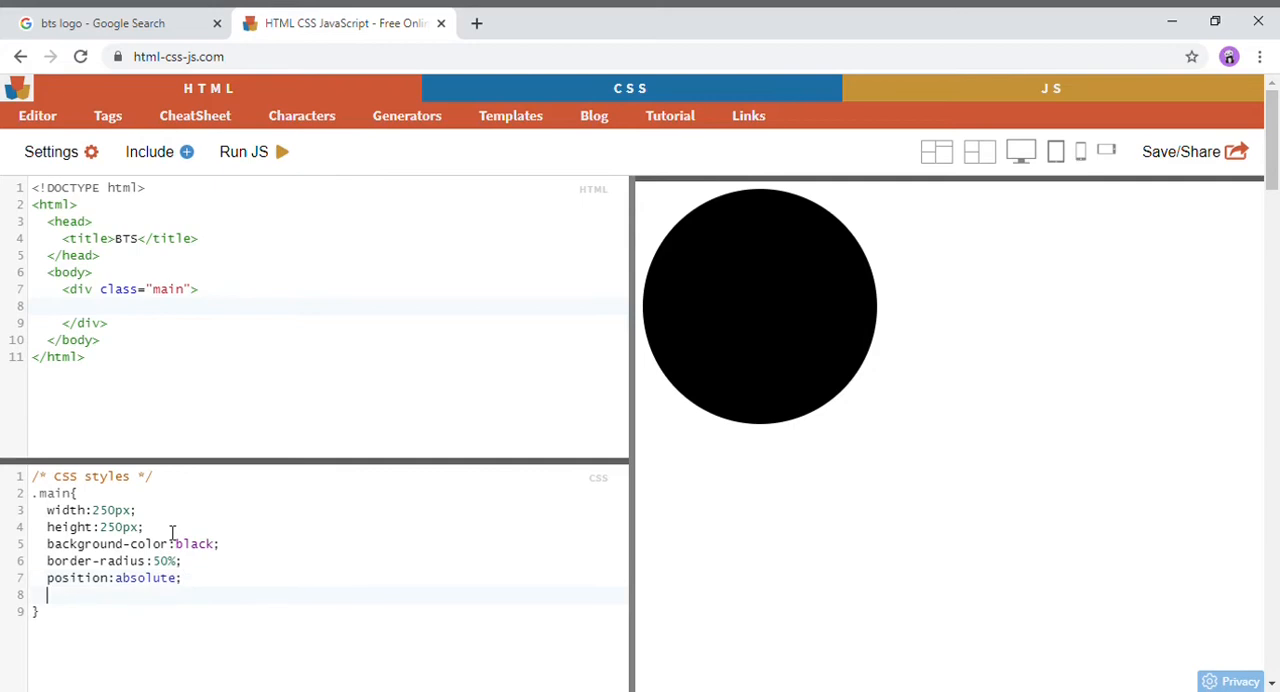
{"action": "type", "text": "left:0"}
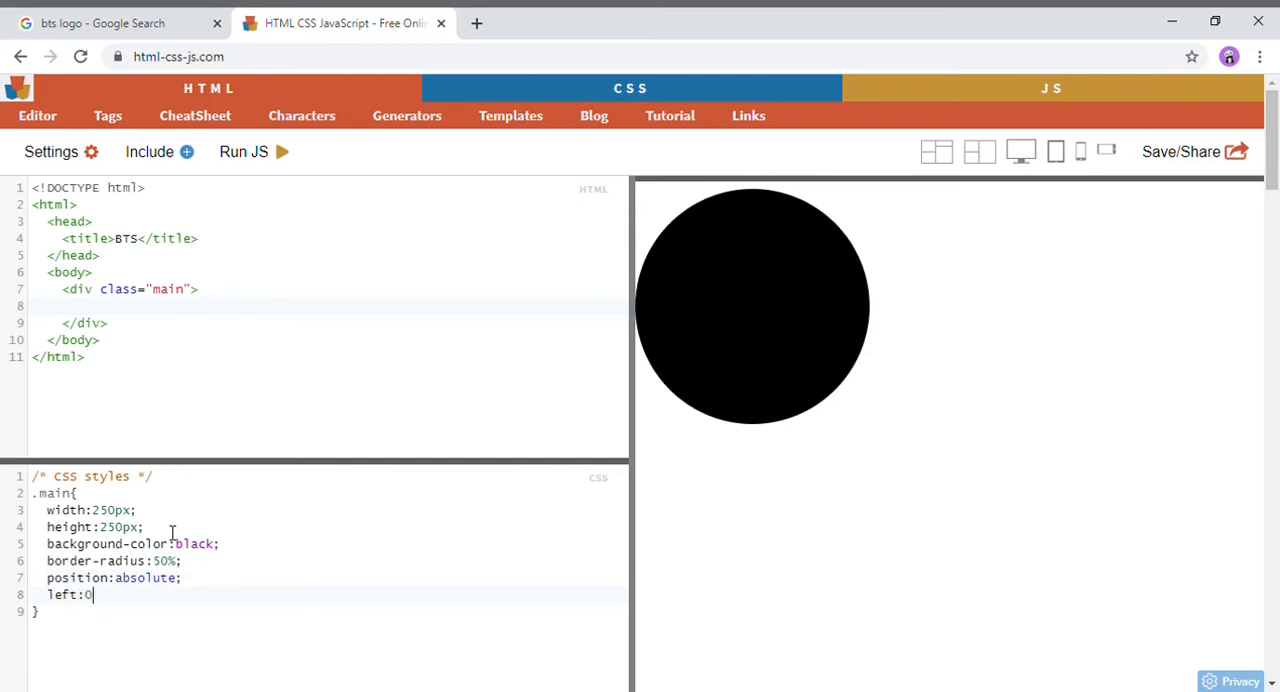
{"action": "type", "text": ";"}
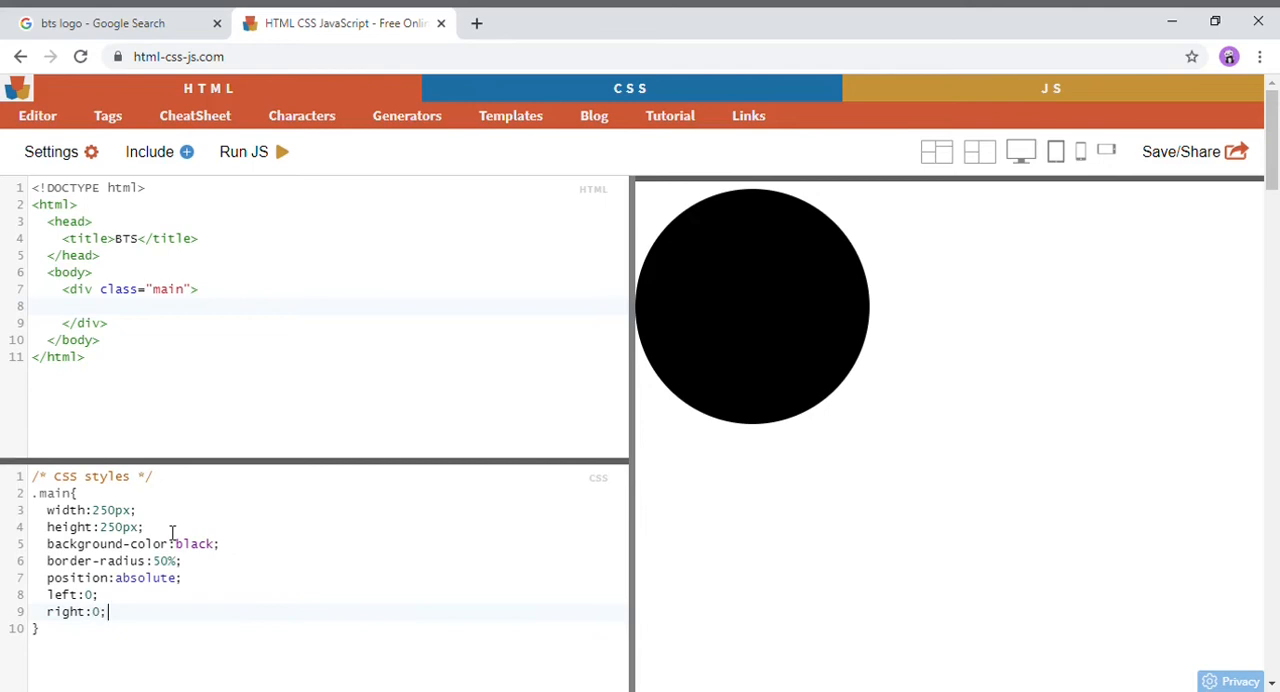
{"action": "type", "text": "bottom"}
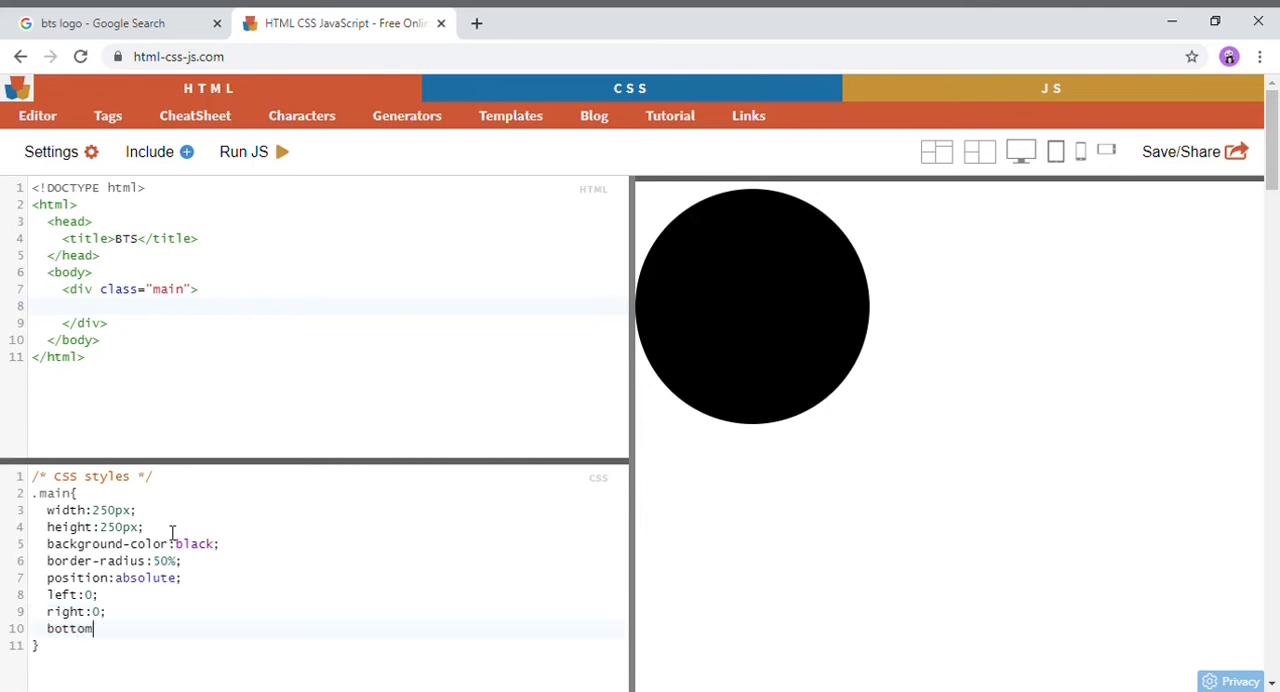
{"action": "type", "text": ":0;"}
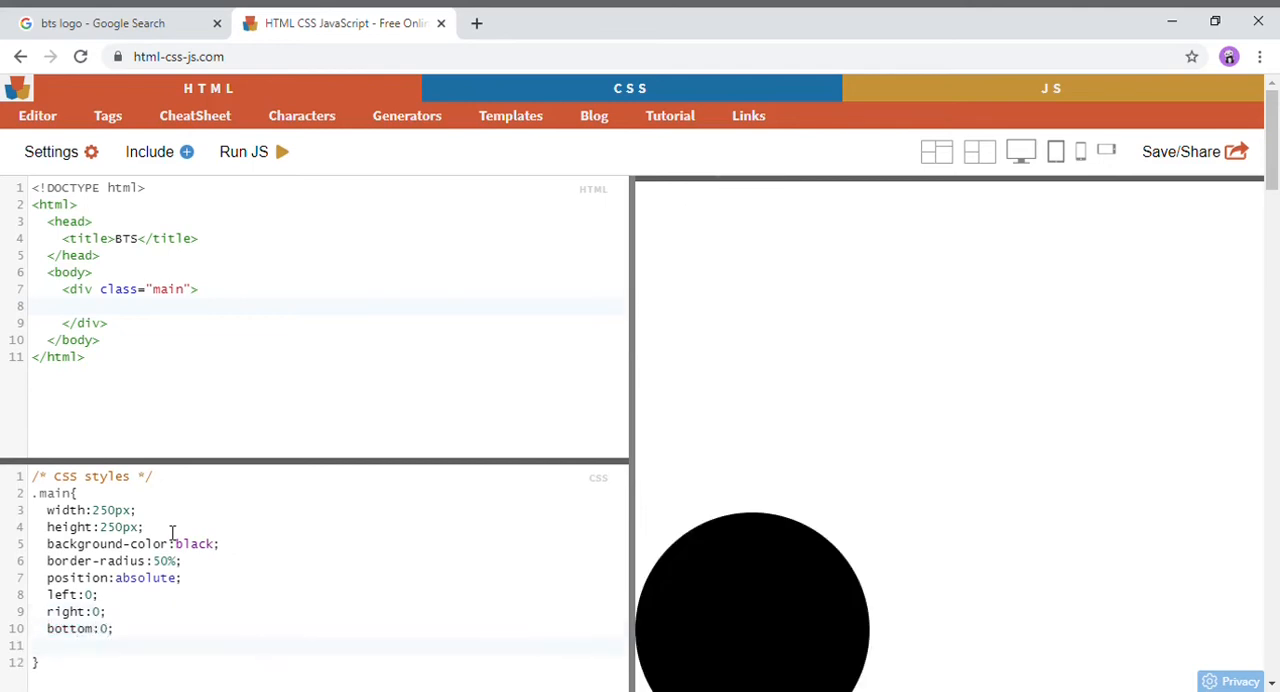
{"action": "type", "text": "to"}
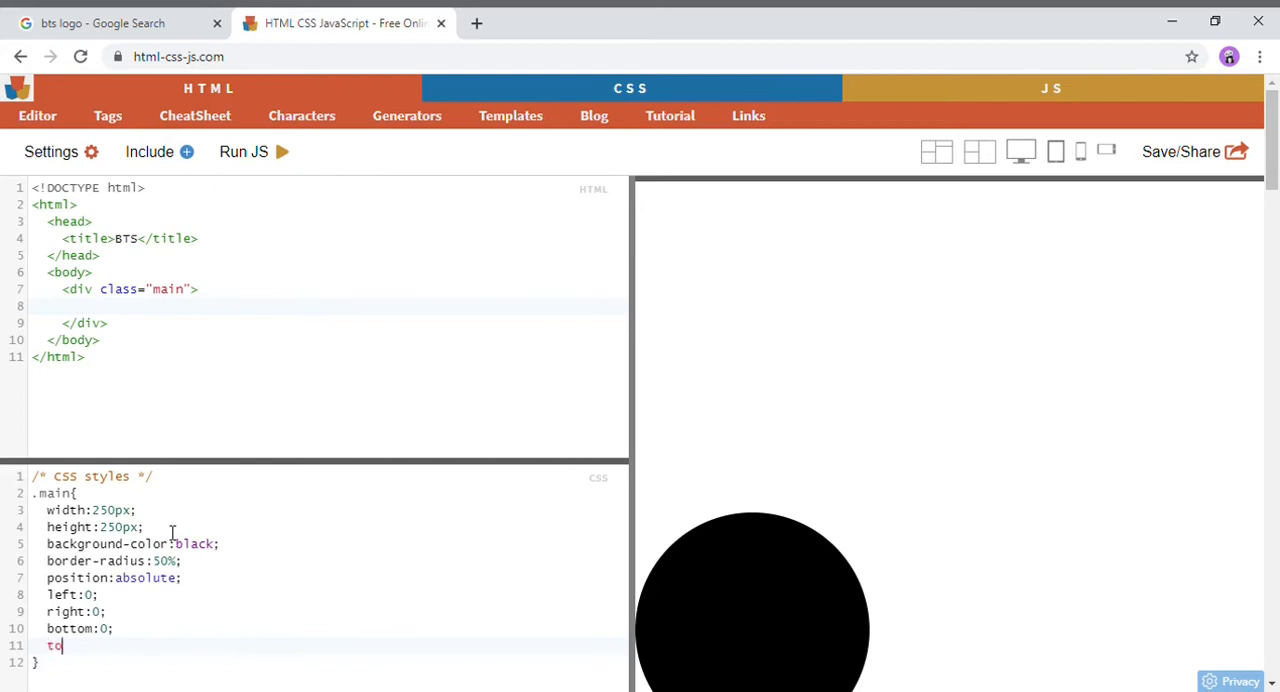
{"action": "type", "text": "op:0;"}
{"action": "type", "text": "ma"}
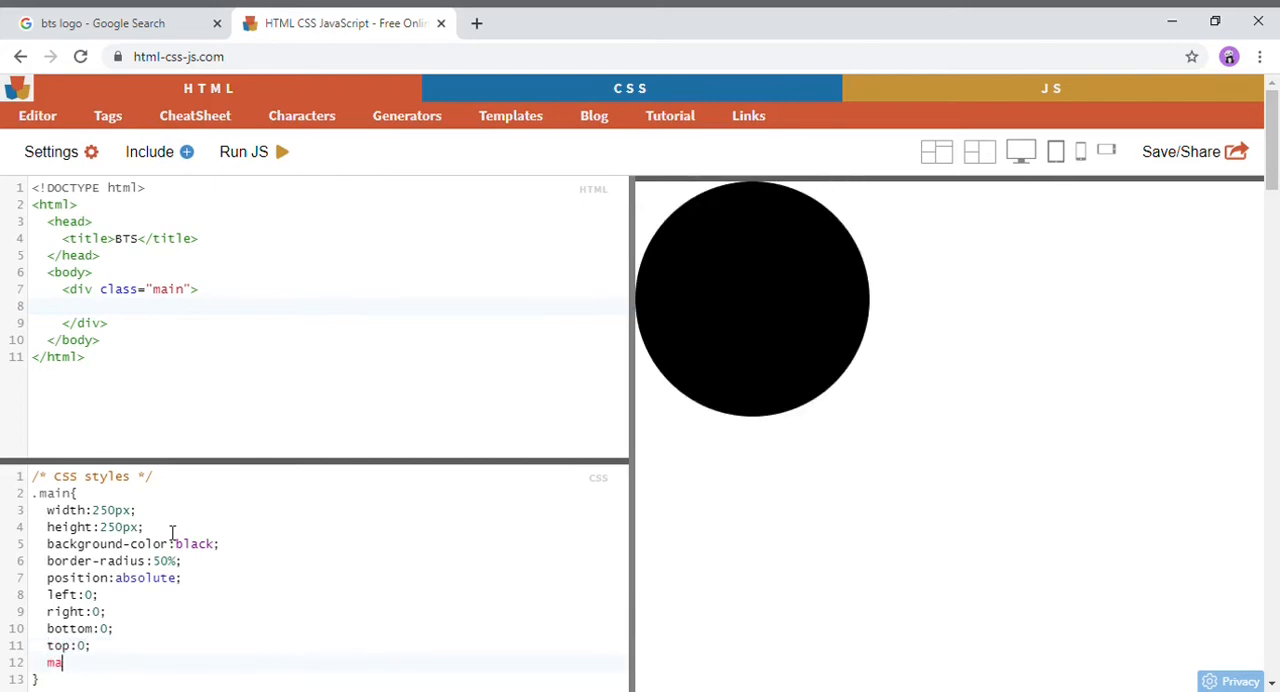
{"action": "type", "text": "rgin:a"}
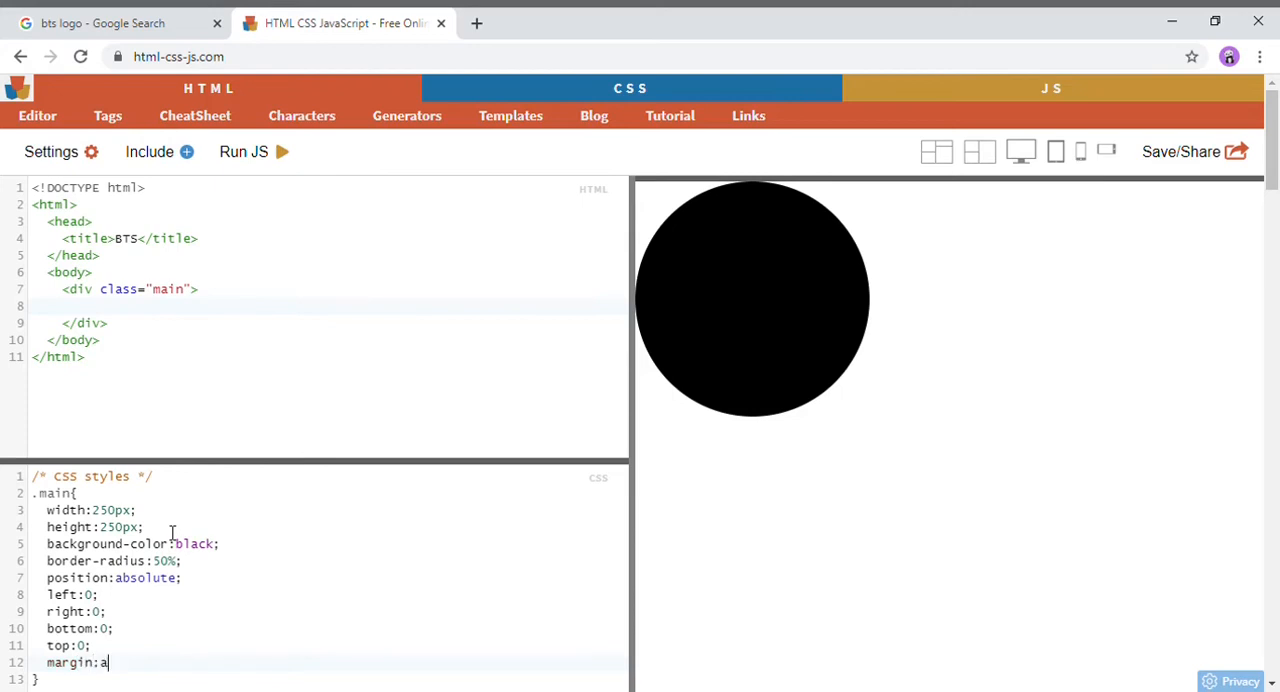
{"action": "type", "text": "uto;"}
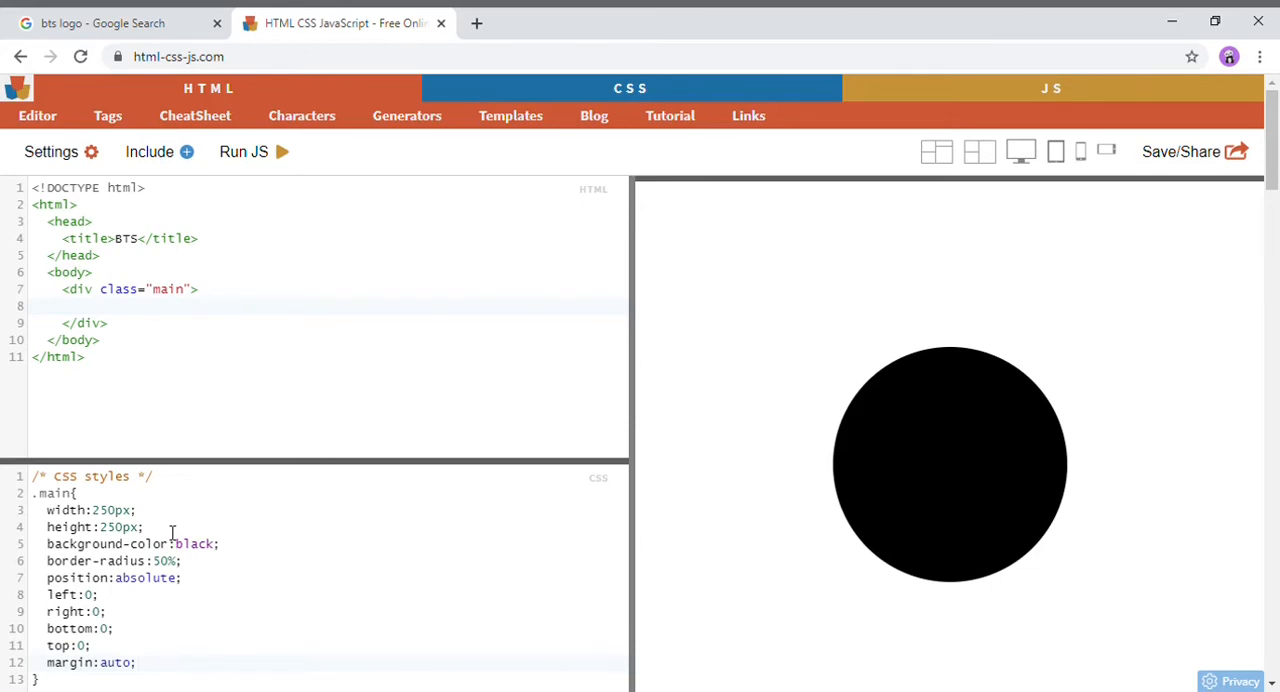
{"action": "left_click", "coordinate": [100, 22]}
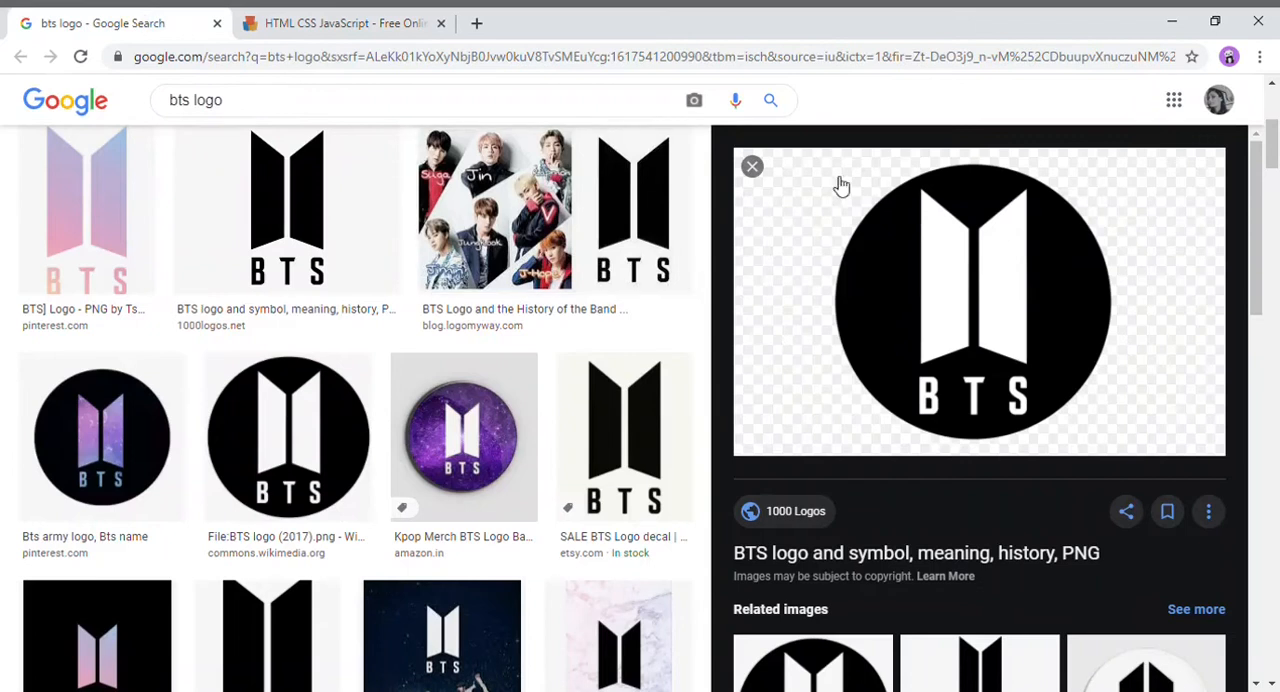
{"action": "mouse_move", "coordinate": [1016, 314]}
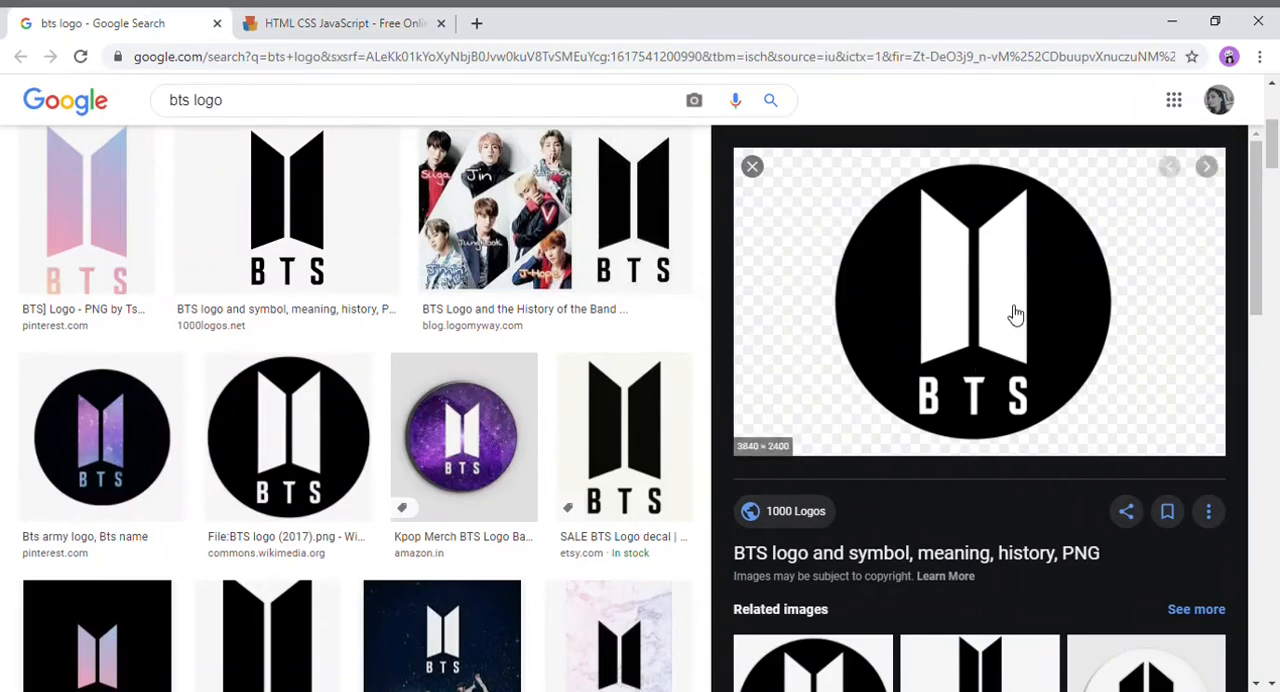
{"action": "mouse_move", "coordinate": [996, 232]}
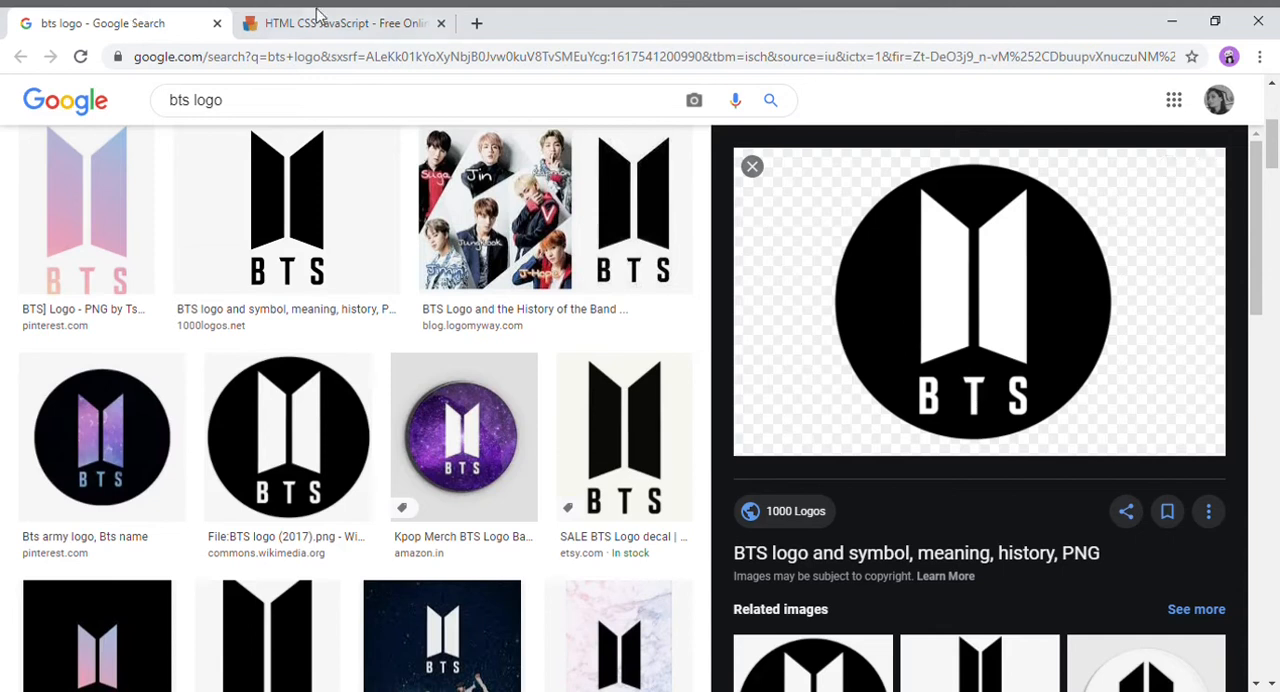
{"action": "left_click", "coordinate": [344, 22]}
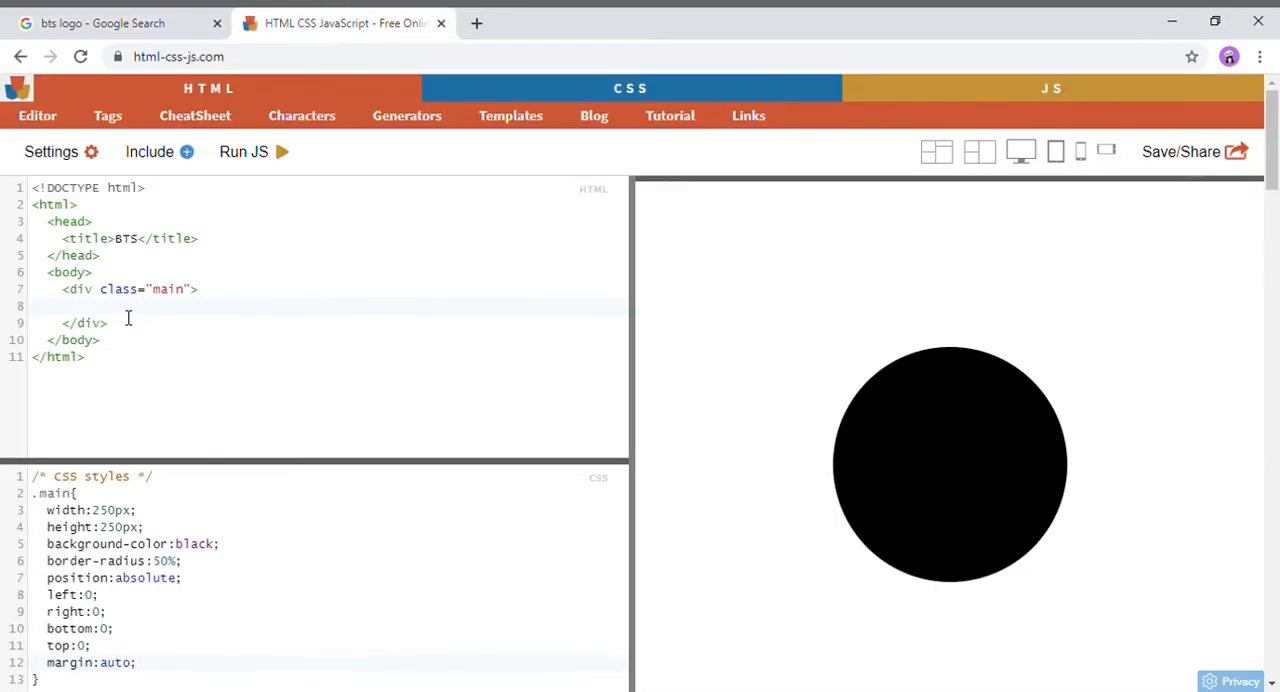
{"action": "mouse_move", "coordinate": [980, 446]}
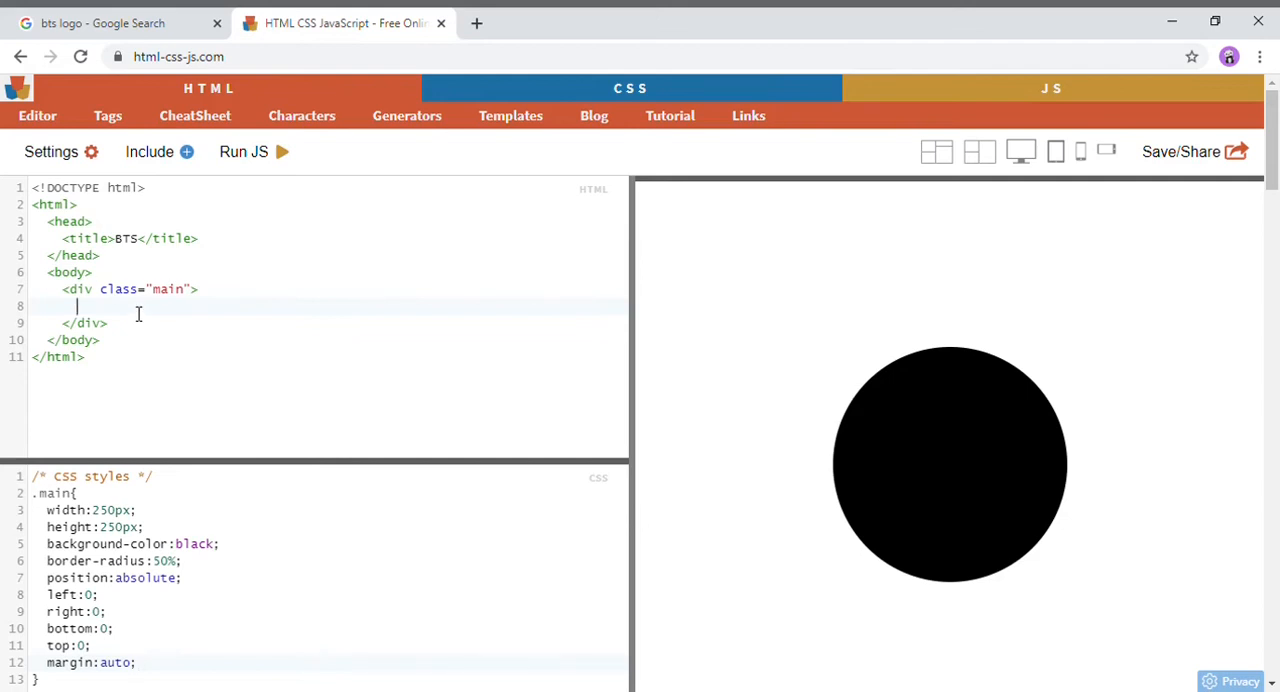
Nest a div with class "rectangle-1" inside the main div.
{"action": "type", "text": "<div"}
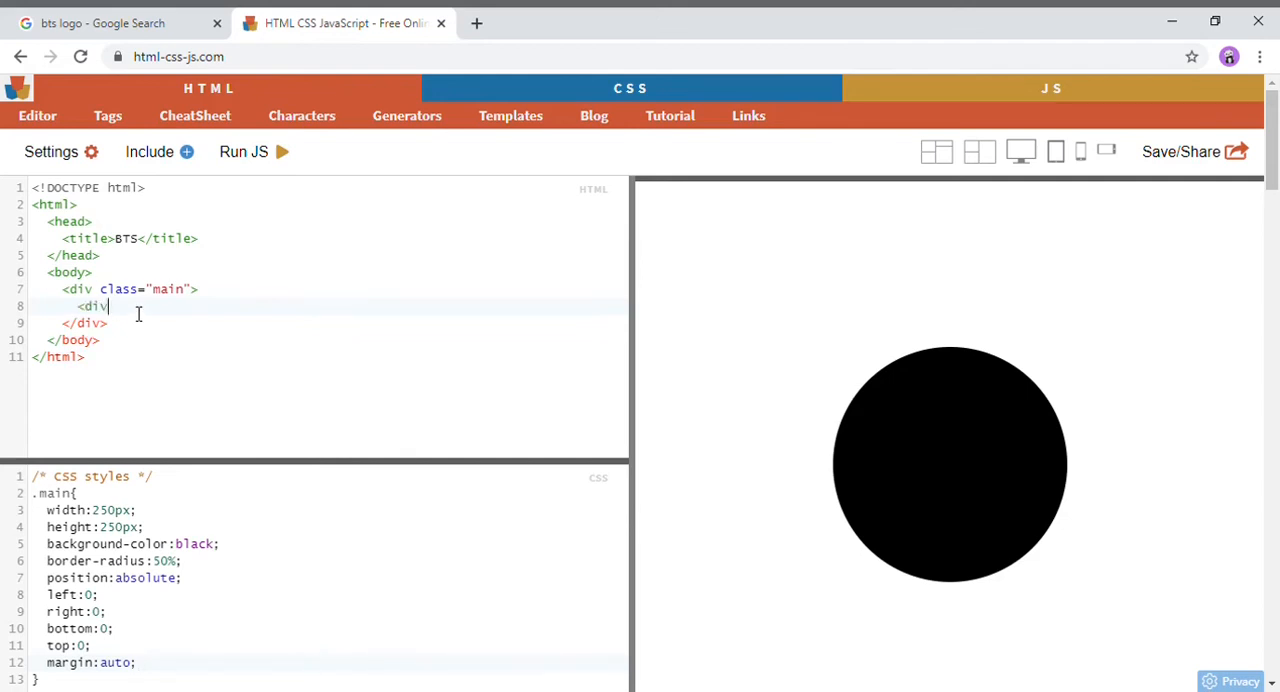
{"action": "type", "text": "class=\"rec"}
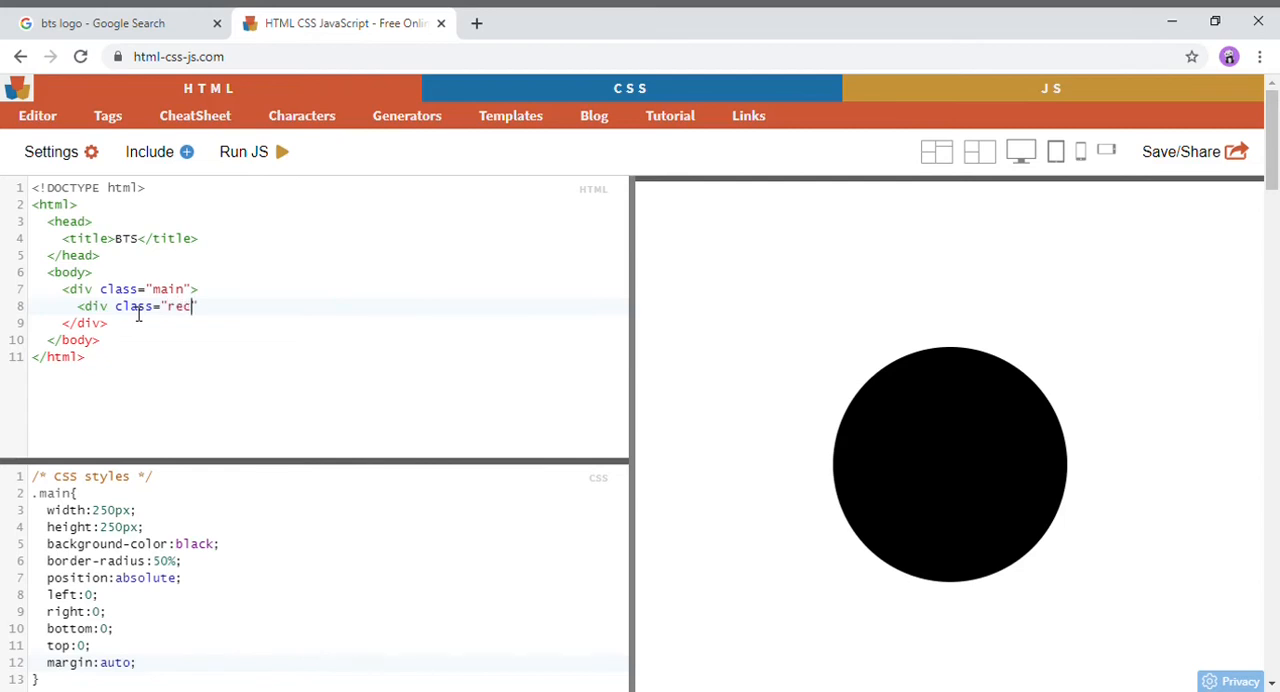
{"action": "type", "text": "tan"}
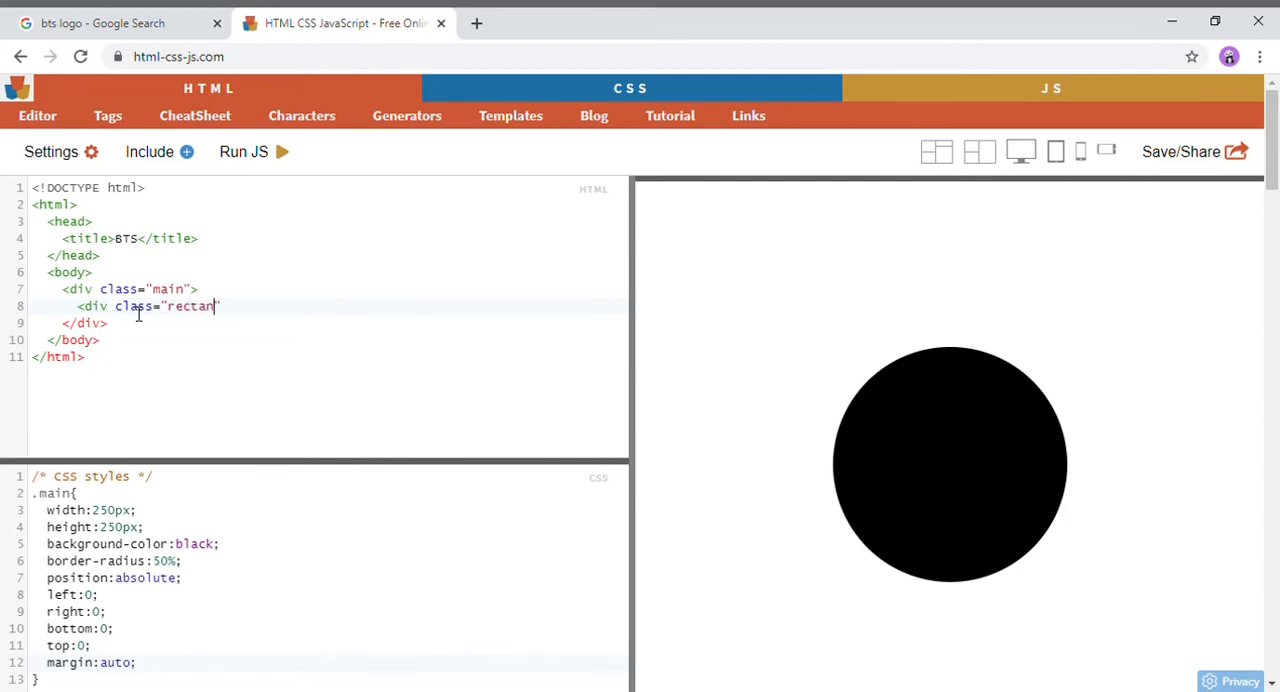
{"action": "type", "text": "gle-1"}
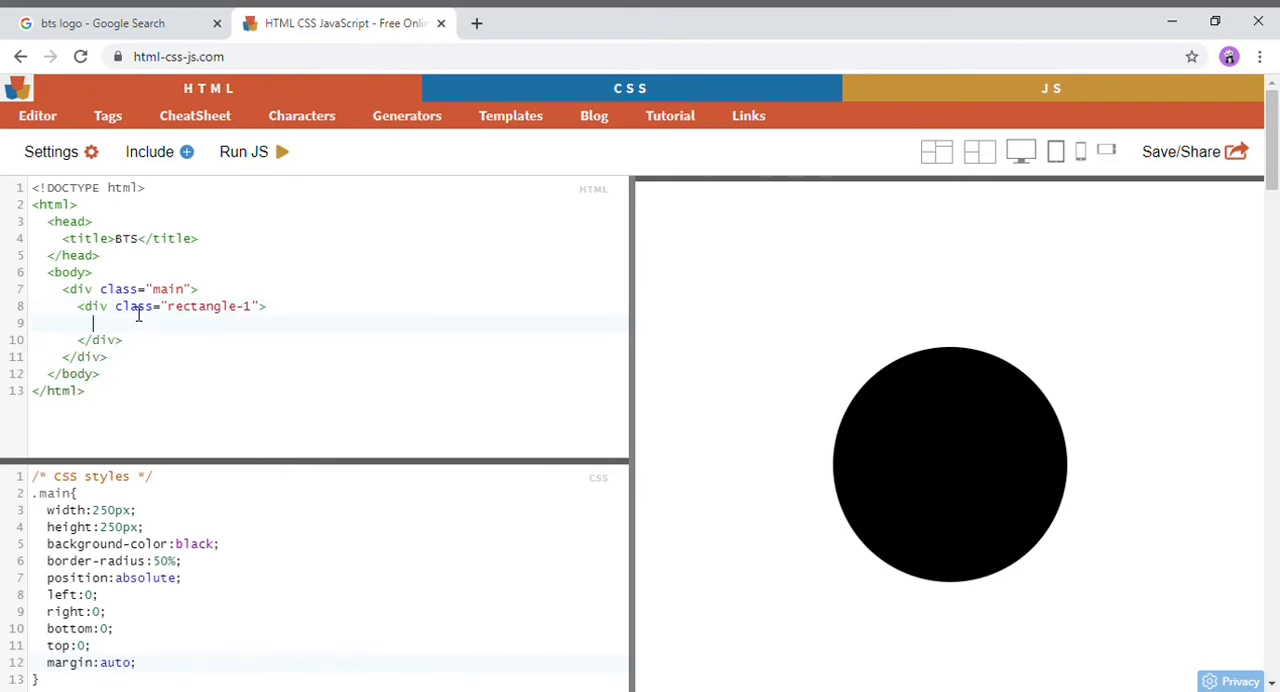
{"action": "double_click", "coordinate": [208, 306]}
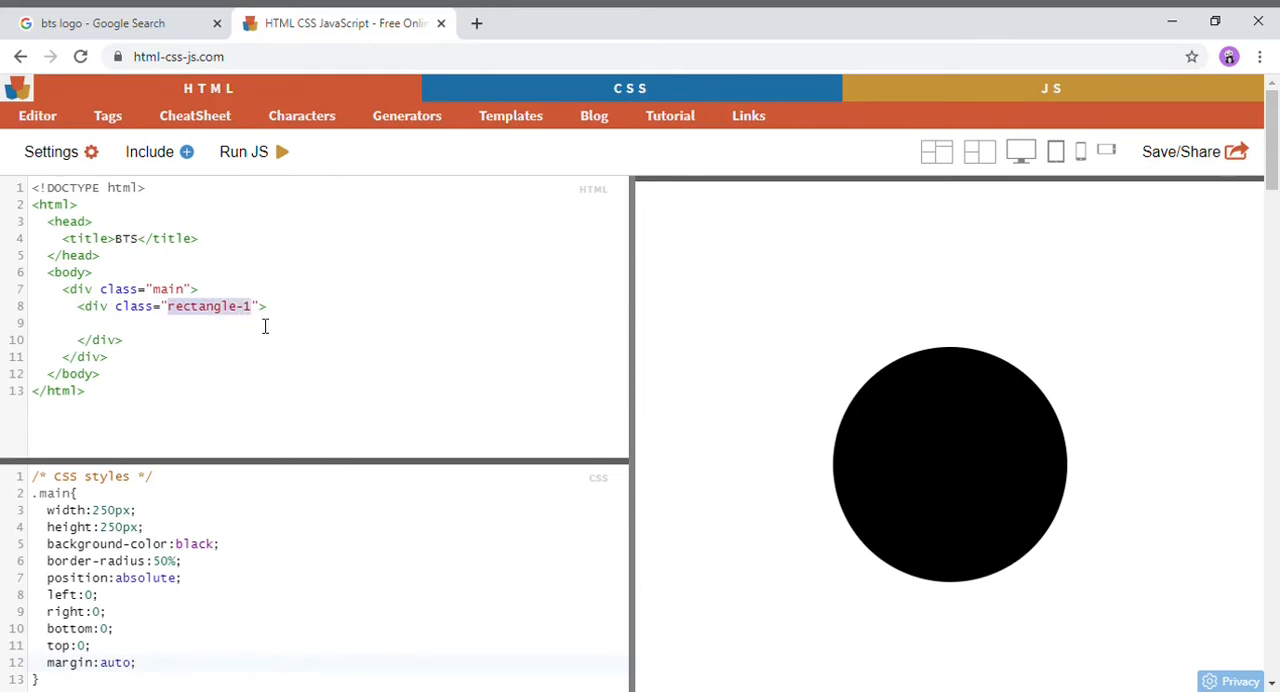
Write a .rectangle-1 rule with an initial width and height.
{"action": "scroll", "scroll_direction": "down", "scroll_amount": 3}
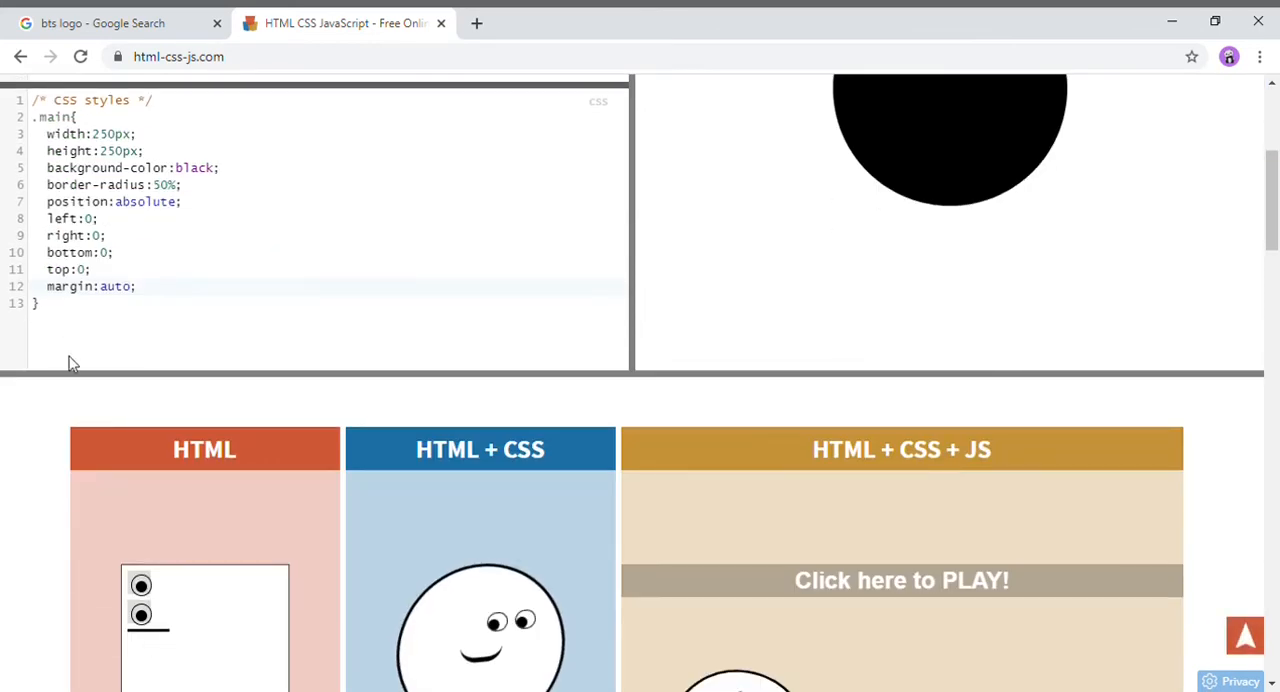
{"action": "type", "text": "."}
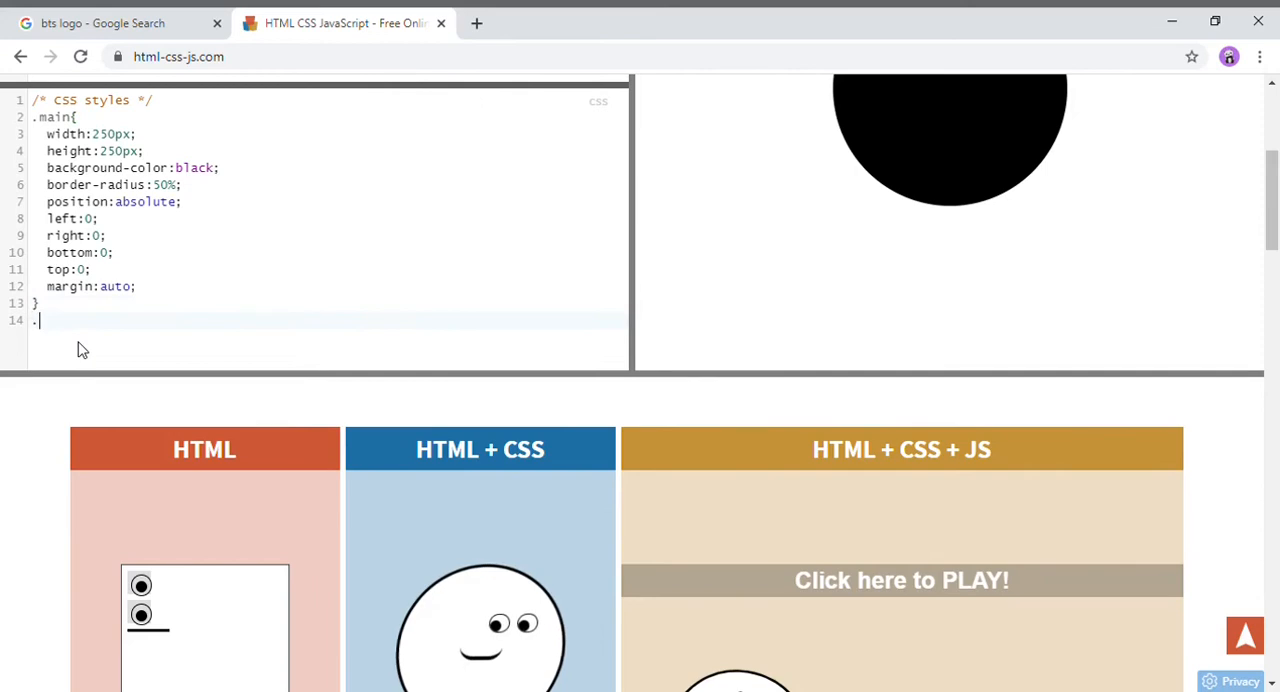
{"action": "type", "text": "rectangle-1{"}
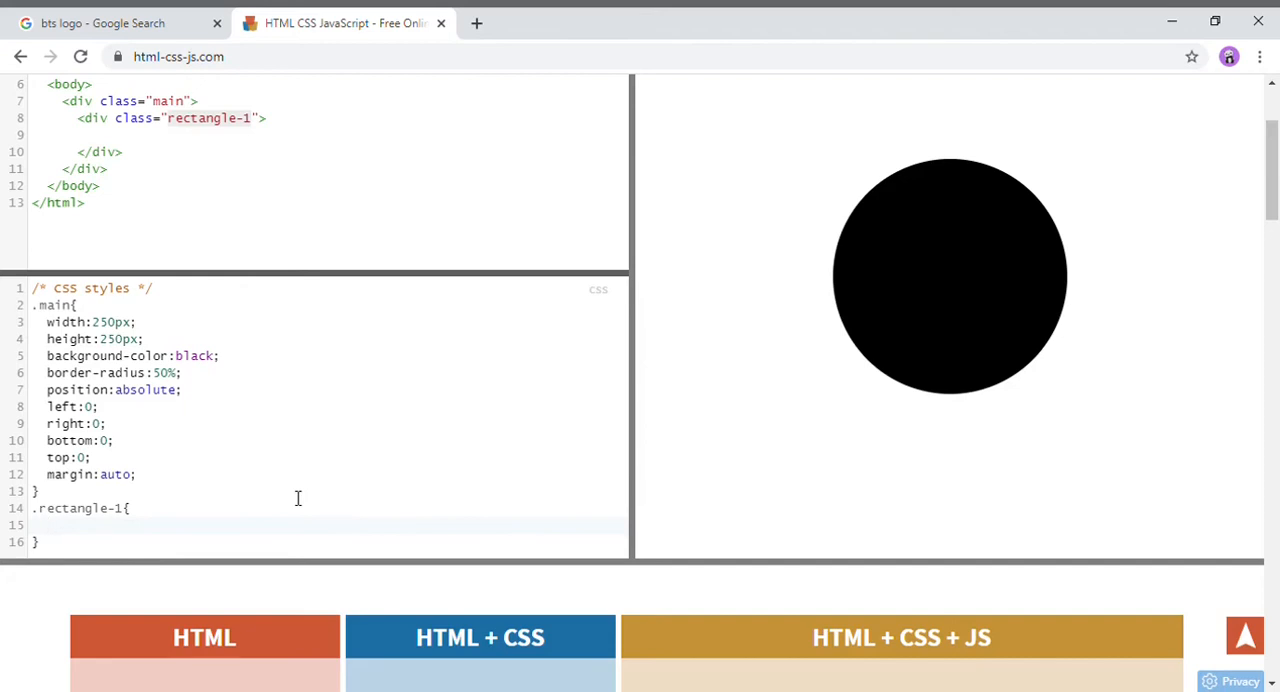
{"action": "type", "text": "width"}
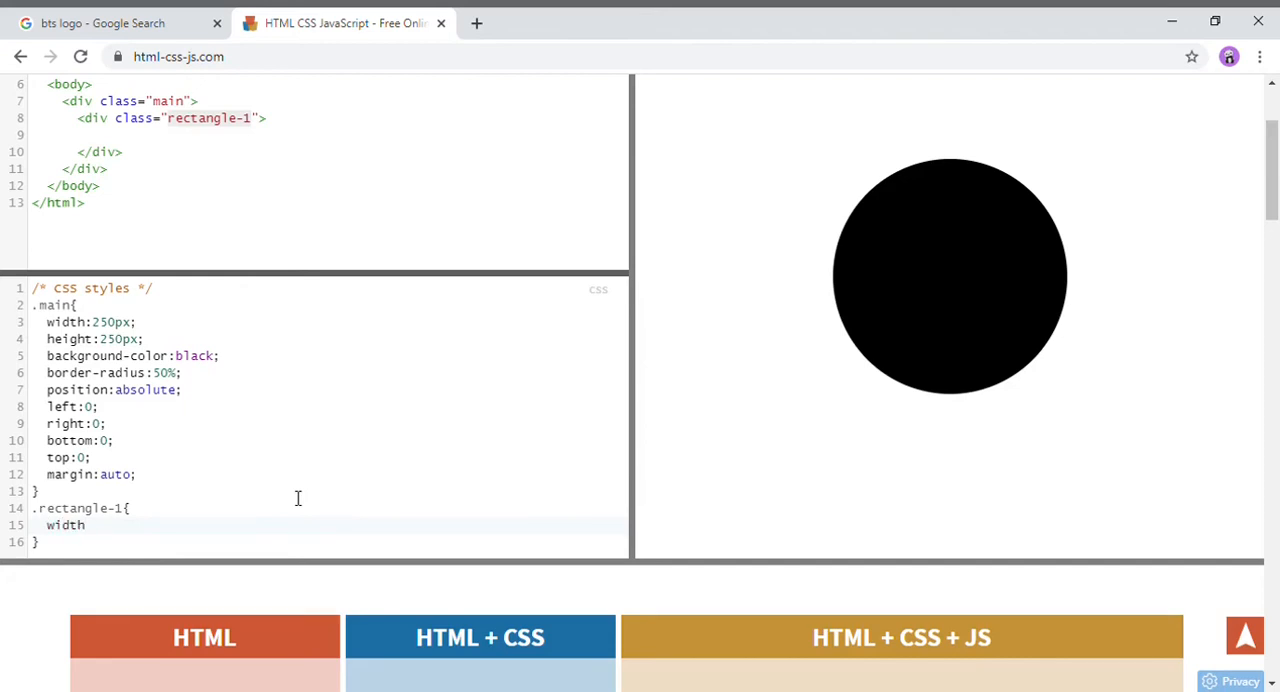
{"action": "type", "text": ":20"}
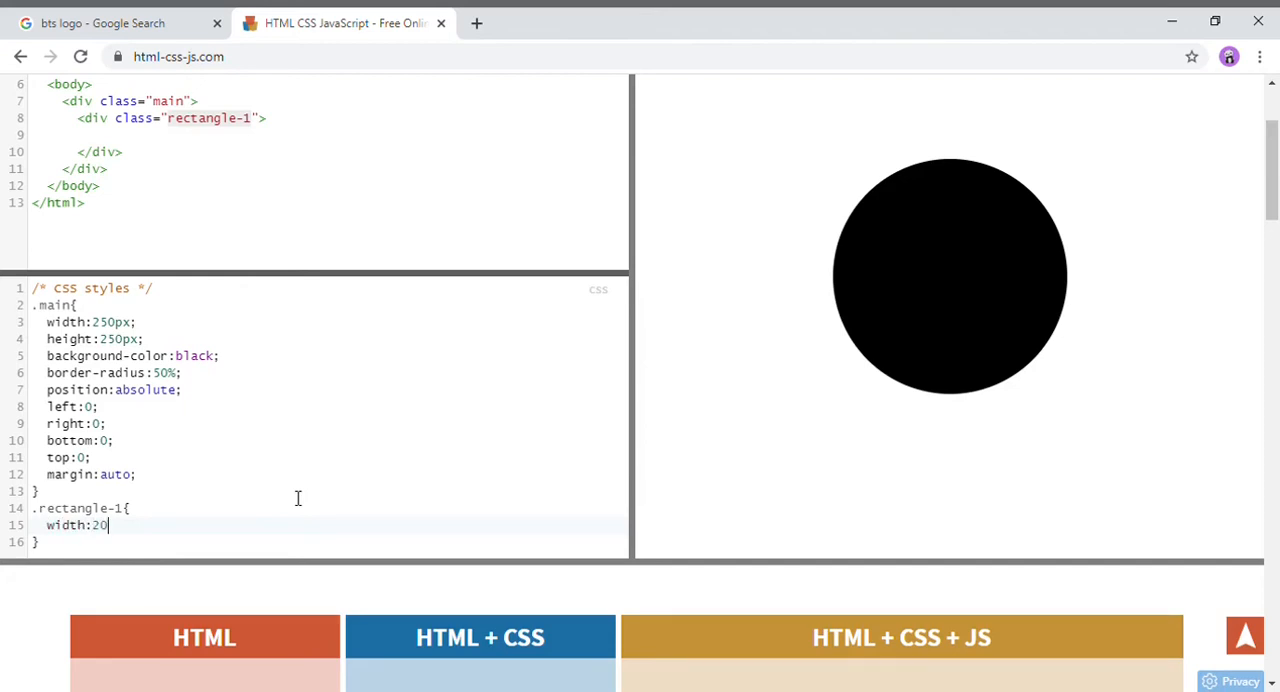
{"action": "type", "text": "px;"}
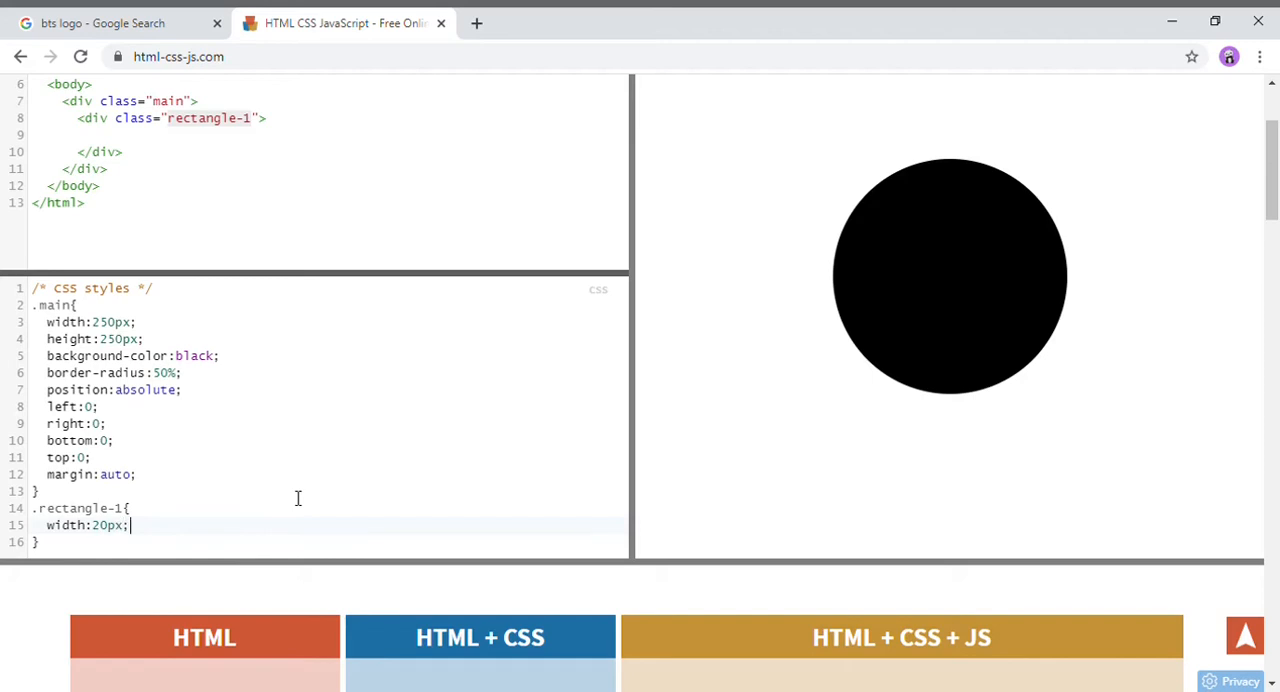
{"action": "type", "text": "height"}
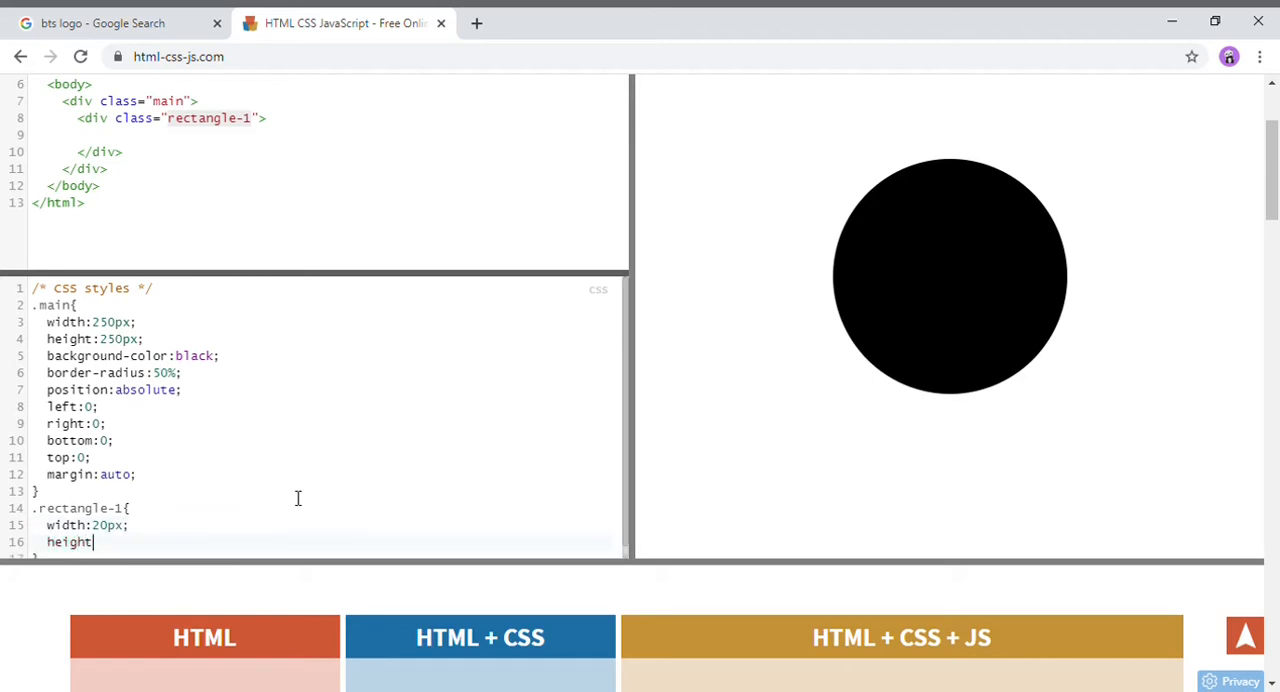
{"action": "type", "text": ":100px"}
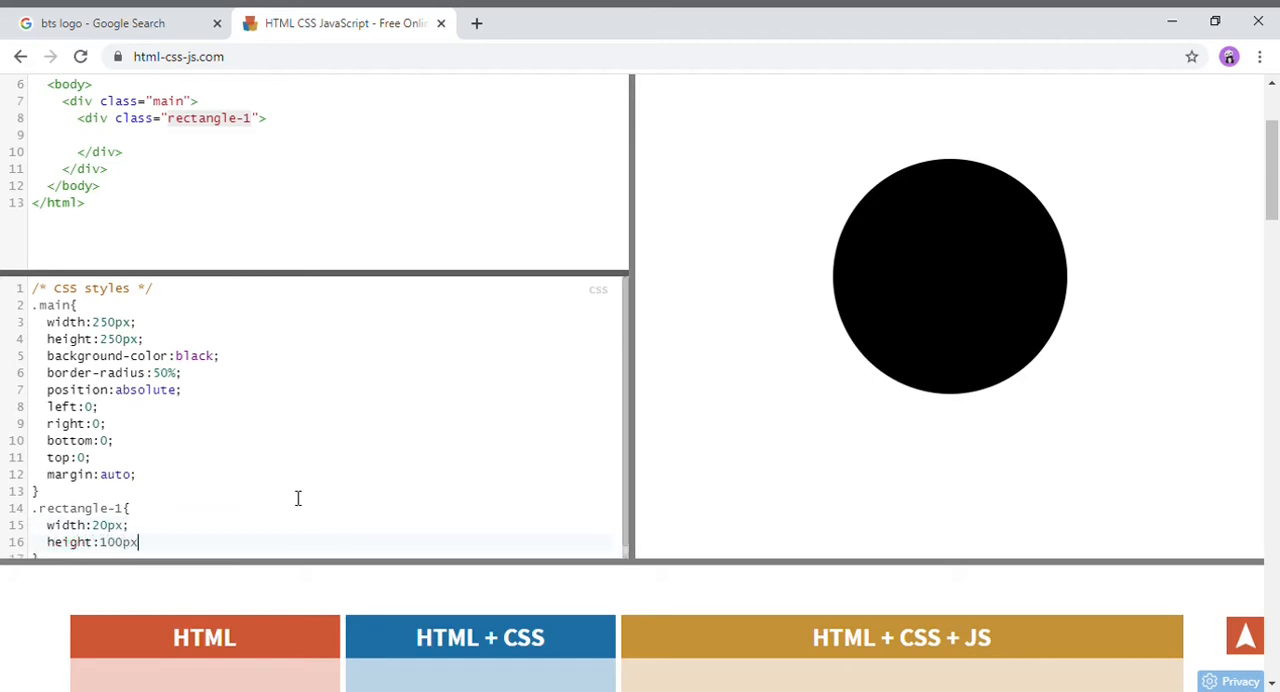
{"action": "key", "text": "Enter"}
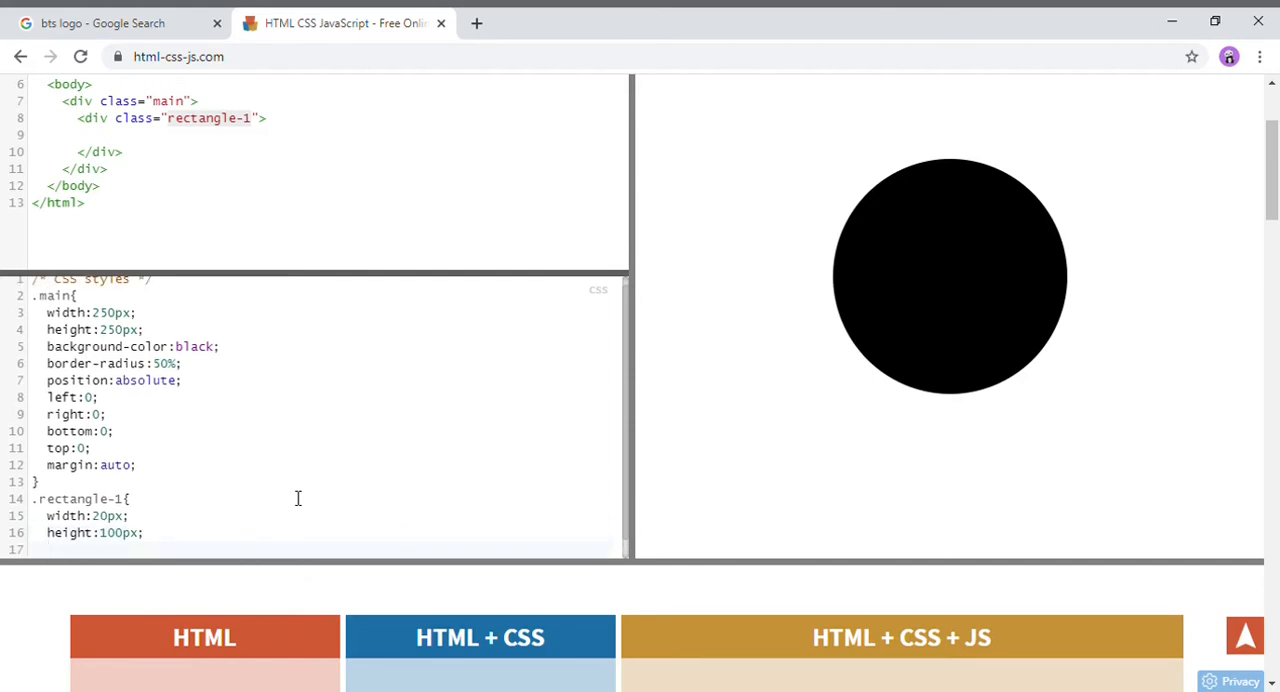
Give .rectangle-1 a blue background and widen it to 65px.
{"action": "type", "text": "background-c"}
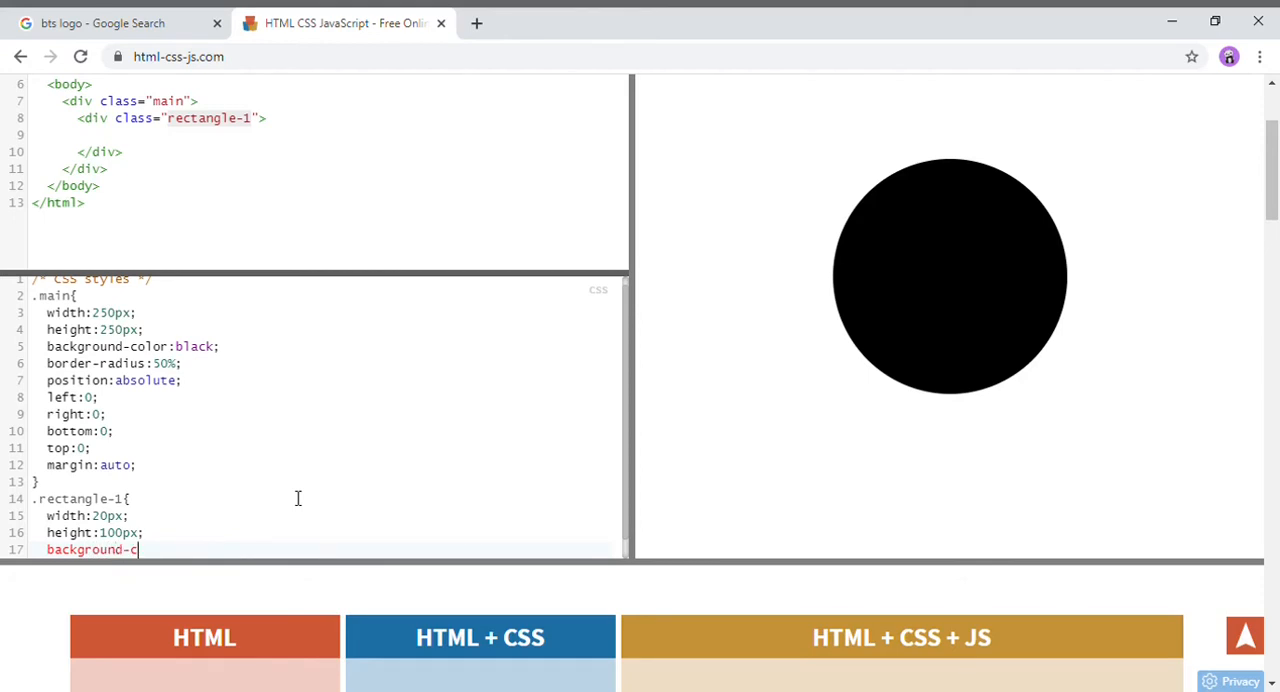
{"action": "type", "text": "olot"}
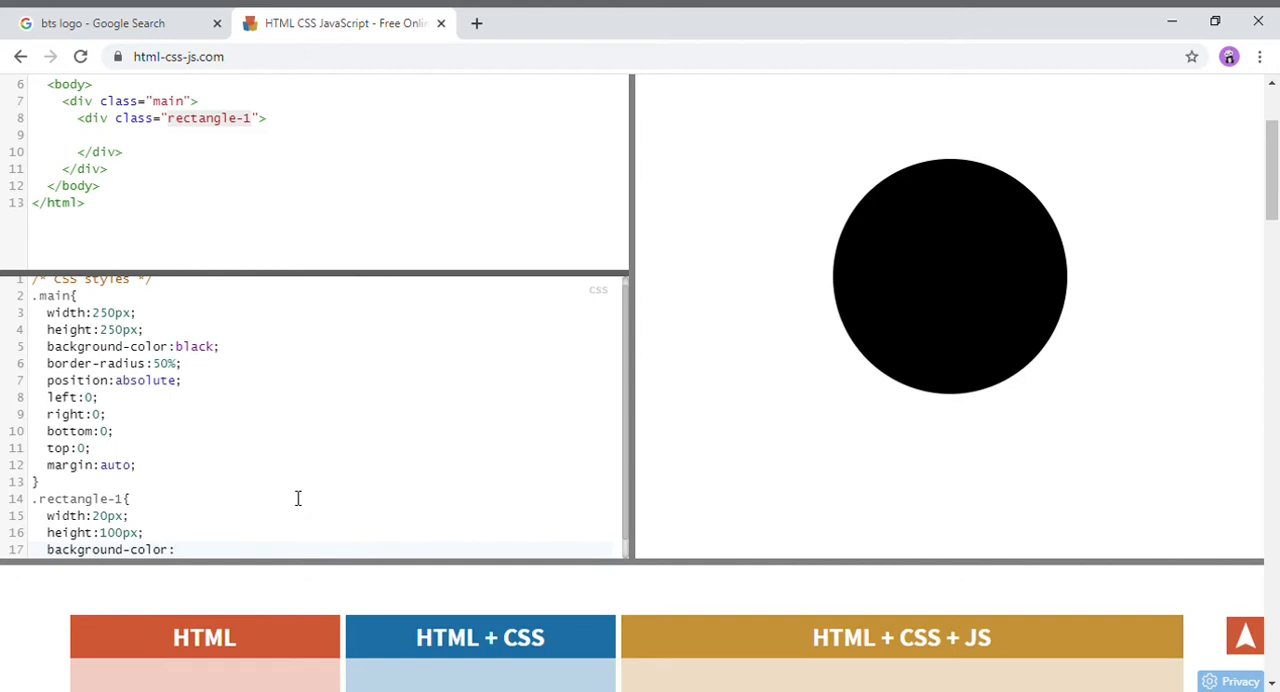
{"action": "type", "text": "white;"}
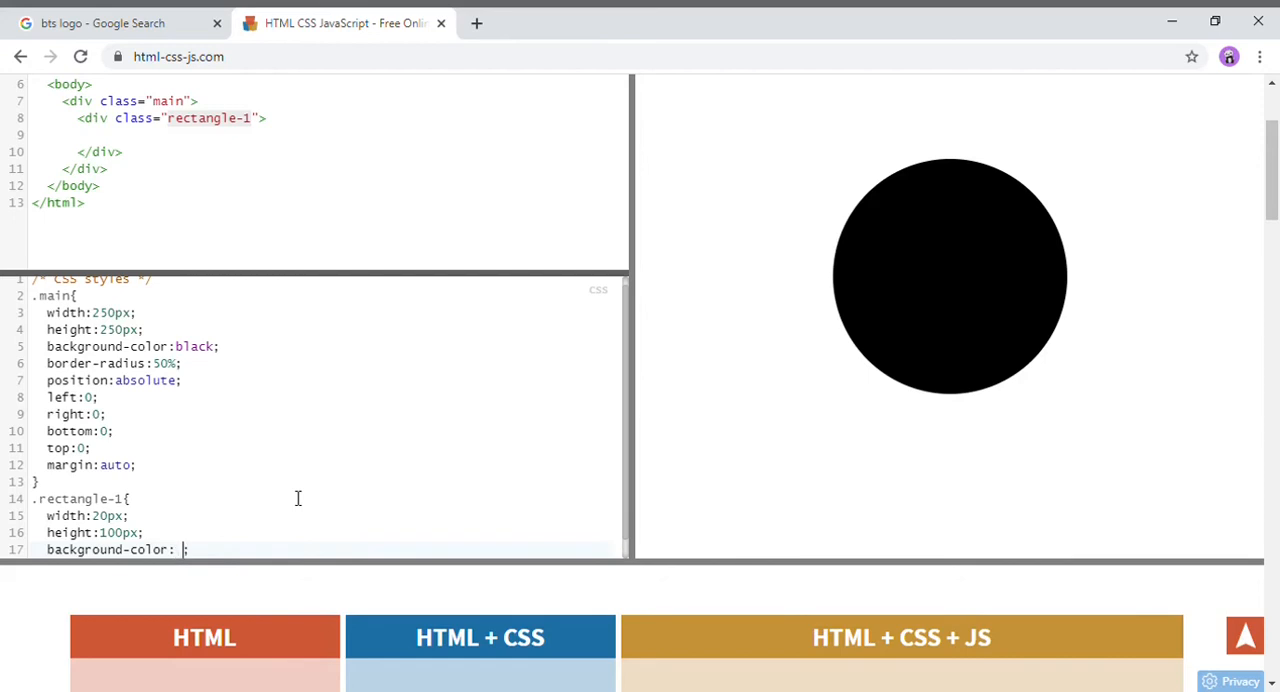
{"action": "type", "text": "blue;"}
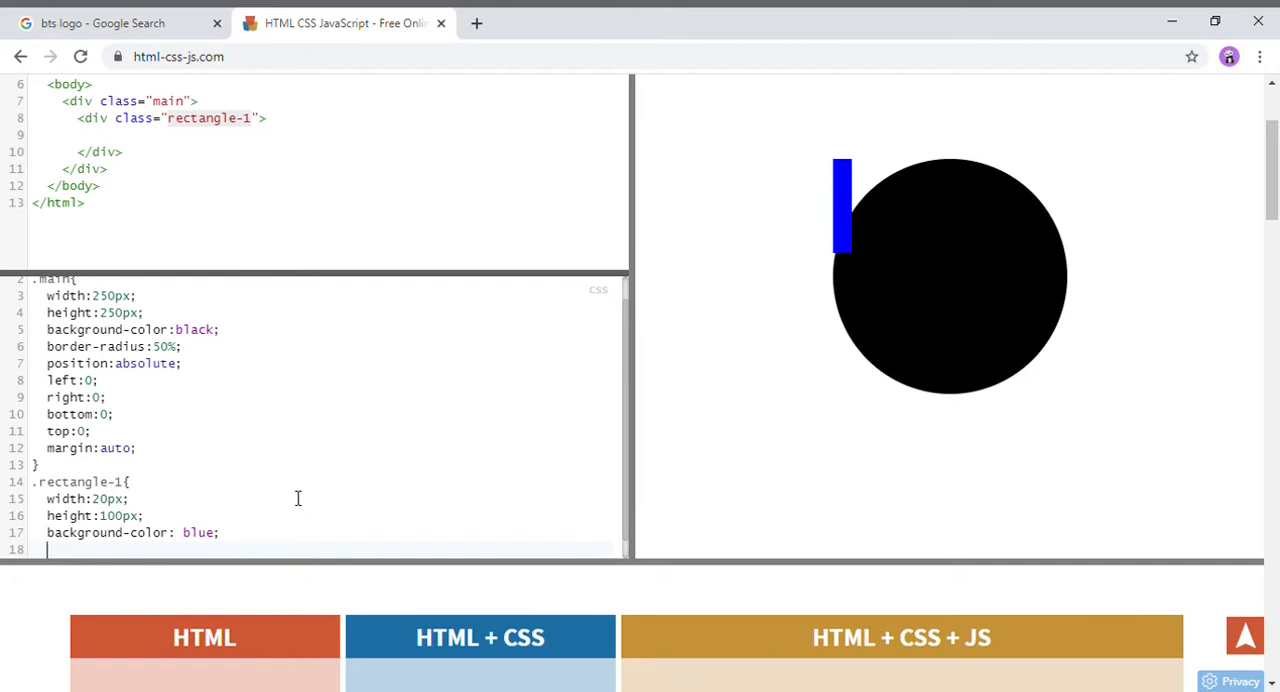
{"action": "left_click", "coordinate": [88, 500]}
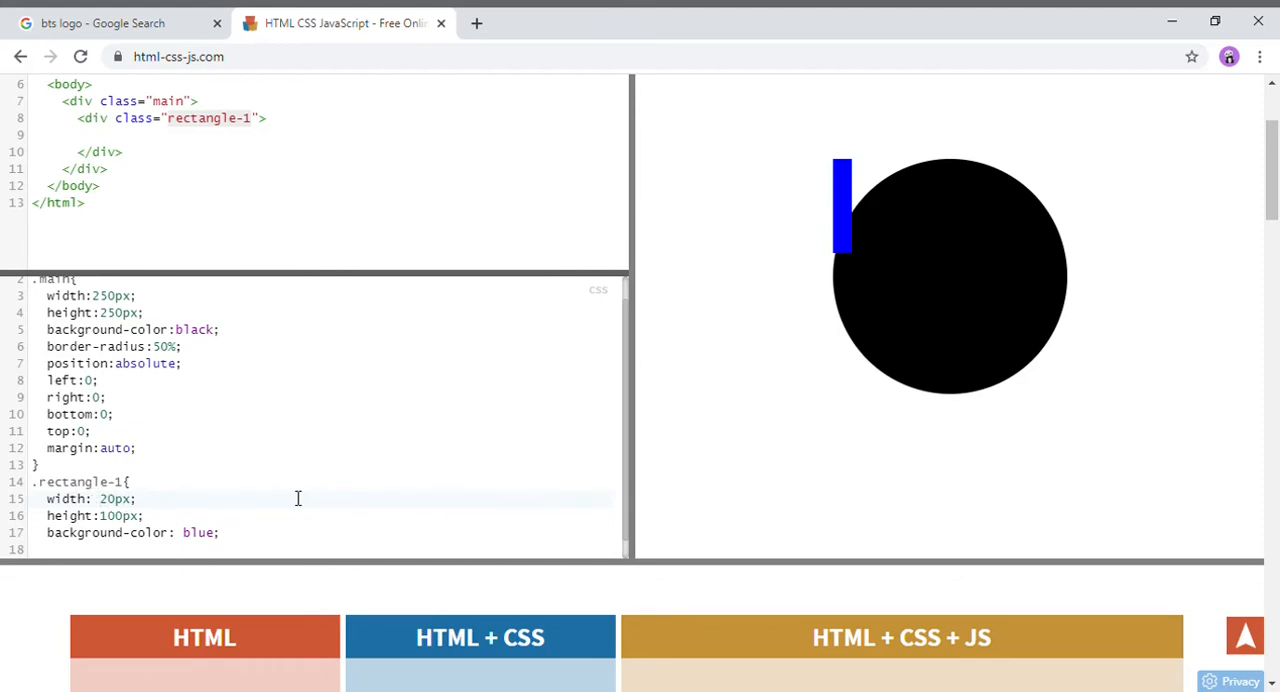
{"action": "type", "text": "65"}
{"action": "left_click", "coordinate": [320, 516]}
{"action": "type", "text": "4"}
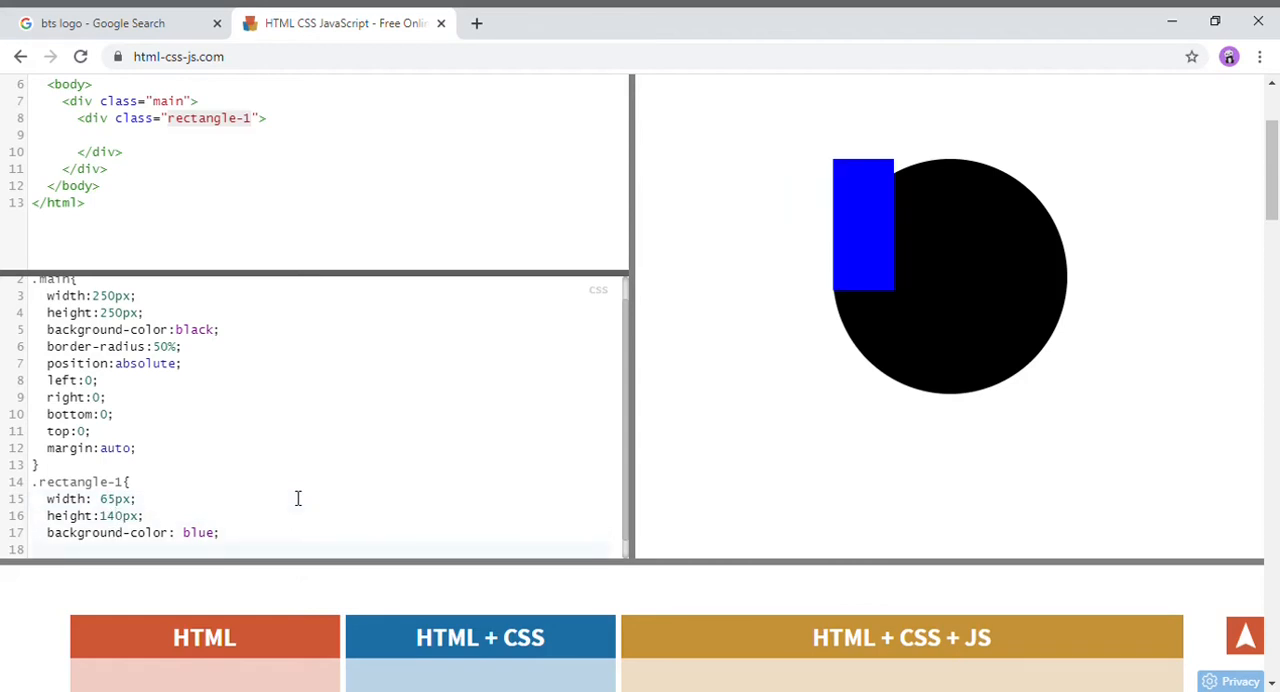
Position .rectangle-1 absolutely with top 20%.
{"action": "type", "text": "posi"}
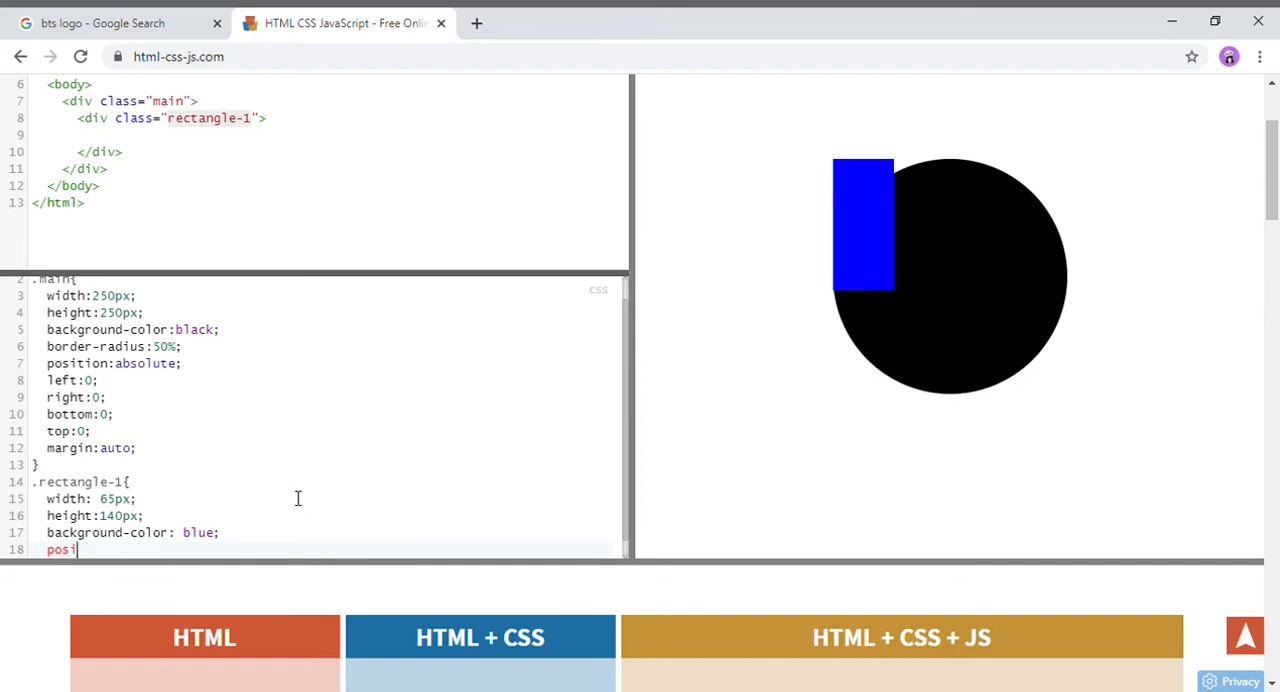
{"action": "type", "text": "tion:abso"}
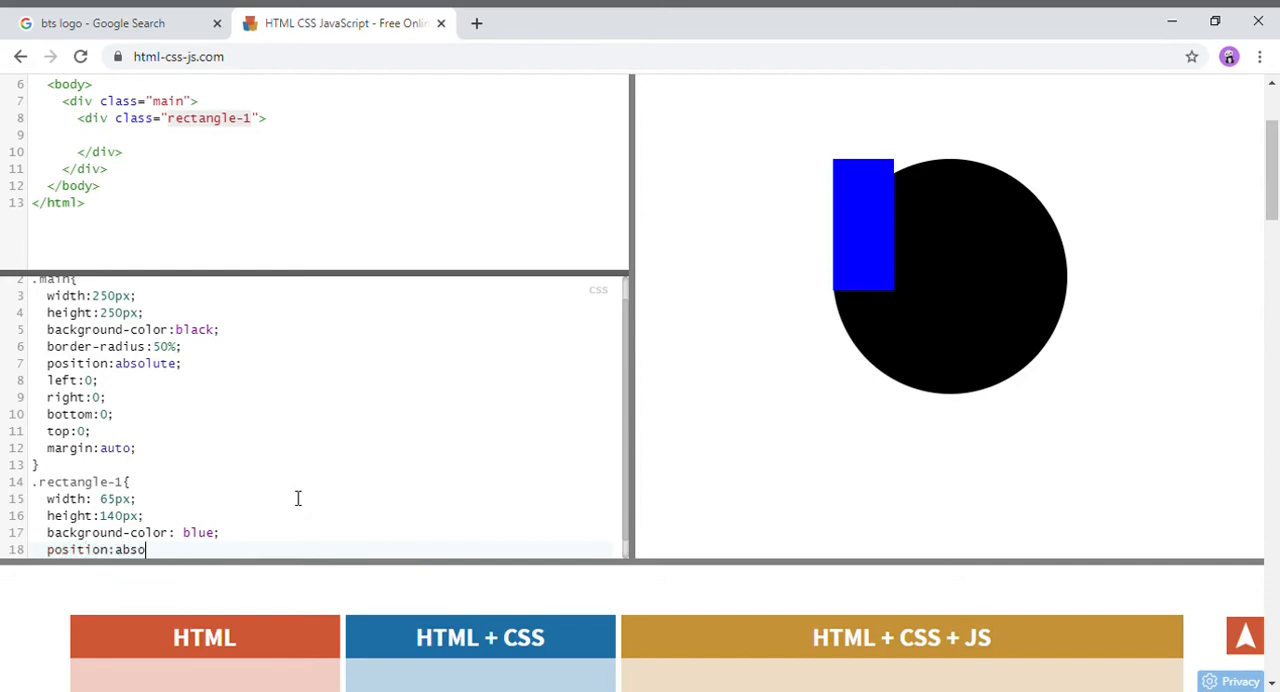
{"action": "type", "text": "lute;"}
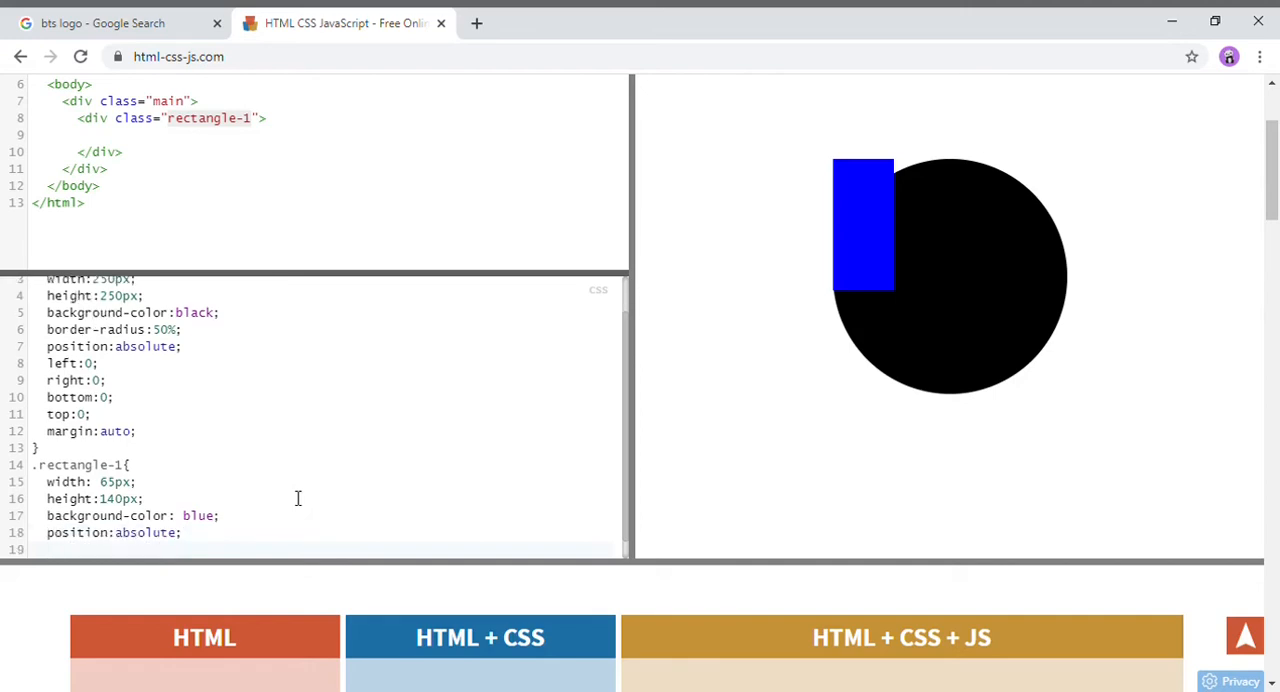
{"action": "type", "text": "top:"}
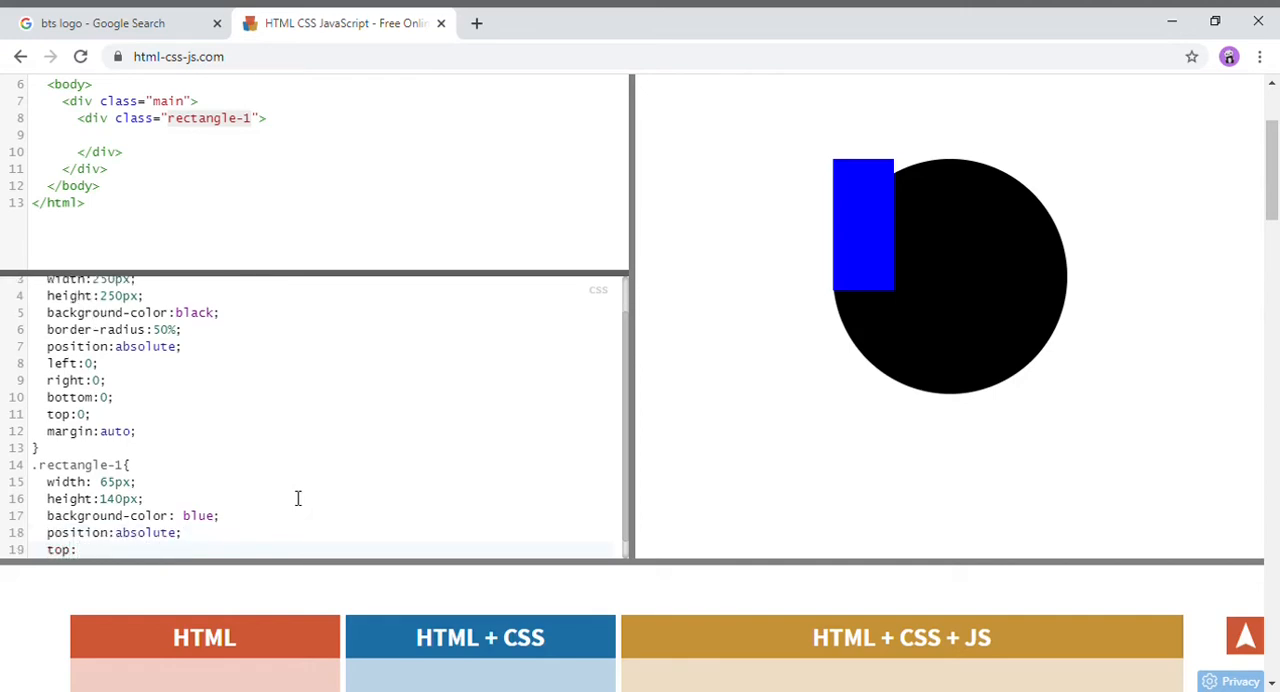
{"action": "left_click", "coordinate": [76, 548]}
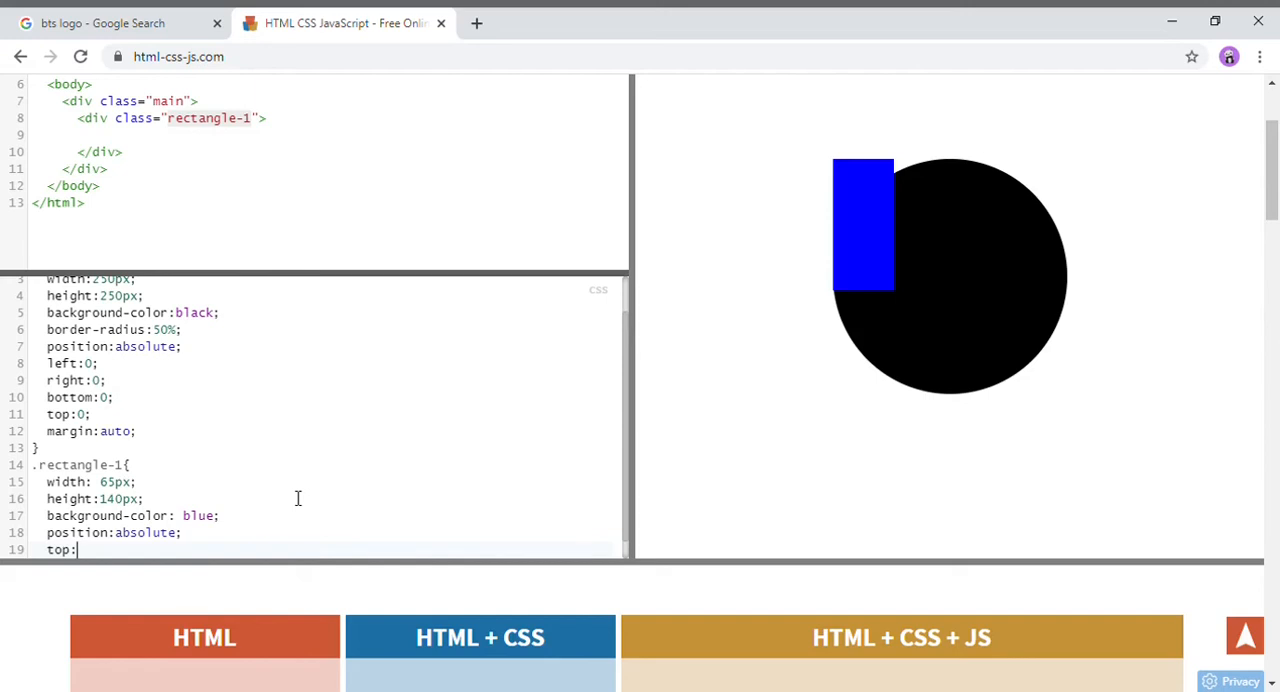
{"action": "type", "text": "20%;"}
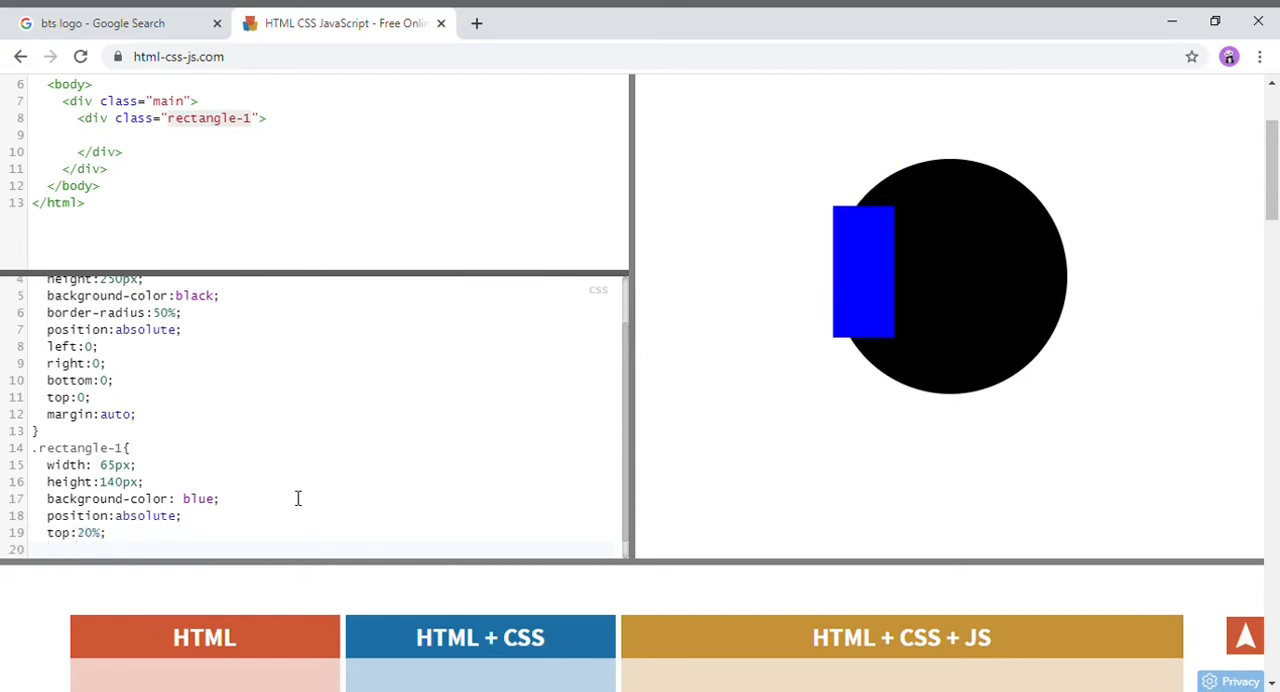
Set .rectangle-1 left to 20% and compare with the BTS reference images.
{"action": "type", "text": "l"}
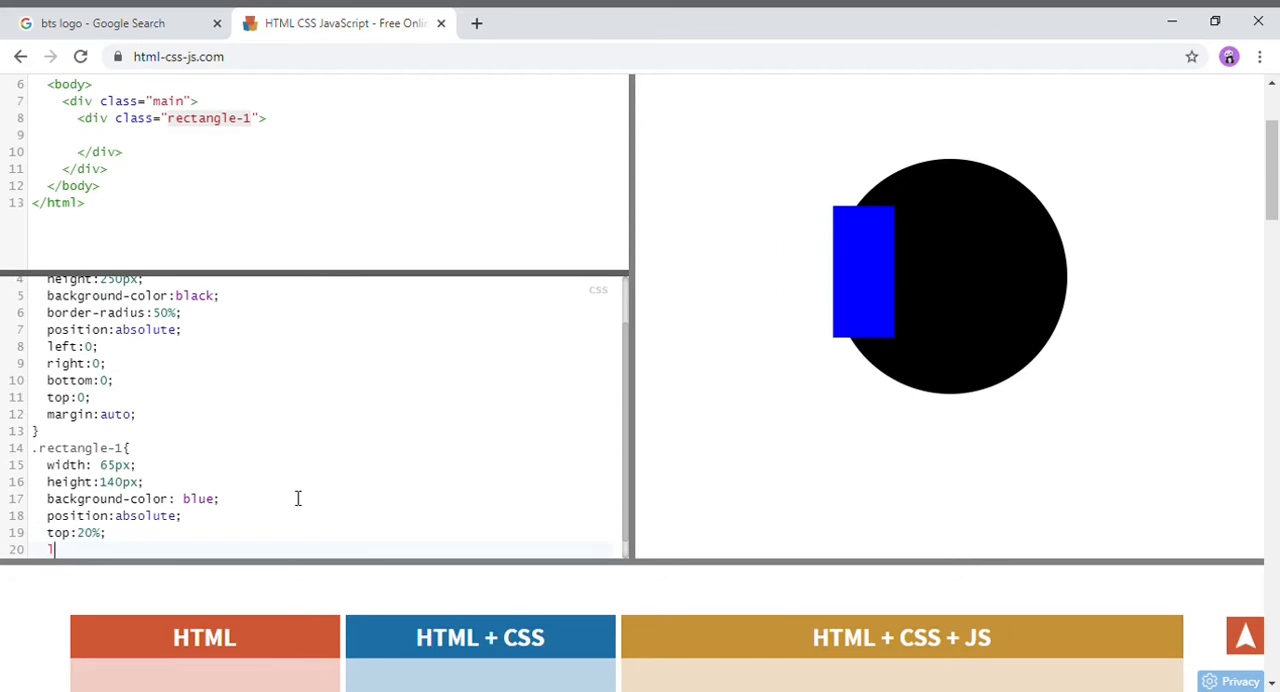
{"action": "type", "text": "eft:"}
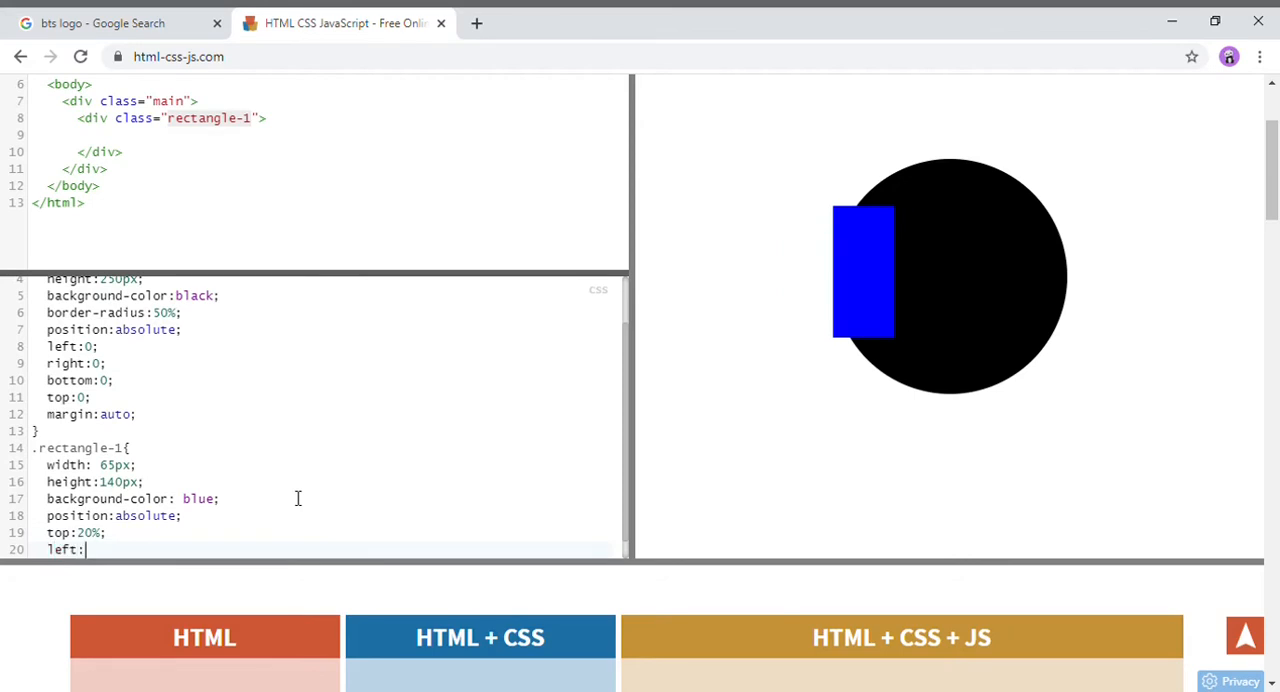
{"action": "type", "text": "40%"}
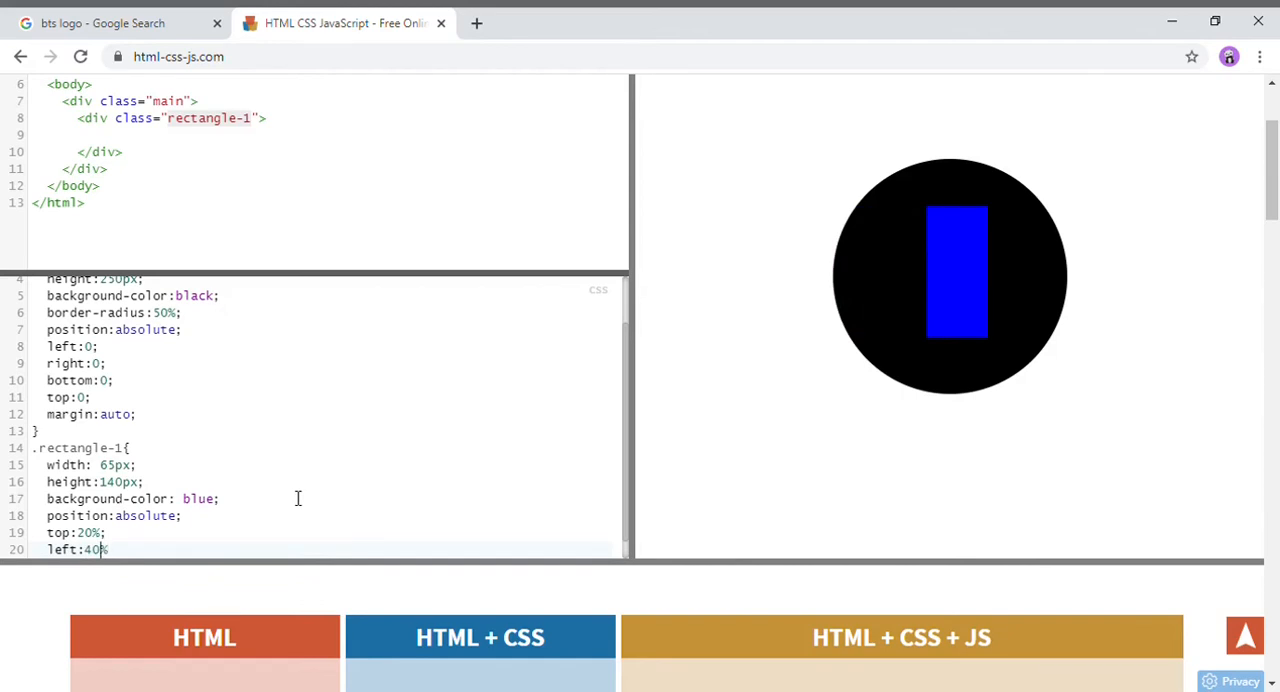
{"action": "type", "text": "20"}
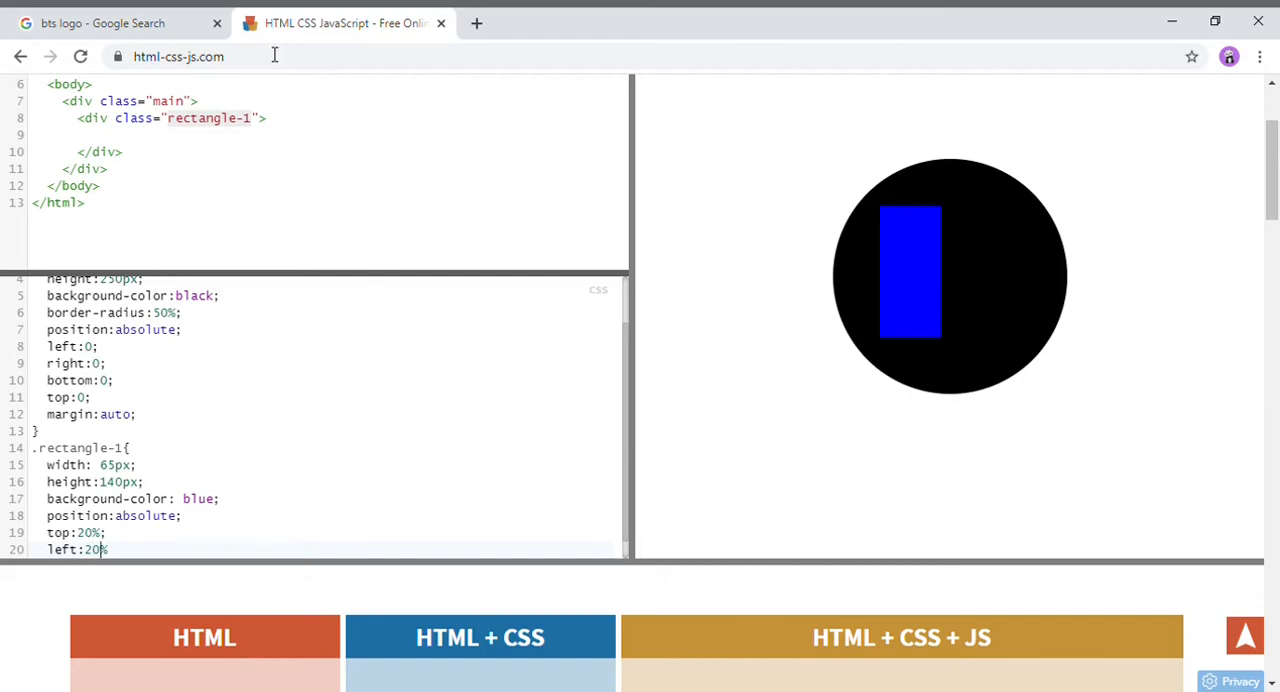
{"action": "left_click", "coordinate": [110, 24]}
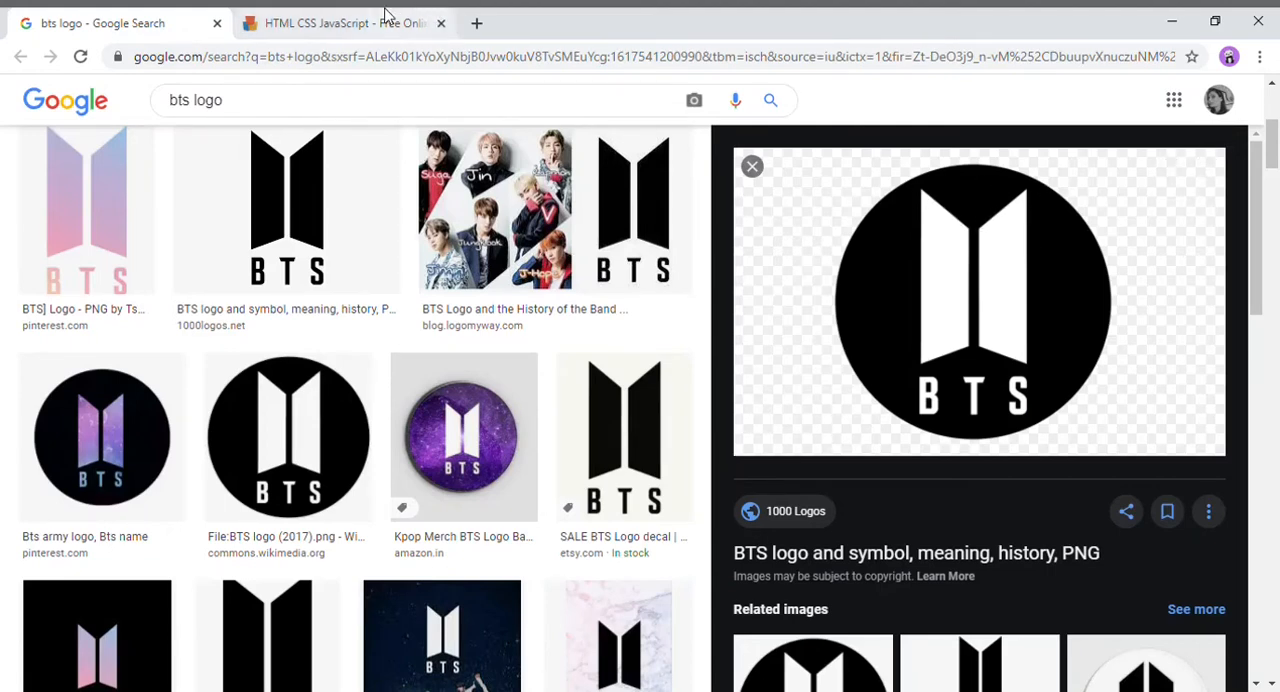
{"action": "left_click", "coordinate": [340, 22]}
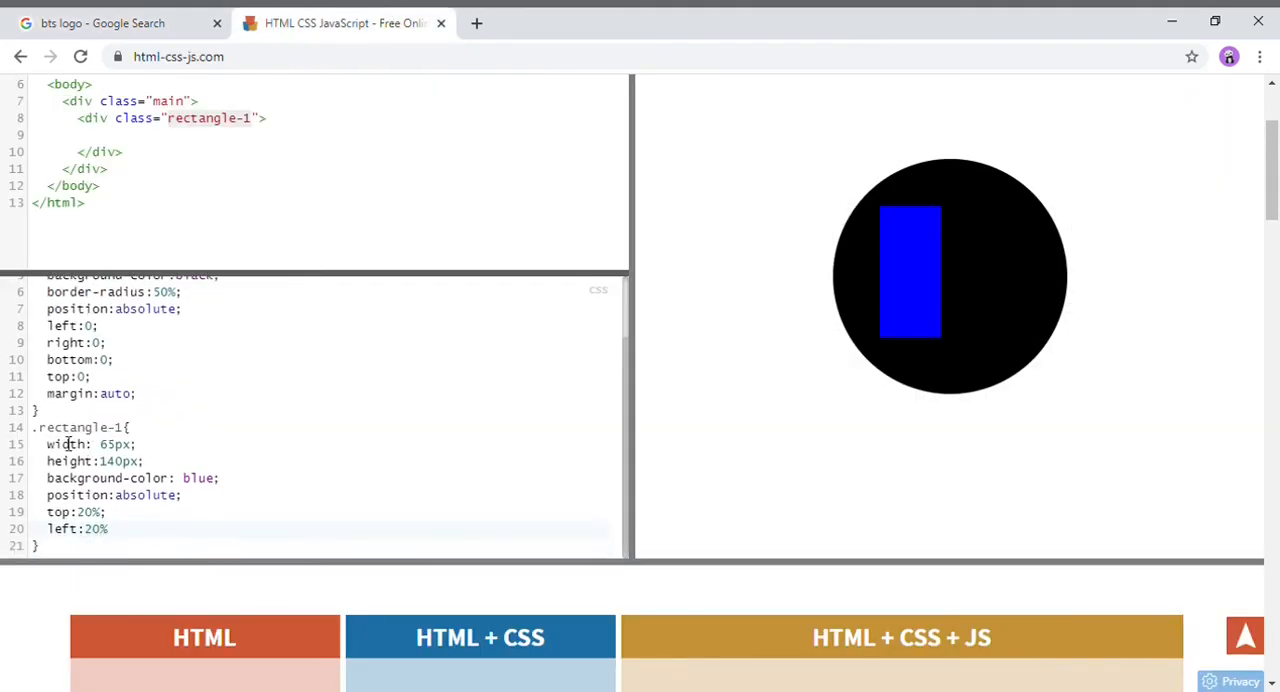
Add the classes top-cut-1 and bottom-cut-1 to the rectangle div.
{"action": "double_click", "coordinate": [76, 428]}
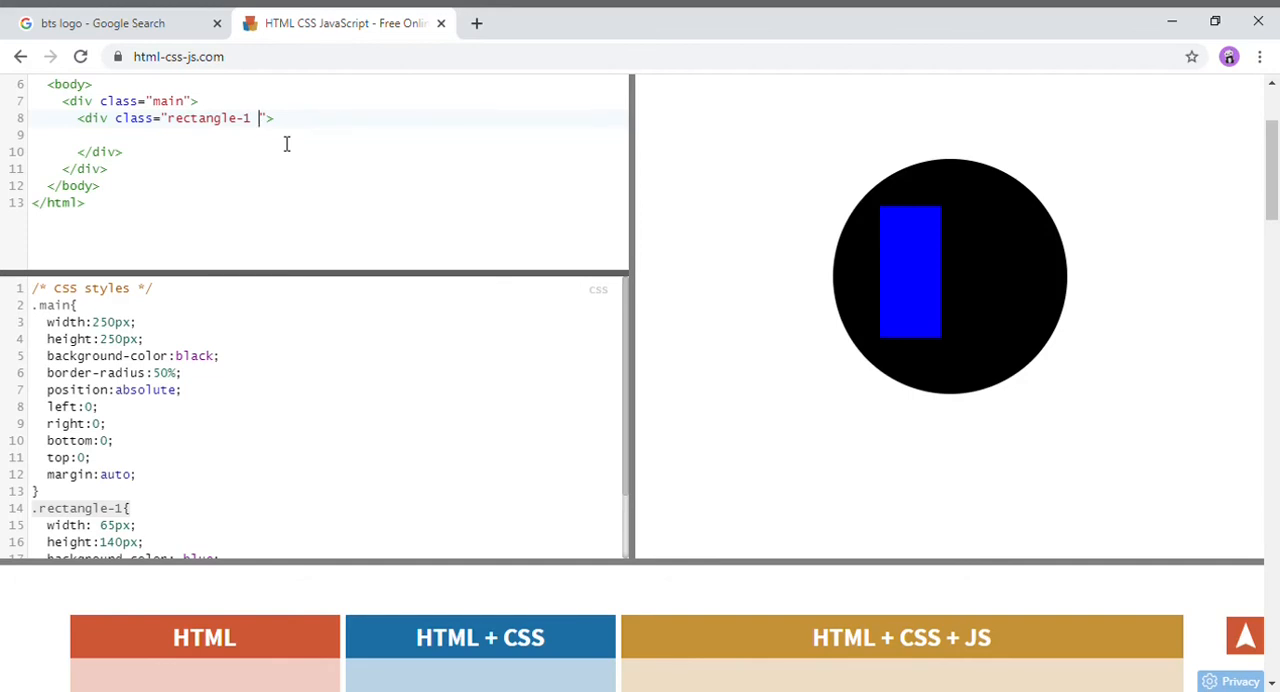
{"action": "type", "text": "top-cut"}
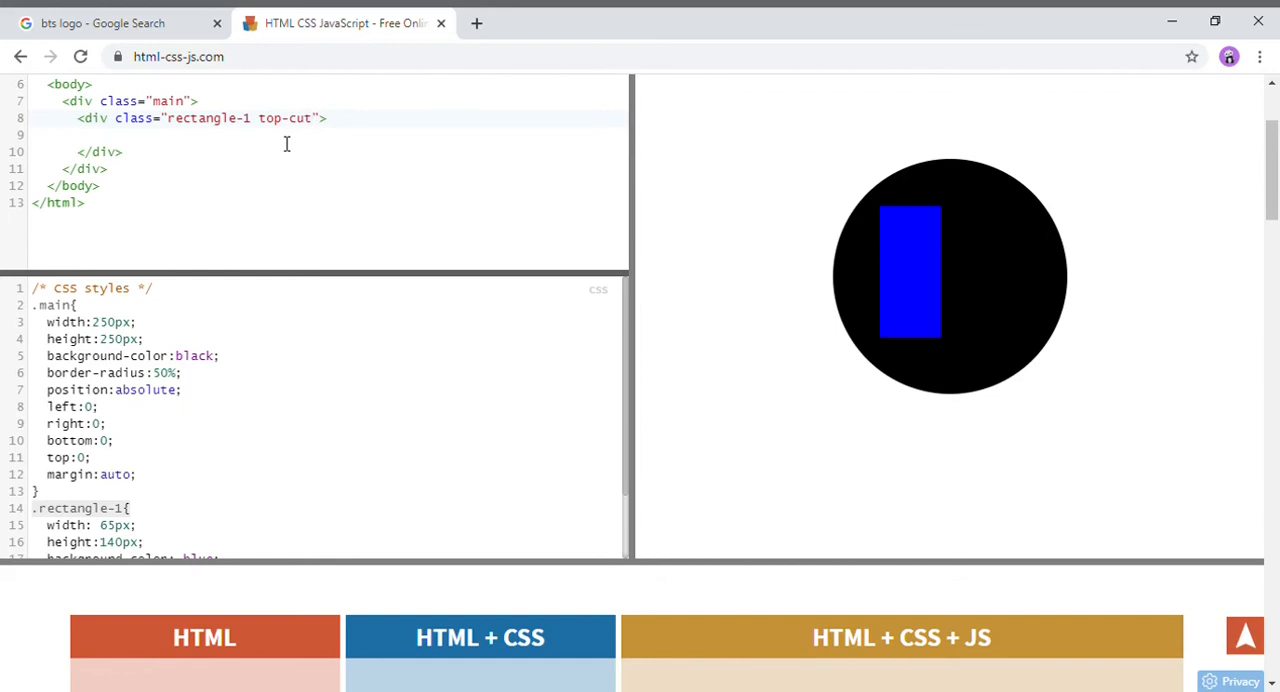
{"action": "type", "text": "bottom"}
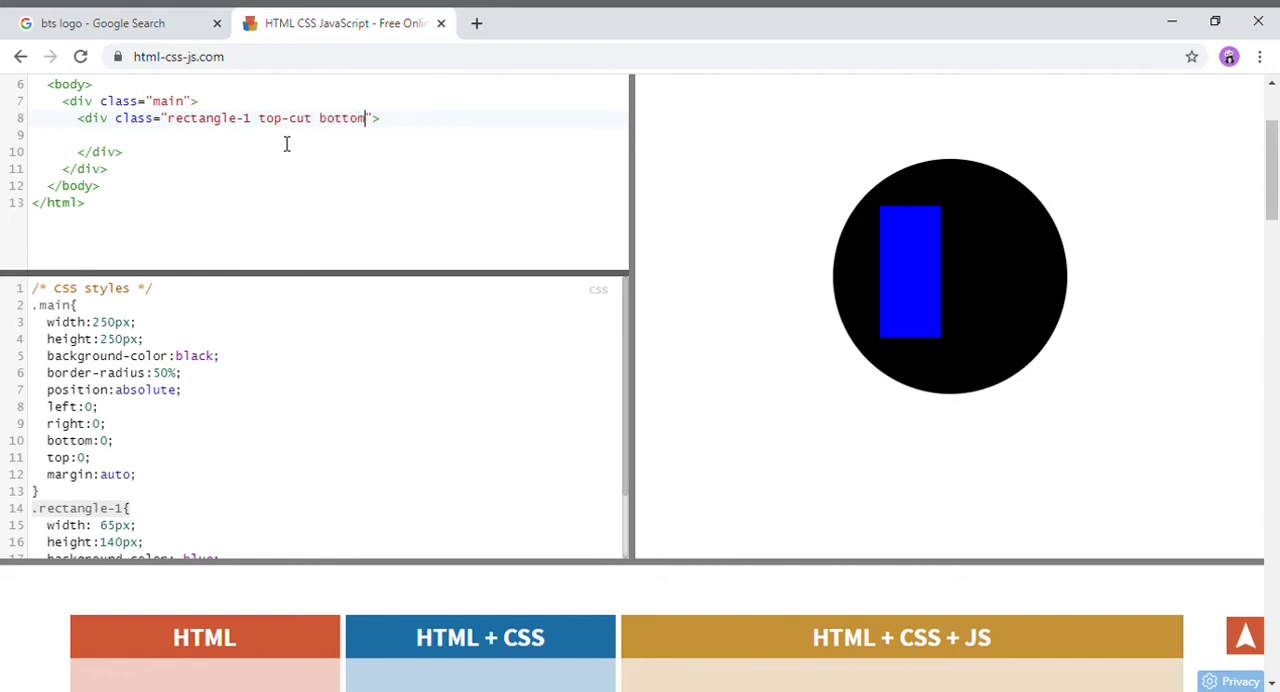
{"action": "type", "text": "-cut"}
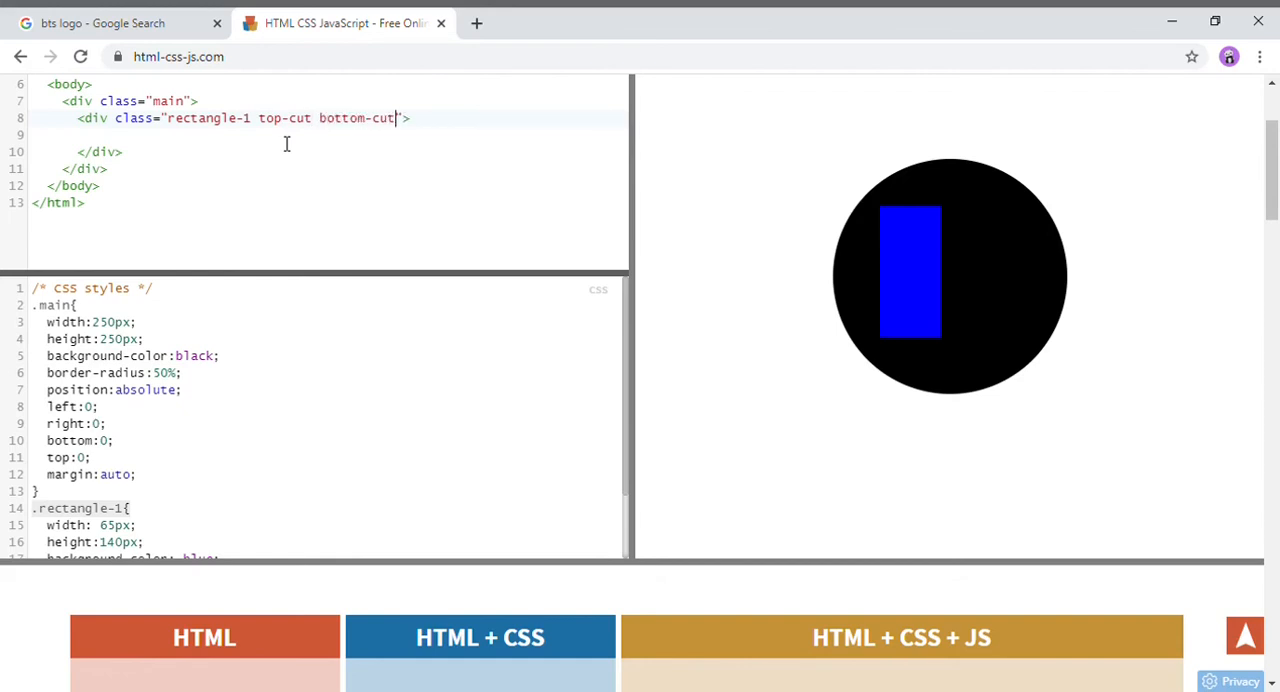
{"action": "type", "text": "-1"}
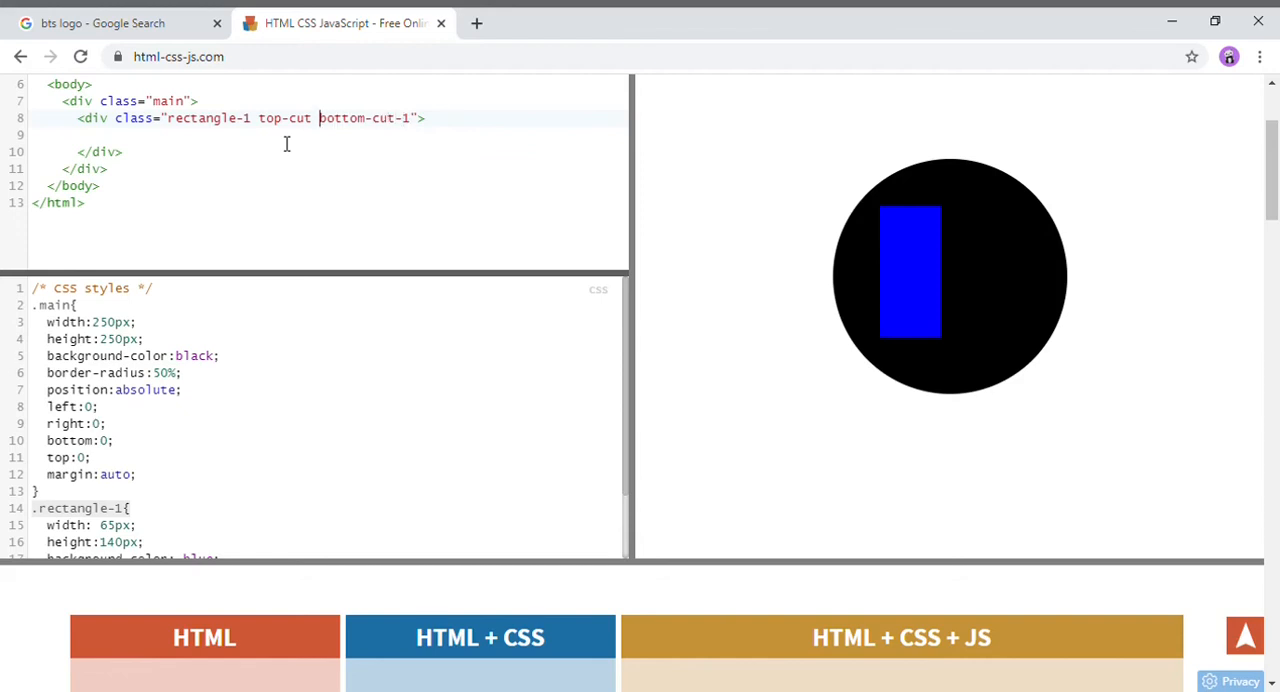
{"action": "type", "text": "-1"}
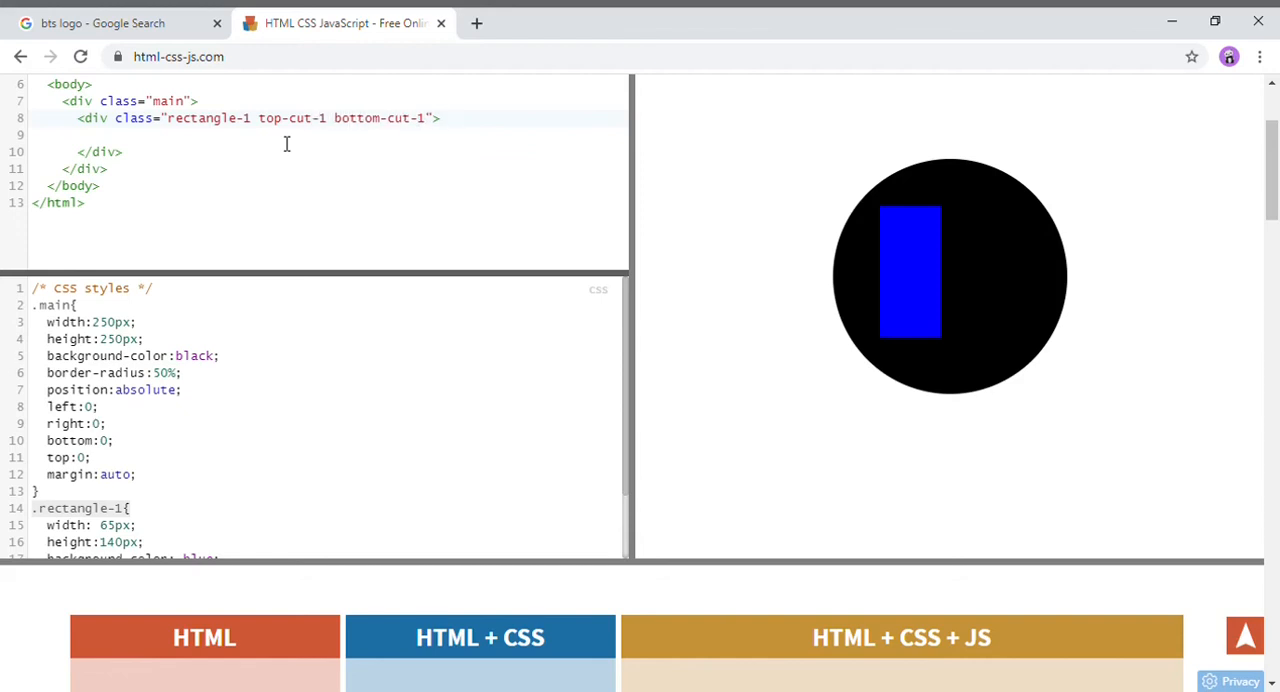
Start an empty .top-cut-1 rule after the rectangle-1 rule.
{"action": "scroll", "scroll_direction": "down", "scroll_amount": 3}
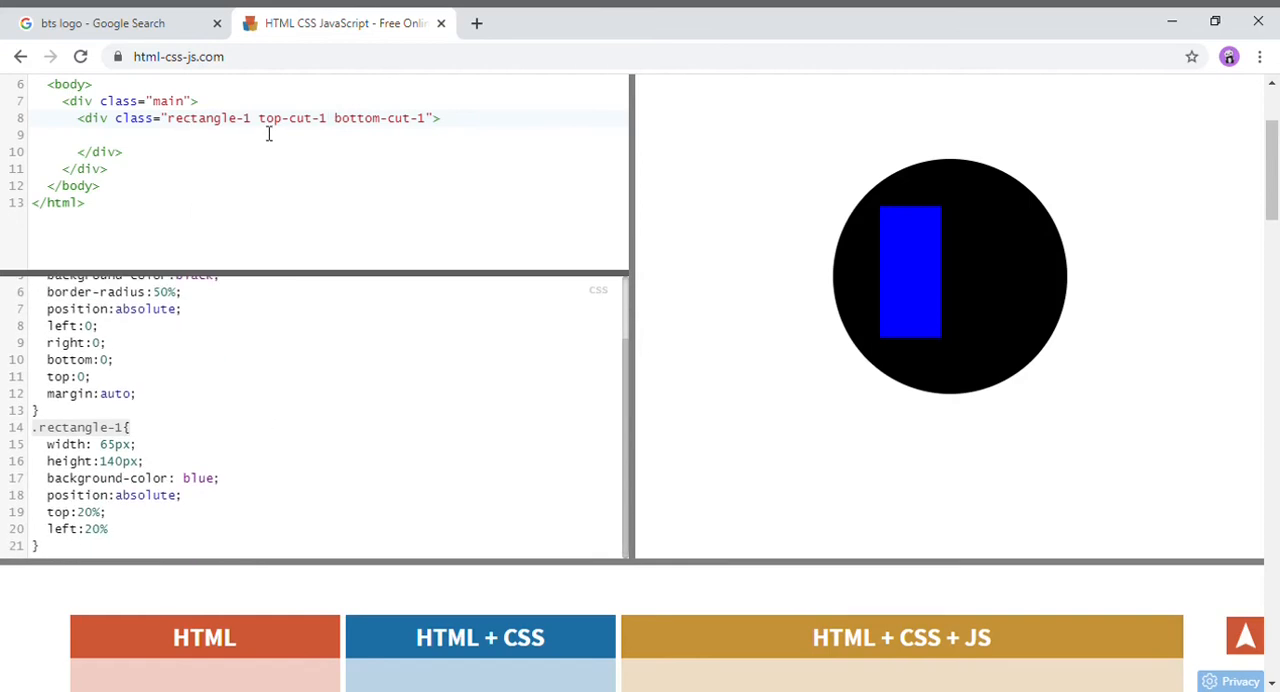
{"action": "double_click", "coordinate": [292, 118]}
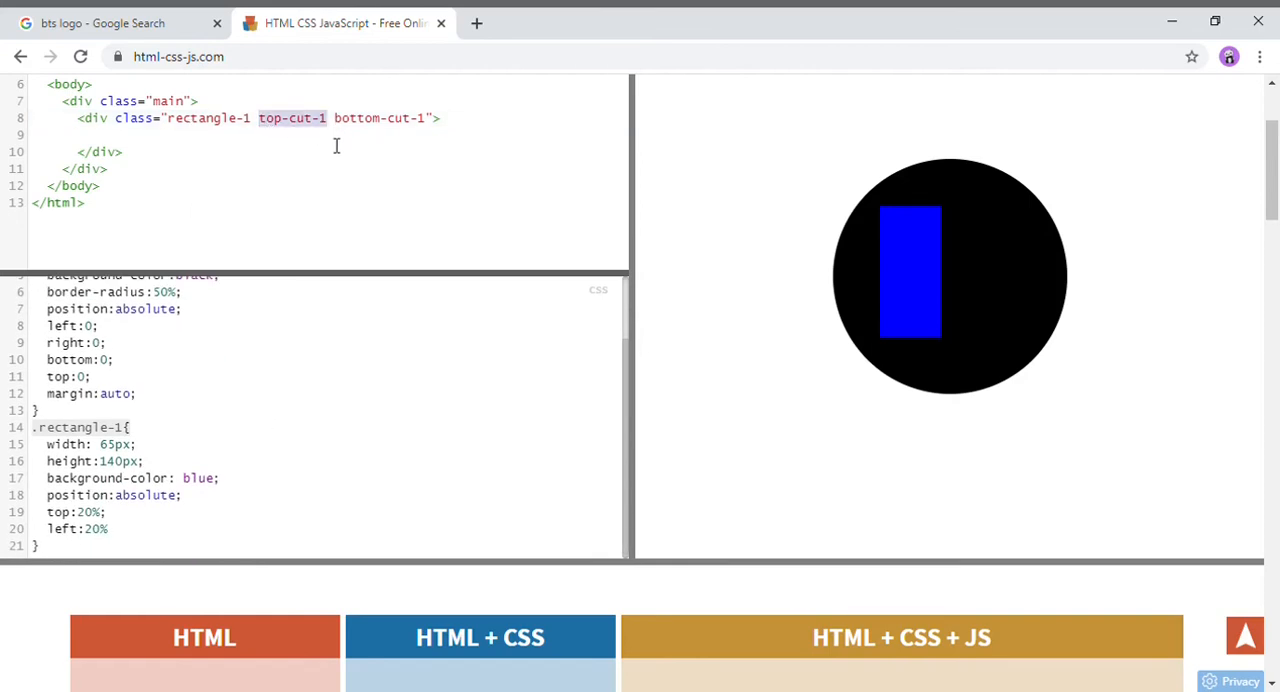
{"action": "left_click", "coordinate": [138, 562]}
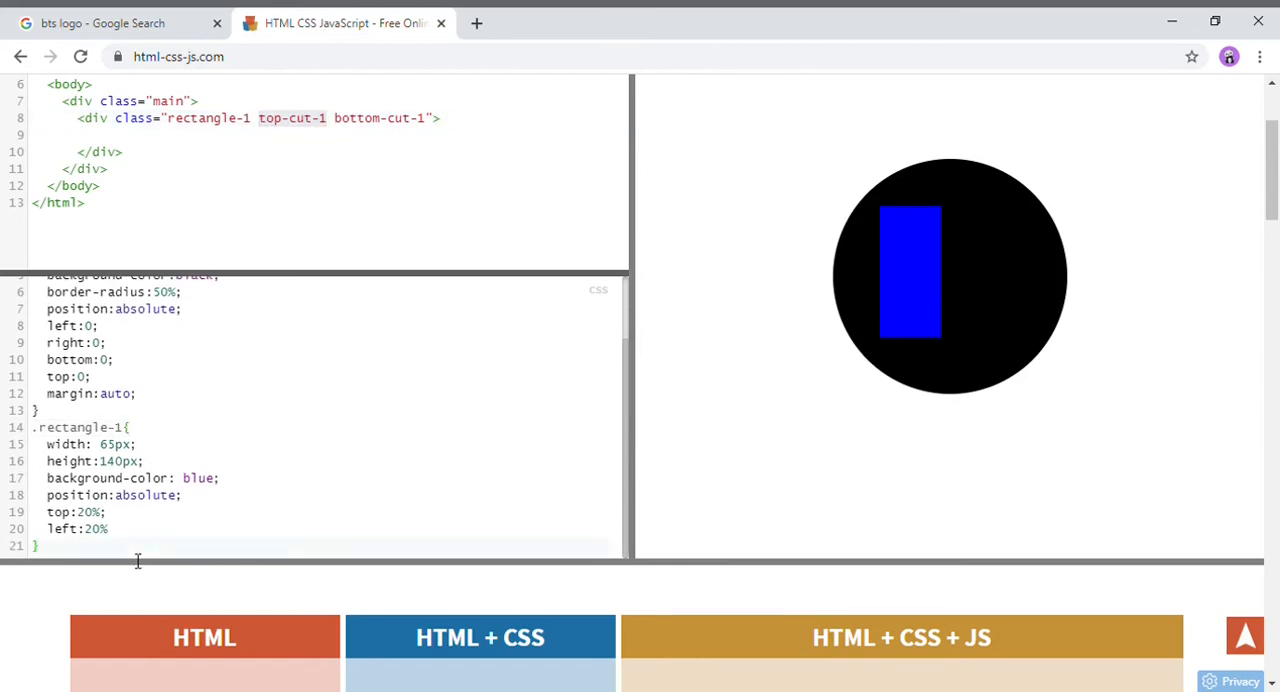
{"action": "type", "text": ".top-cut-1"}
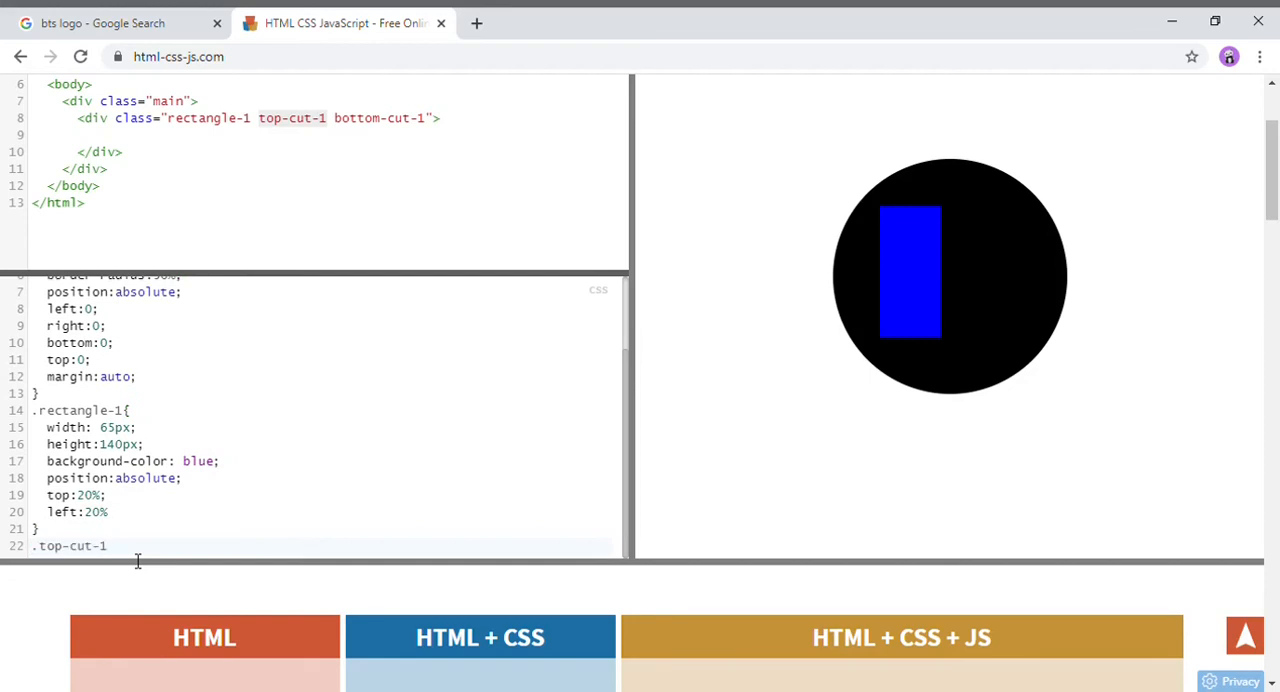
{"action": "type", "text": "{"}
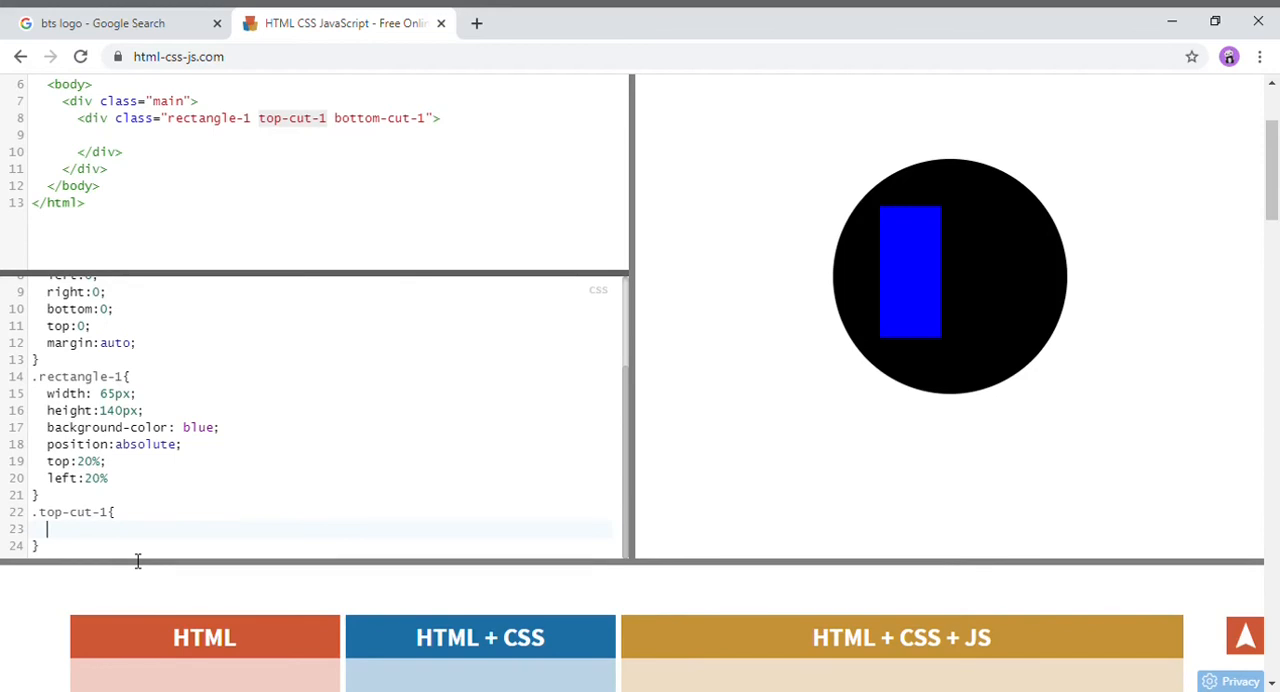
{"action": "mouse_move", "coordinate": [472, 24]}
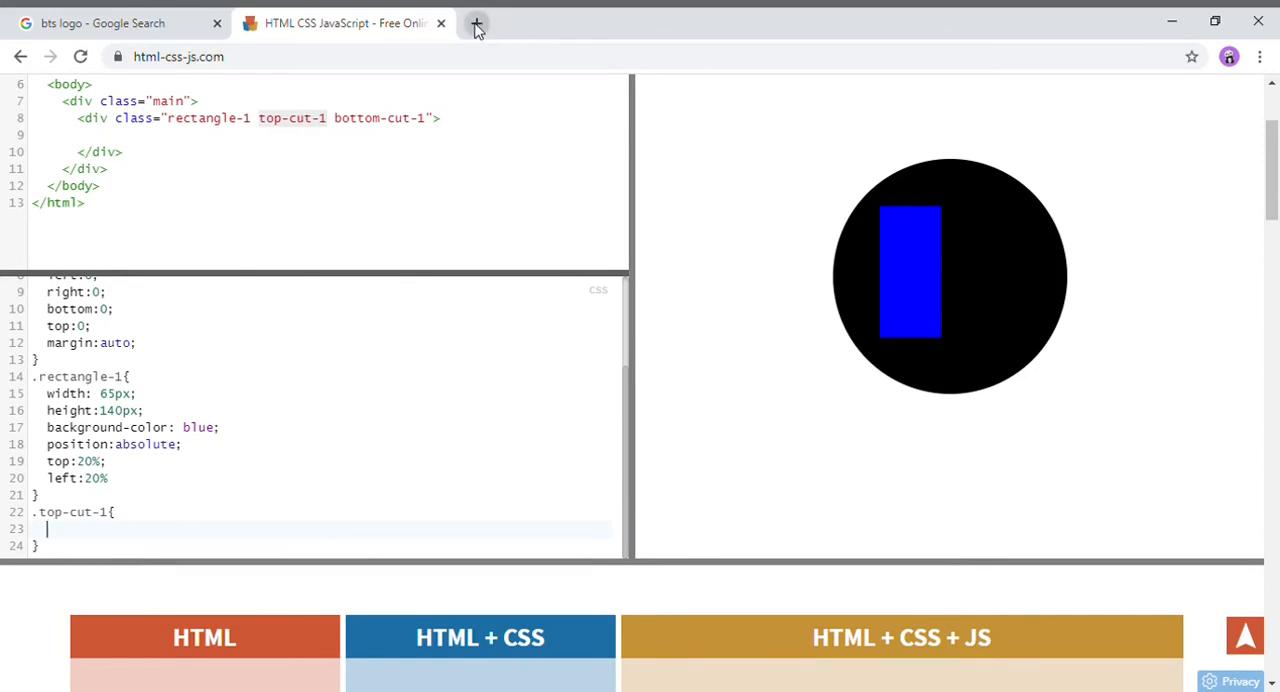
Search Google for cutting corners with CSS and select the Stack Overflow answer's border lines.
{"action": "left_click", "coordinate": [476, 24]}
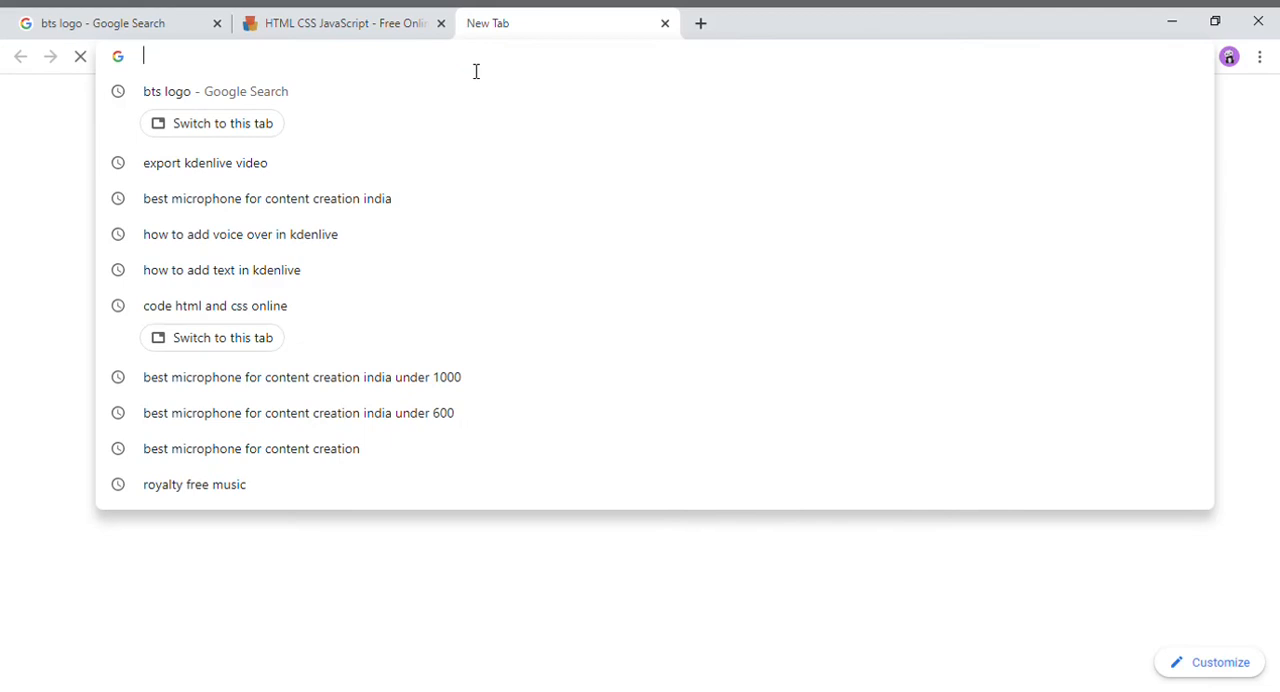
{"action": "type", "text": "how to add audio in kdenlive"}
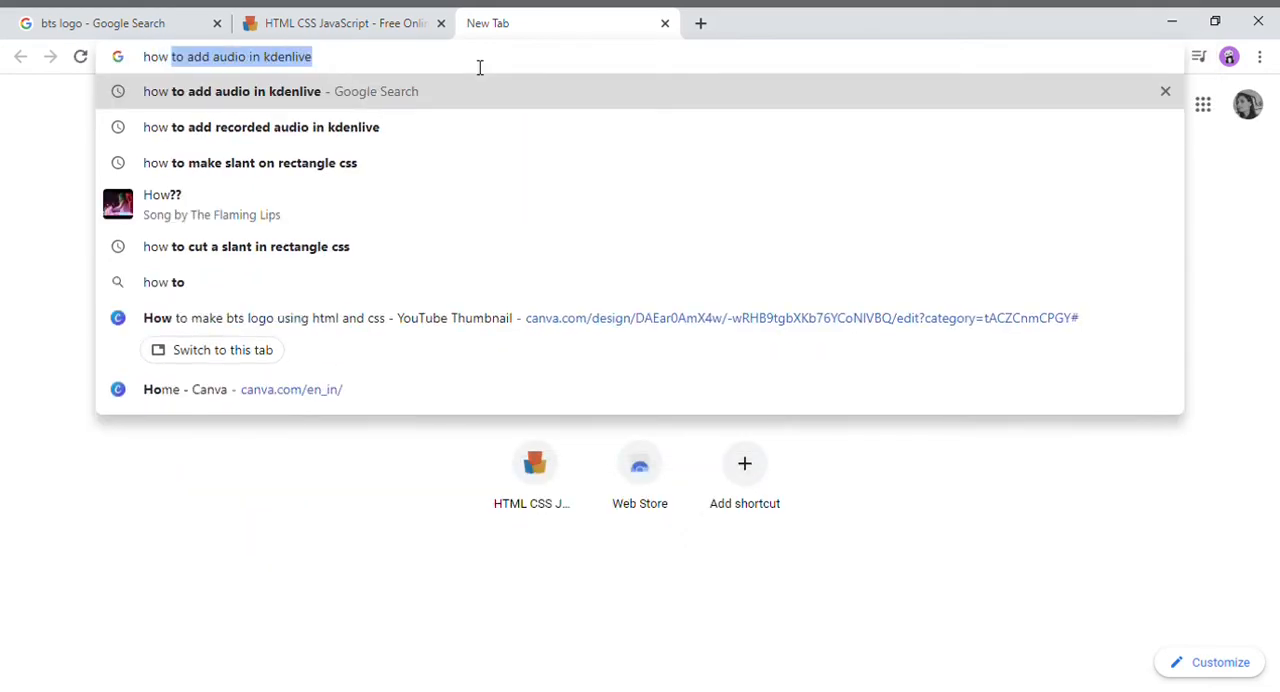
{"action": "type", "text": "how to cut"}
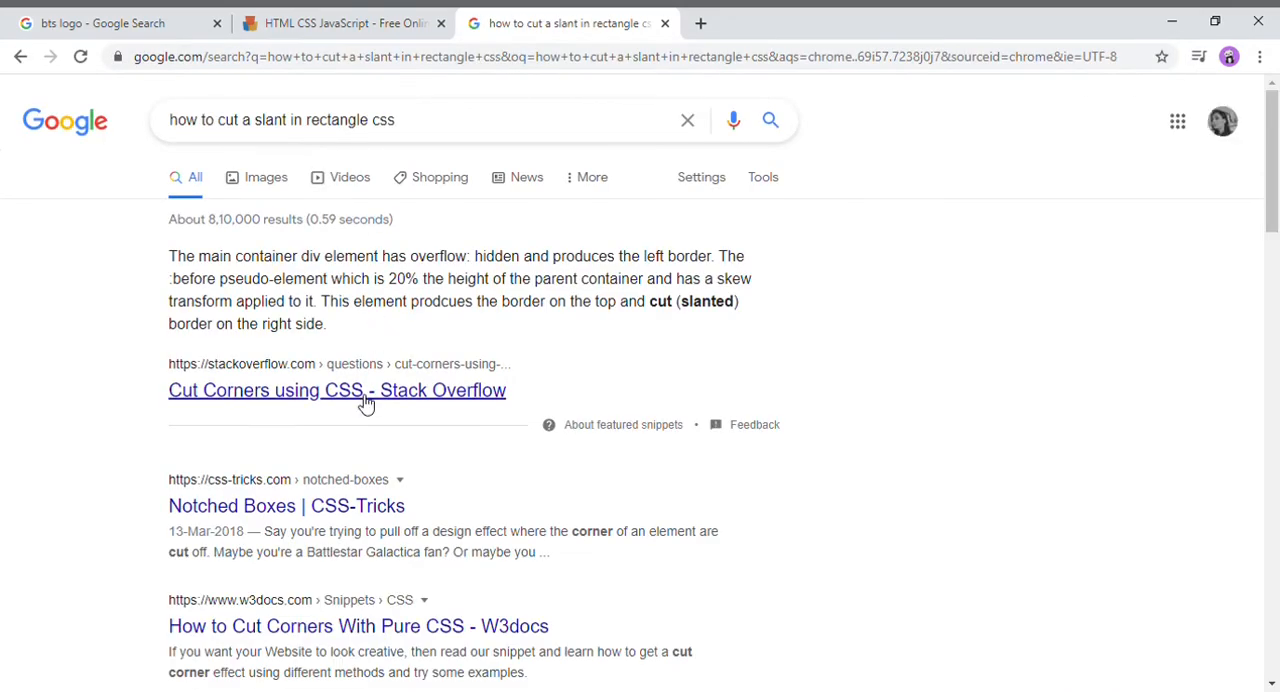
{"action": "left_click", "coordinate": [336, 390]}
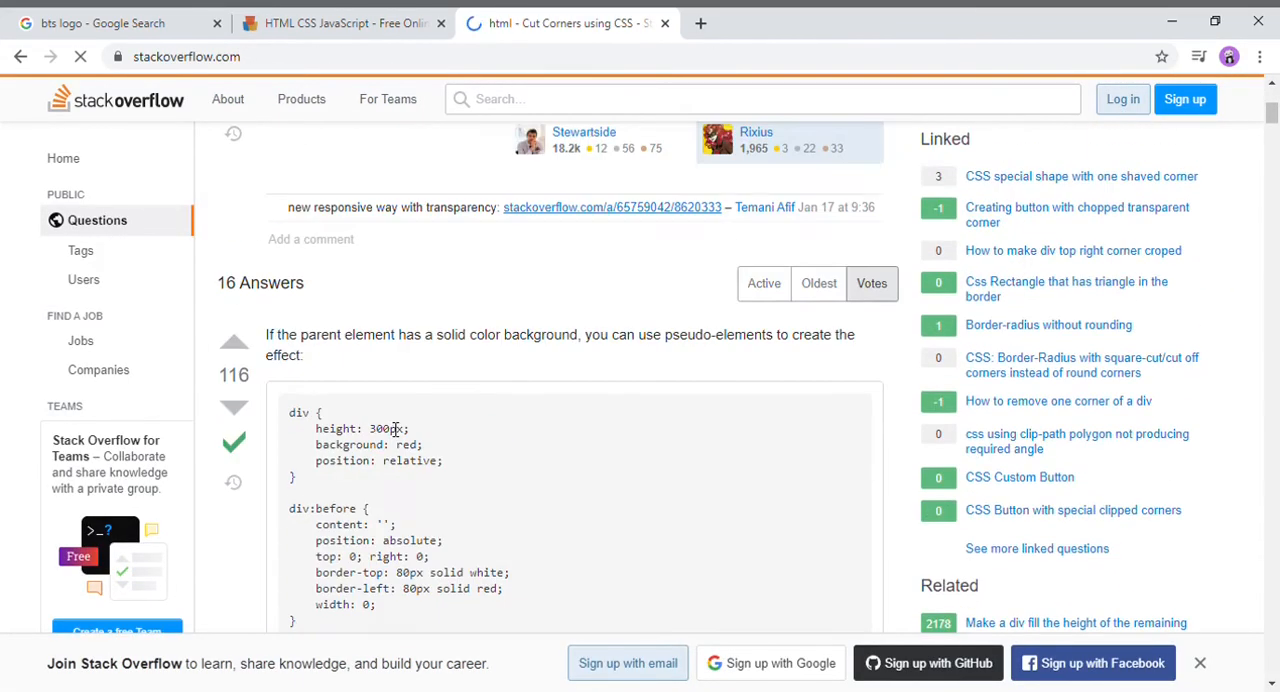
{"action": "scroll", "scroll_direction": "down", "scroll_amount": 3}
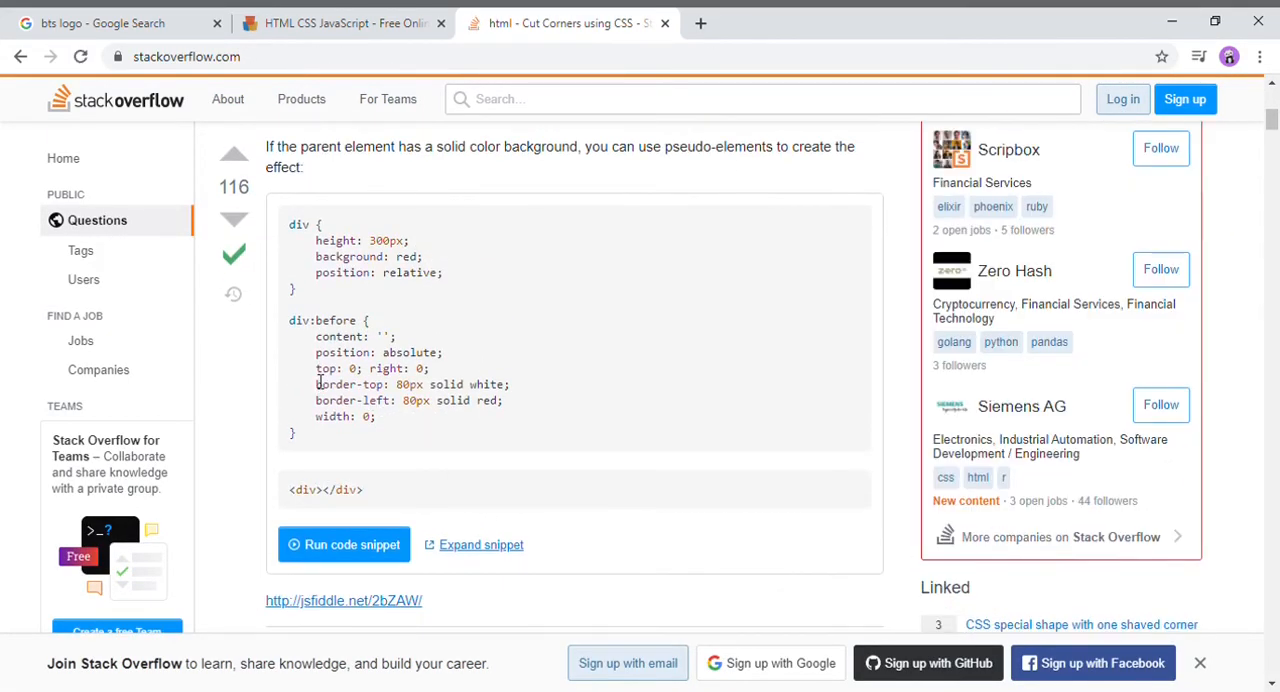
{"action": "left_click_drag", "start_coordinate": [316, 368], "coordinate": [510, 400]}
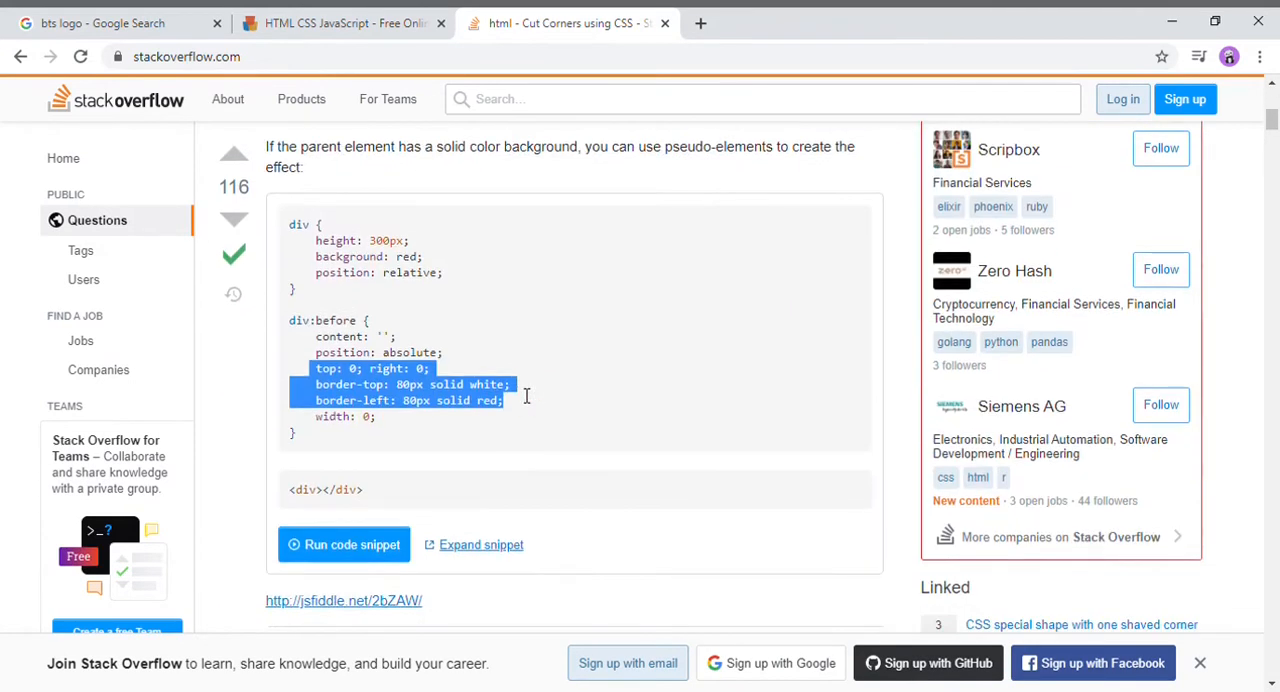
{"action": "mouse_move", "coordinate": [520, 396]}
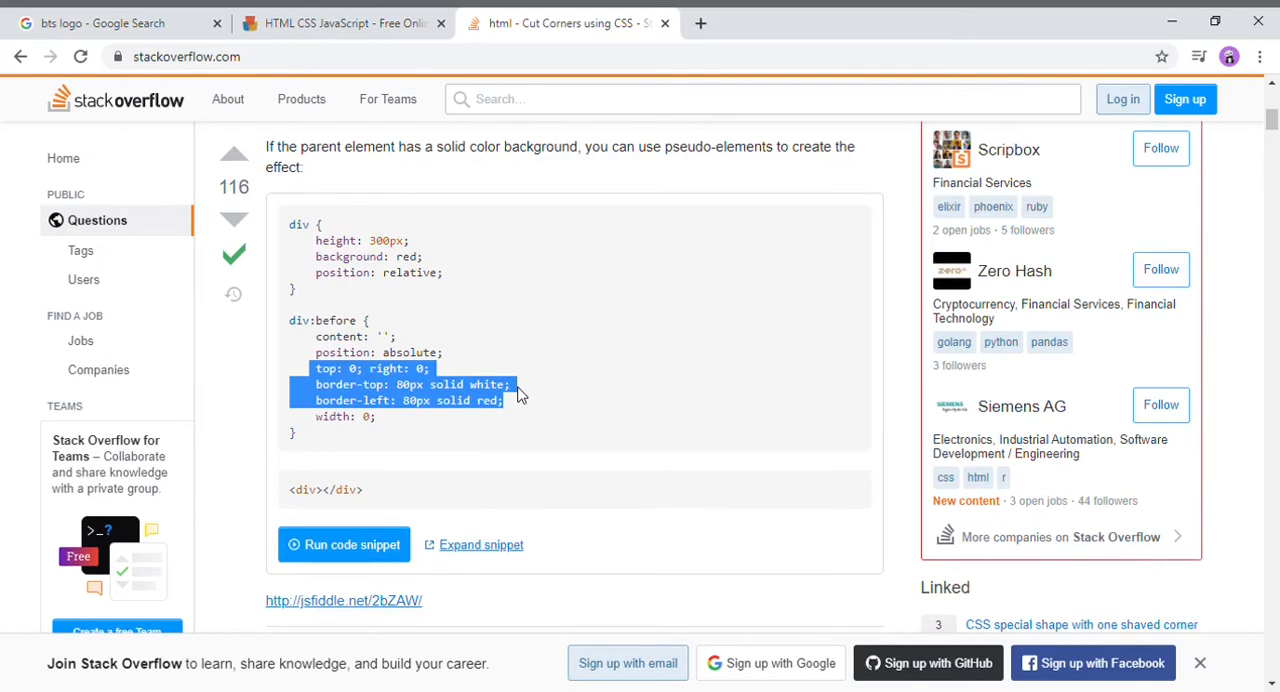
Paste the border lines into .top-cut-1, drop the offsets and add position absolute.
{"action": "left_click", "coordinate": [344, 22]}
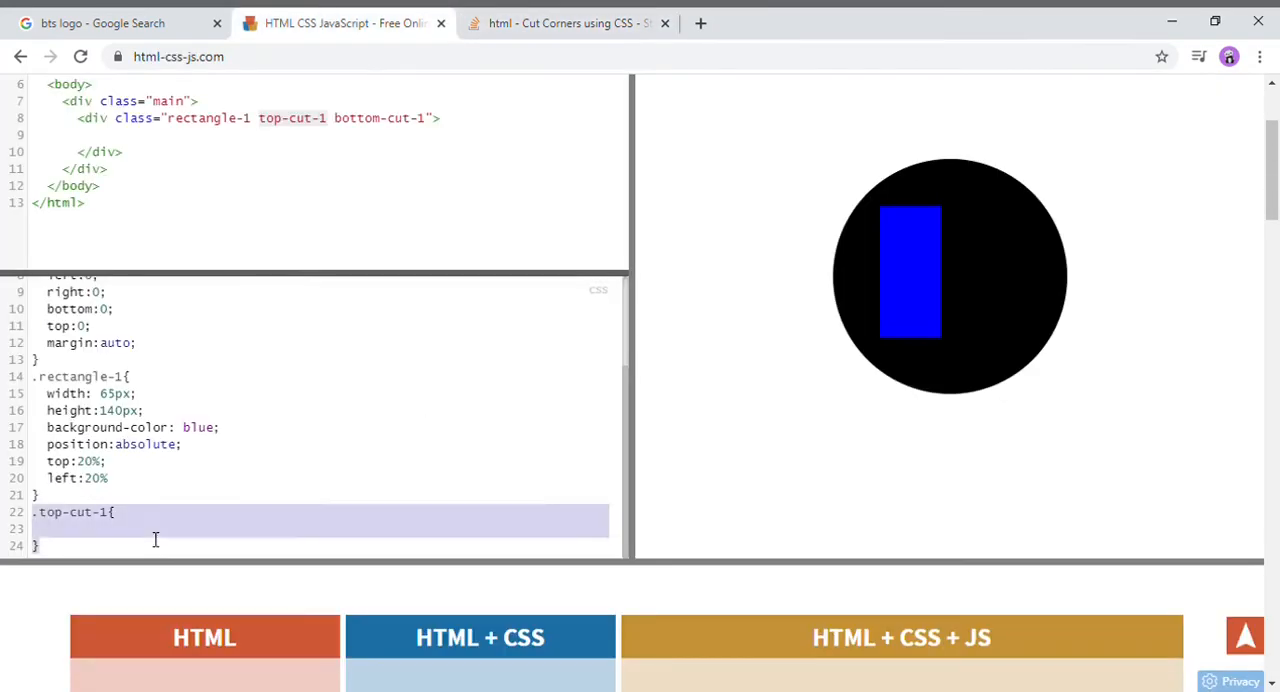
{"action": "type", "text": "border-top: 80px solid white;"}
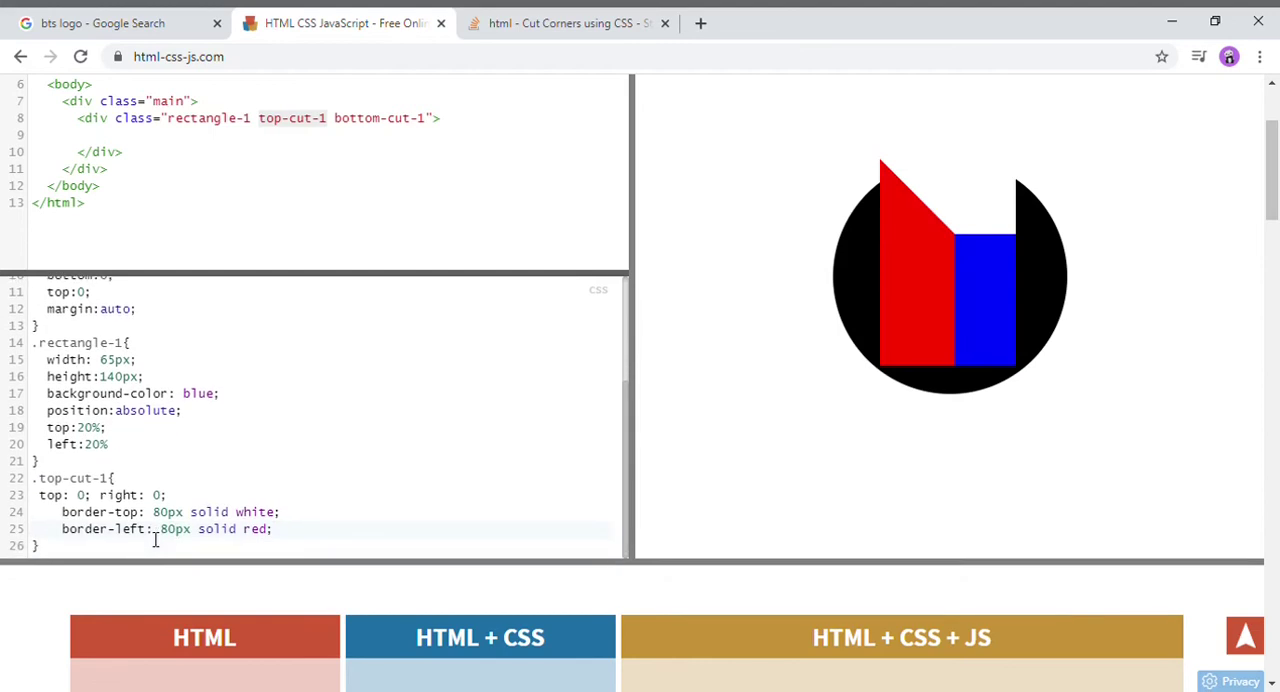
{"action": "mouse_move", "coordinate": [742, 348]}
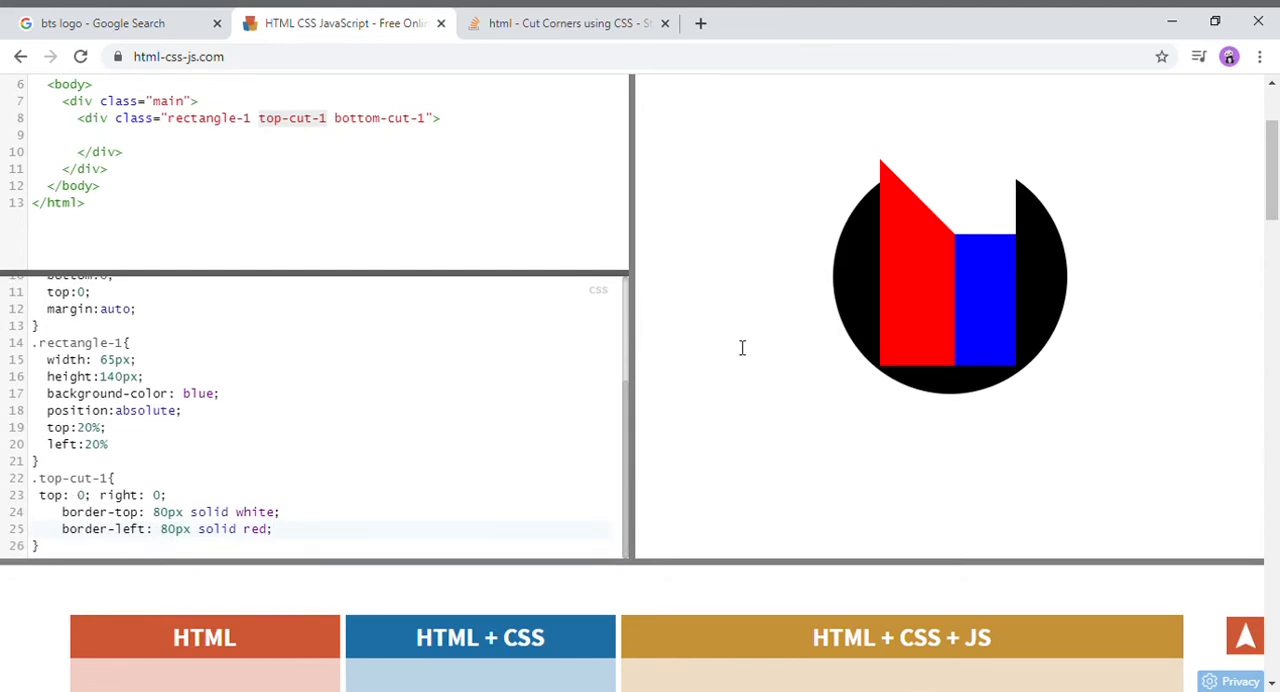
{"action": "left_click_drag", "start_coordinate": [38, 496], "coordinate": [168, 496]}
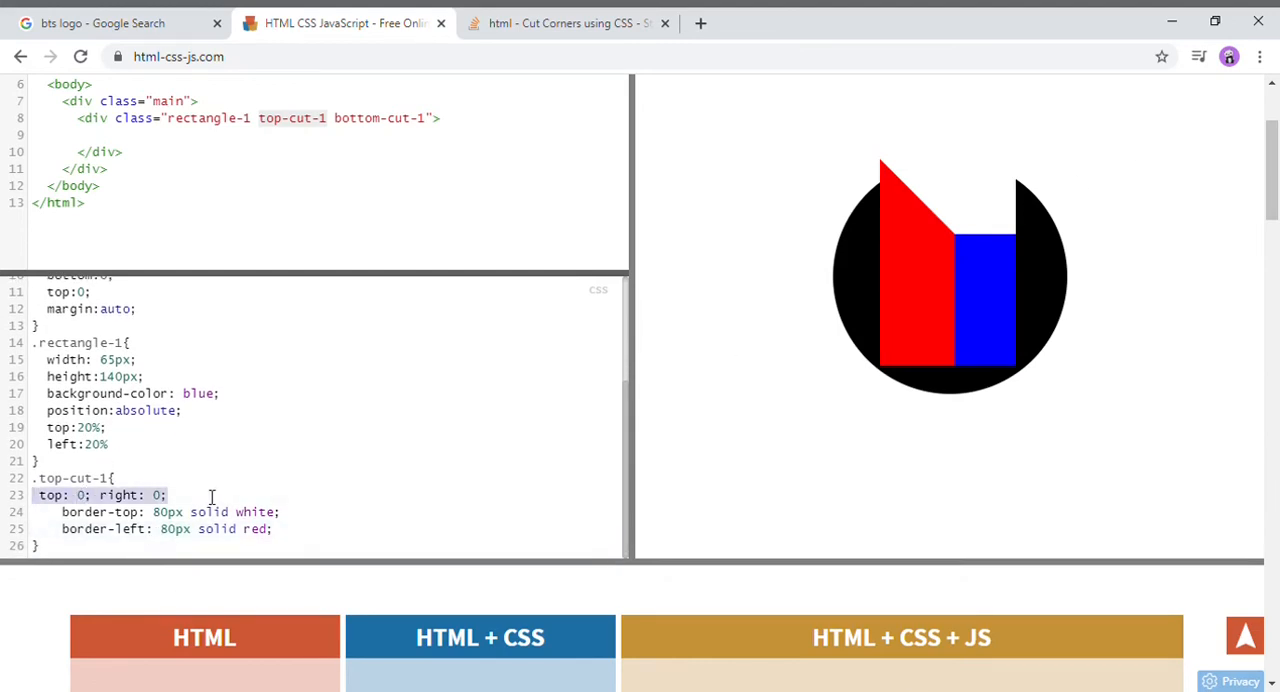
{"action": "key", "text": "Delete"}
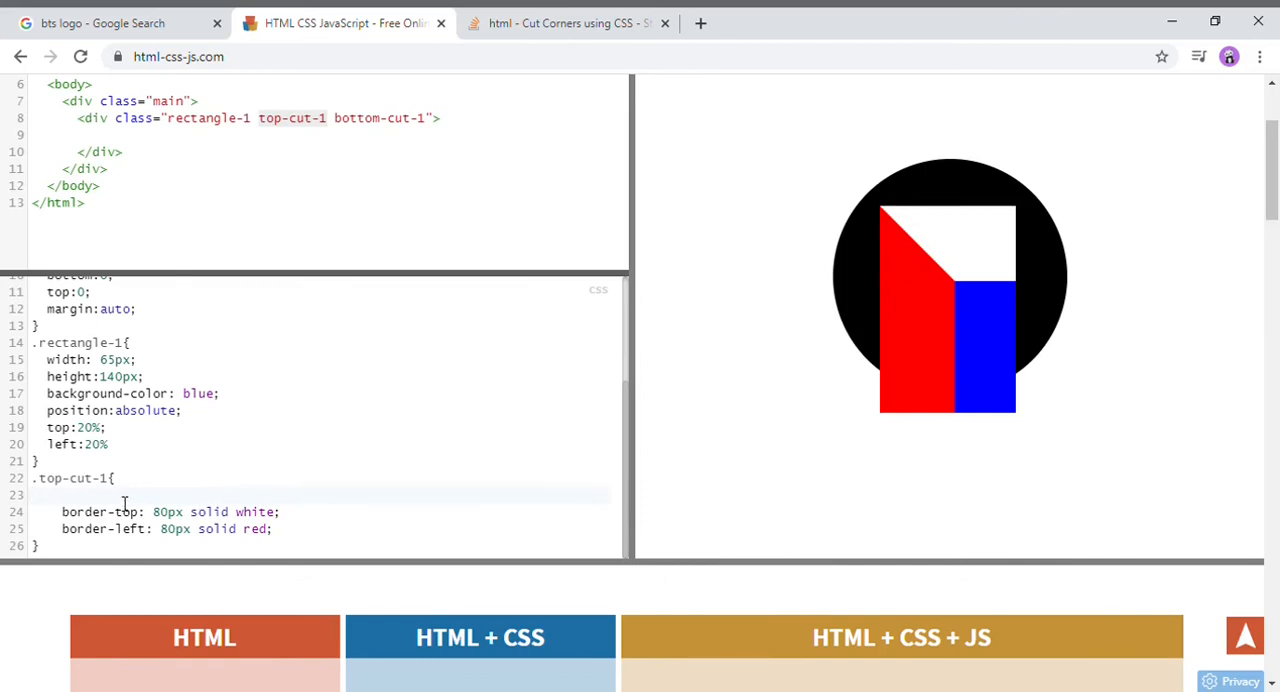
{"action": "mouse_move", "coordinate": [136, 524]}
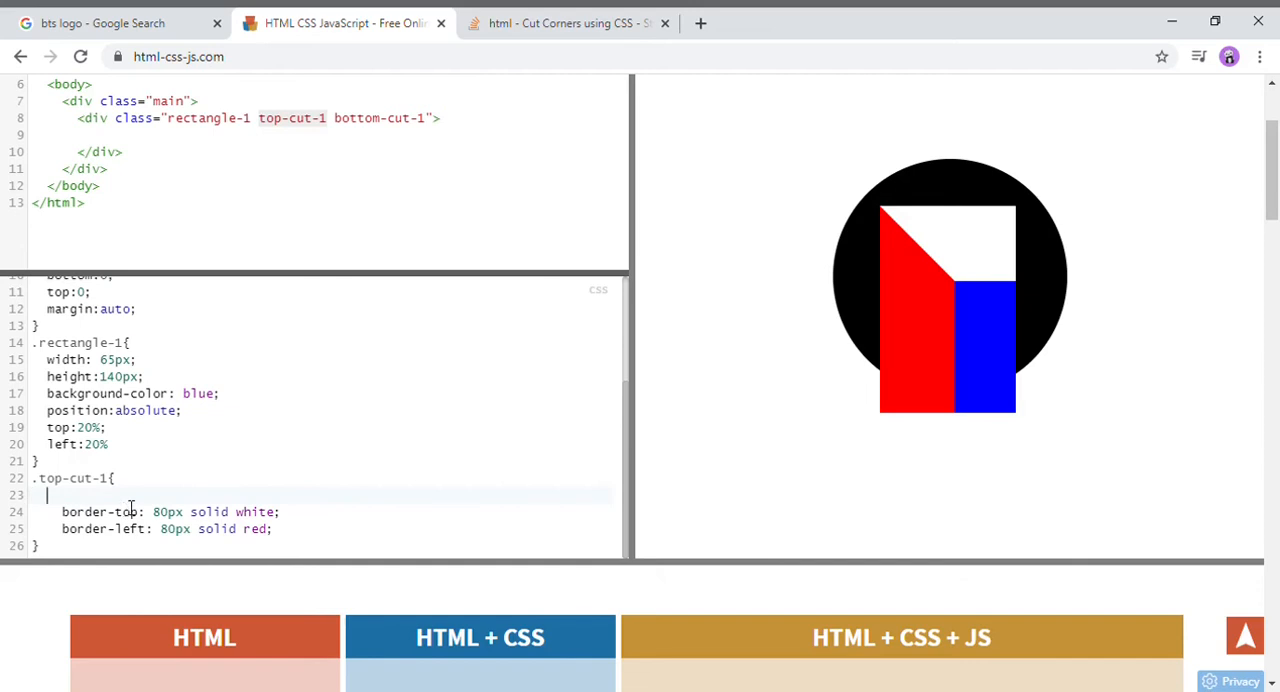
{"action": "type", "text": "po"}
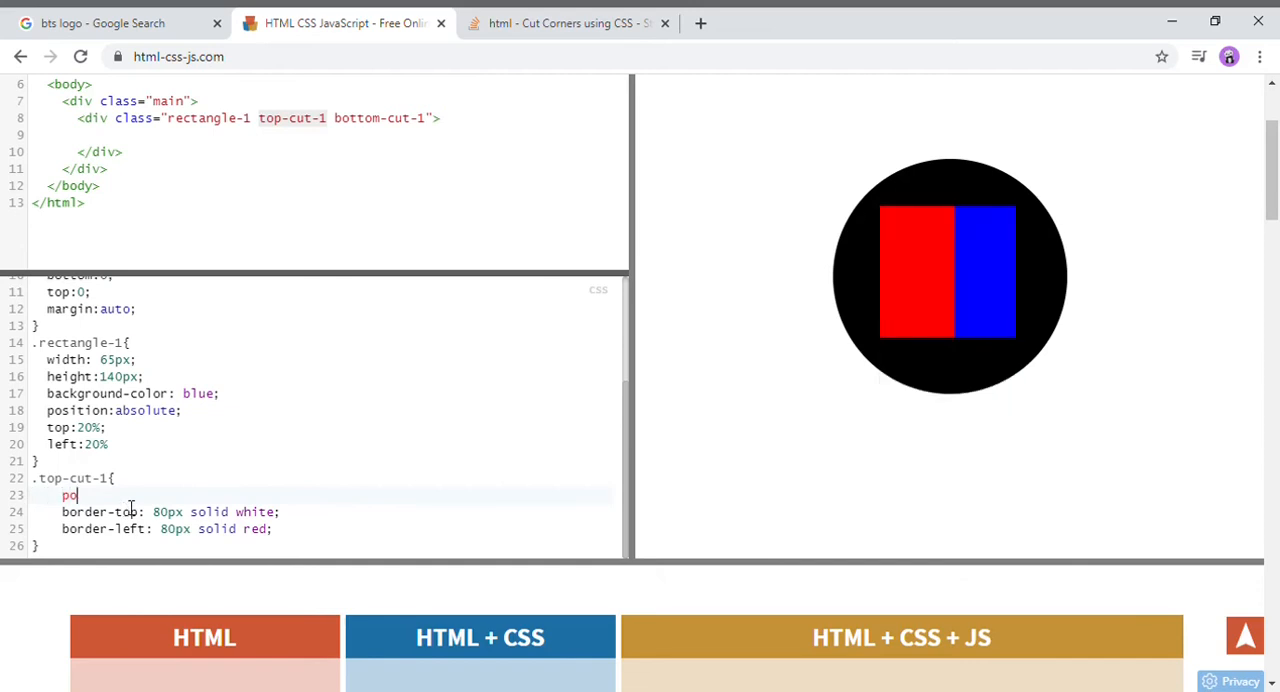
{"action": "type", "text": "sition:a"}
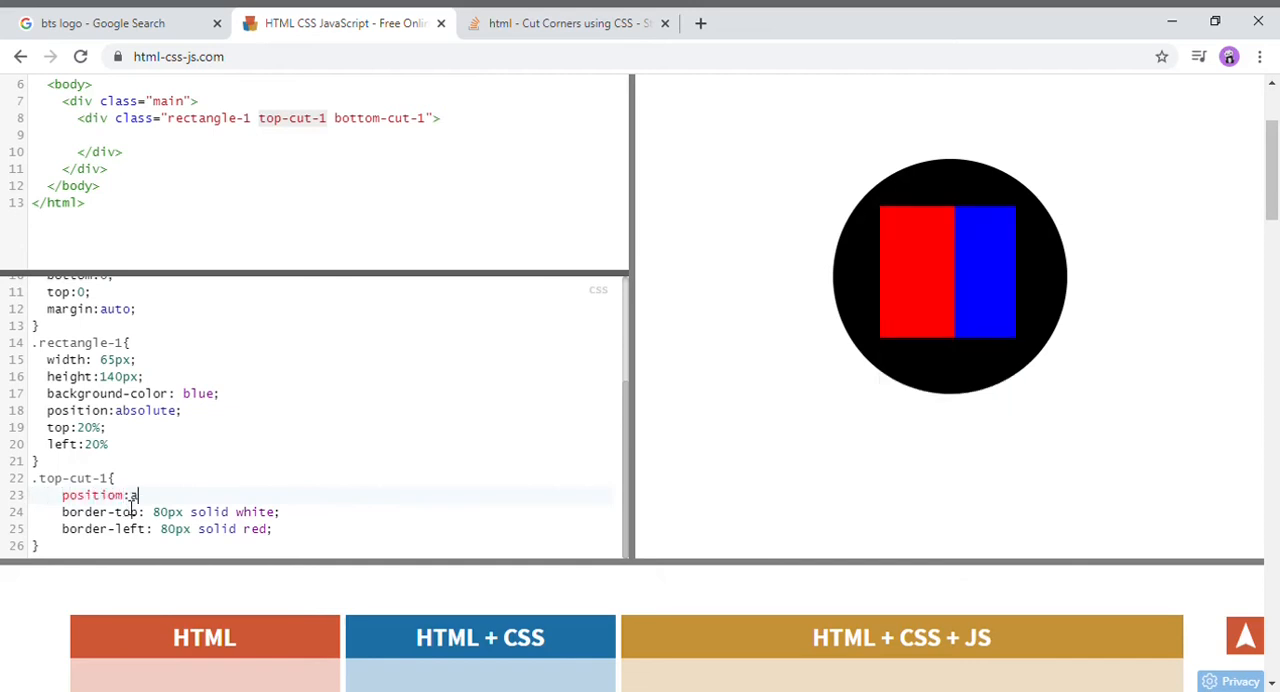
{"action": "type", "text": "bsolute;"}
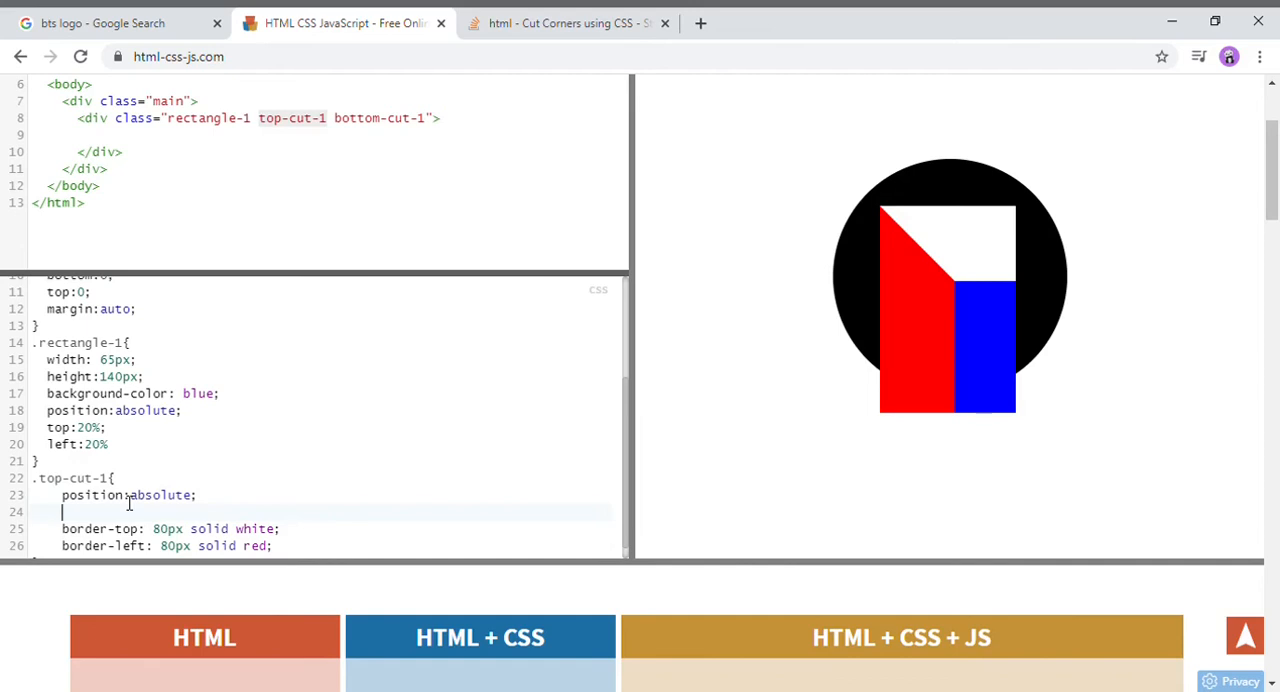
Give .top-cut-1 width 0, height 20px, a black bottom border and transparent left border.
{"action": "type", "text": "width"}
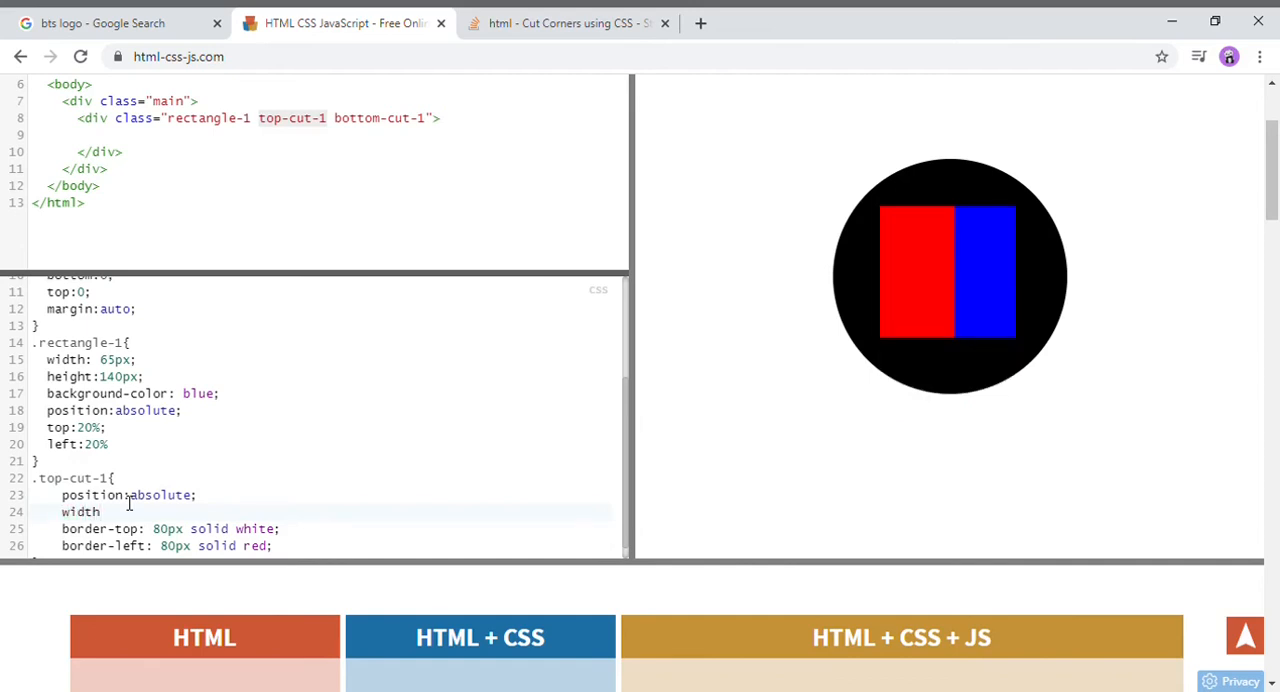
{"action": "type", "text": ":0;"}
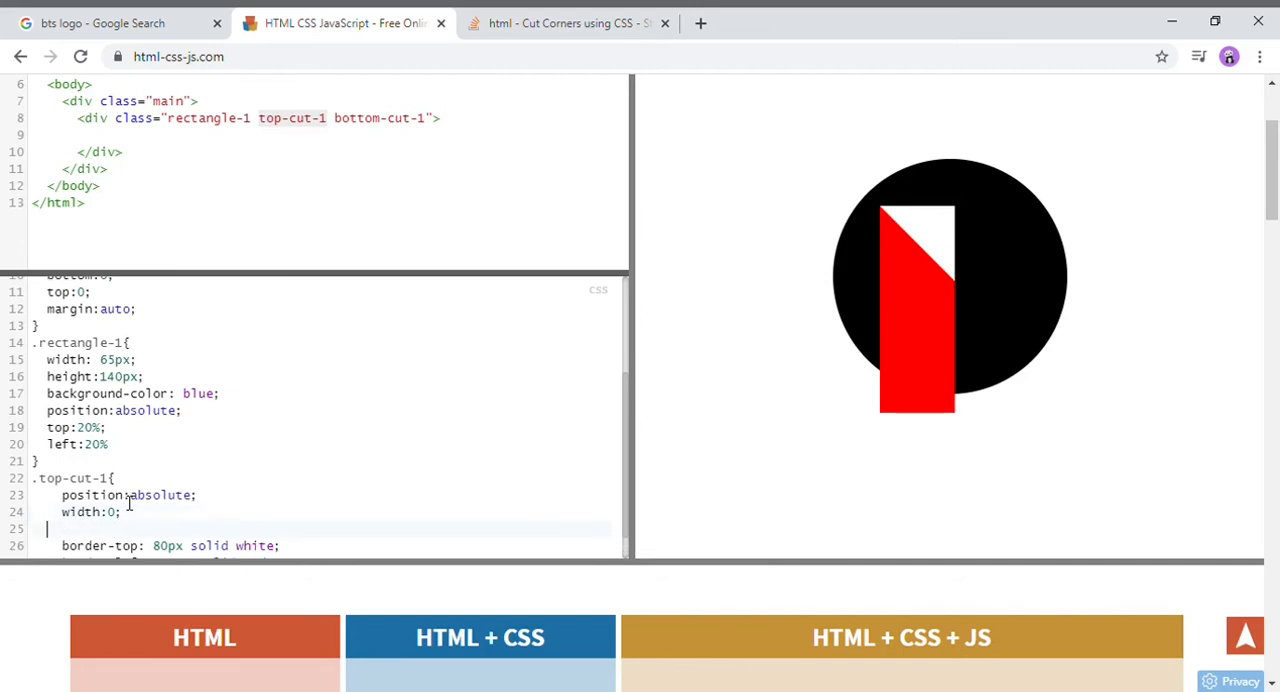
{"action": "type", "text": "height:"}
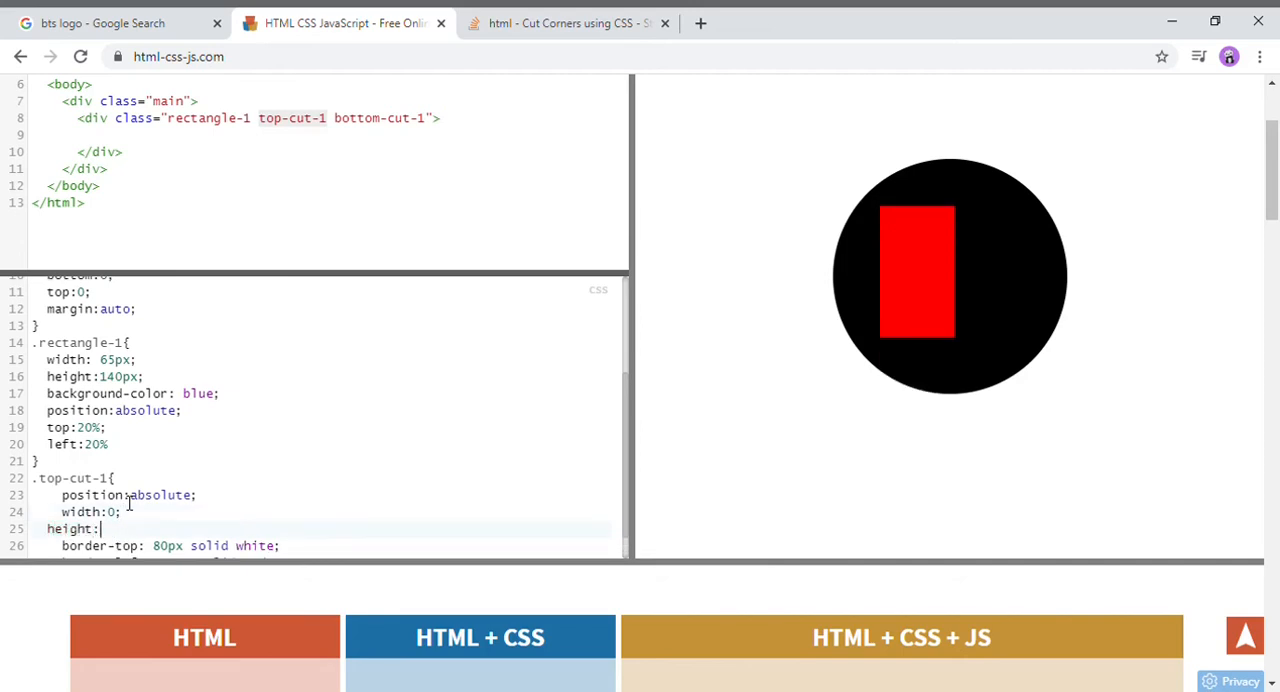
{"action": "type", "text": "20px;"}
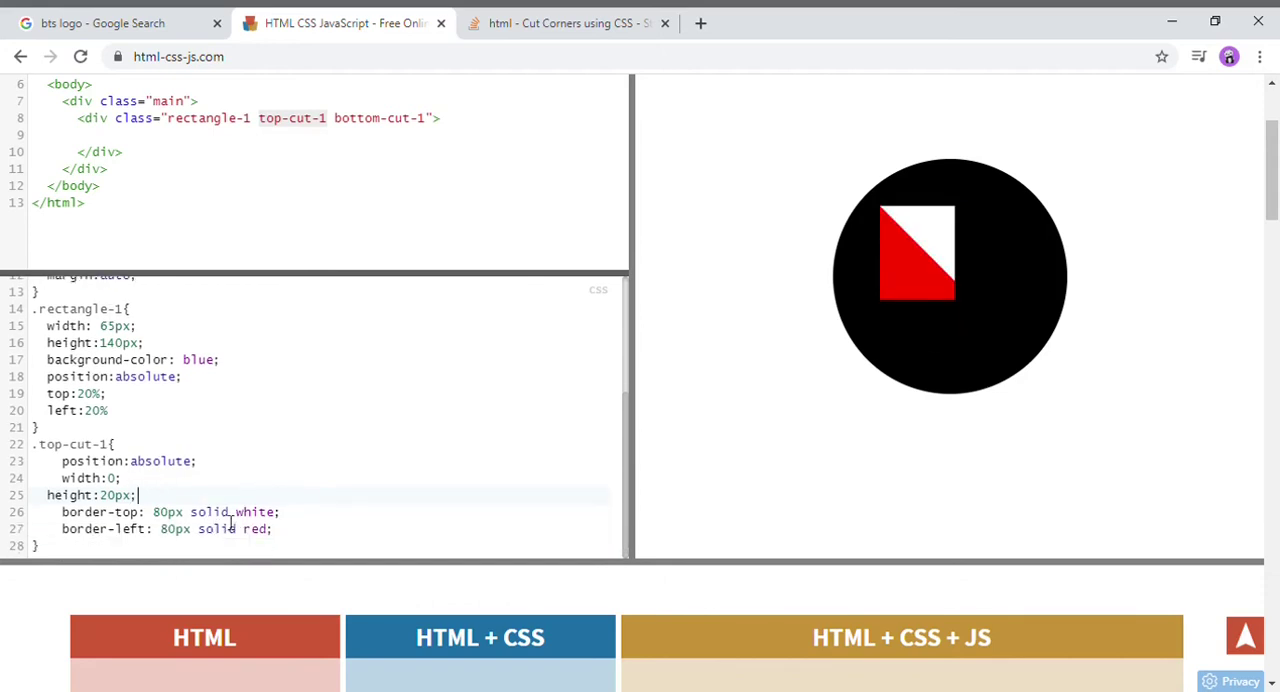
{"action": "double_click", "coordinate": [256, 512]}
{"action": "type", "text": "bottom"}
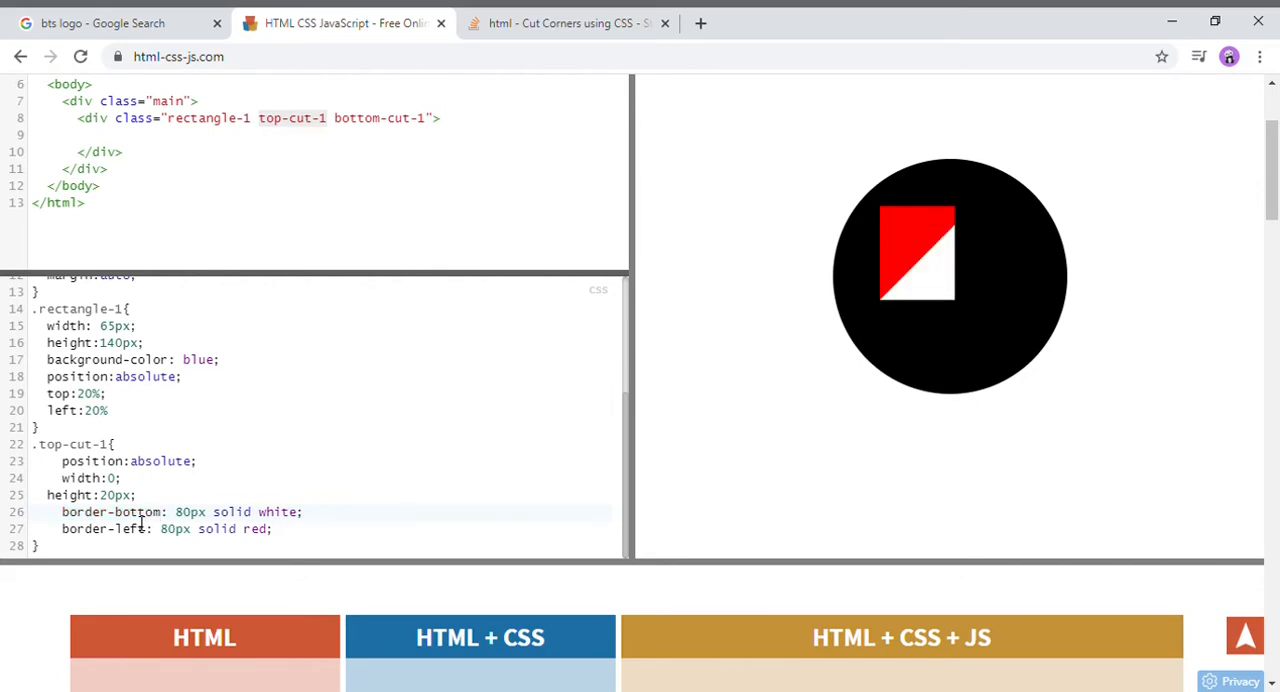
{"action": "double_click", "coordinate": [130, 528]}
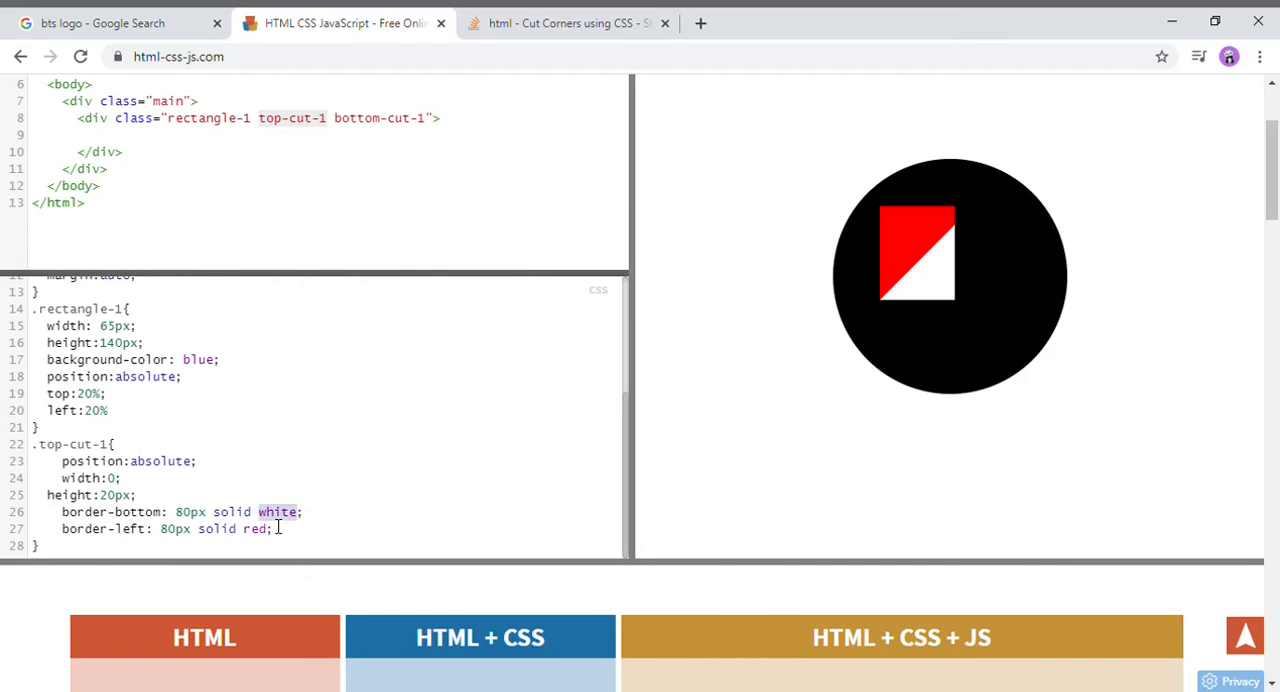
{"action": "type", "text": "black"}
{"action": "left_click", "coordinate": [336, 528]}
{"action": "type", "text": "tra"}
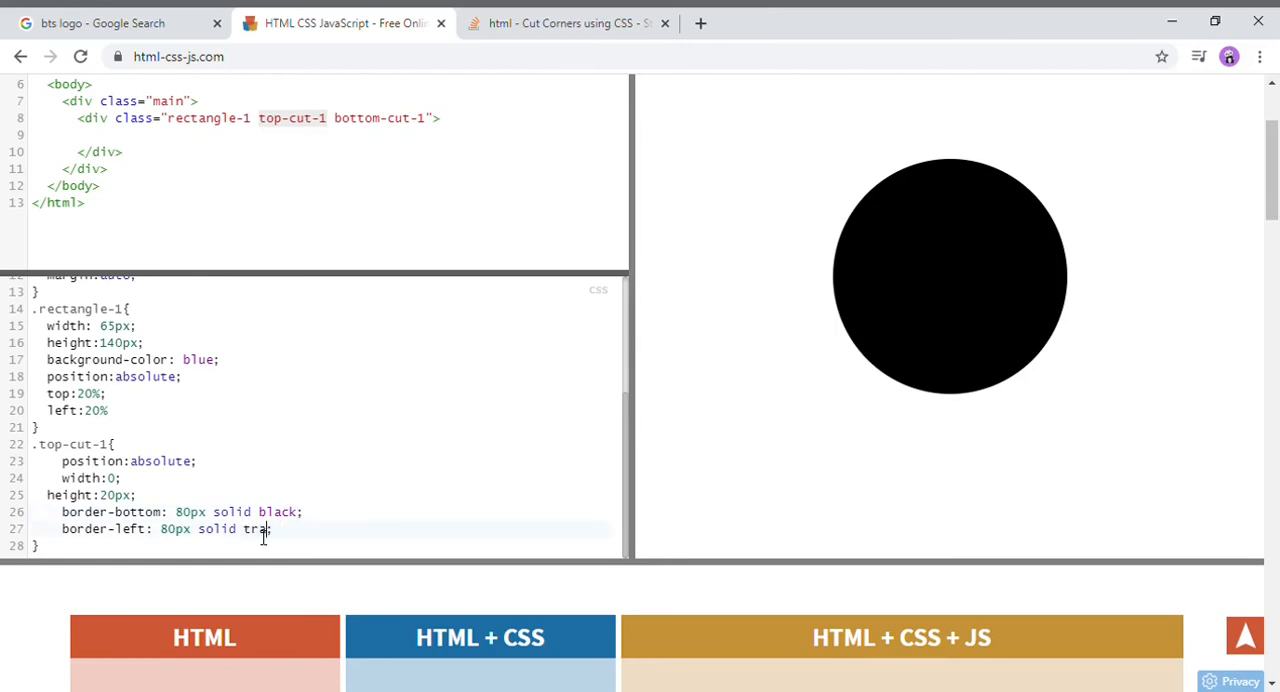
{"action": "type", "text": "snparent"}
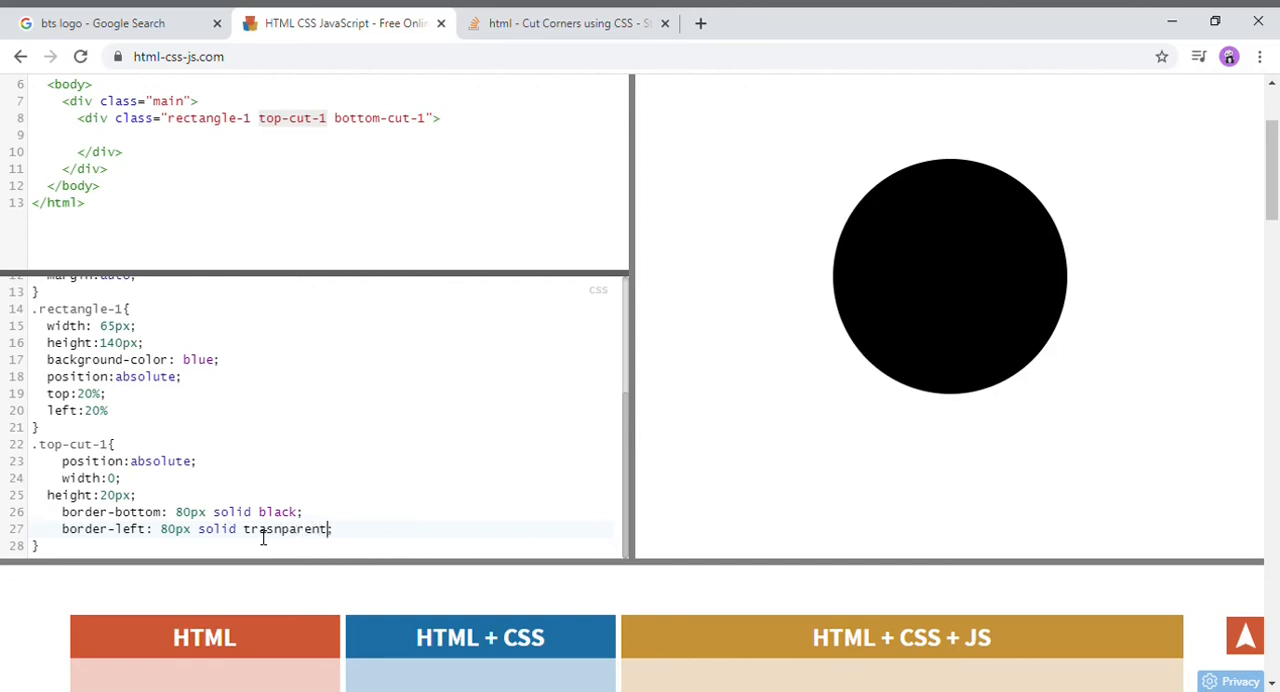
{"action": "mouse_move", "coordinate": [264, 580]}
{"action": "type", "text": "8"}
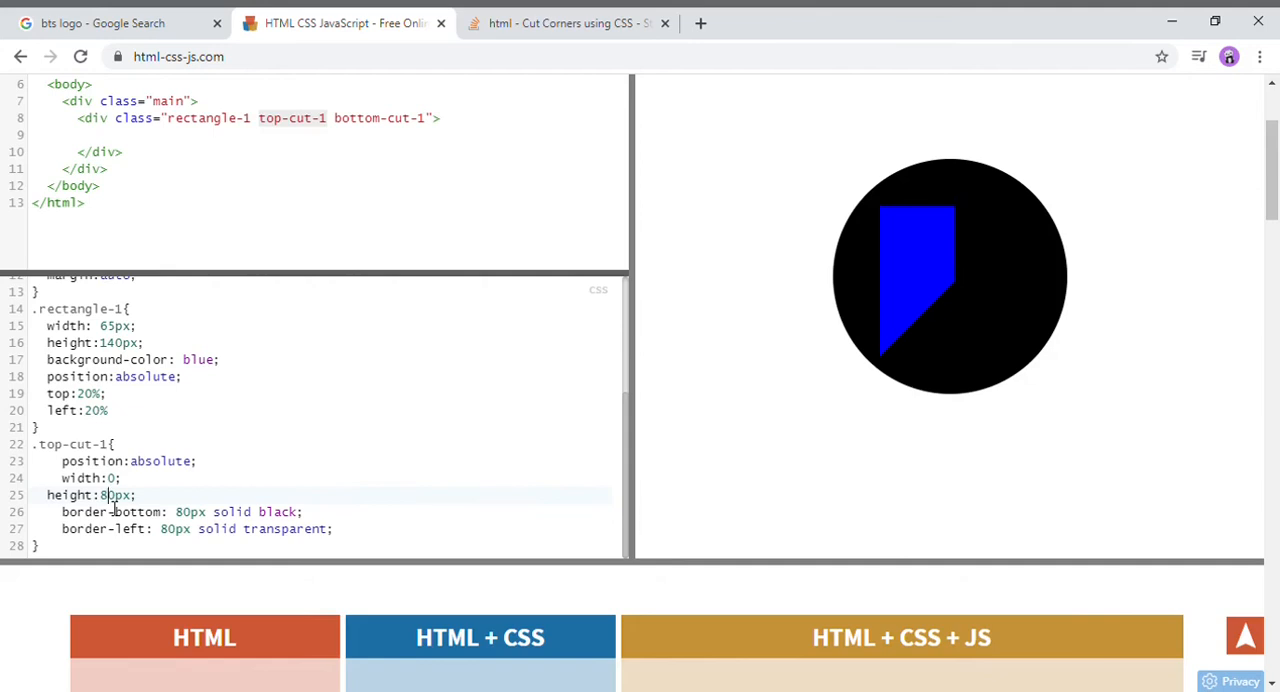
{"action": "mouse_move", "coordinate": [552, 536]}
{"action": "type", "text": "4"}
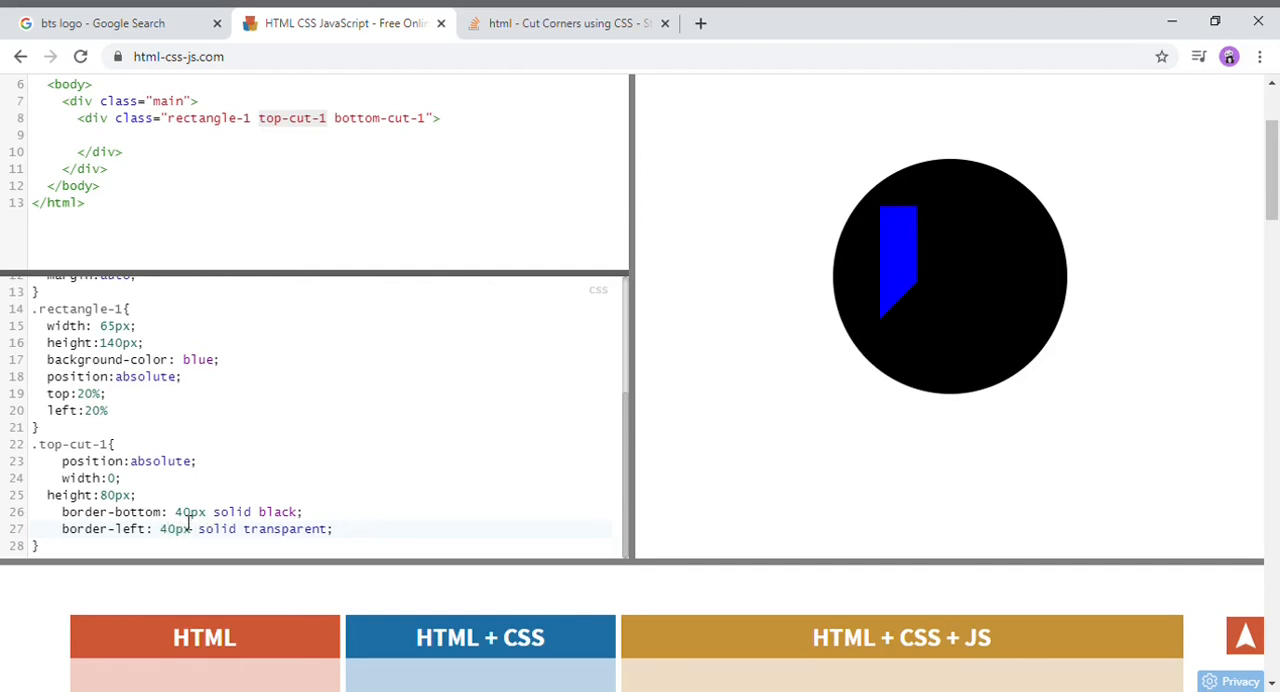
{"action": "mouse_move", "coordinate": [810, 300]}
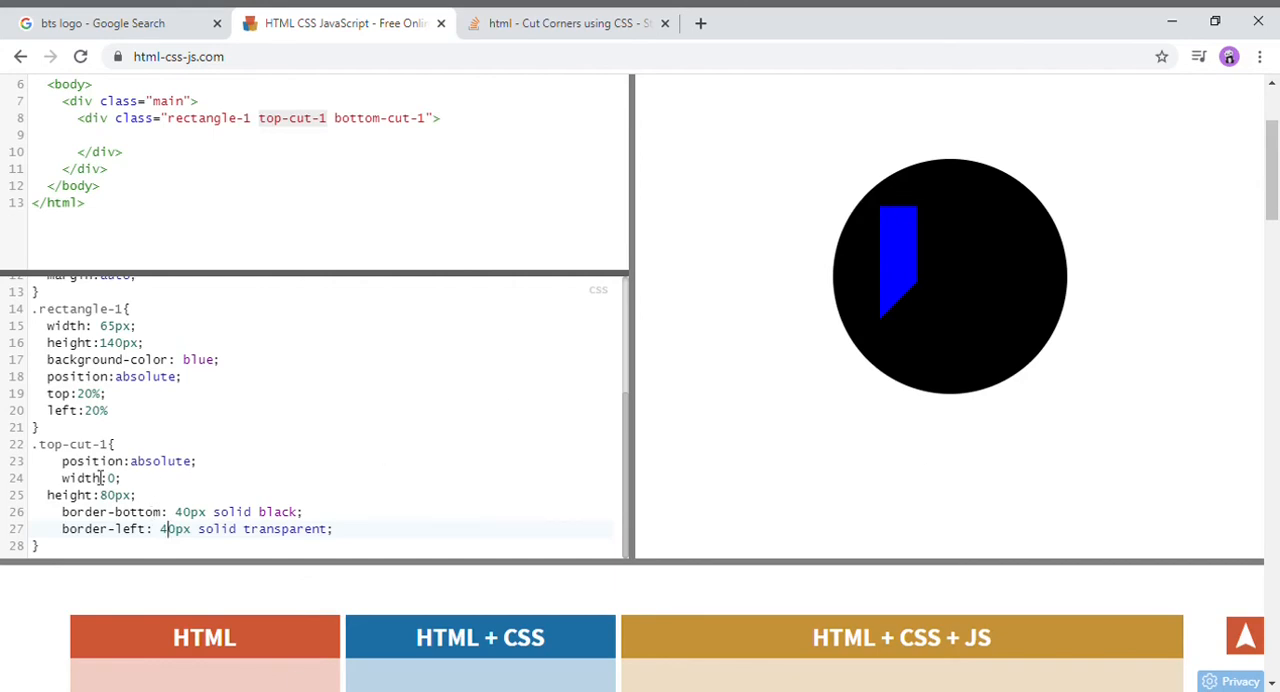
Change .top-cut-1 height to 100px and its borders to 40px.
{"action": "type", "text": "10"}
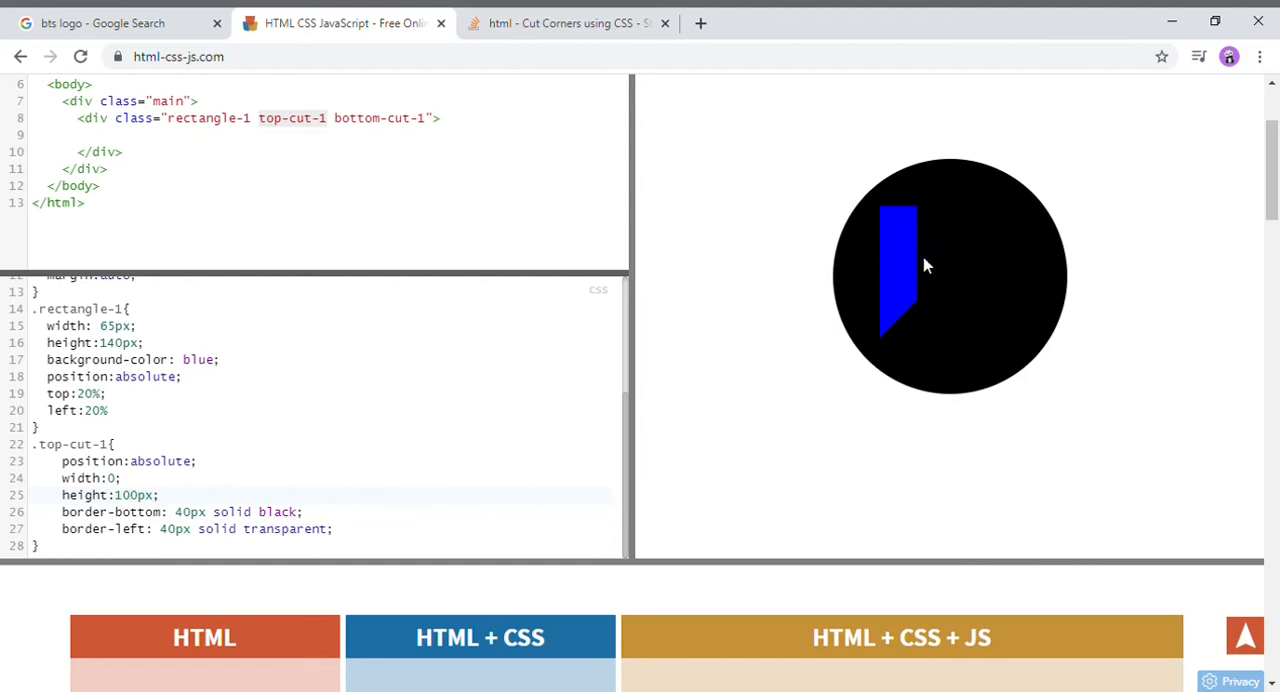
{"action": "scroll", "scroll_direction": "down", "scroll_amount": 3}
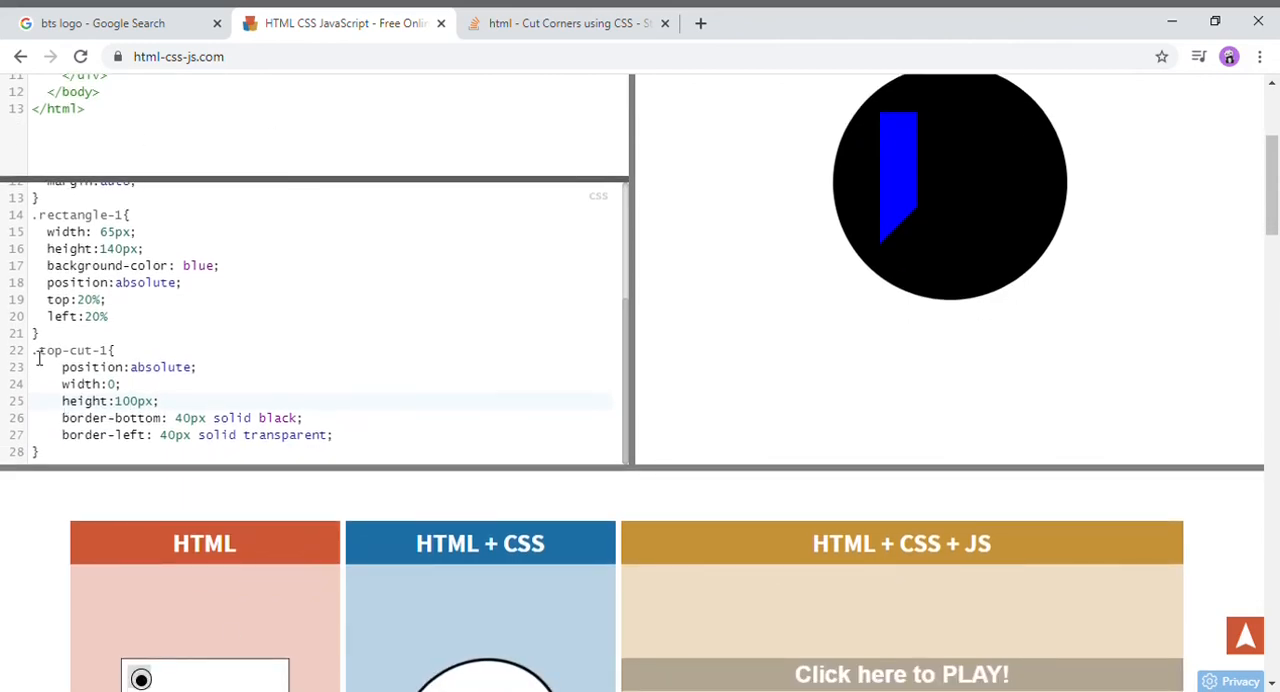
Duplicate .top-cut-1 as .bottom-cut-1 using border-top, then compare with the reference images.
{"action": "left_click_drag", "start_coordinate": [62, 368], "coordinate": [332, 434]}
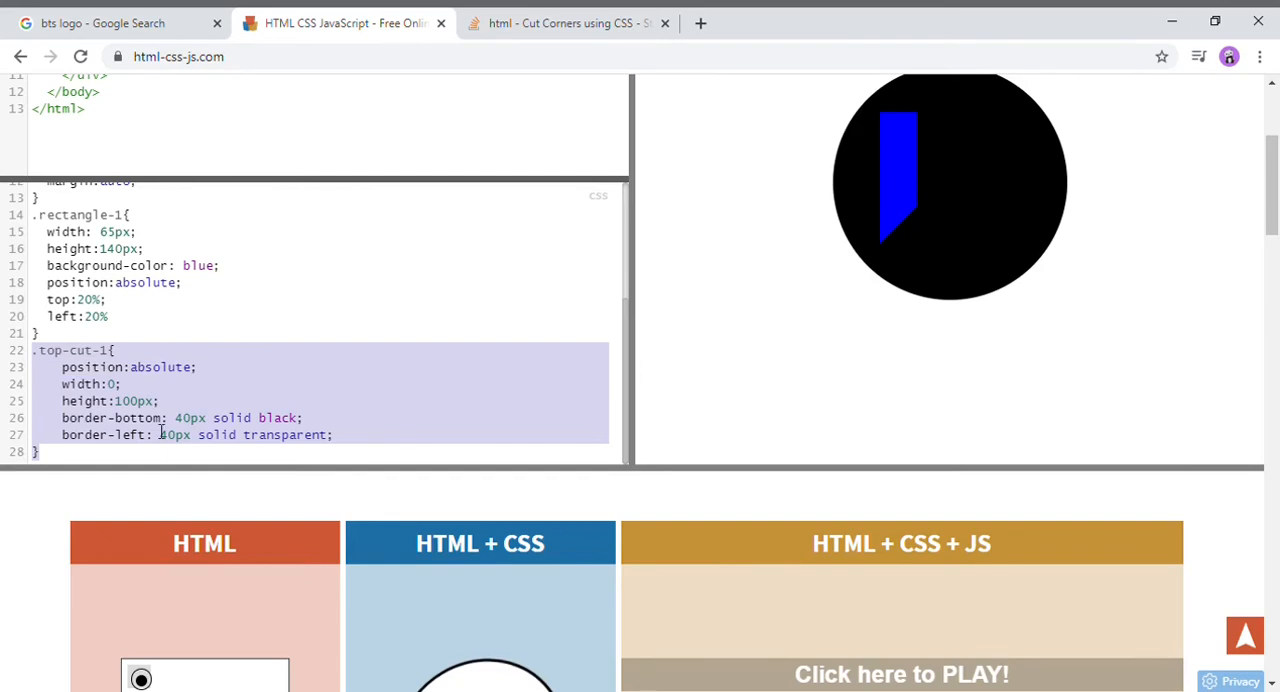
{"action": "key", "text": "Ctrl+v"}
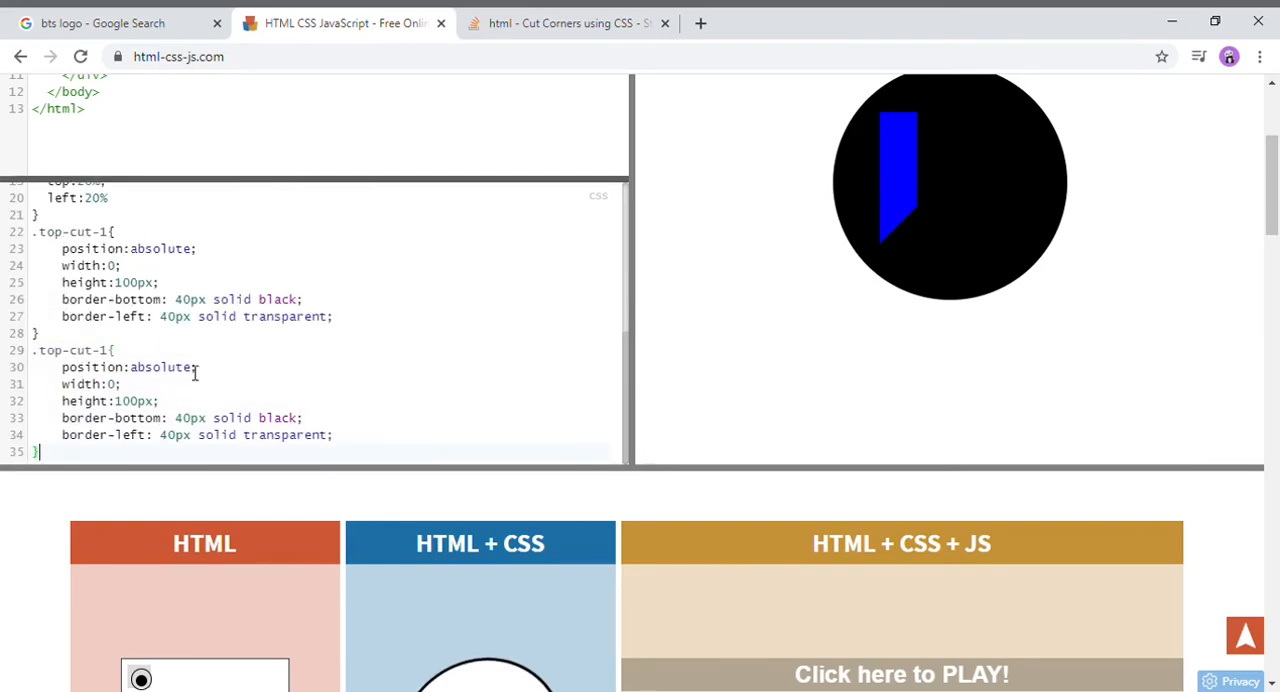
{"action": "mouse_move", "coordinate": [1008, 150]}
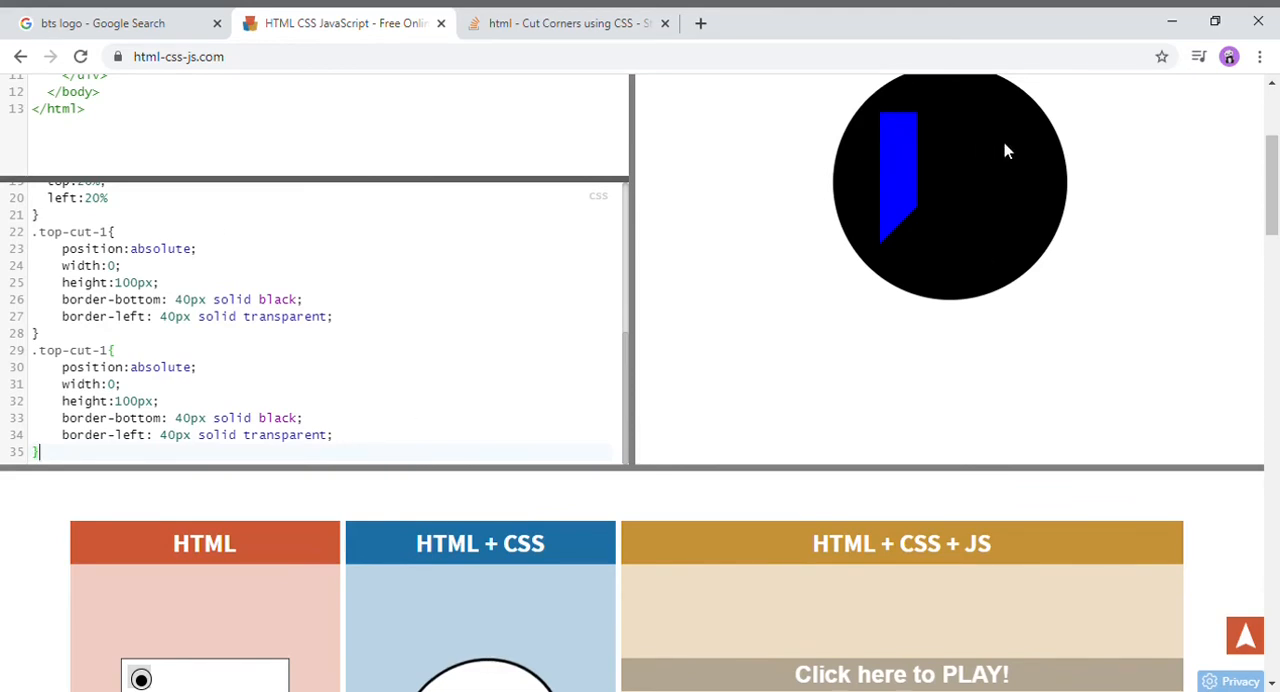
{"action": "mouse_move", "coordinate": [248, 464]}
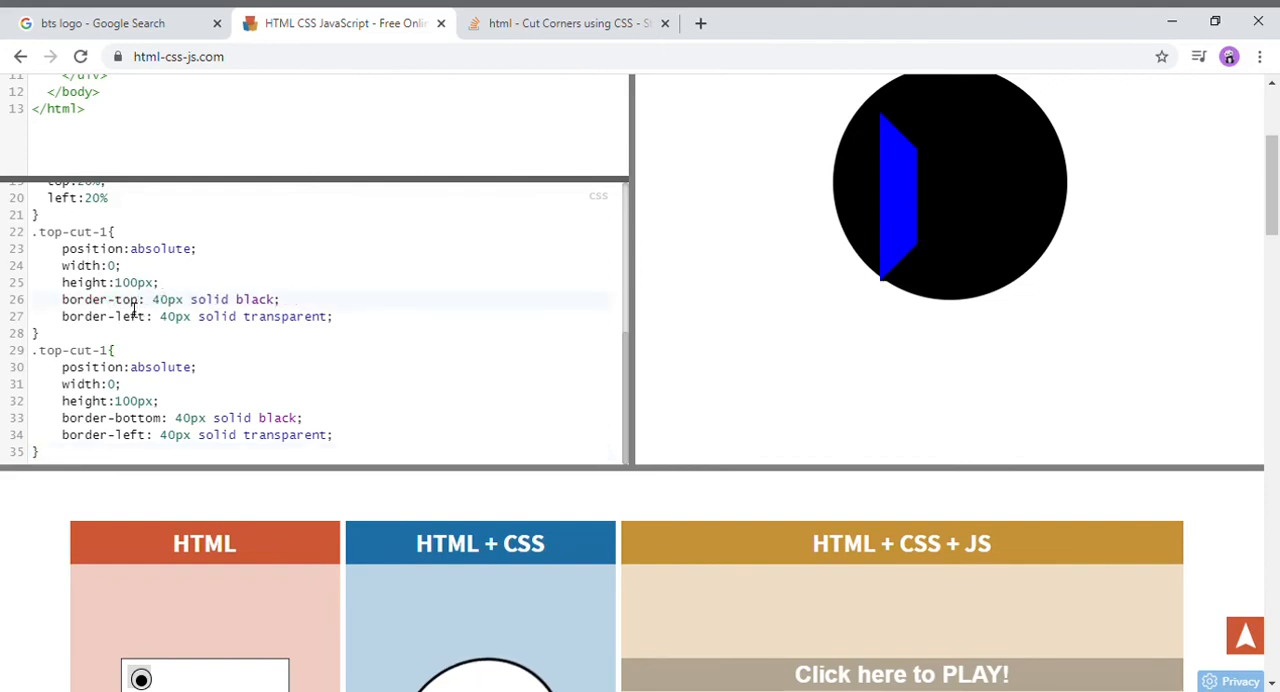
{"action": "mouse_move", "coordinate": [634, 370]}
{"action": "type", "text": "bottom"}
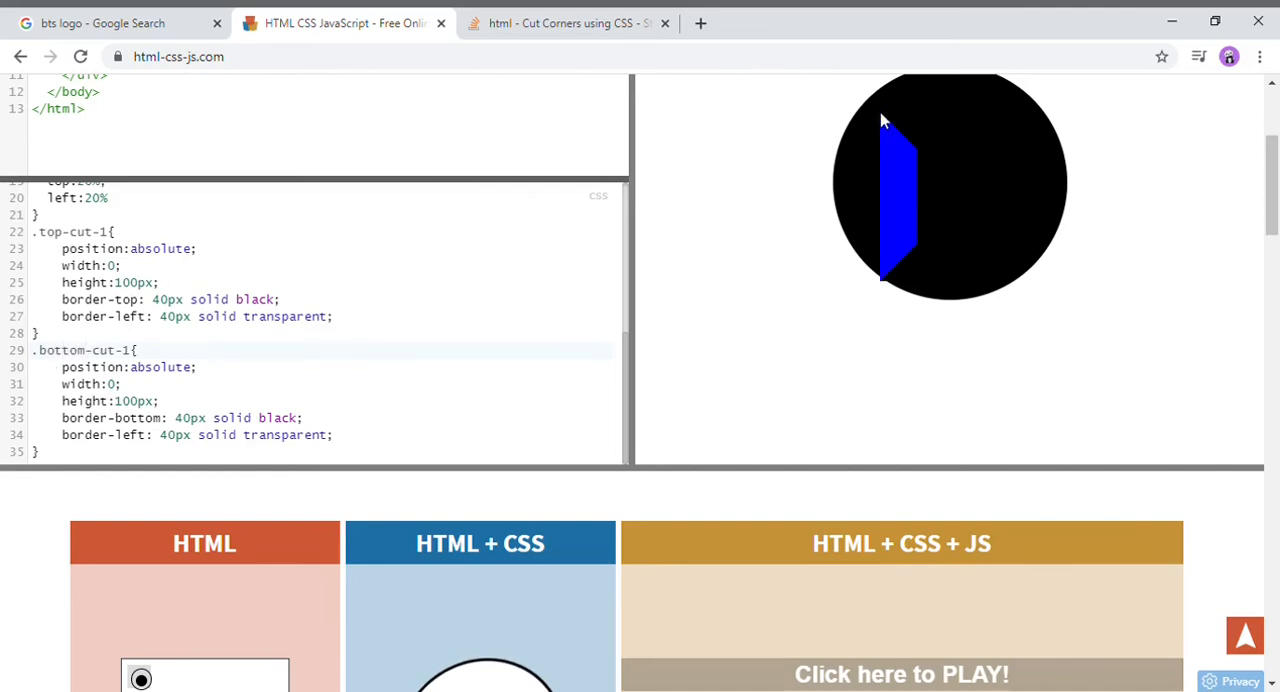
{"action": "left_click", "coordinate": [100, 22]}
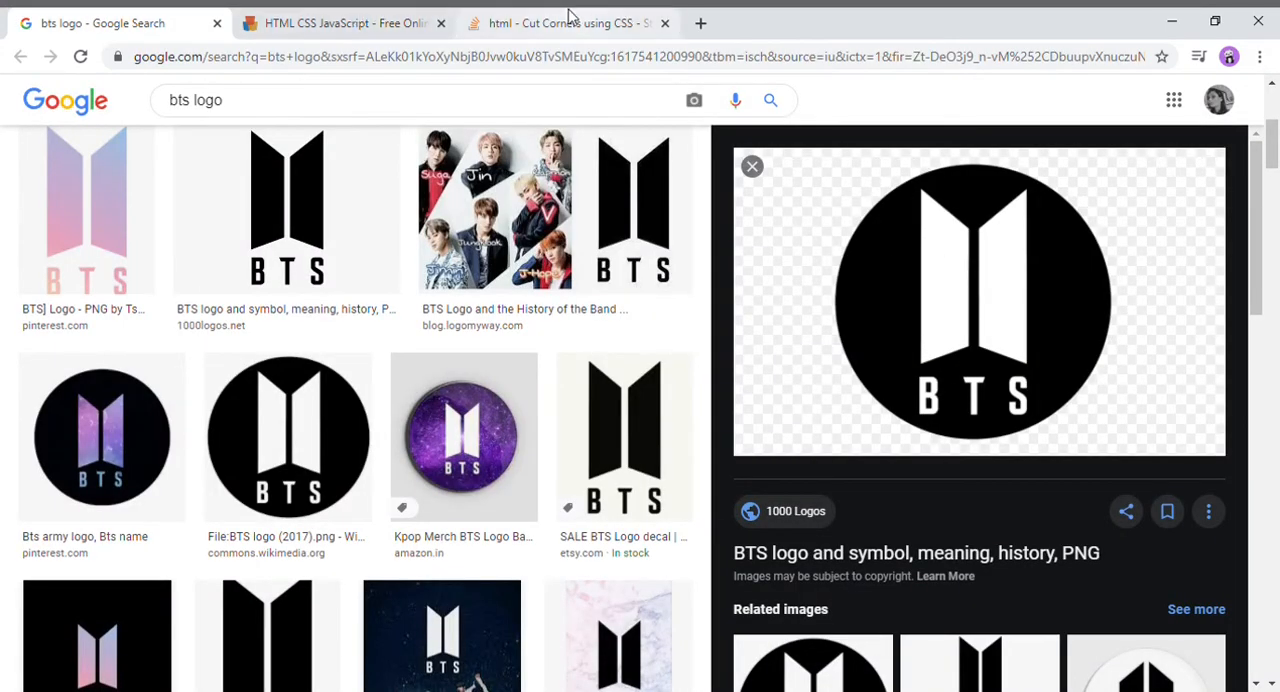
{"action": "left_click", "coordinate": [350, 22]}
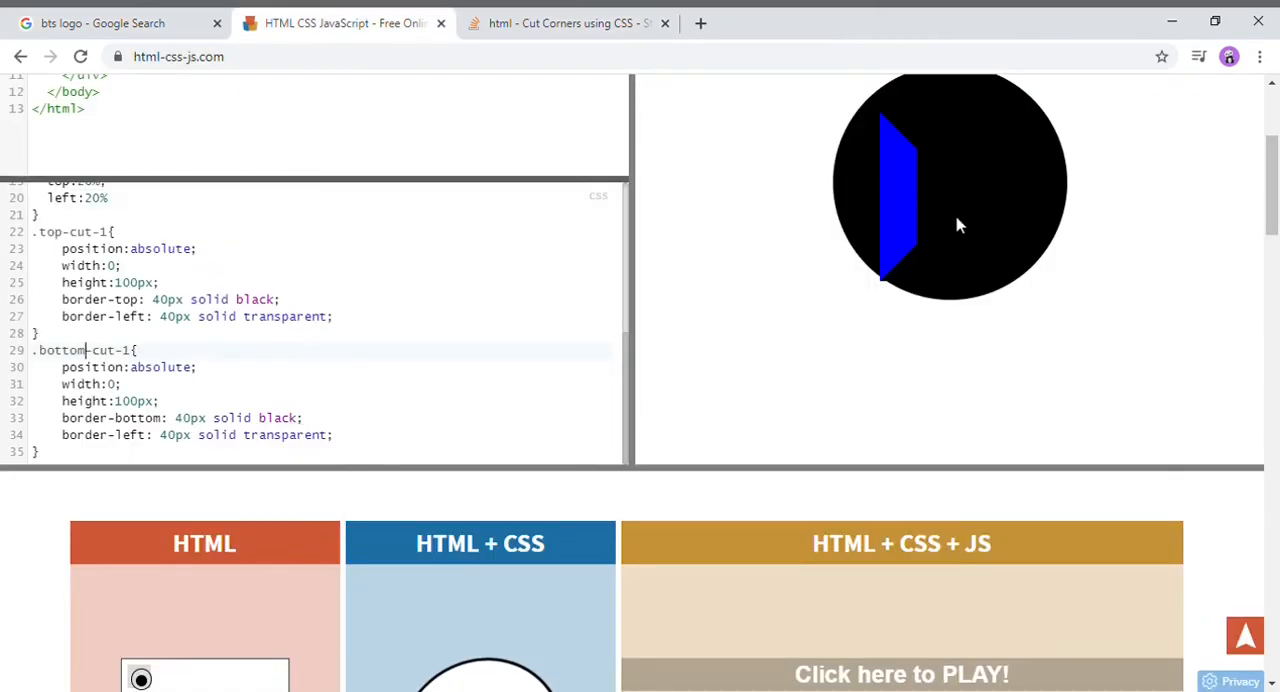
{"action": "mouse_move", "coordinate": [624, 330]}
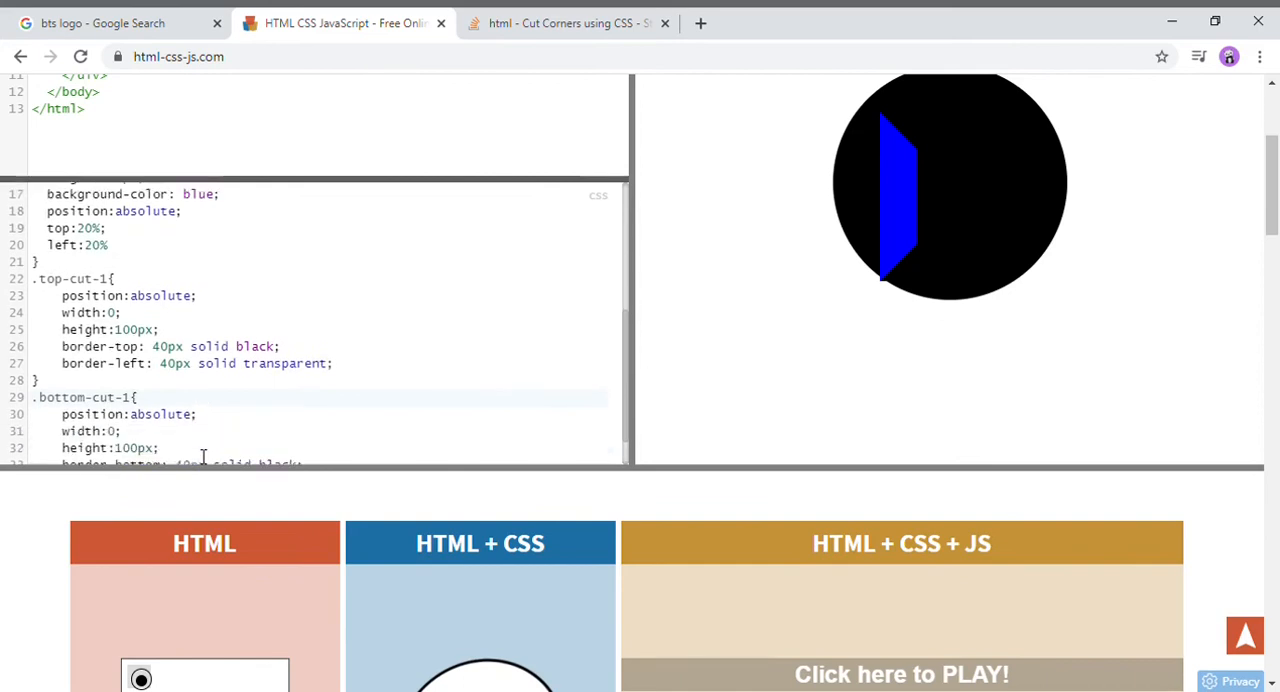
Duplicate the door rules as rectangle-2, top-cut-2 and bottom-cut-2 with left:60%.
{"action": "scroll", "scroll_direction": "down", "scroll_amount": 3}
{"action": "type", "text": "<div class=\"rectangle-2 top-cut-2 bottom-cut-2\""}
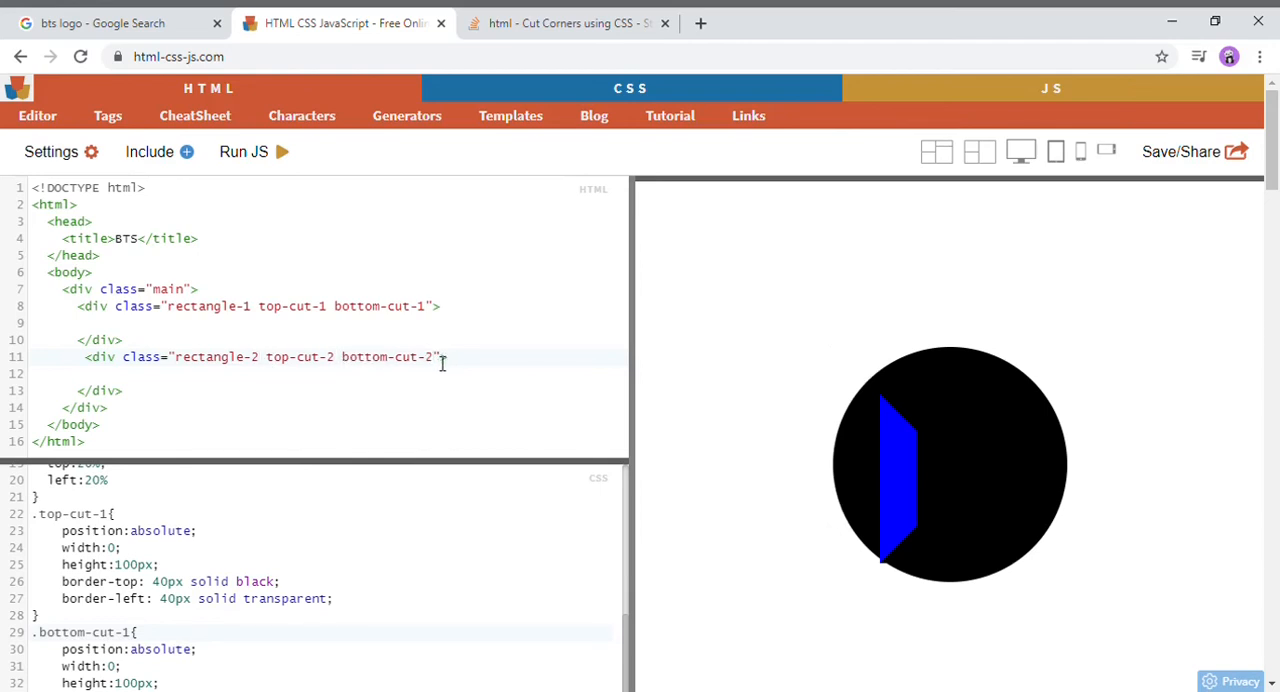
{"action": "scroll", "scroll_direction": "down", "scroll_amount": 3}
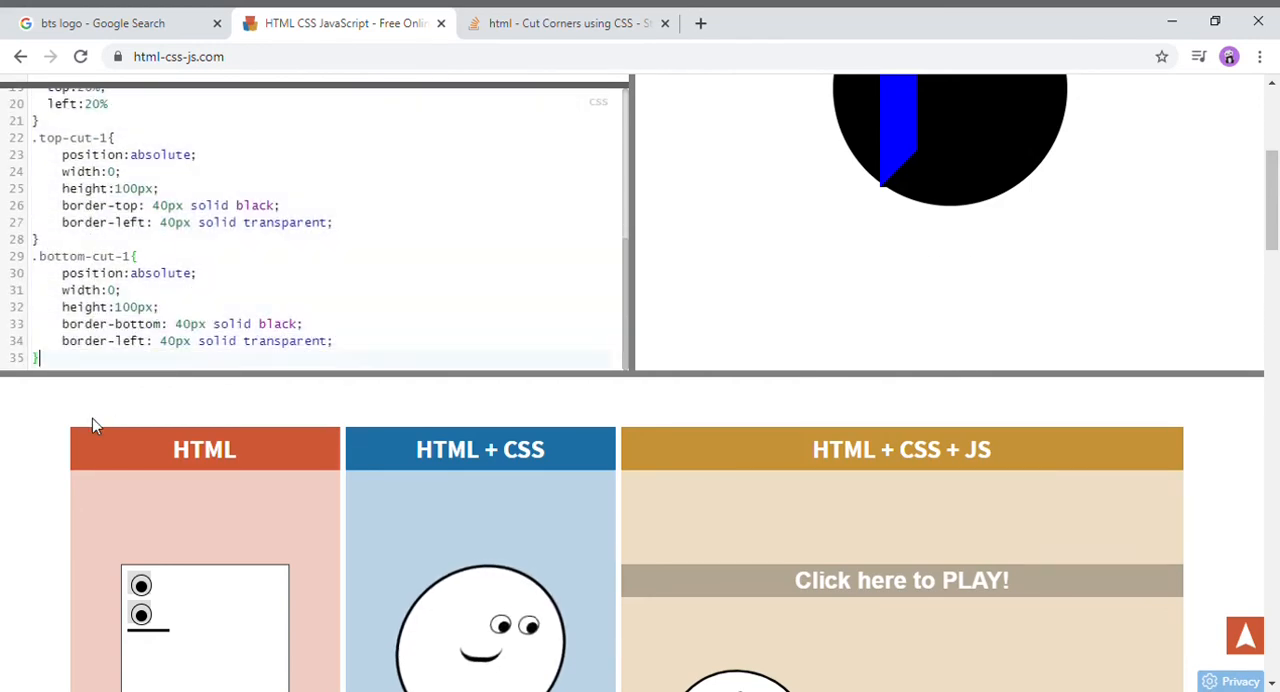
{"action": "scroll", "scroll_direction": "down", "scroll_amount": 3}
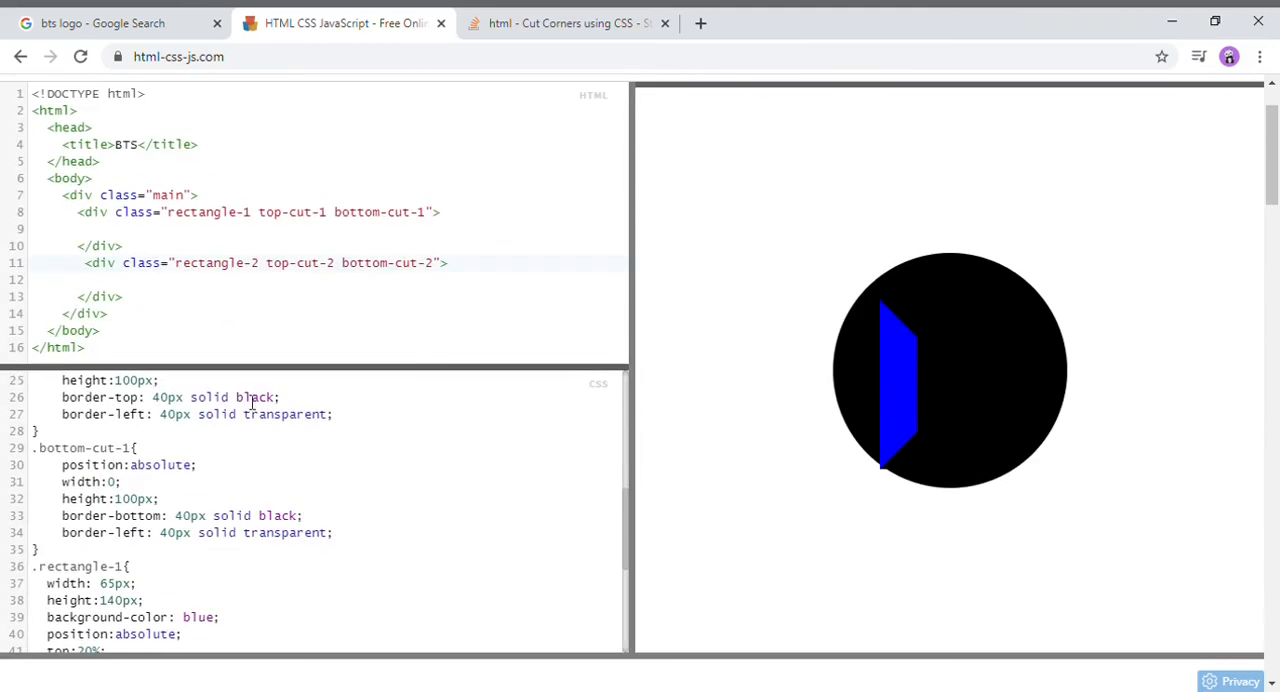
{"action": "scroll", "scroll_direction": "down", "scroll_amount": 3}
{"action": "type", "text": "2"}
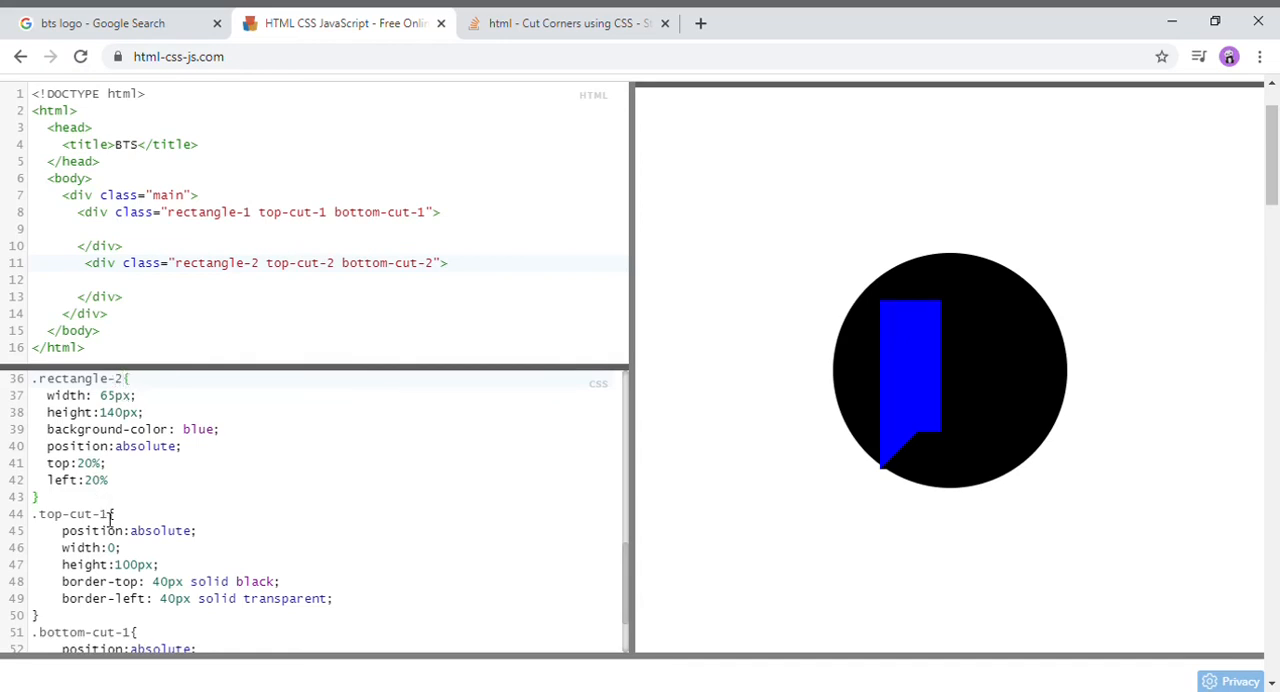
{"action": "left_click", "coordinate": [108, 516]}
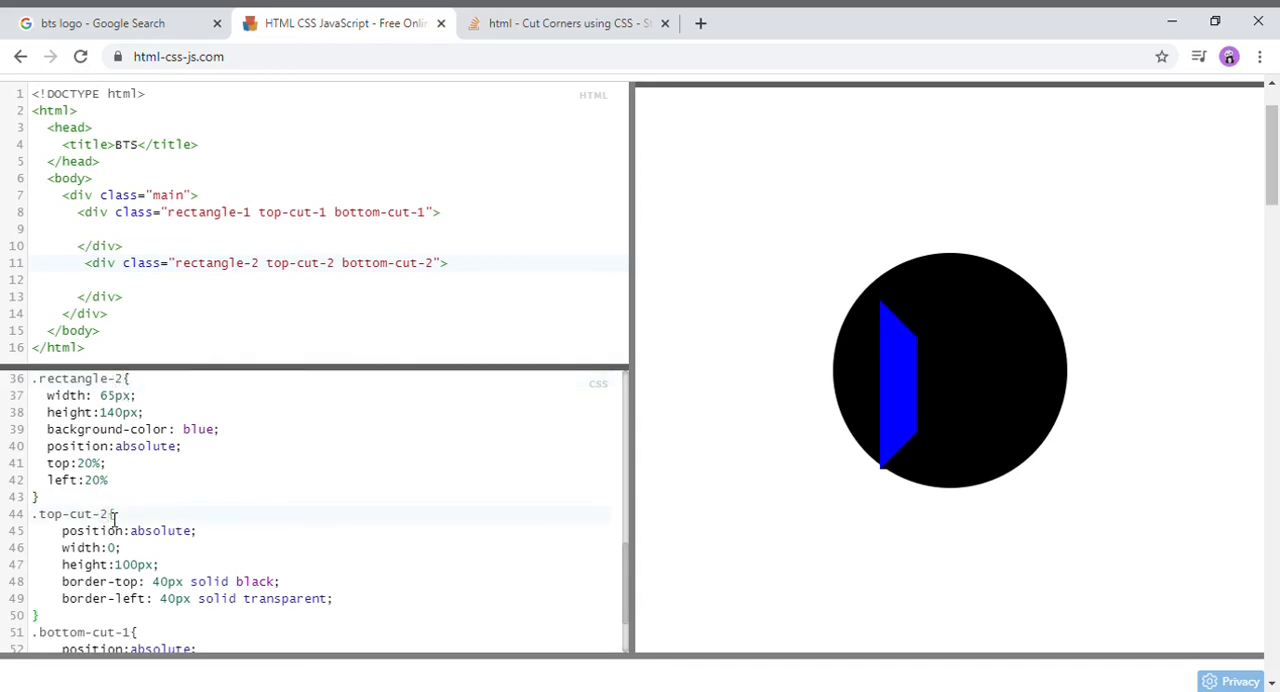
{"action": "scroll", "scroll_direction": "down", "scroll_amount": 3}
{"action": "type", "text": "5"}
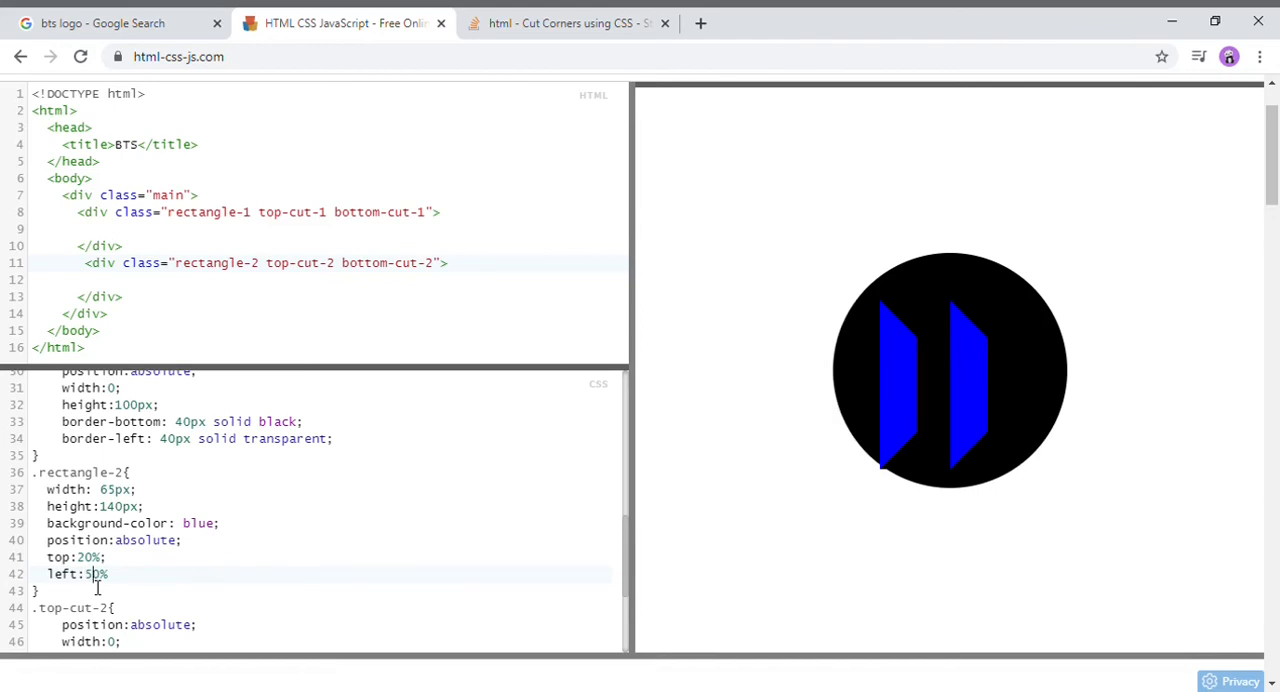
{"action": "type", "text": "6"}
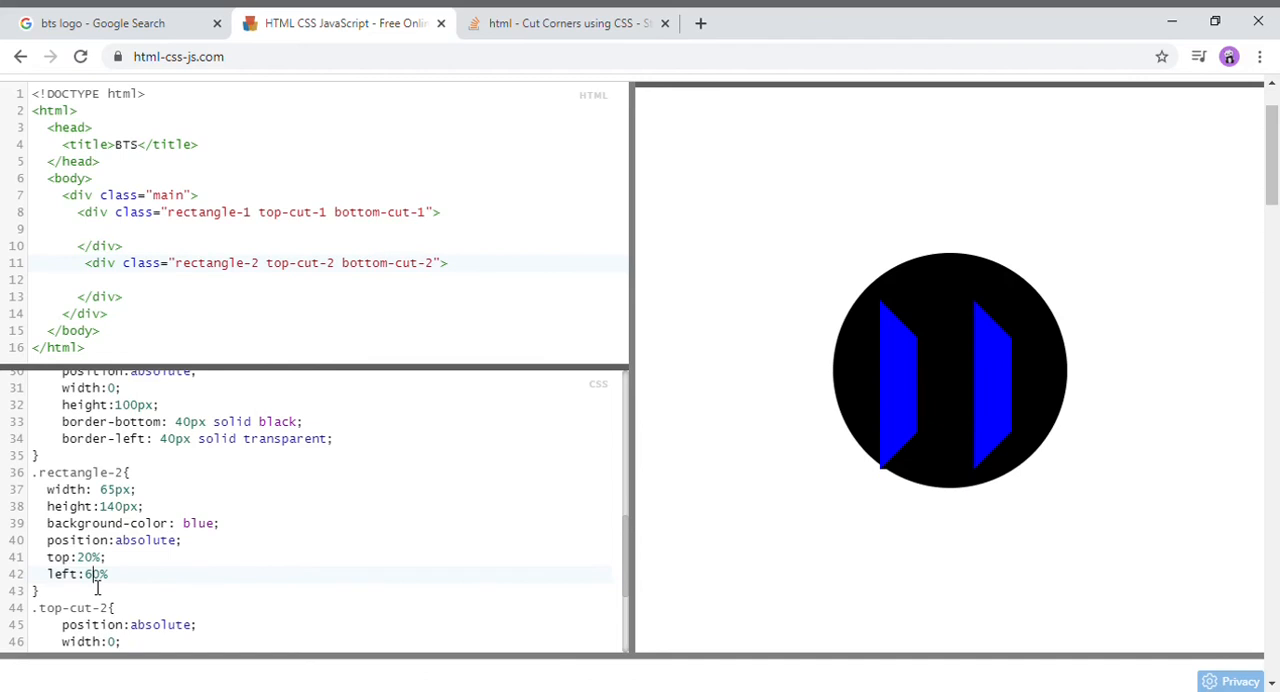
{"action": "mouse_move", "coordinate": [316, 562]}
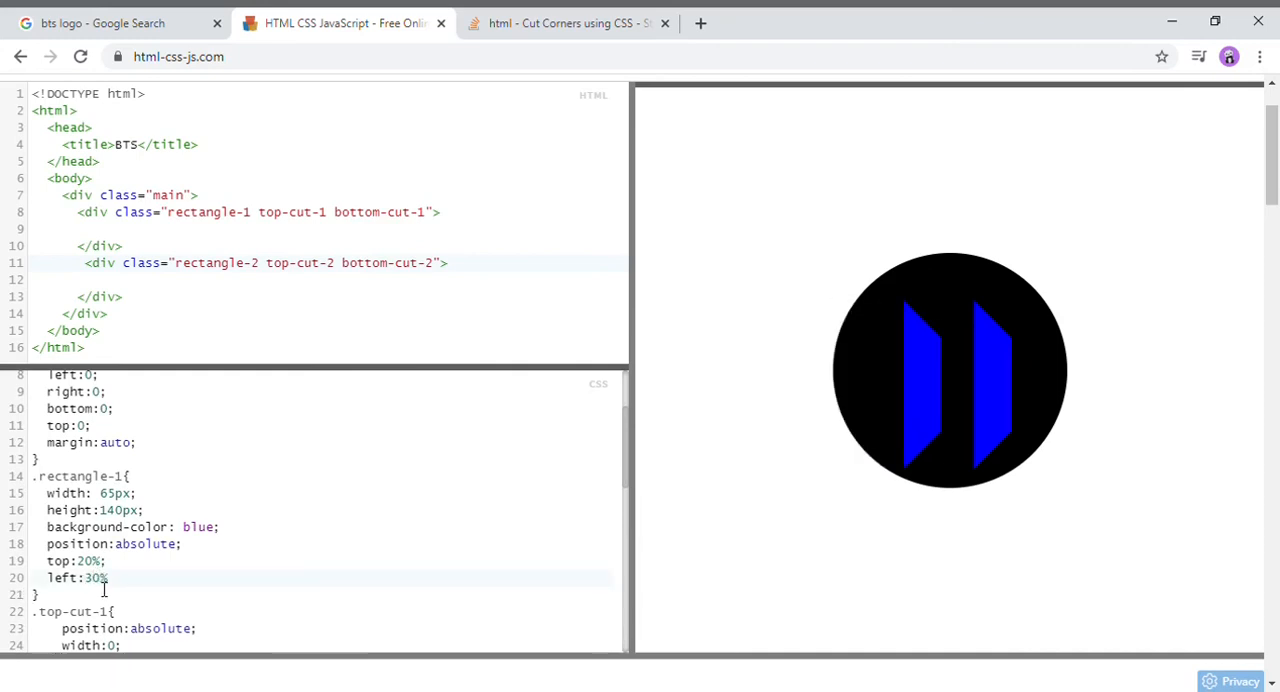
Mirror the second door by changing border-left to border-right in top-cut-2 and bottom-cut-2.
{"action": "scroll", "scroll_direction": "down", "scroll_amount": 3}
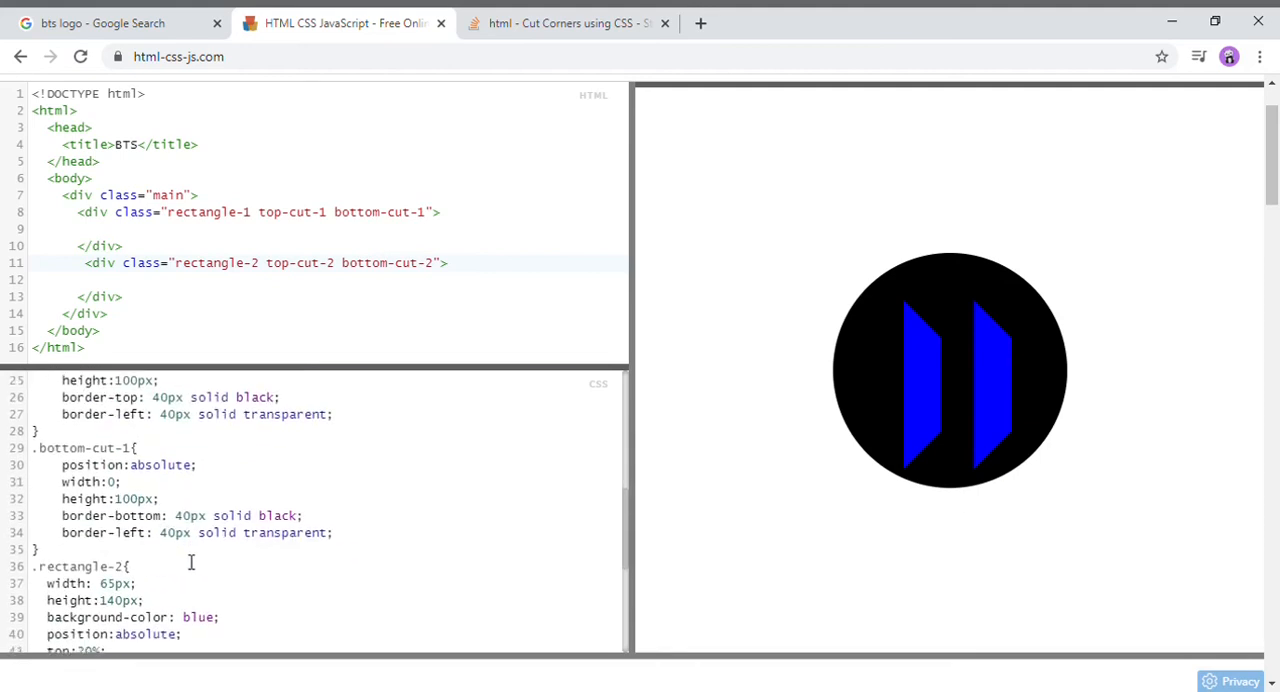
{"action": "scroll", "scroll_direction": "down", "scroll_amount": 3}
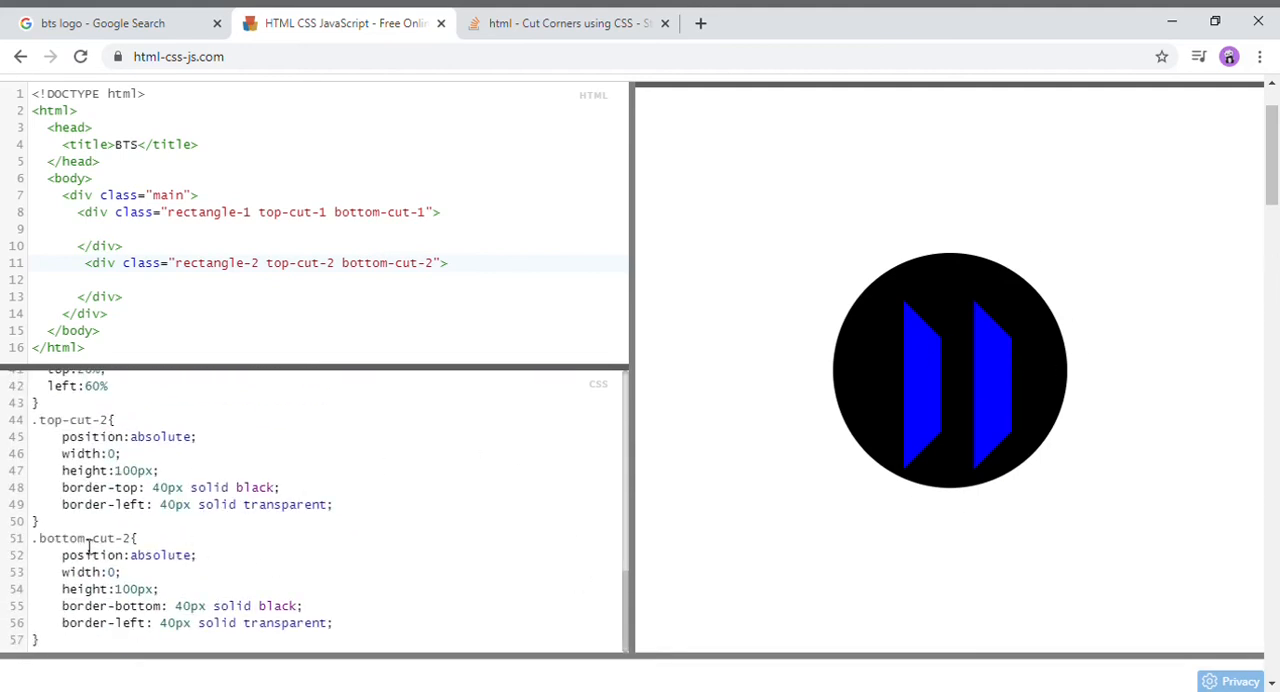
{"action": "double_click", "coordinate": [128, 488]}
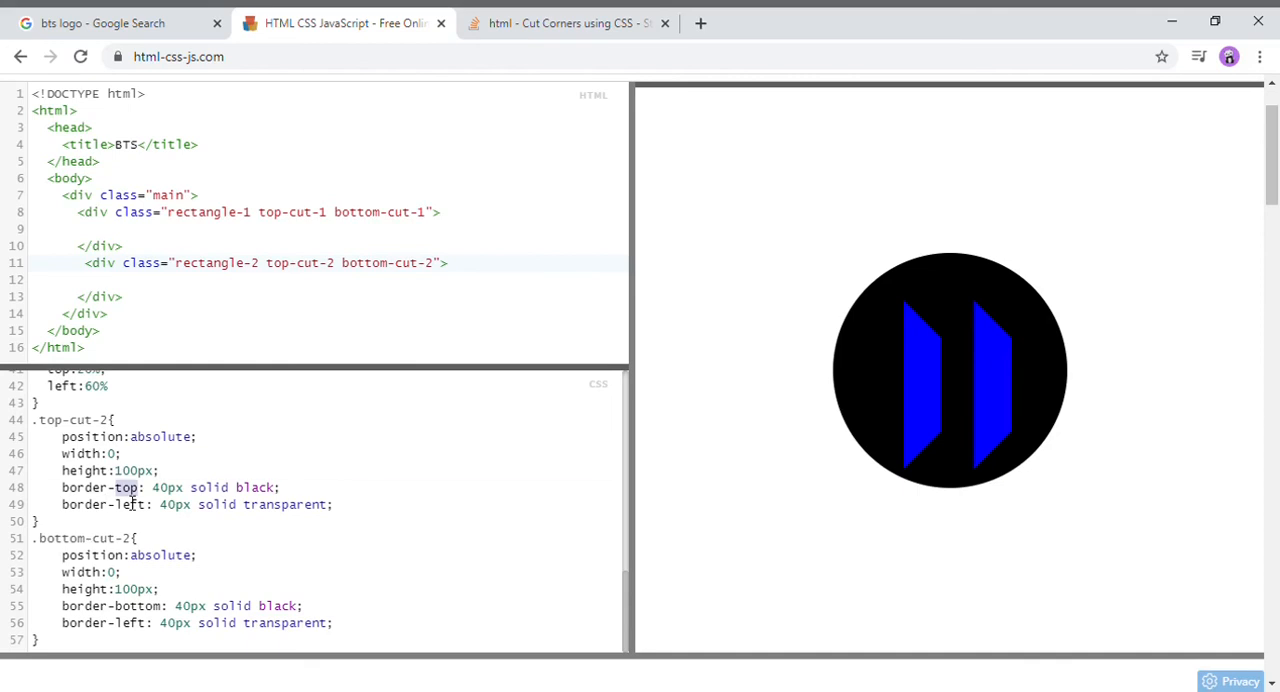
{"action": "double_click", "coordinate": [132, 504]}
{"action": "type", "text": "righ"}
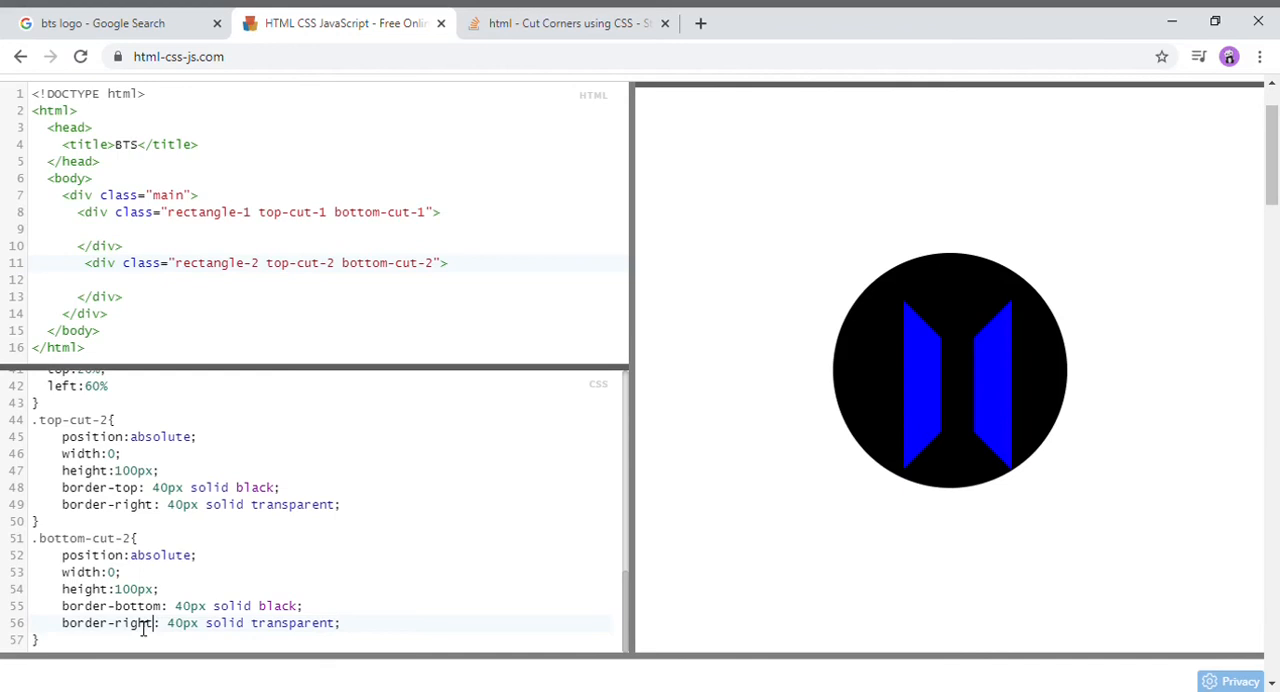
{"action": "mouse_move", "coordinate": [874, 524]}
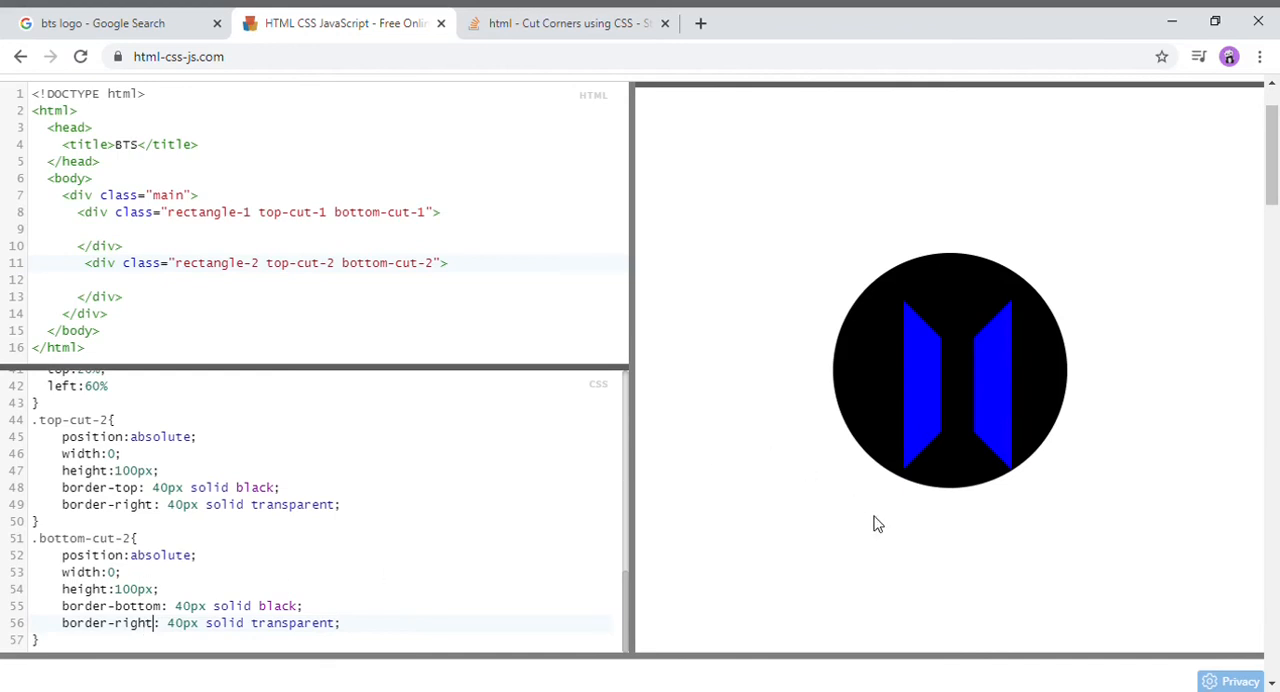
{"action": "mouse_move", "coordinate": [1040, 436]}
{"action": "type", "text": "5"}
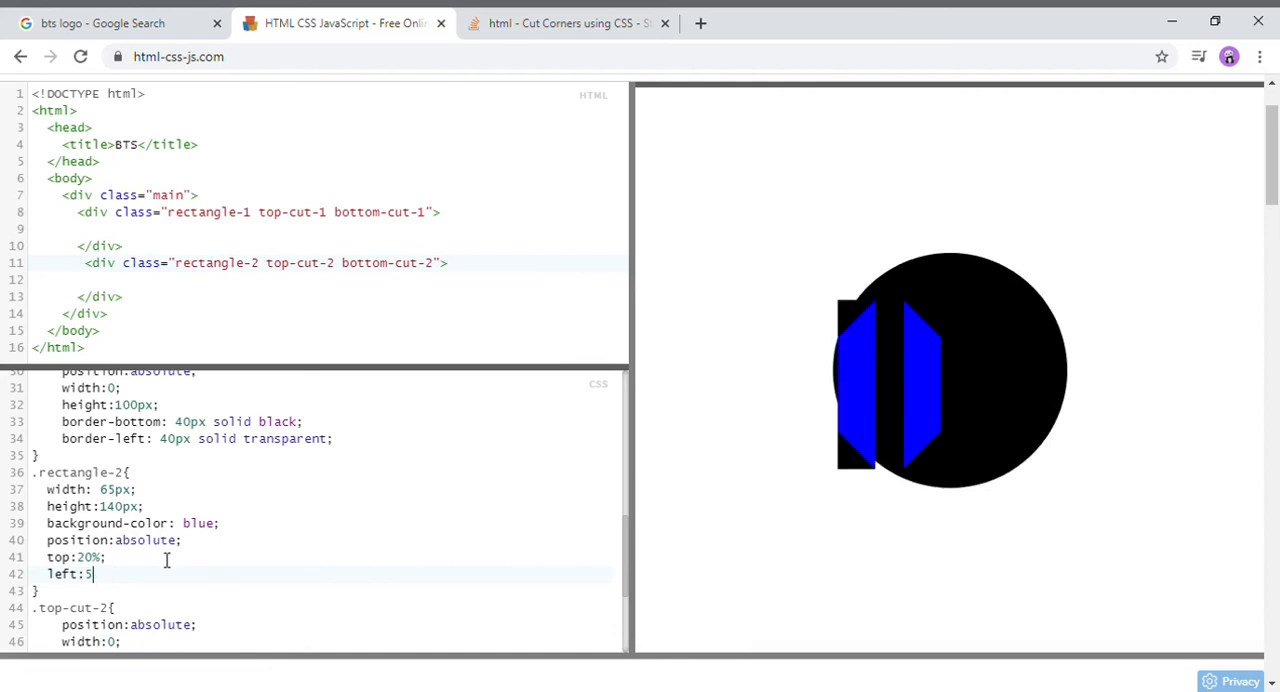
Set rectangle-1 to left:31% top:8% and rectangle-2 to left:53% top:8%.
{"action": "type", "text": "3%;"}
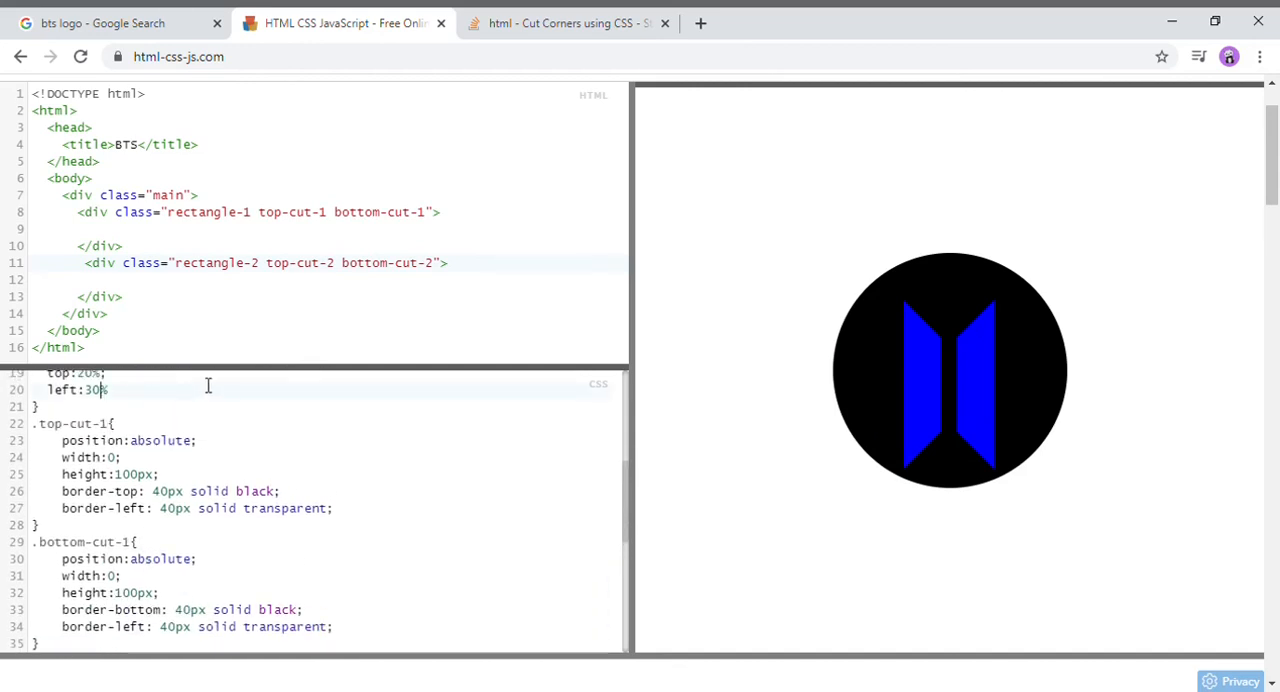
{"action": "type", "text": "1%"}
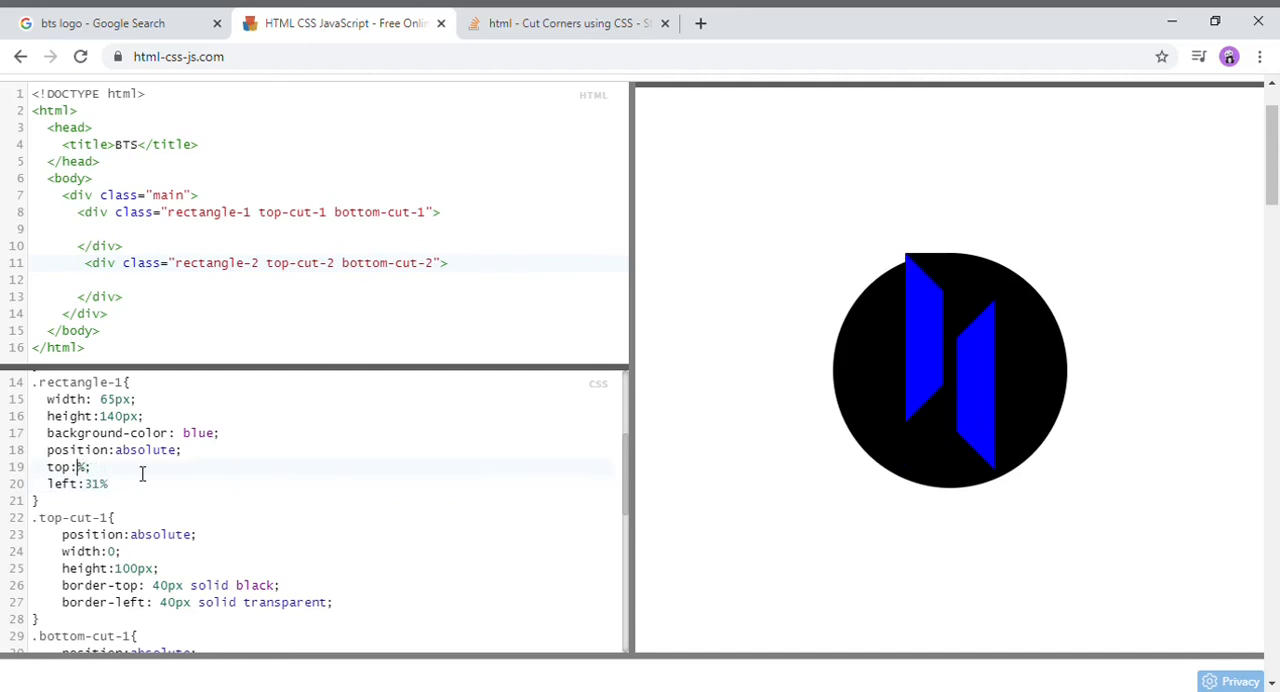
{"action": "type", "text": "8"}
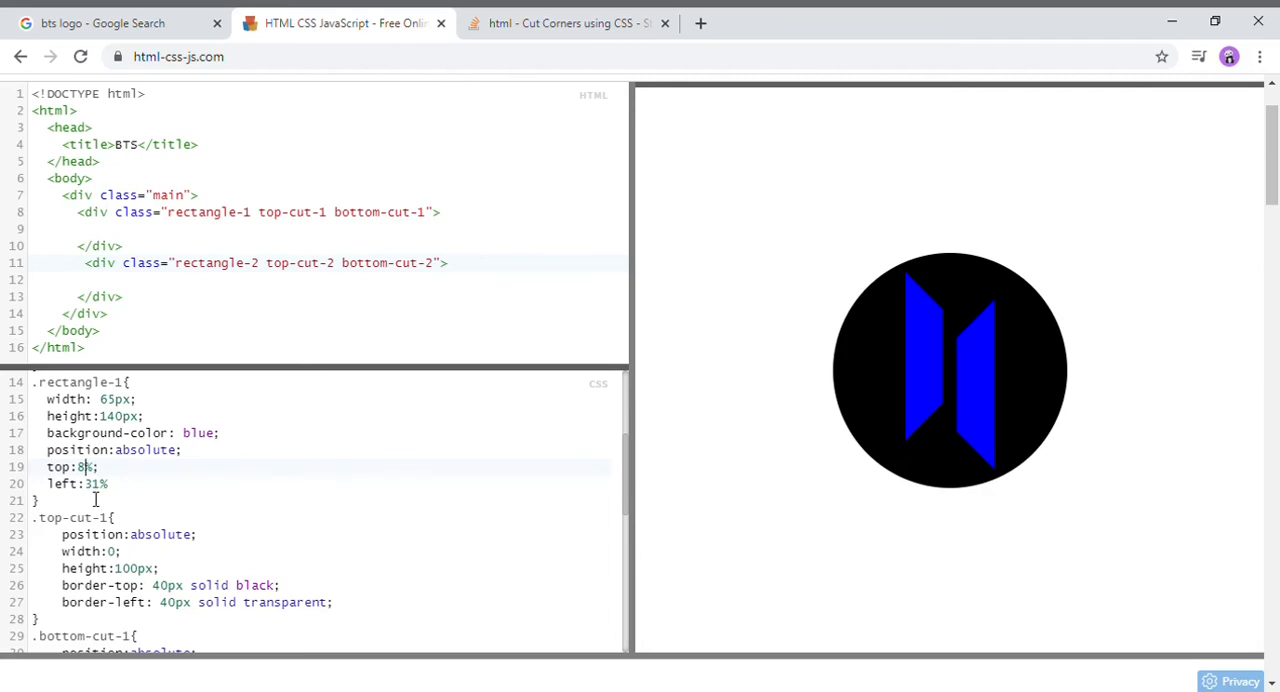
{"action": "scroll", "scroll_direction": "down", "scroll_amount": 3}
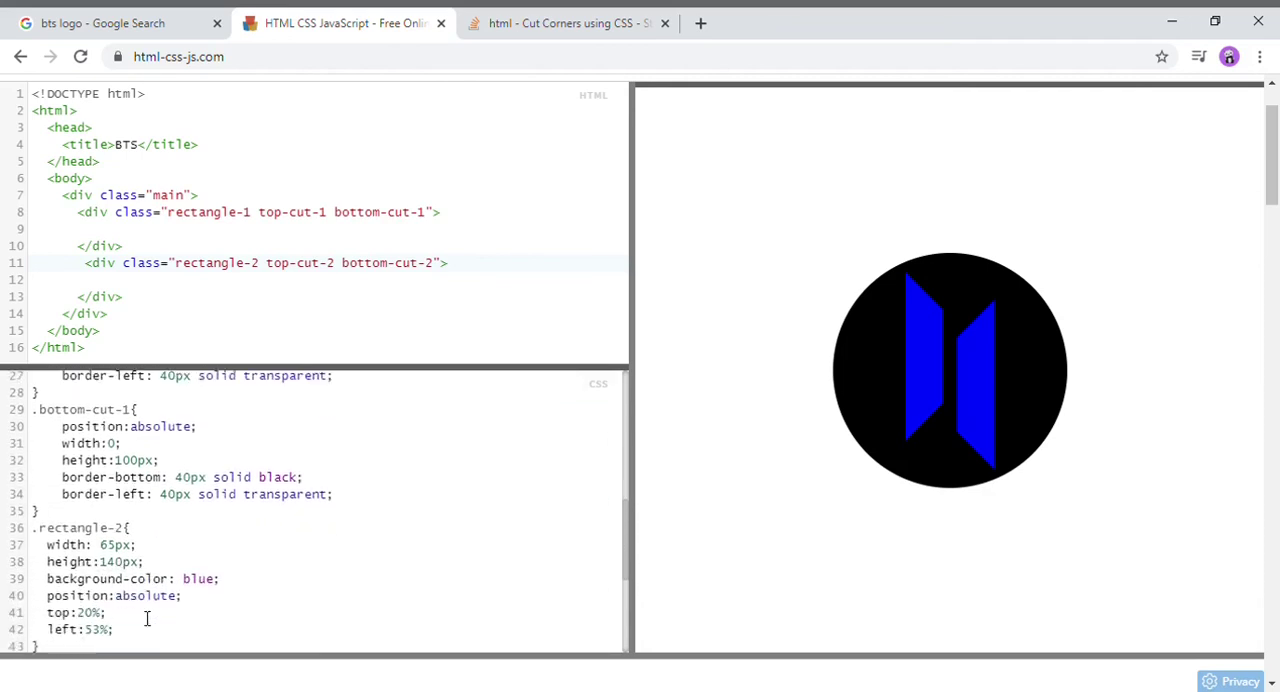
{"action": "scroll", "scroll_direction": "down", "scroll_amount": 3}
{"action": "type", "text": "8"}
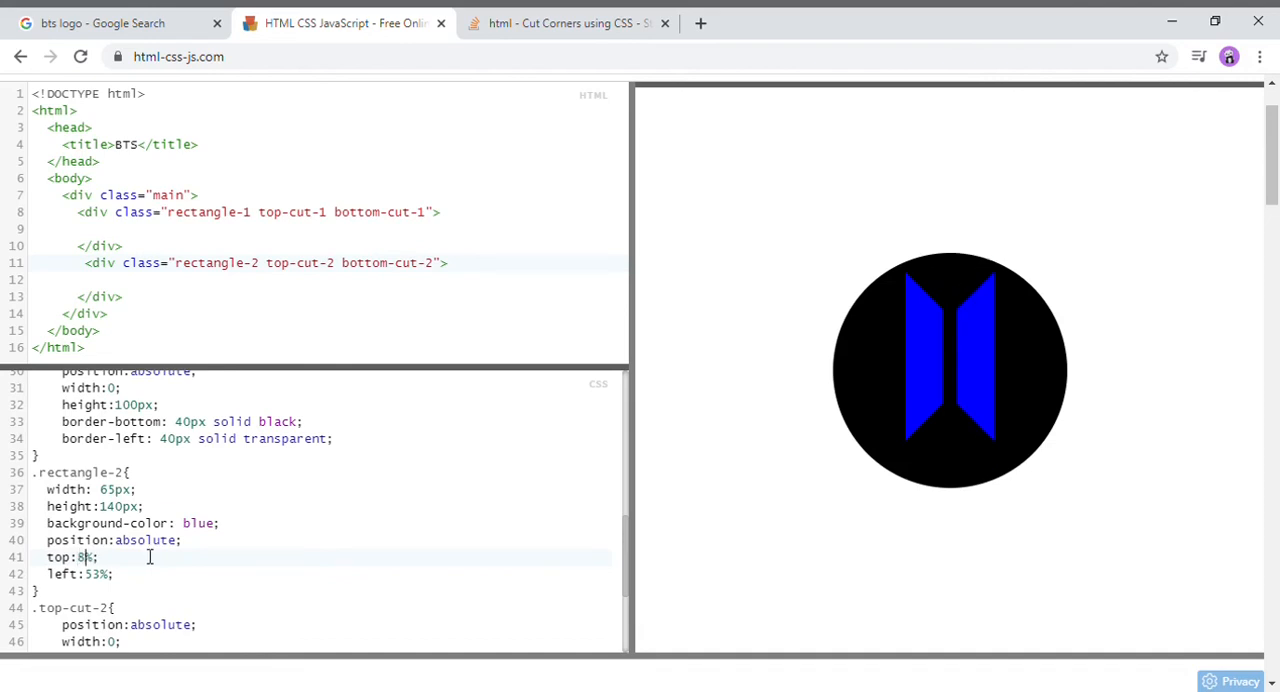
{"action": "mouse_move", "coordinate": [926, 346]}
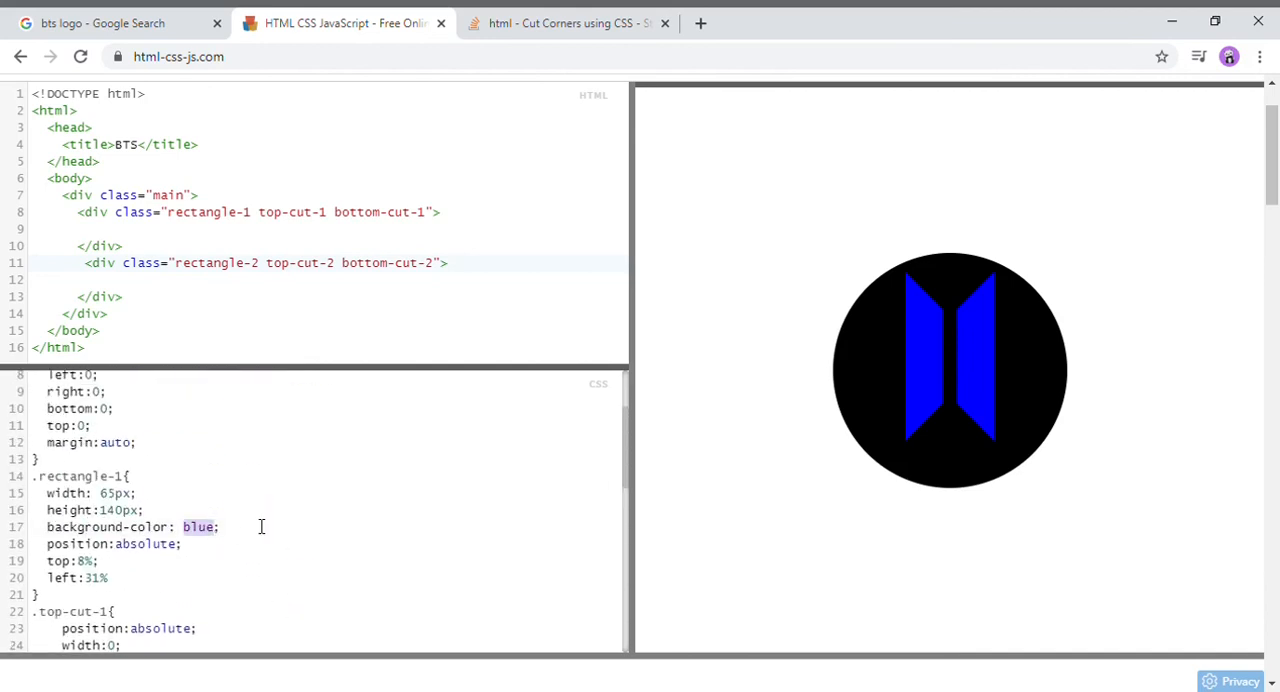
Colour both doors white, checking against the reference BTS logo images.
{"action": "type", "text": "whi"}
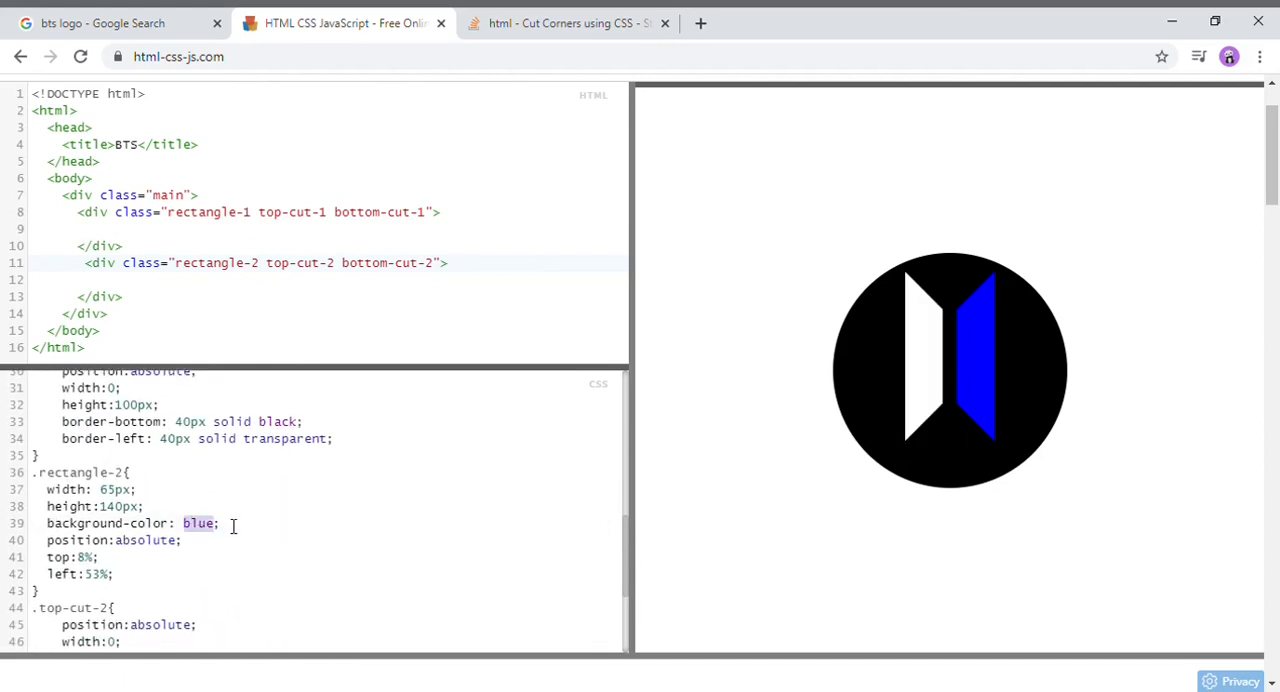
{"action": "type", "text": "white"}
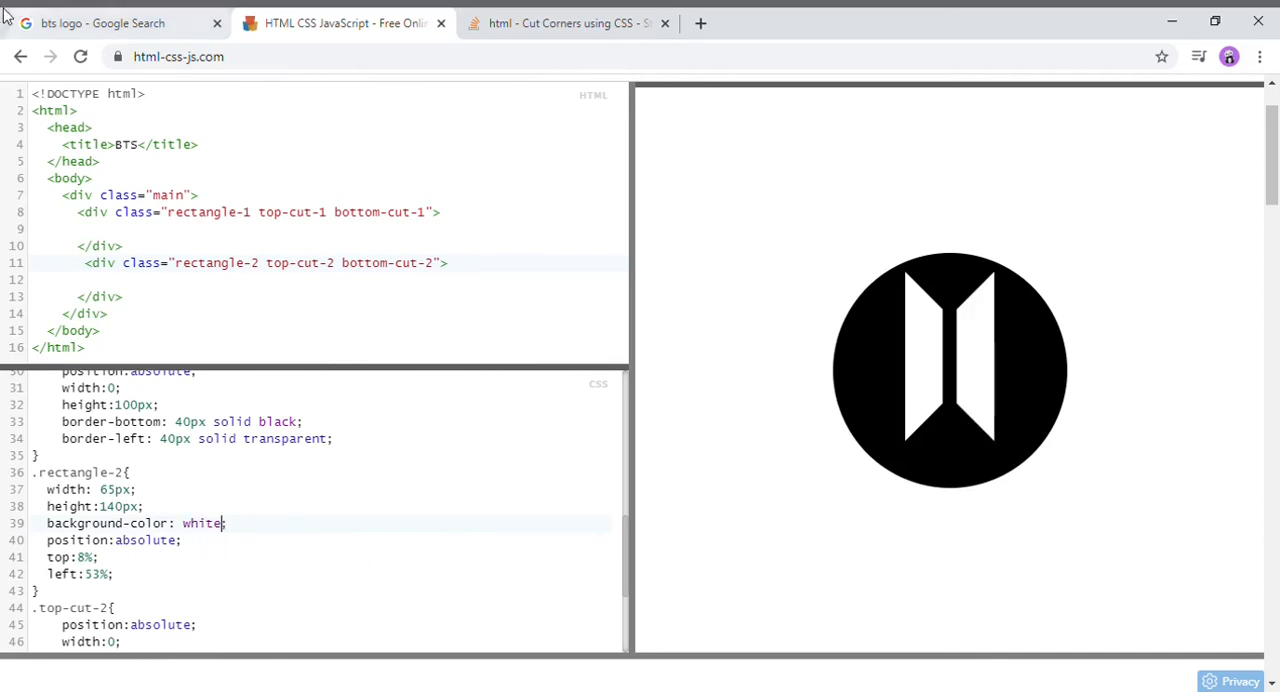
{"action": "left_click", "coordinate": [96, 22]}
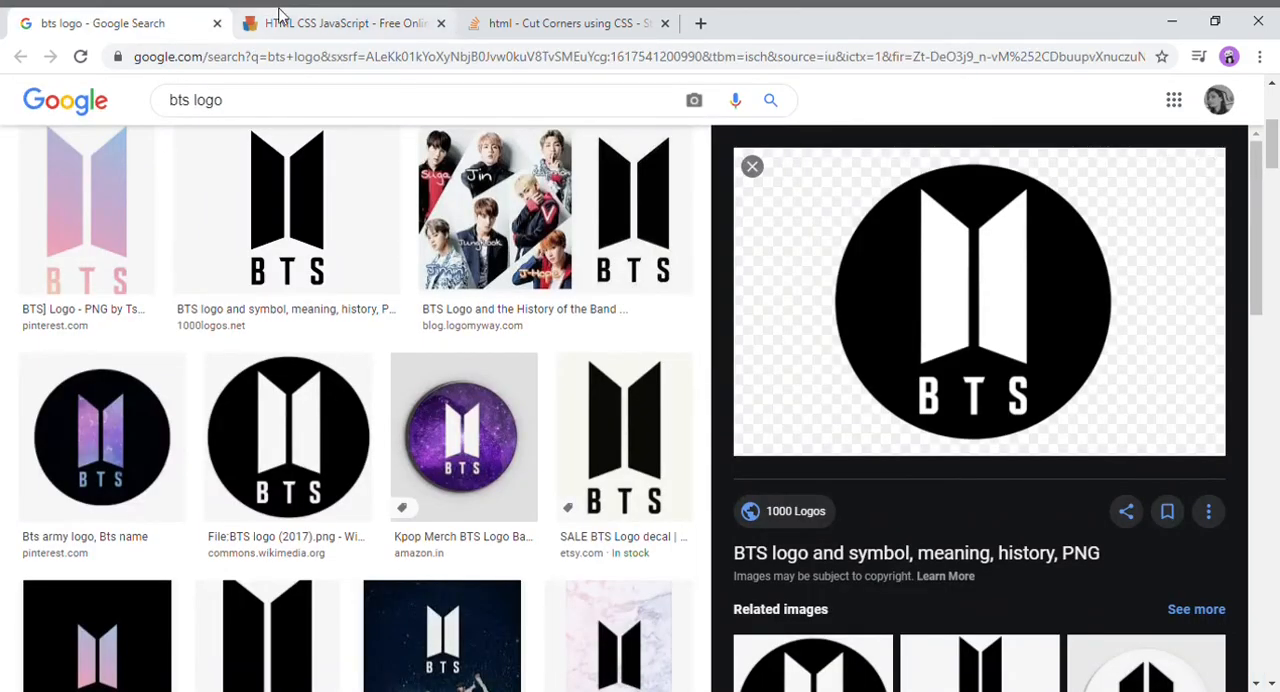
{"action": "left_click", "coordinate": [344, 22]}
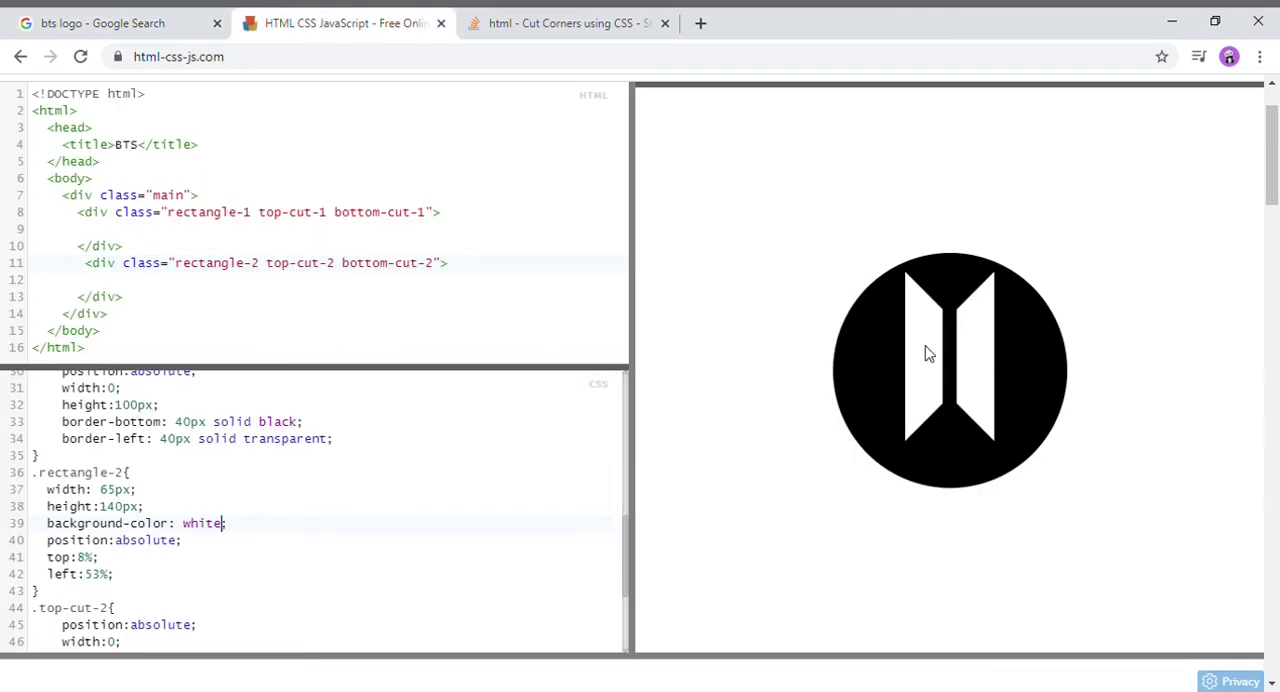
{"action": "mouse_move", "coordinate": [976, 344]}
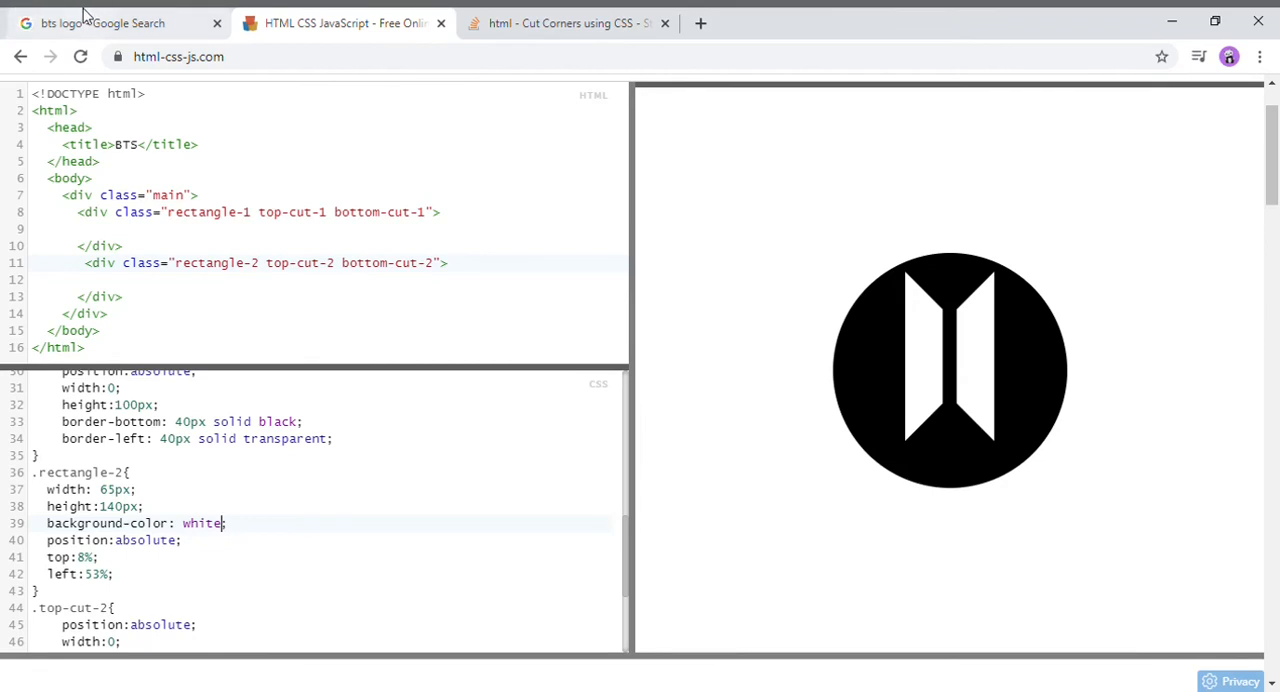
{"action": "left_click", "coordinate": [96, 22]}
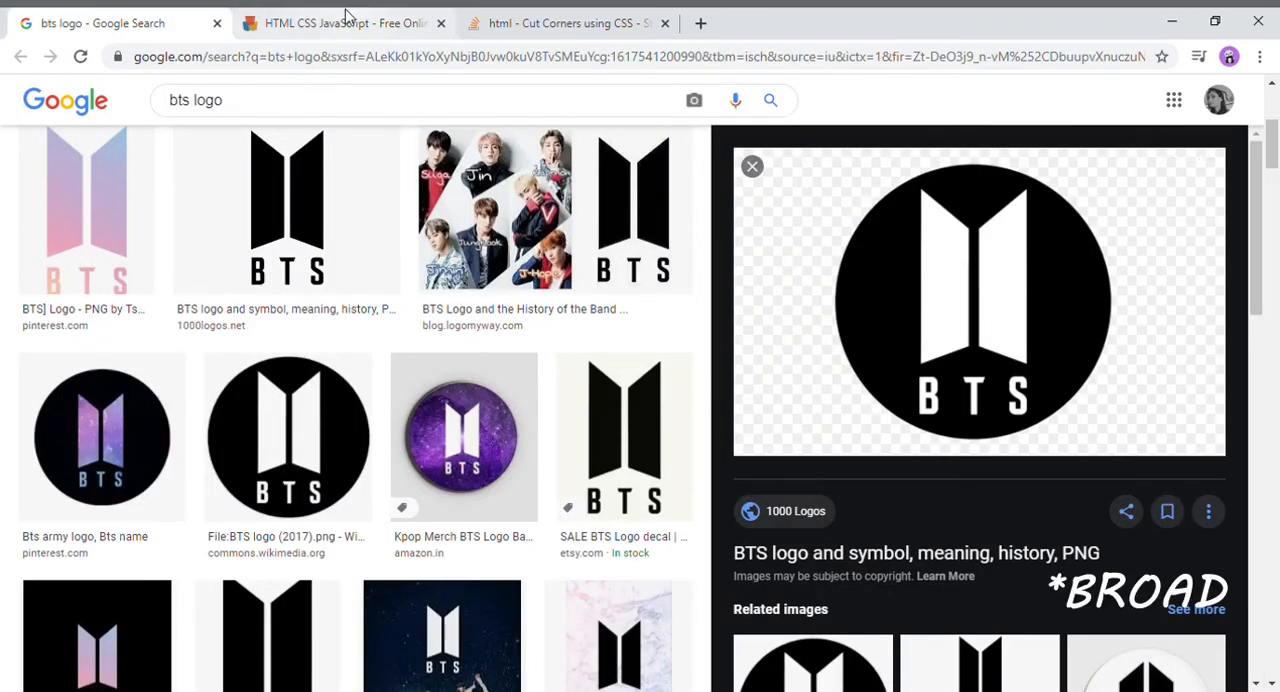
{"action": "left_click", "coordinate": [350, 22]}
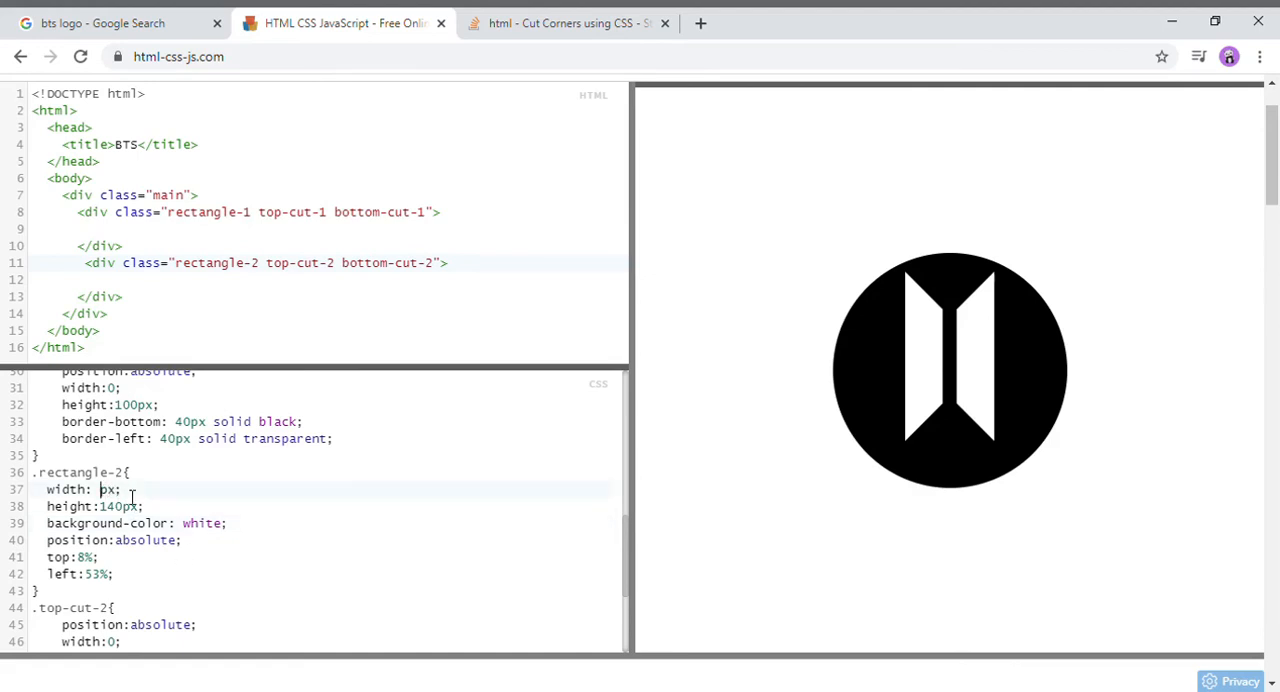
Set both door rectangles to 70px wide.
{"action": "type", "text": "70"}
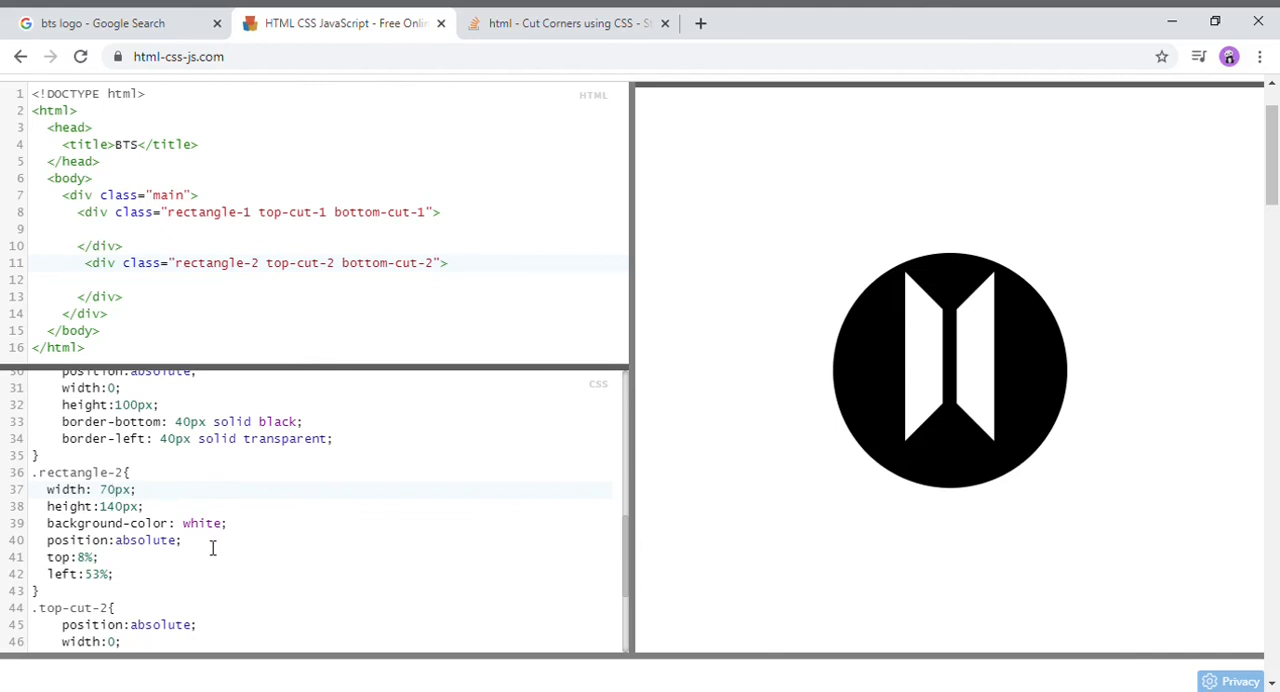
{"action": "scroll", "scroll_direction": "down", "scroll_amount": 3}
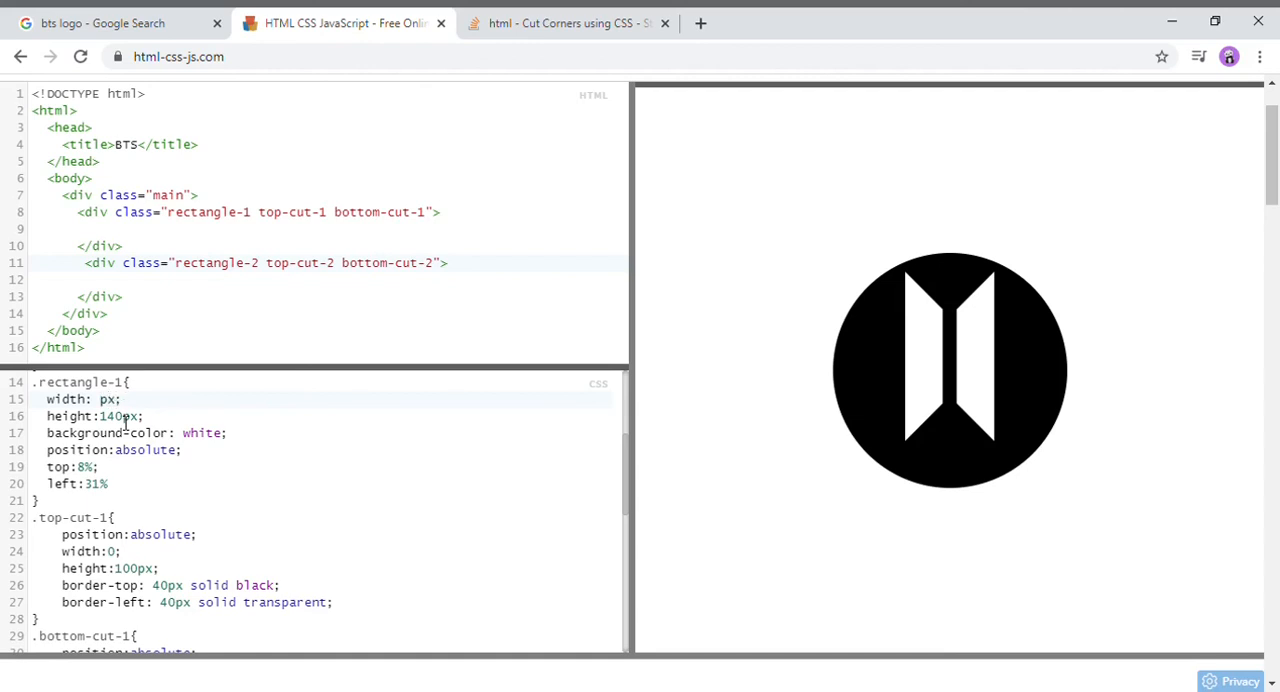
{"action": "type", "text": "70"}
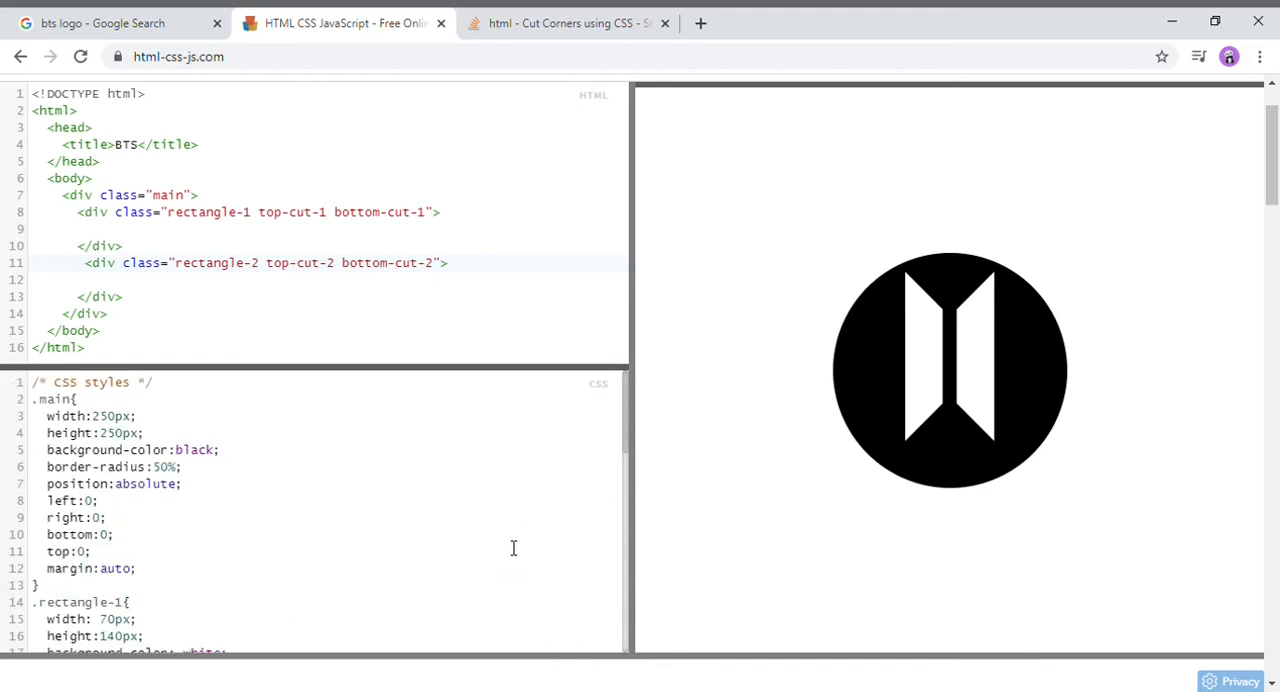
{"action": "scroll", "scroll_direction": "down", "scroll_amount": 3}
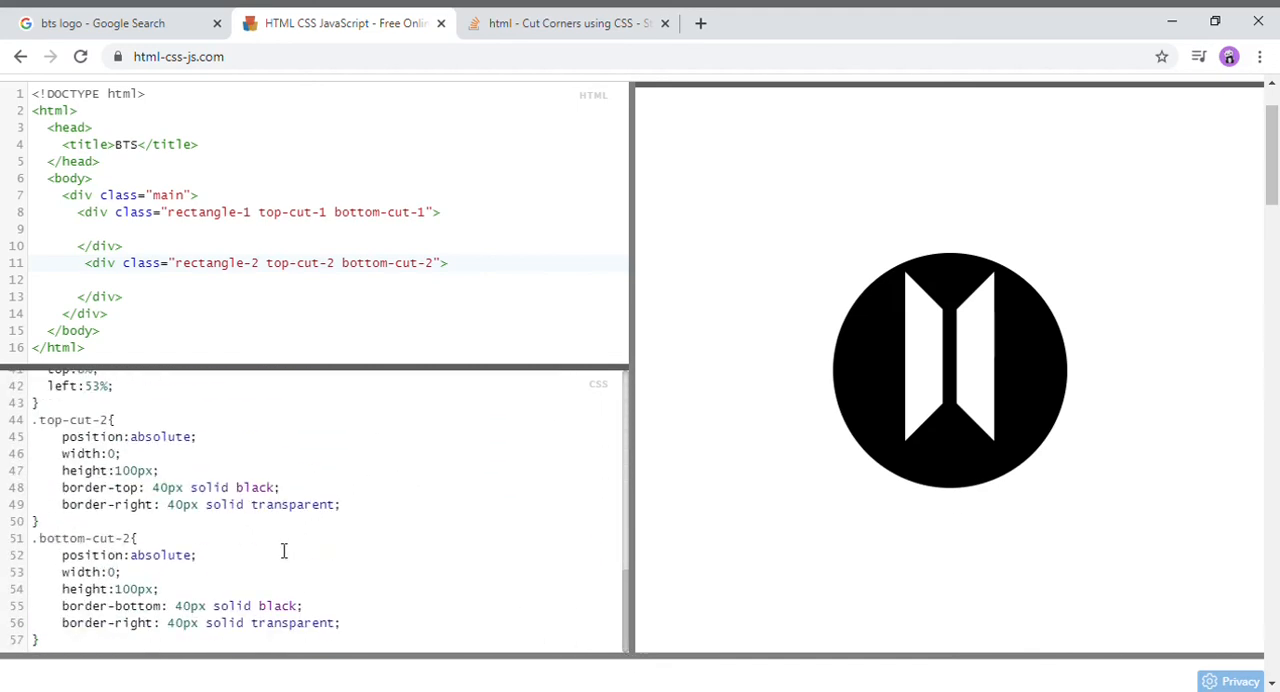
{"action": "scroll", "scroll_direction": "down", "scroll_amount": 3}
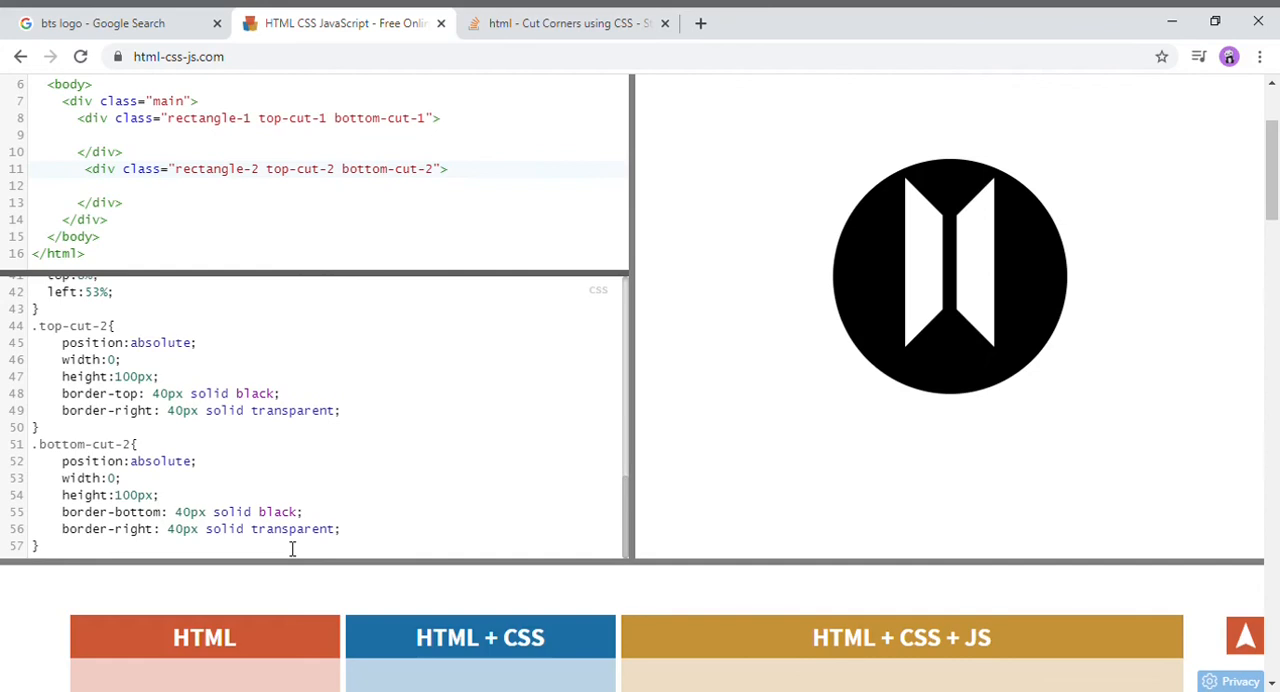
{"action": "mouse_move", "coordinate": [860, 236]}
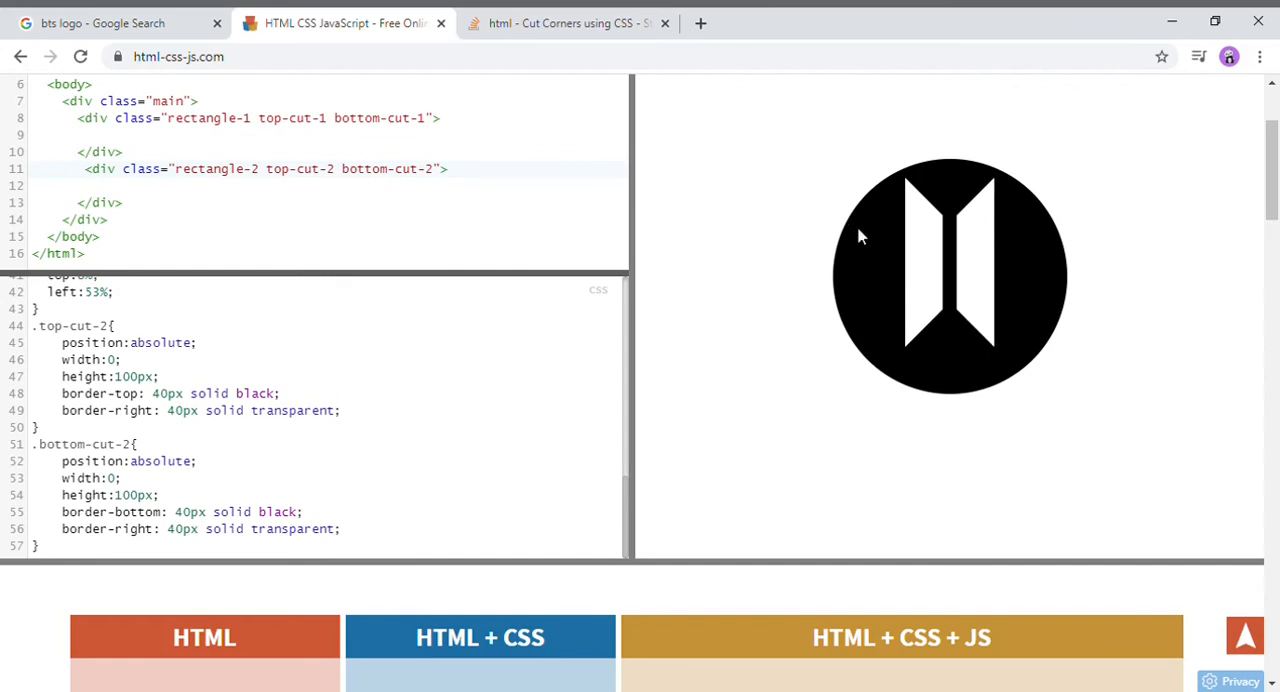
{"action": "mouse_move", "coordinate": [636, 260]}
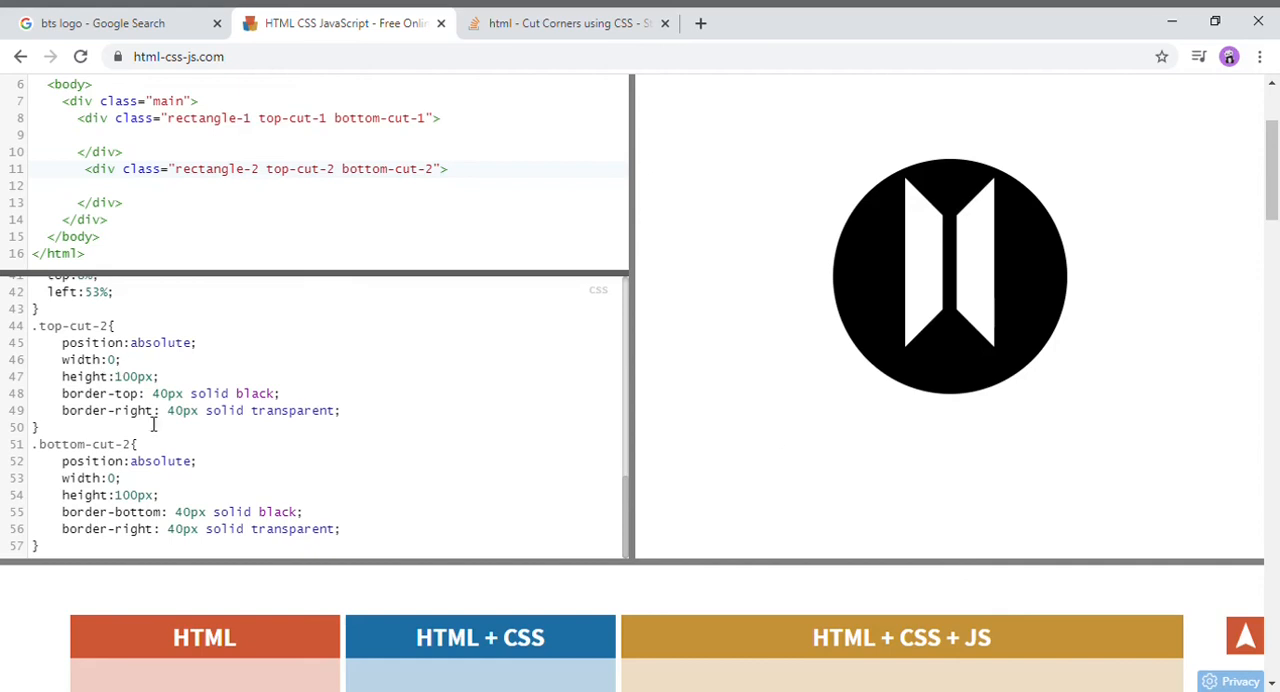
{"action": "mouse_move", "coordinate": [82, 580]}
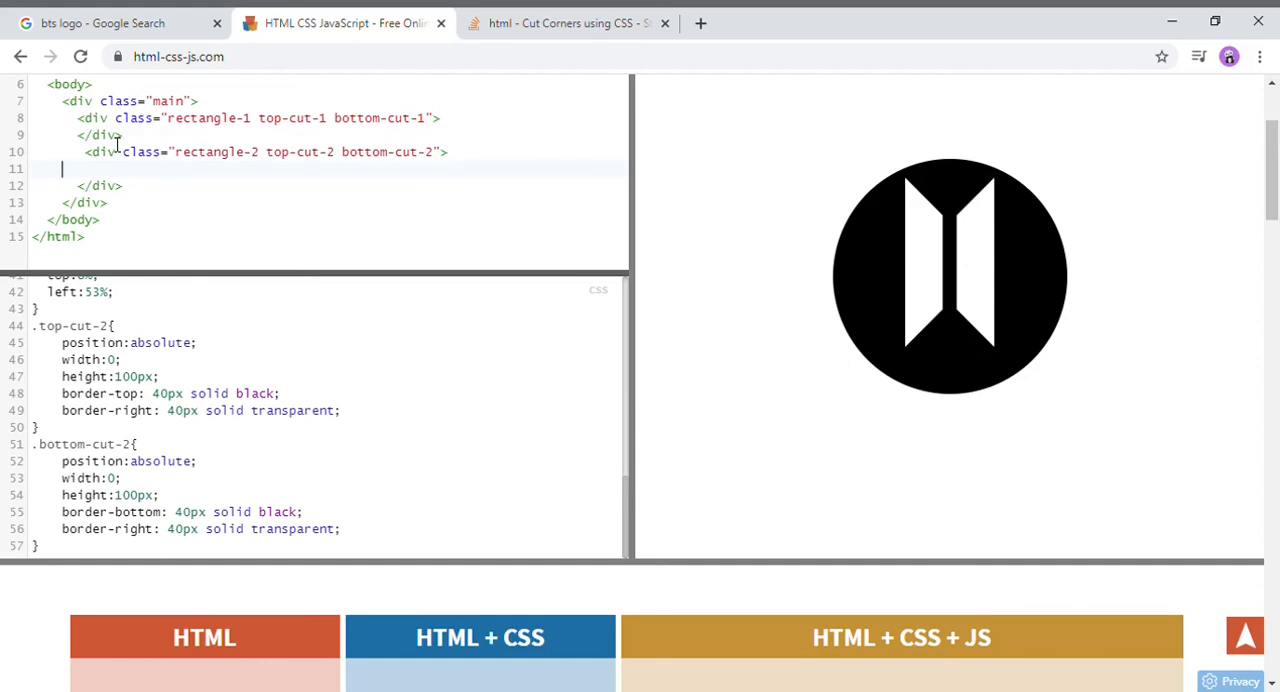
Add a div with class "bts" containing the text BTS to the HTML.
{"action": "type", "text": "</div>"}
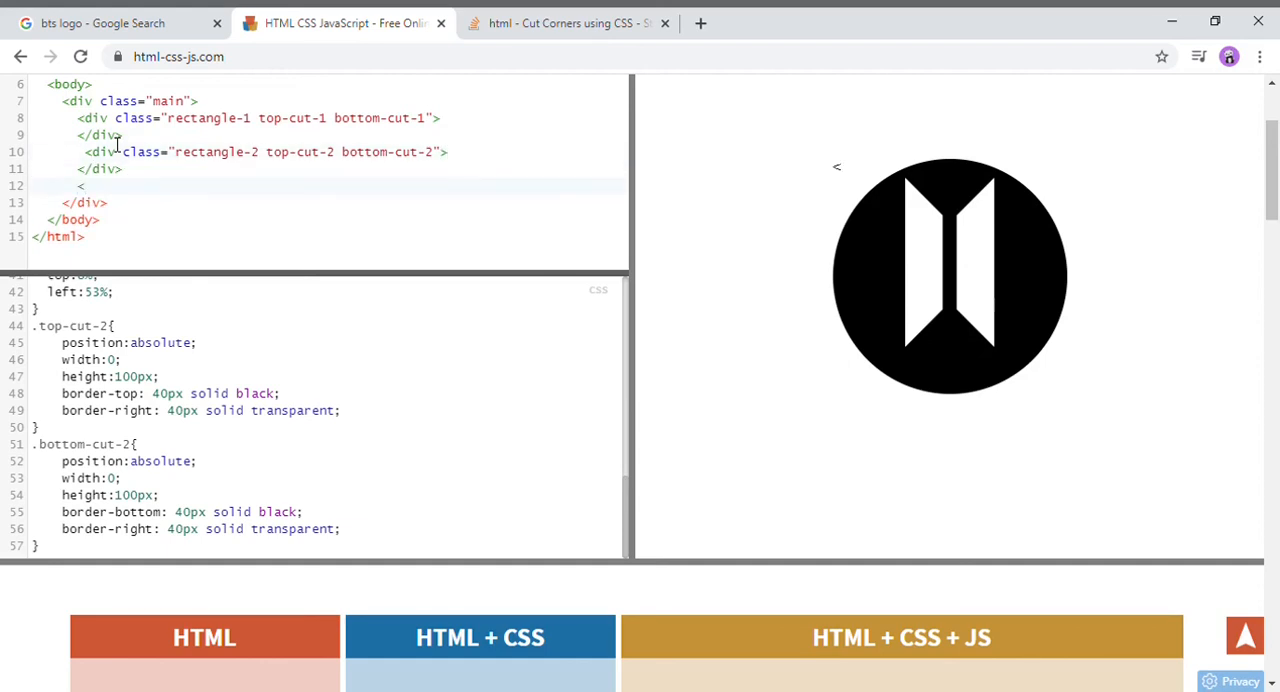
{"action": "type", "text": "div clas"}
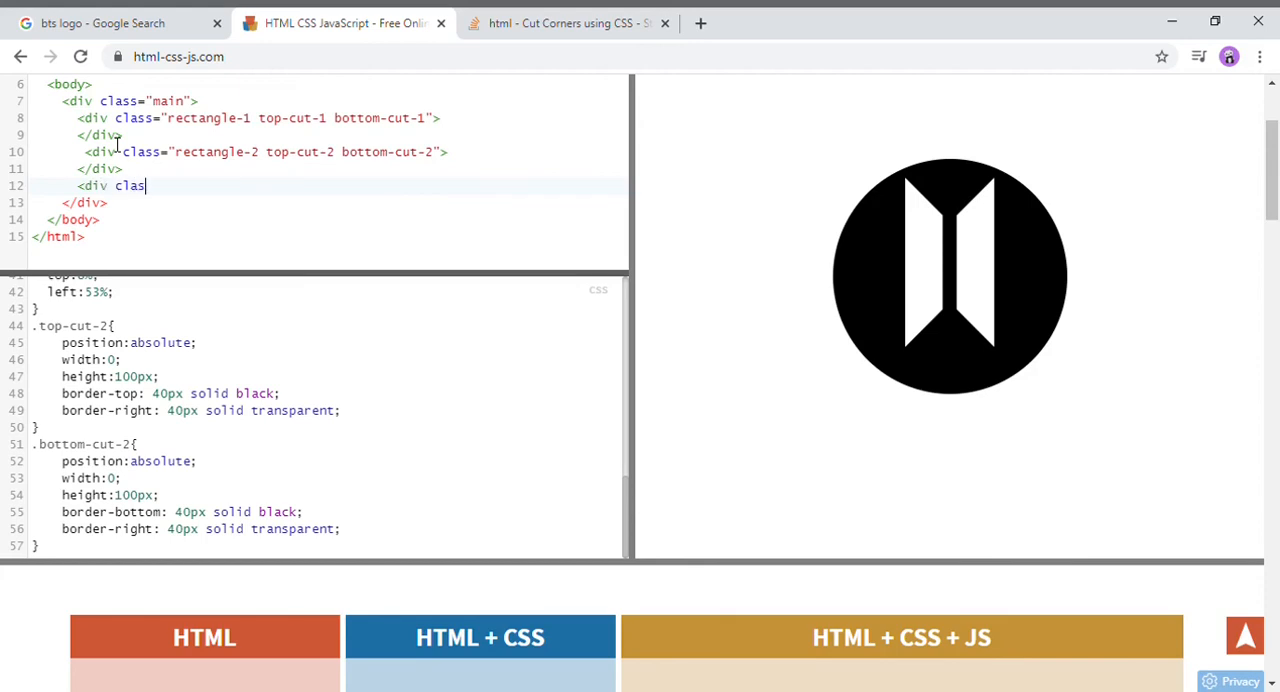
{"action": "type", "text": "=\""}
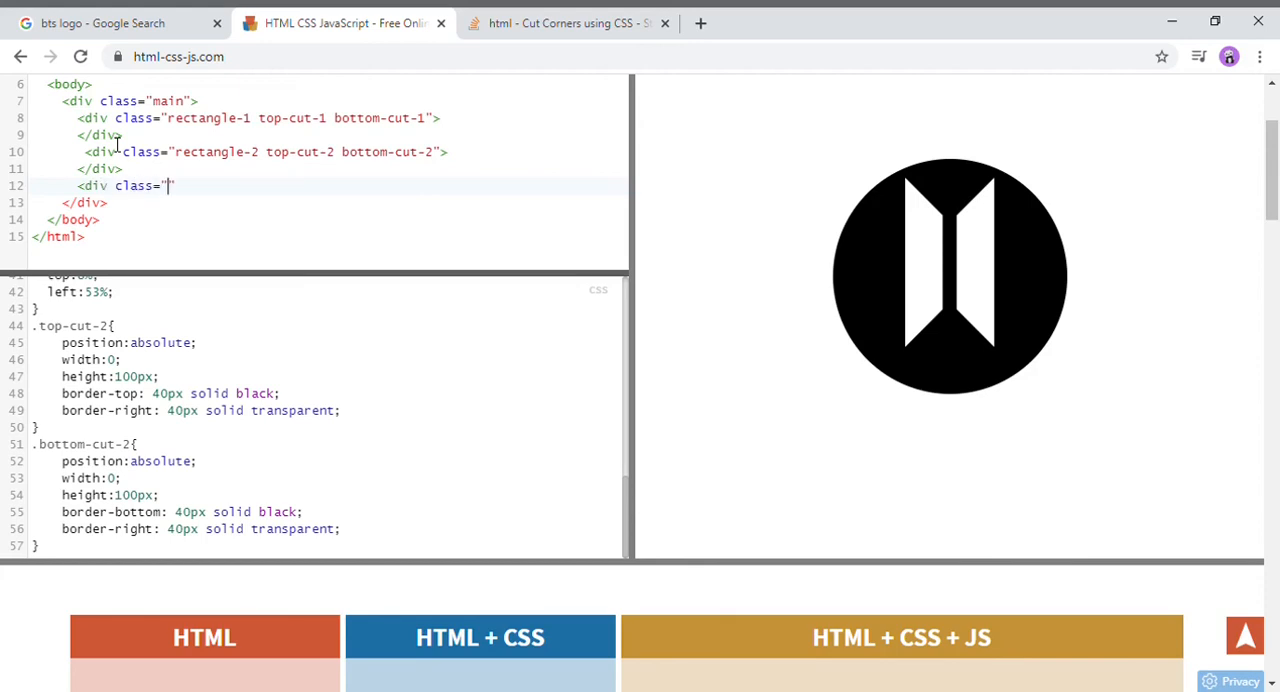
{"action": "type", "text": "bts\">"}
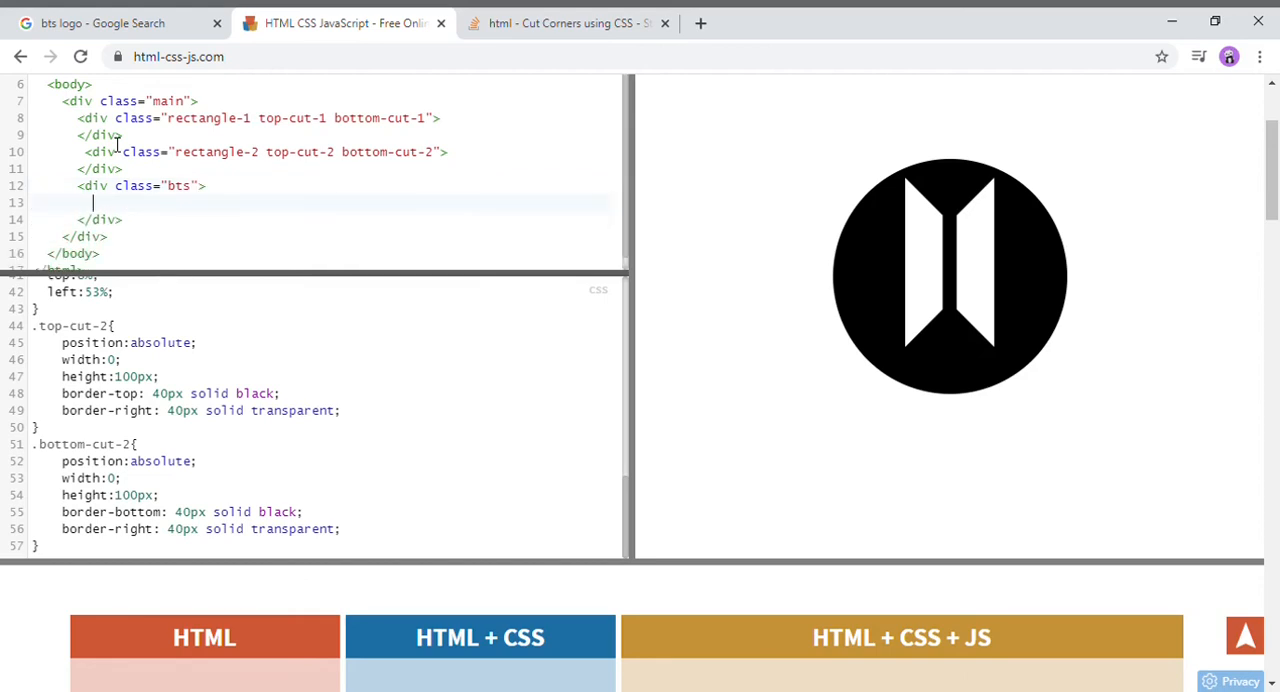
{"action": "type", "text": "BTS"}
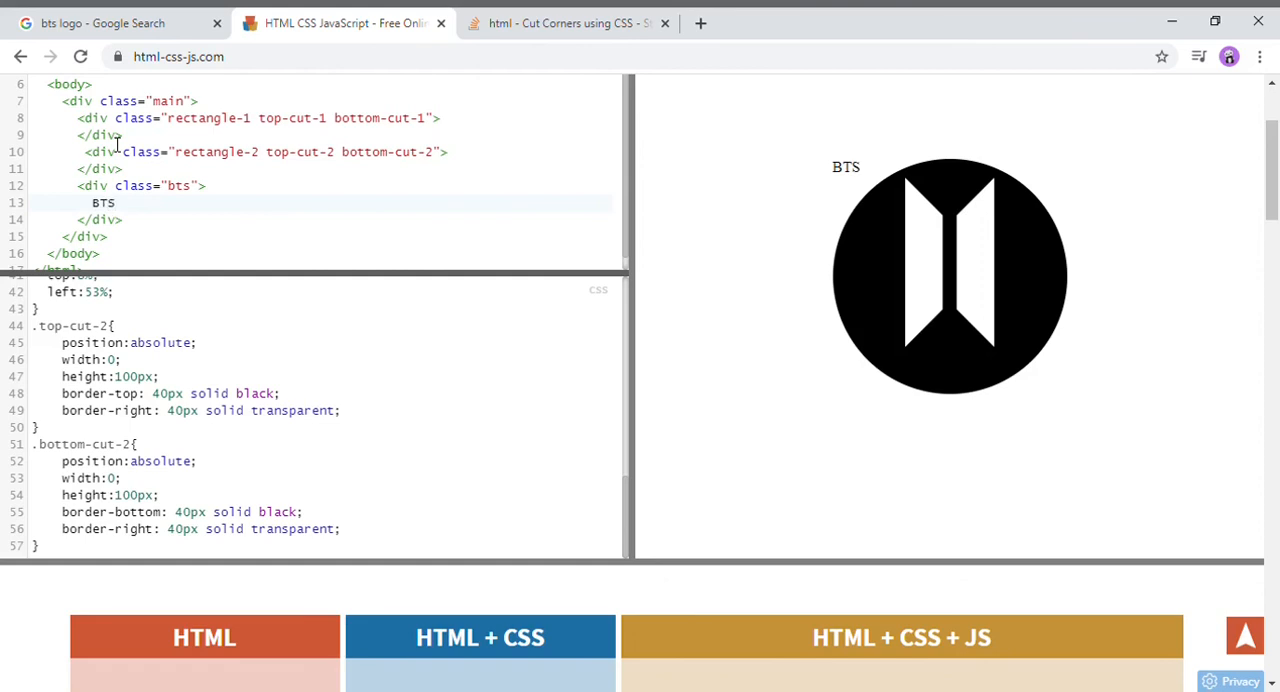
{"action": "scroll", "scroll_direction": "down", "scroll_amount": 3}
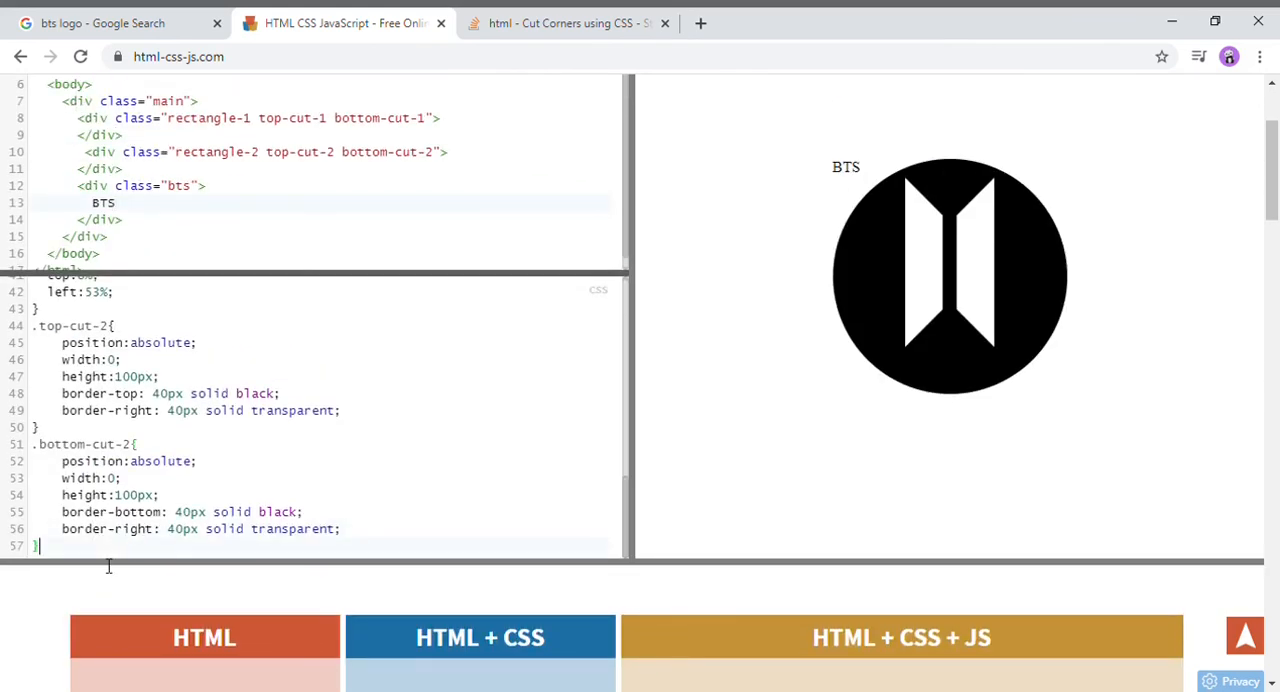
Start a .bts rule with font-size:24px and letter-spacing:25px.
{"action": "type", "text": ".ts"}
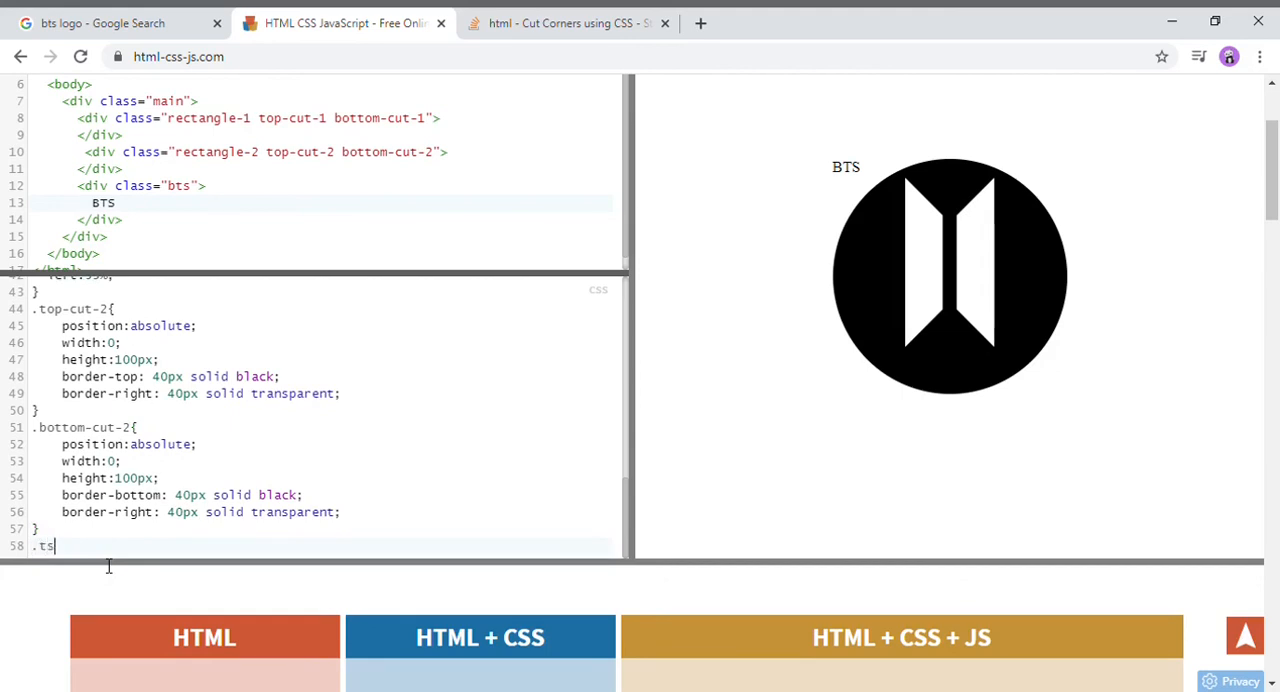
{"action": "type", "text": "bt"}
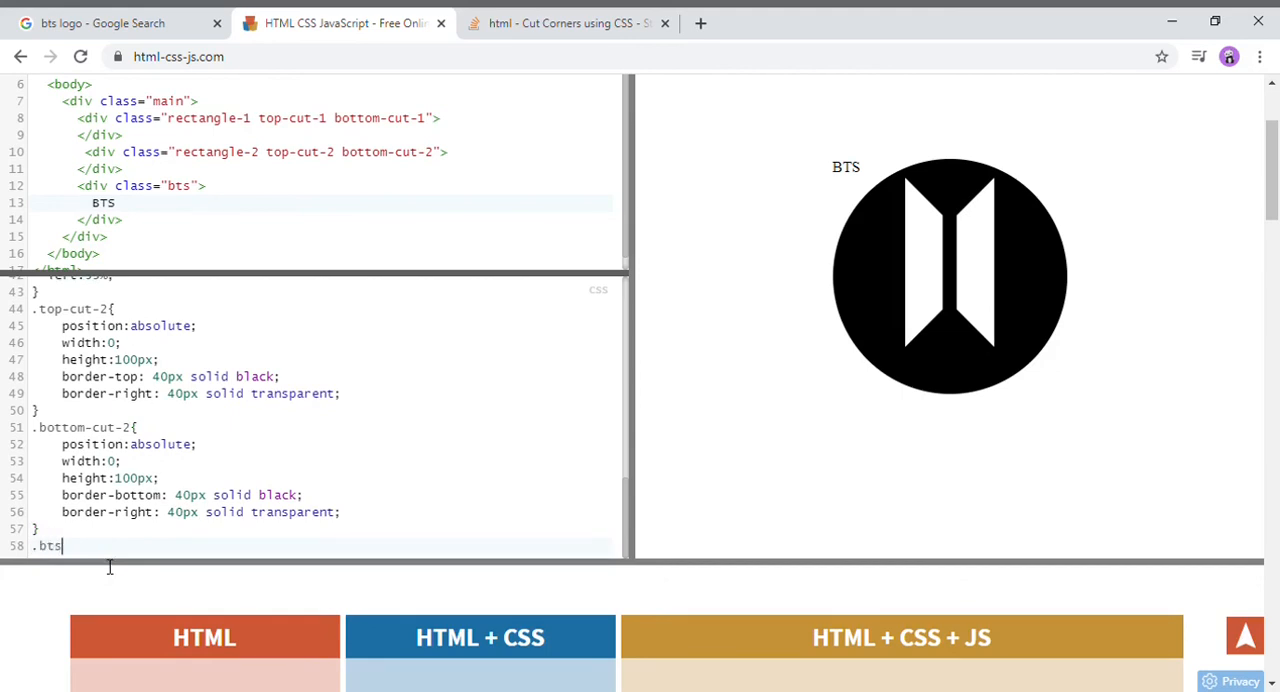
{"action": "type", "text": "{"}
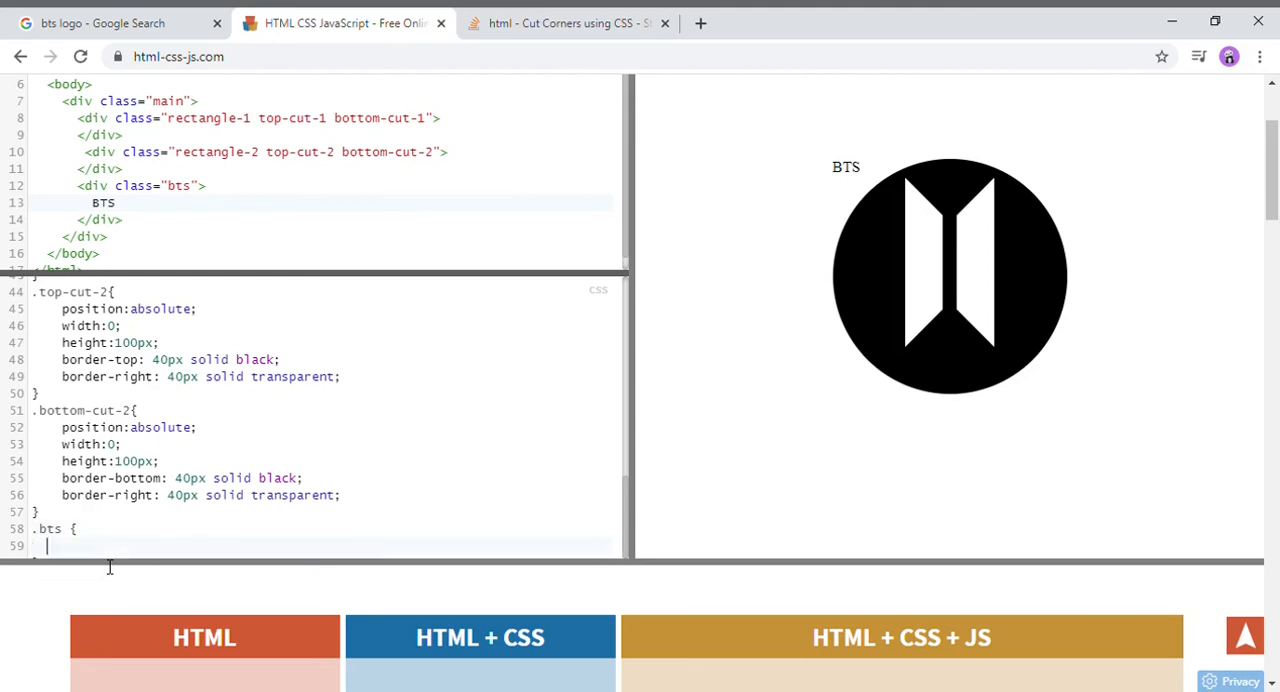
{"action": "type", "text": "f"}
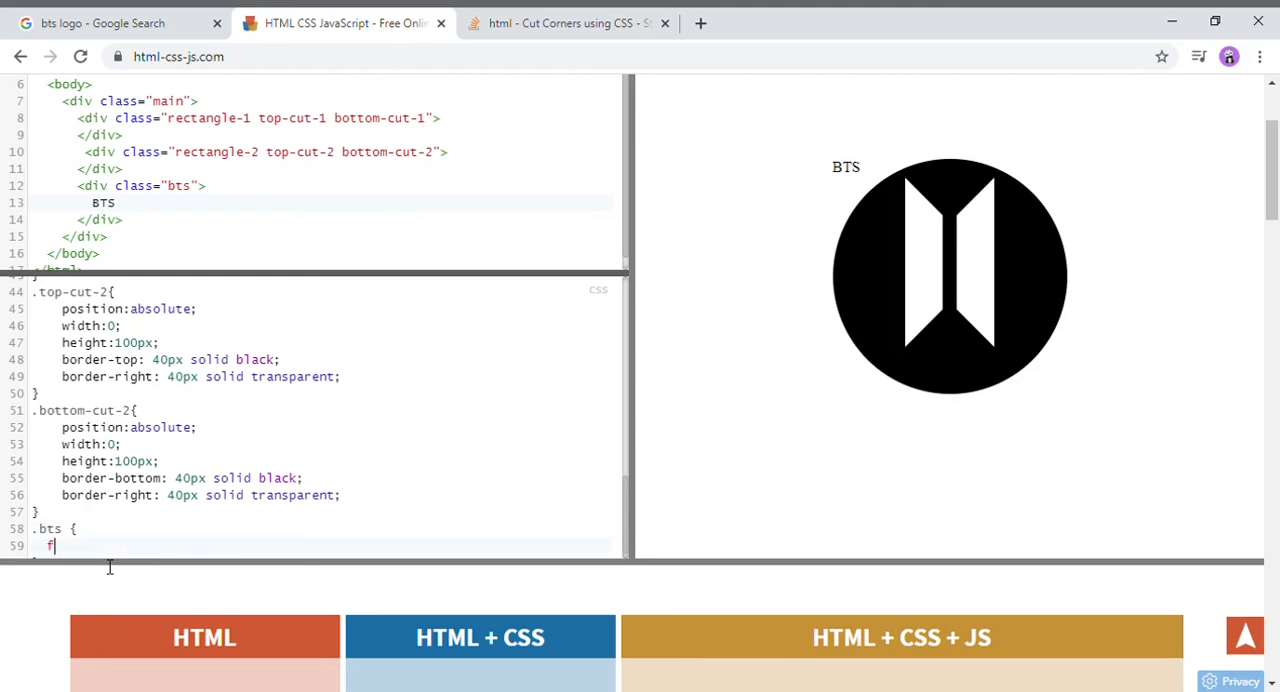
{"action": "type", "text": "ont-s"}
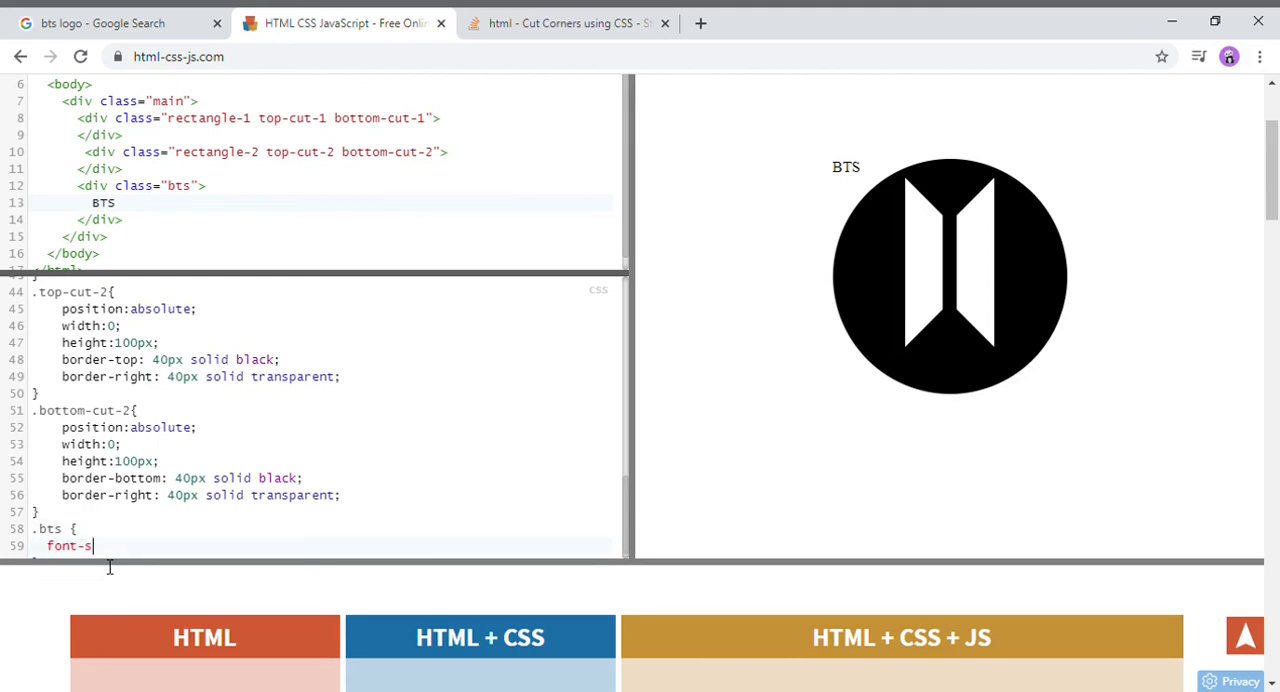
{"action": "type", "text": "ize:2"}
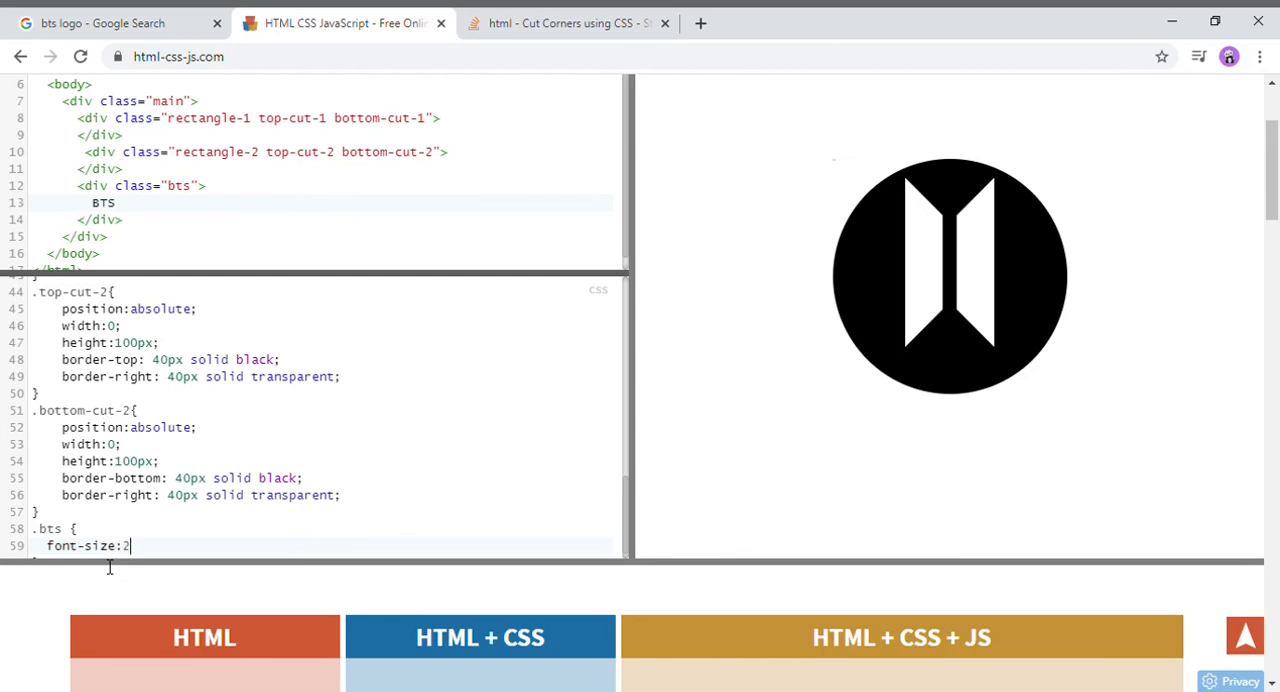
{"action": "type", "text": "4"}
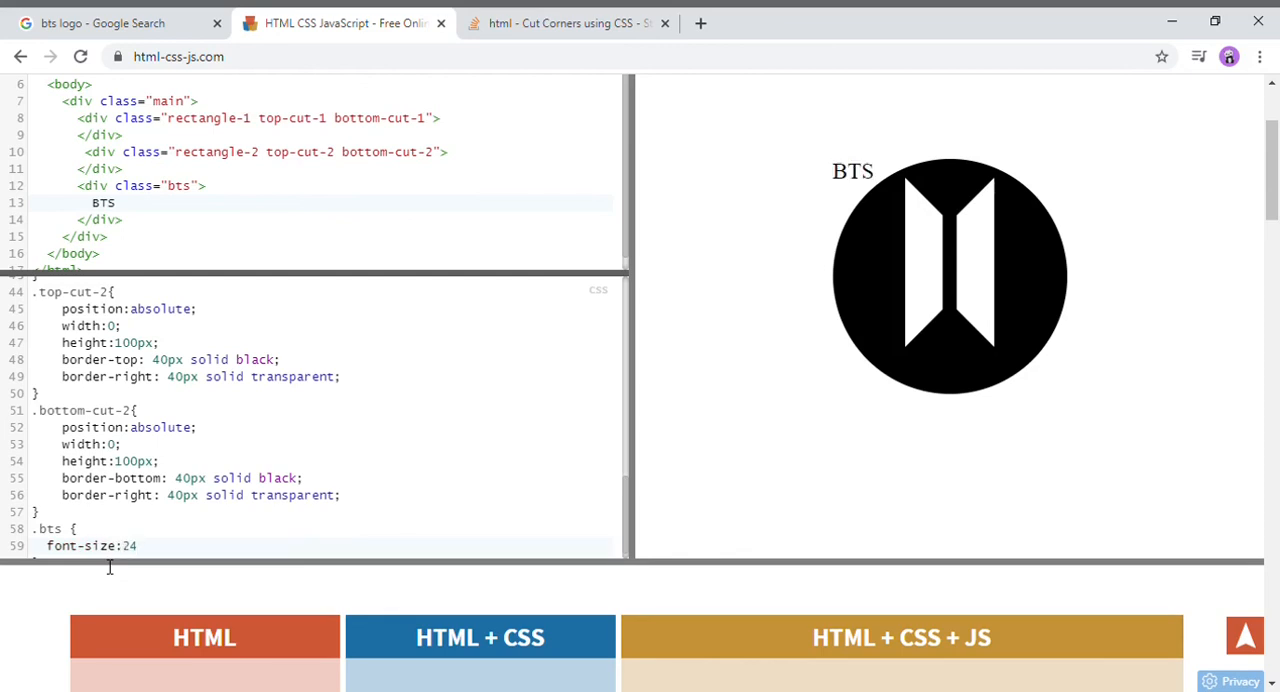
{"action": "type", "text": "px;"}
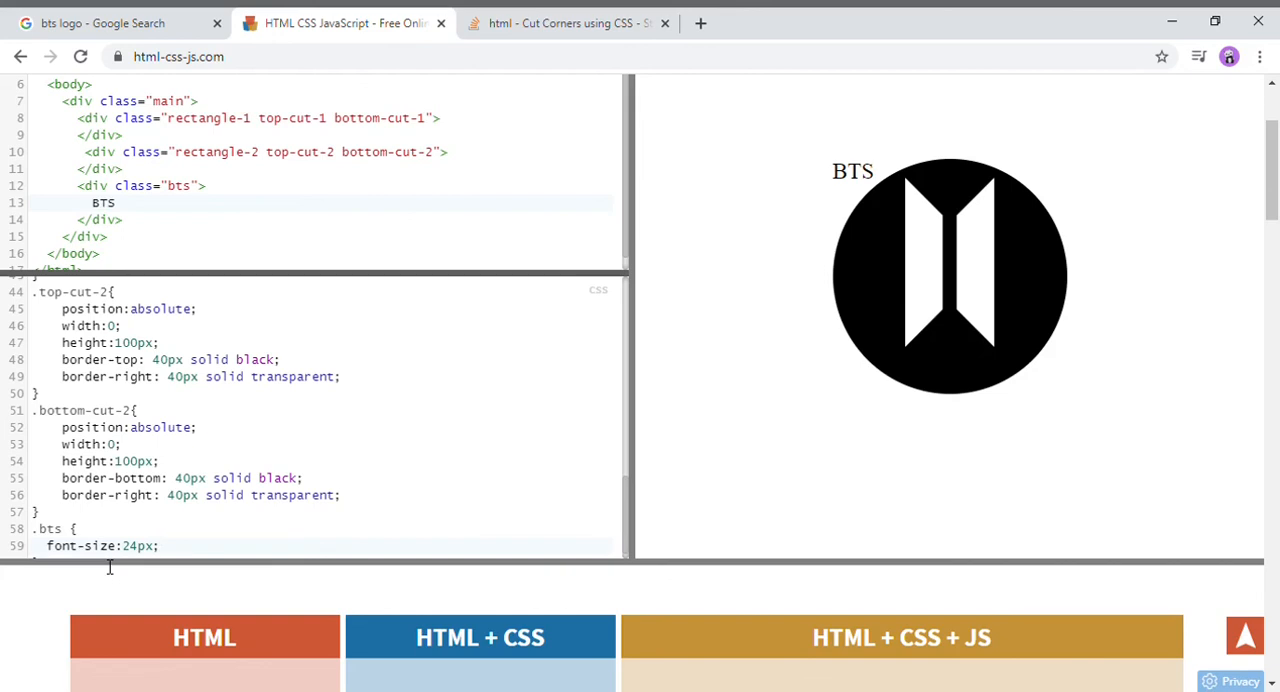
{"action": "type", "text": "l"}
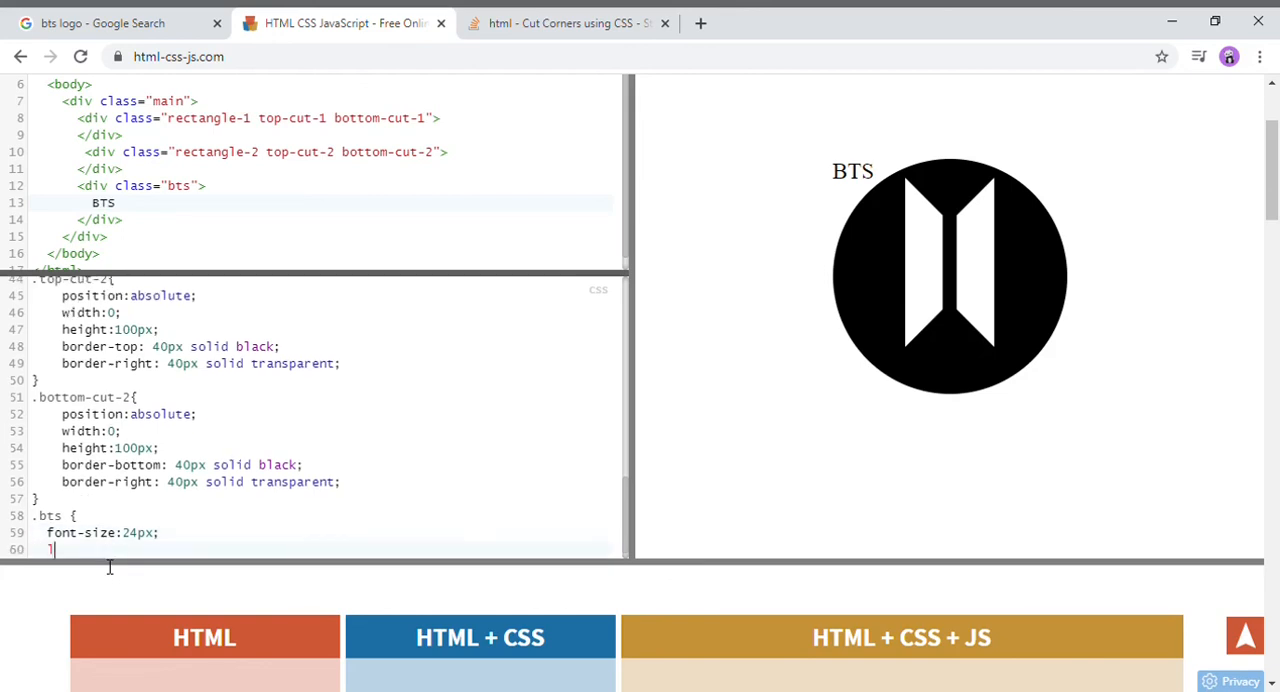
{"action": "type", "text": "letter-s"}
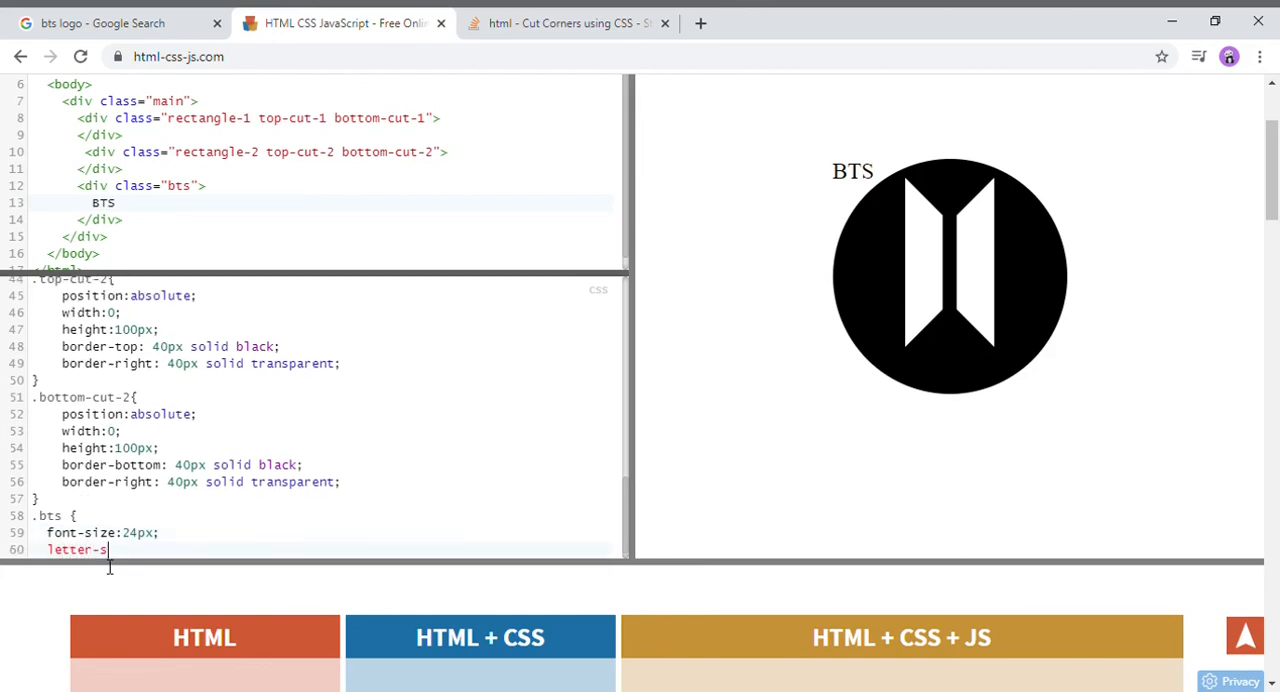
{"action": "type", "text": "pacing"}
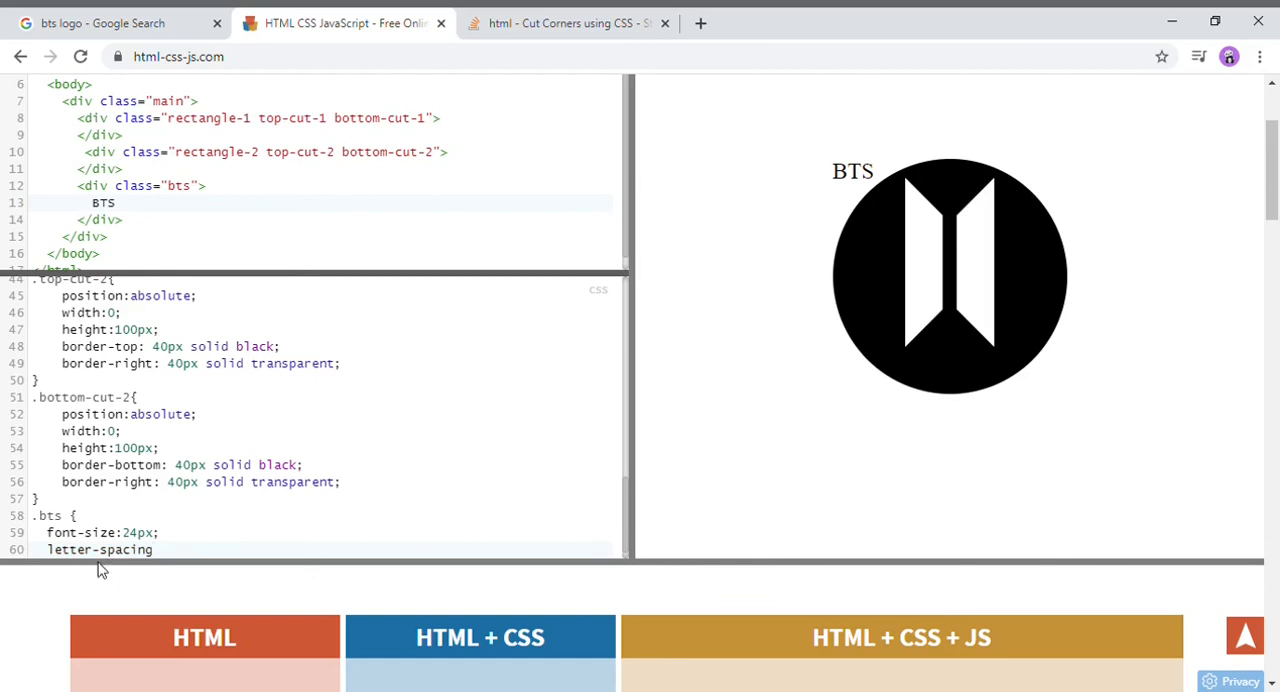
{"action": "left_click", "coordinate": [120, 22]}
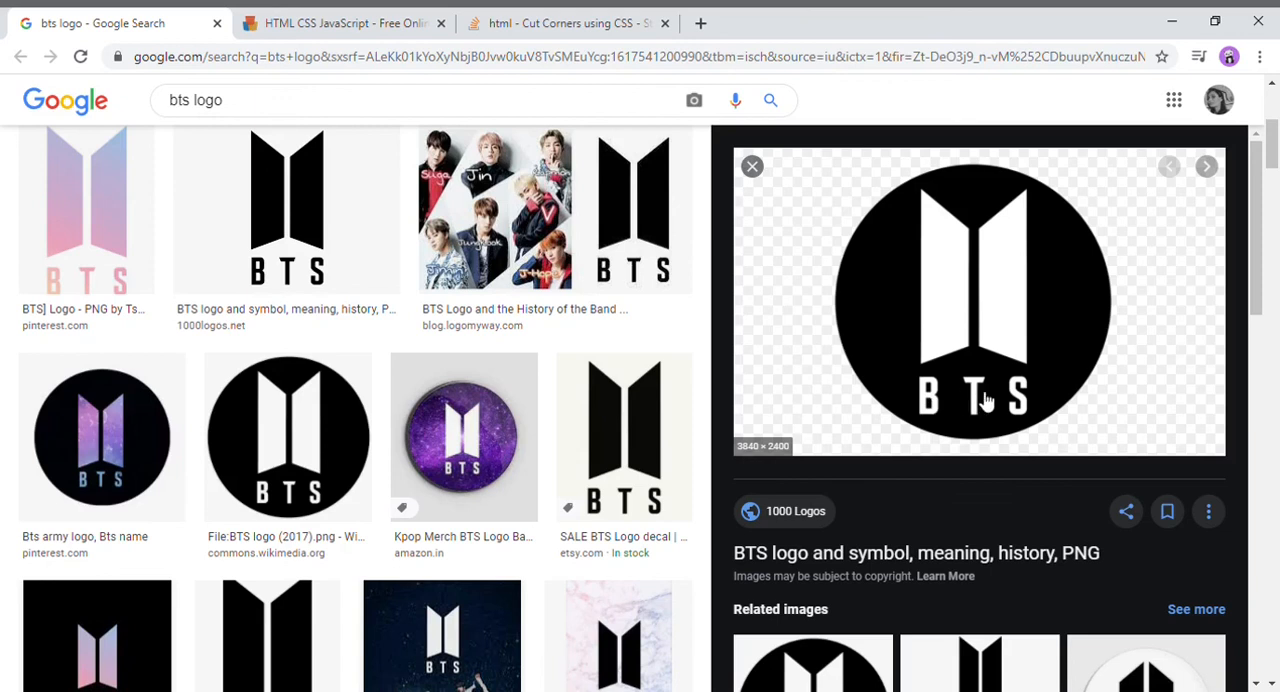
{"action": "left_click", "coordinate": [350, 22]}
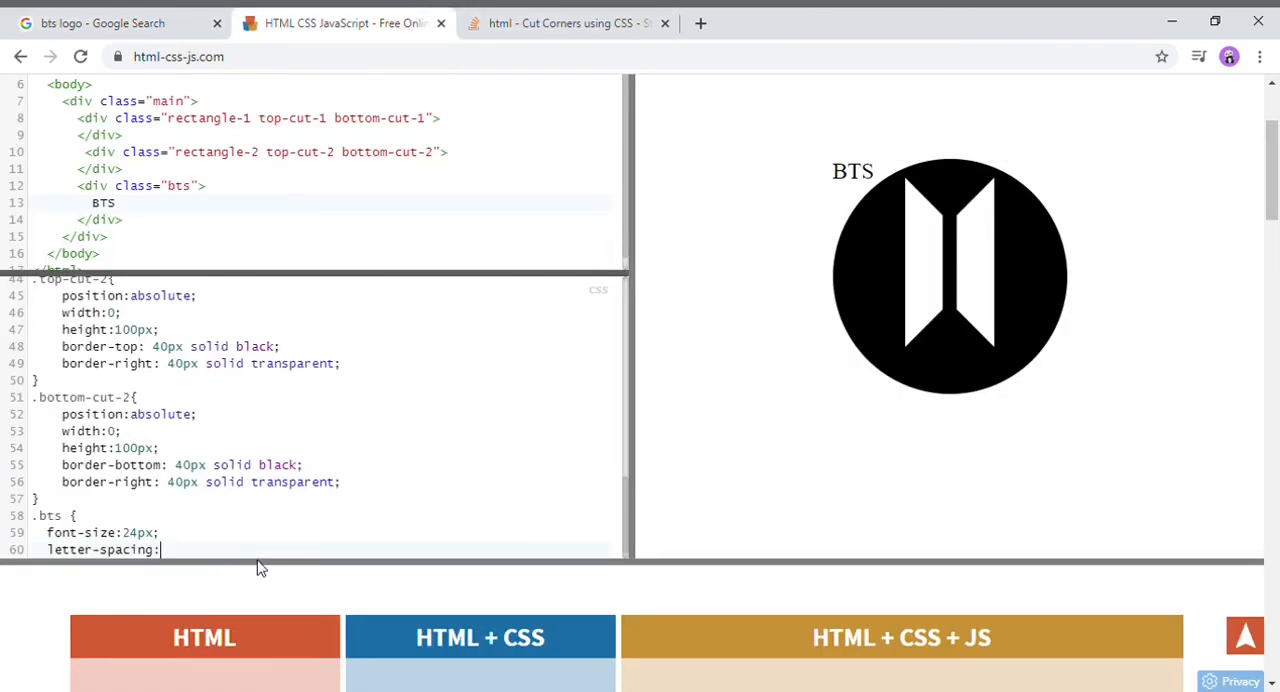
{"action": "type", "text": "25"}
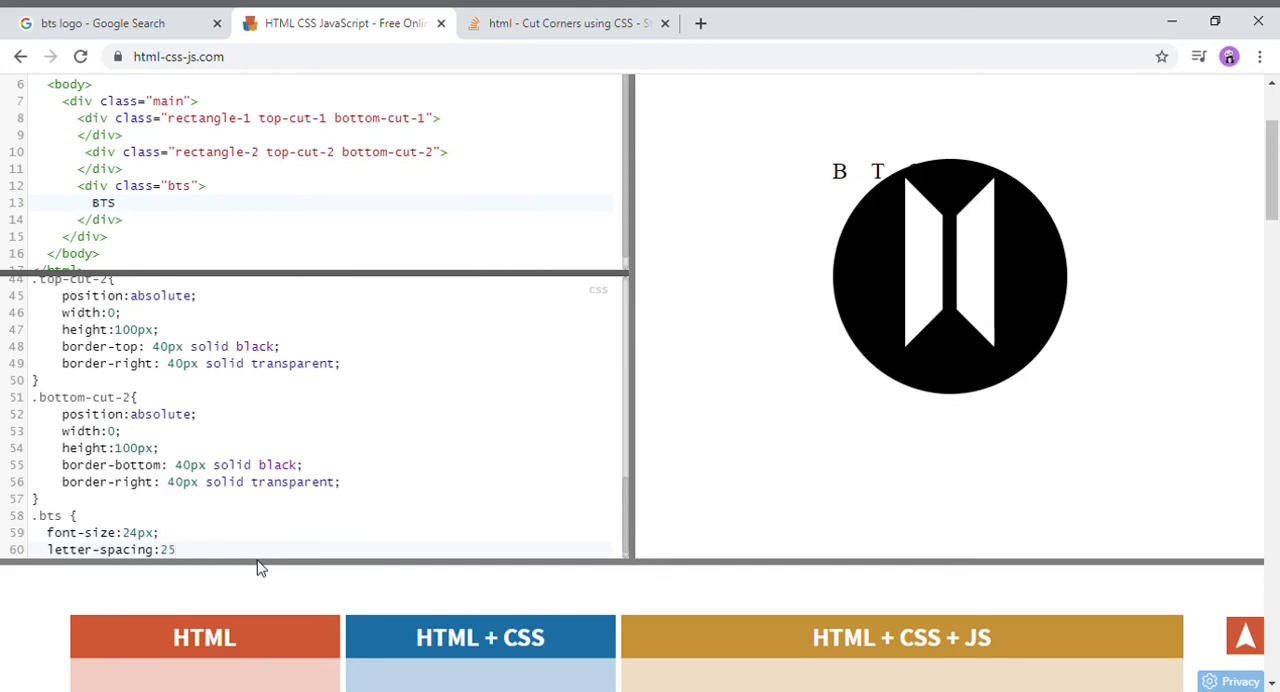
{"action": "type", "text": "px;"}
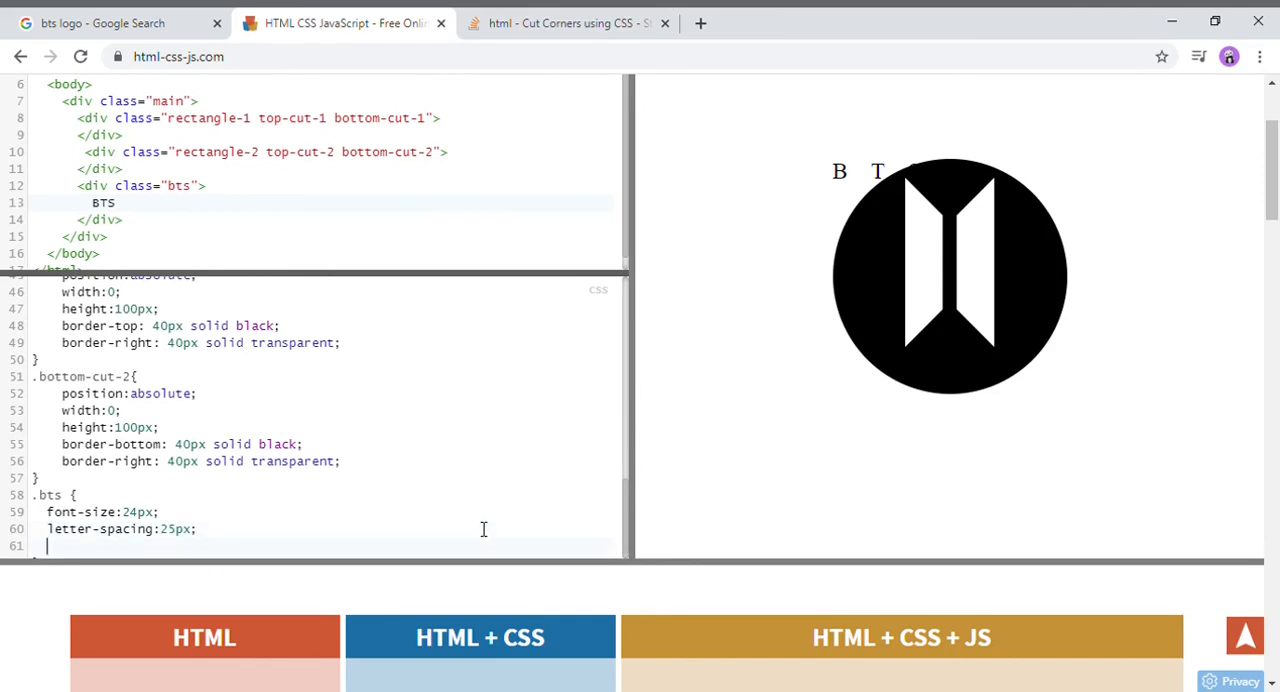
Give .bts color:white, top:20% and left:40%.
{"action": "type", "text": "color:"}
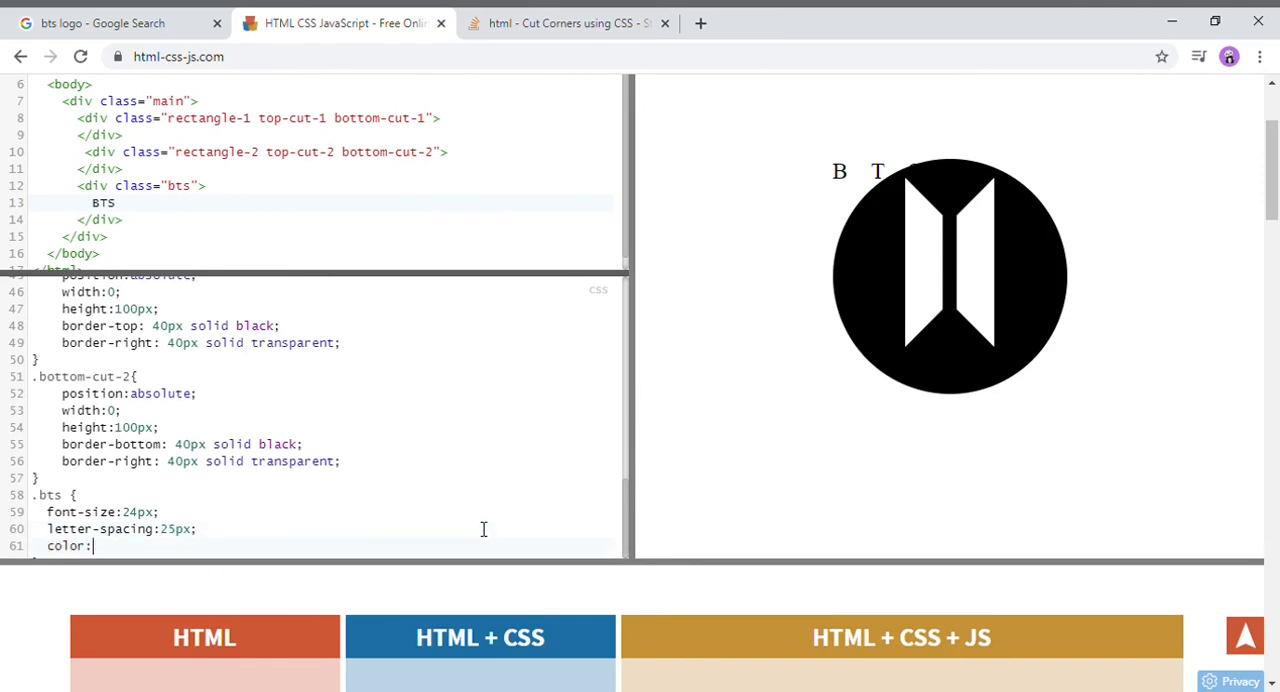
{"action": "type", "text": "white;"}
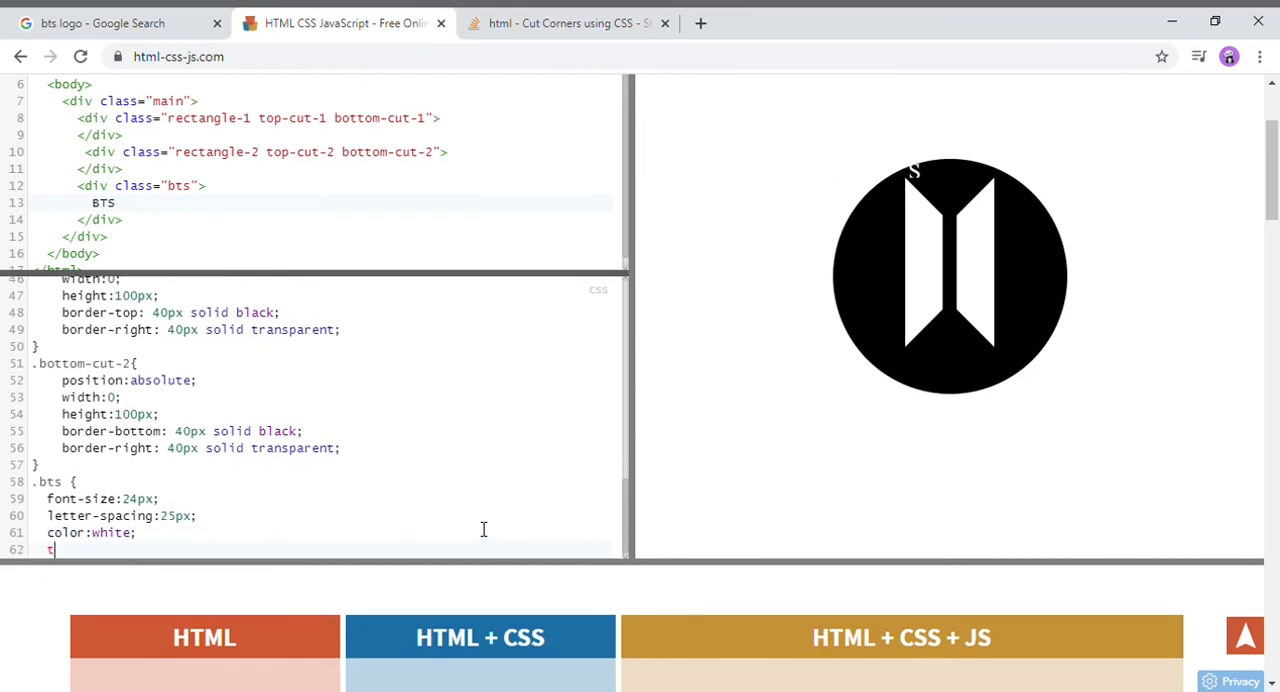
{"action": "type", "text": "op:"}
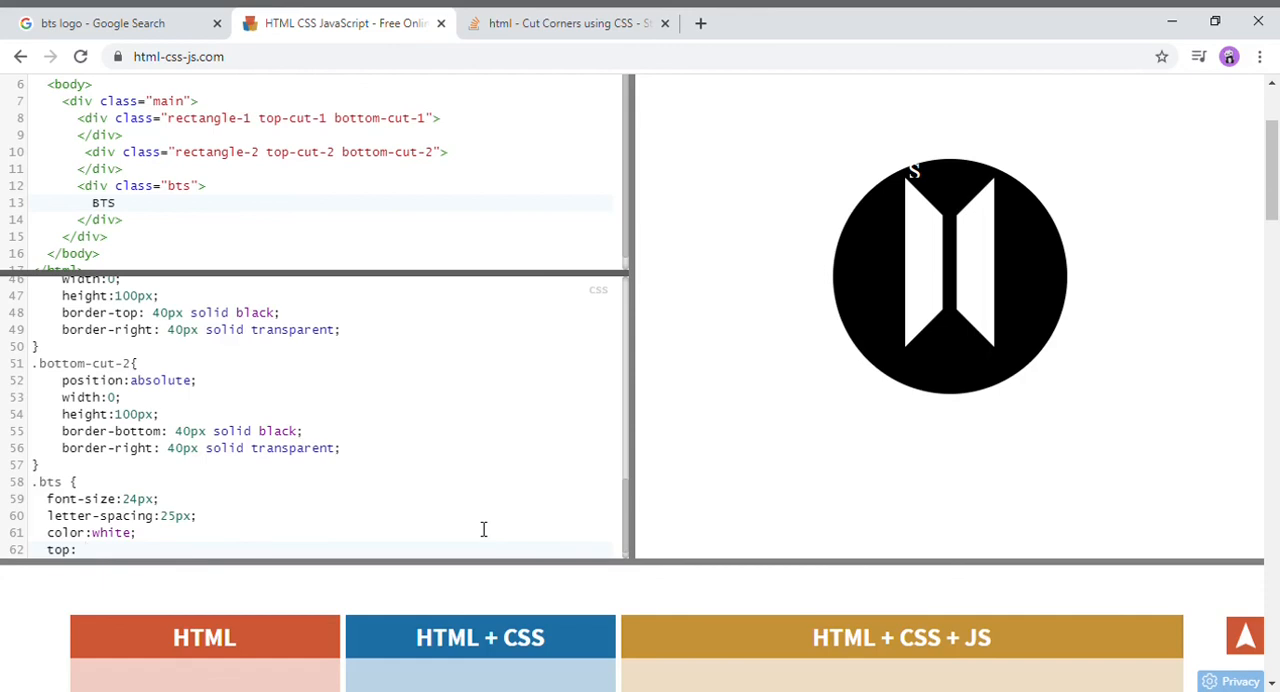
{"action": "type", "text": "20%"}
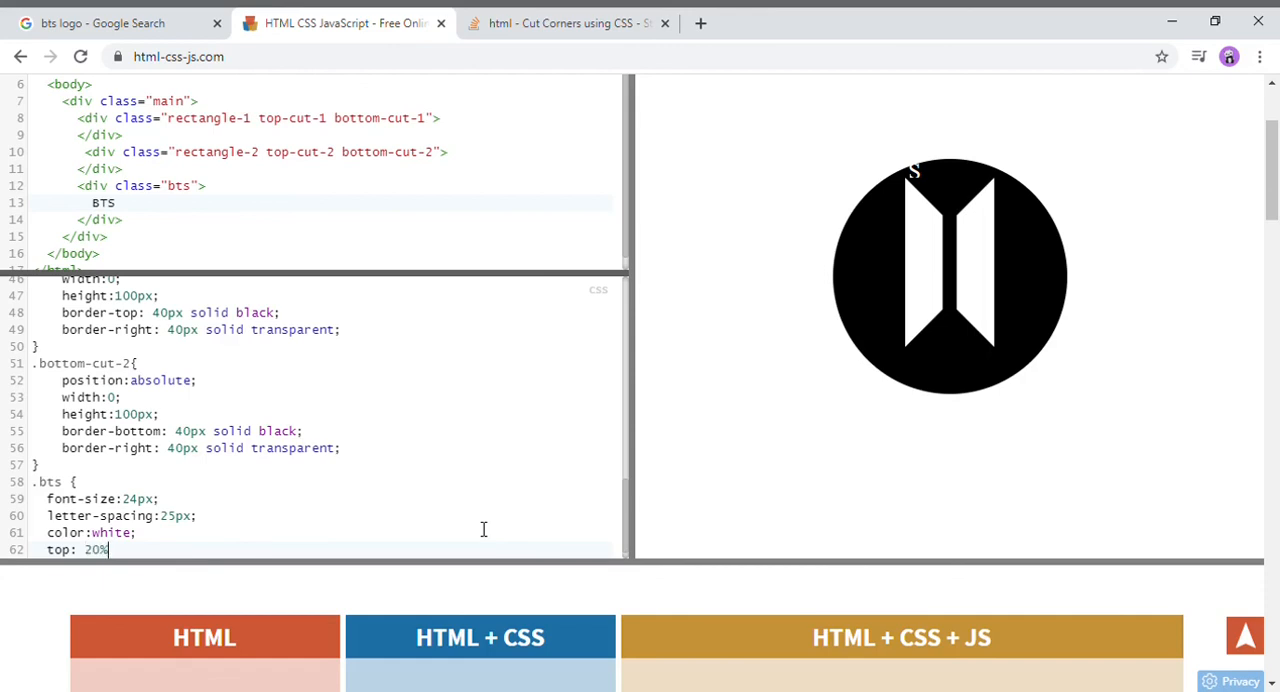
{"action": "type", "text": ";"}
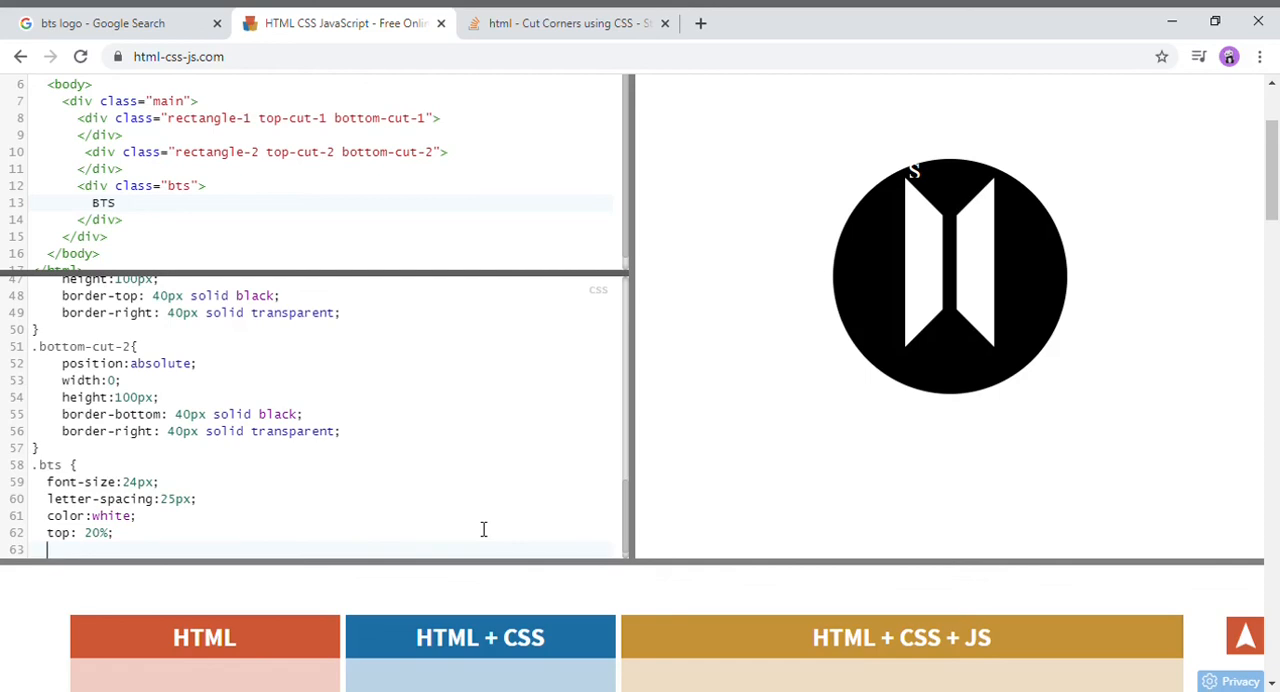
{"action": "type", "text": "left:"}
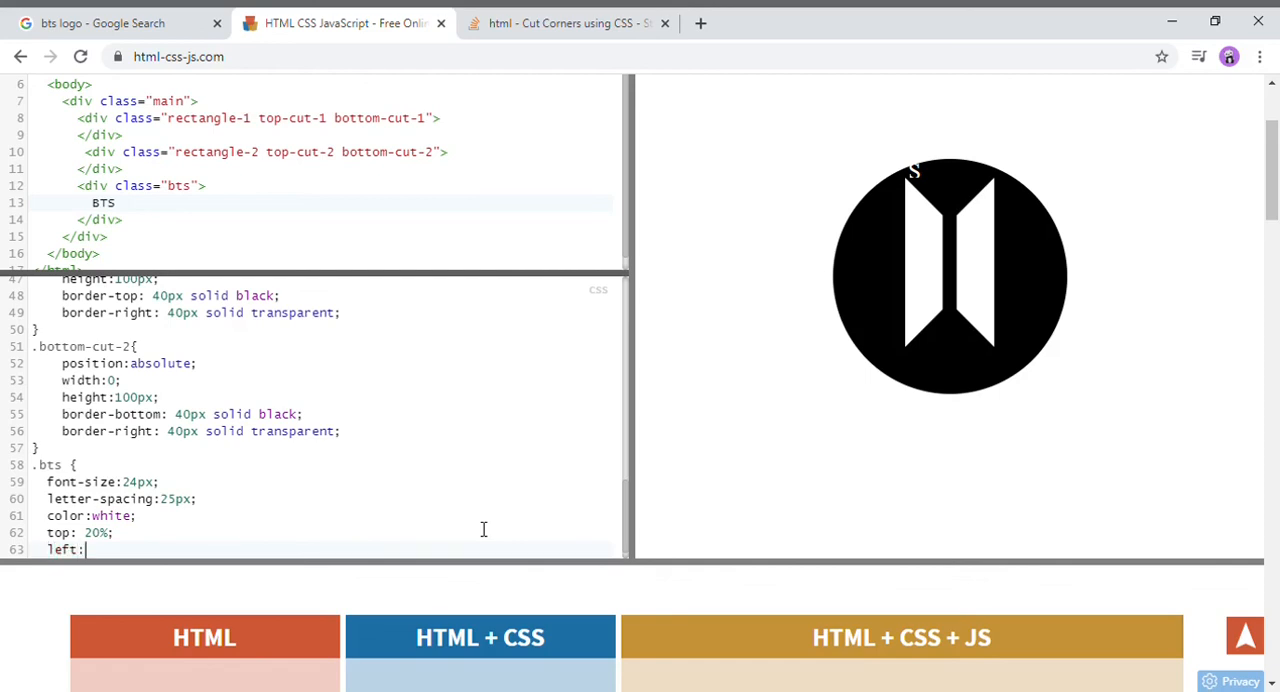
{"action": "type", "text": "40"}
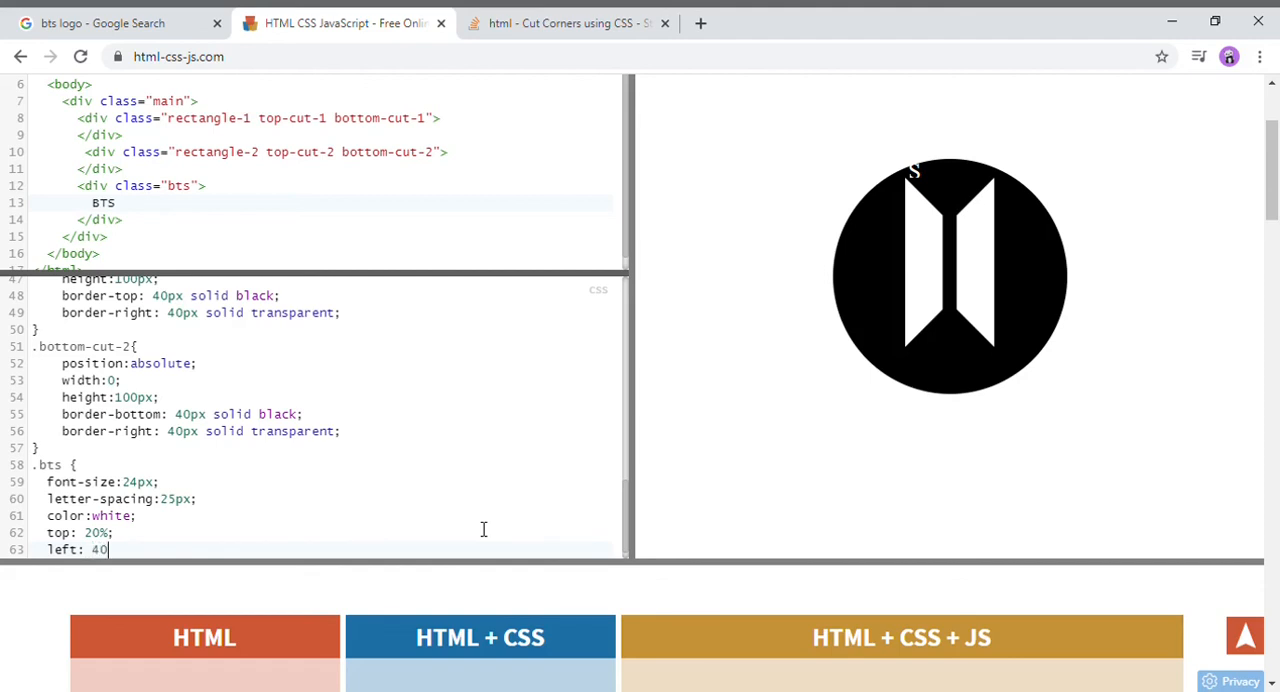
{"action": "type", "text": "%;"}
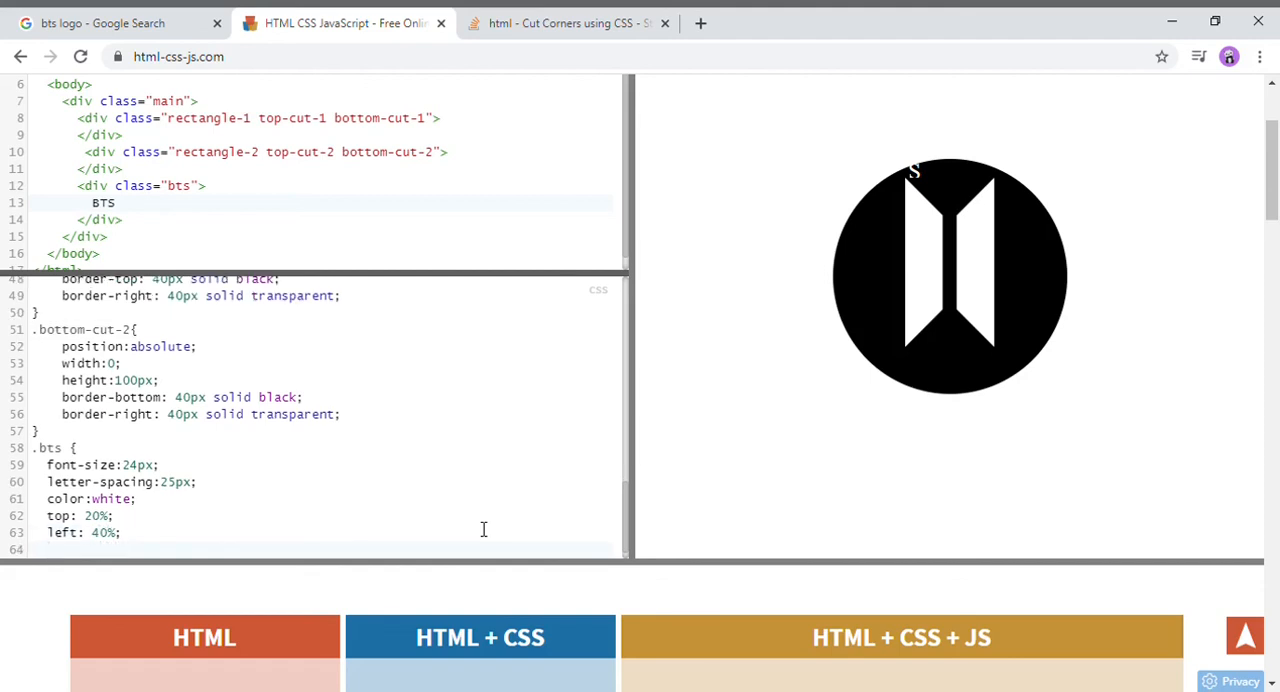
Add position:absolute to the .bts rule.
{"action": "type", "text": "pos"}
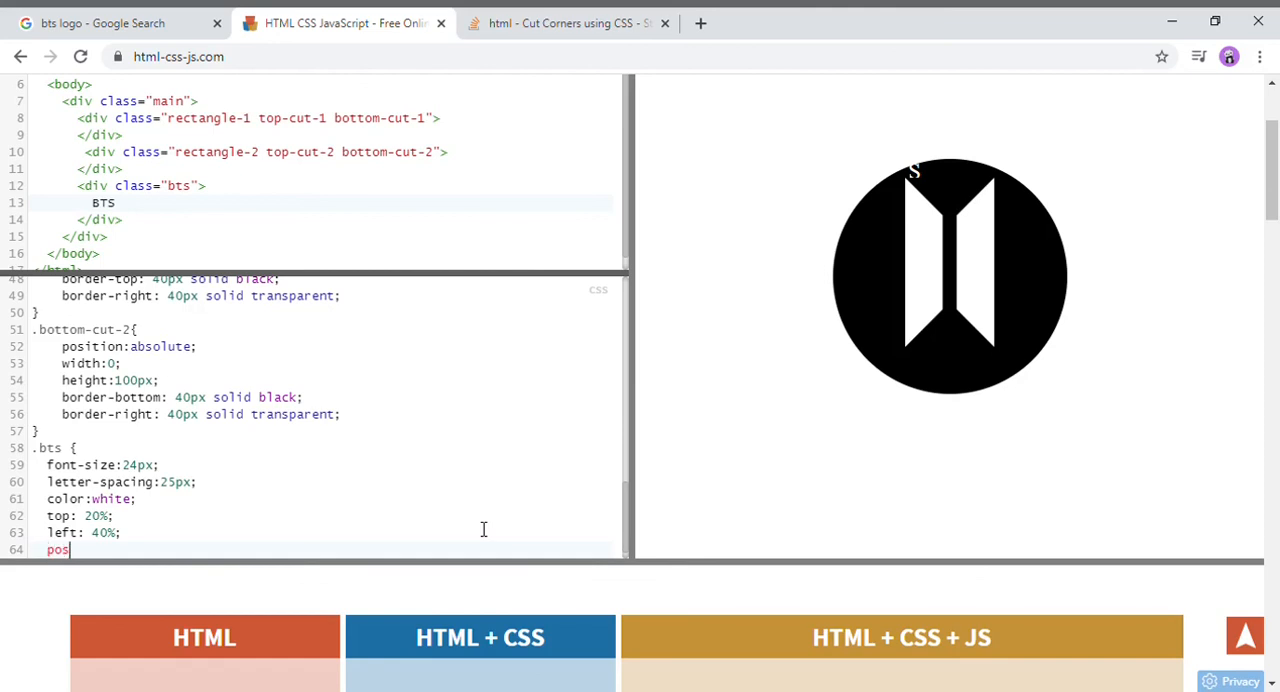
{"action": "type", "text": "itio"}
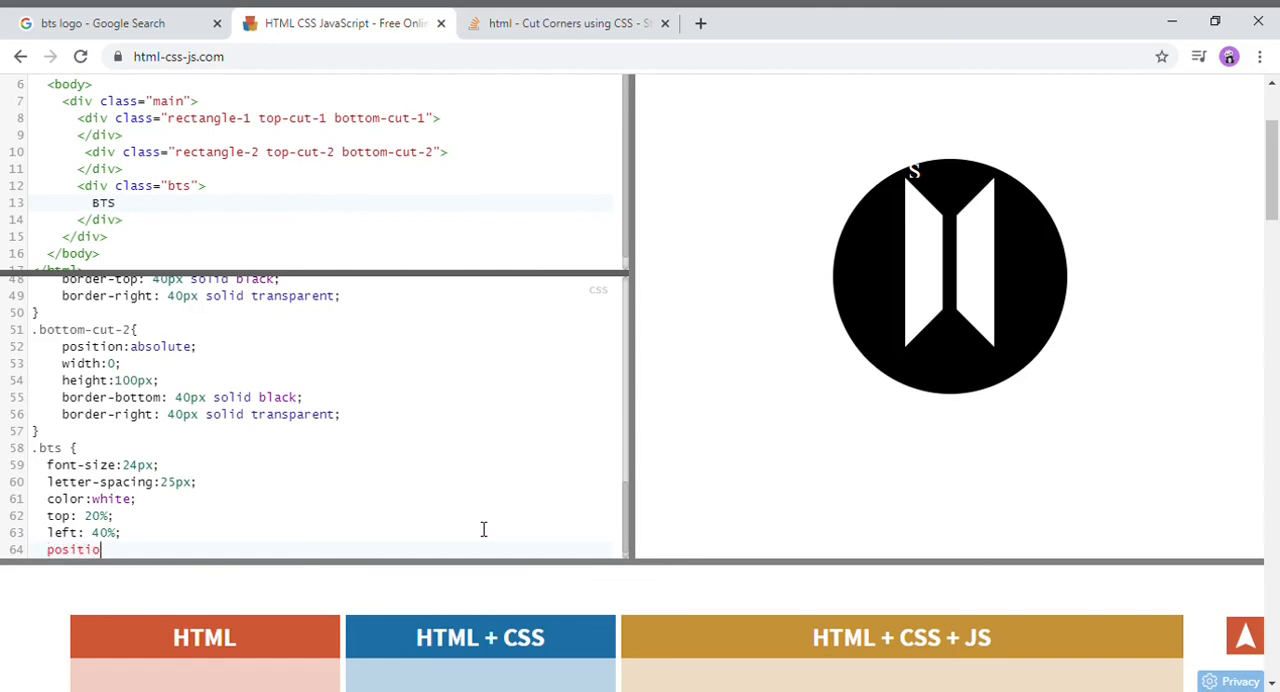
{"action": "type", "text": "n:"}
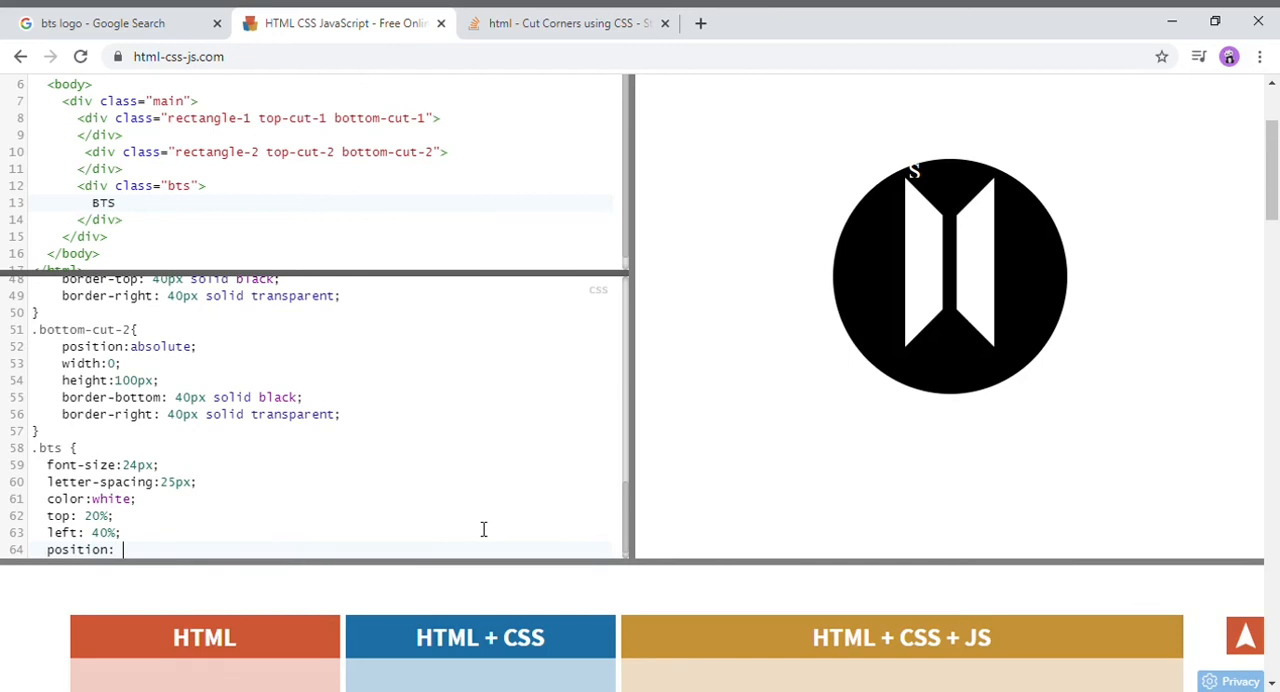
{"action": "type", "text": "a"}
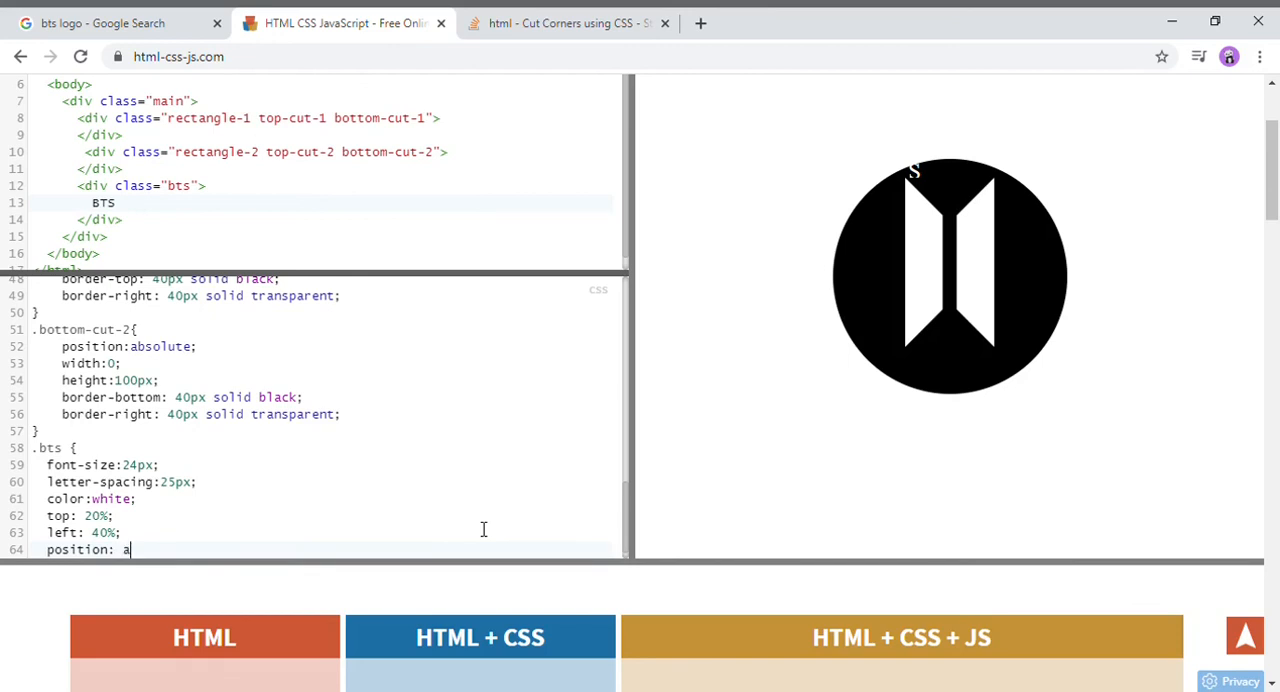
{"action": "type", "text": "bsolute;"}
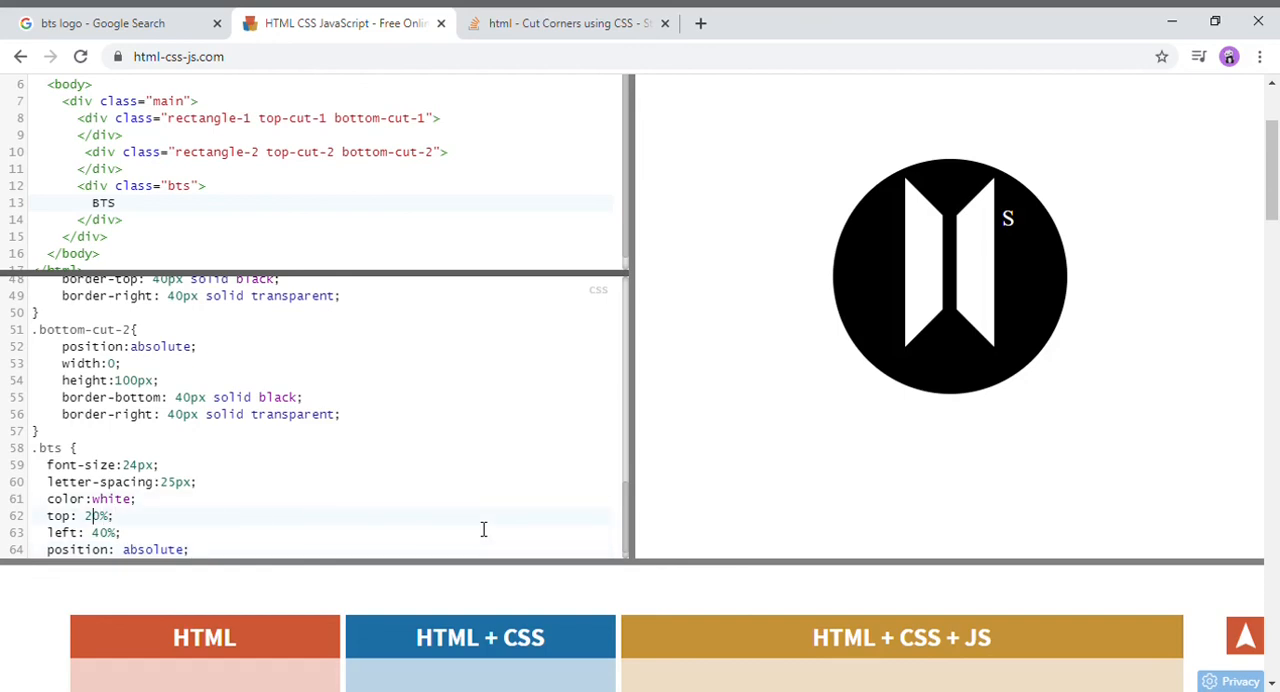
Tune .bts top to about 80-90% and left to 30% so the letters sit under the doors.
{"action": "type", "text": "0"}
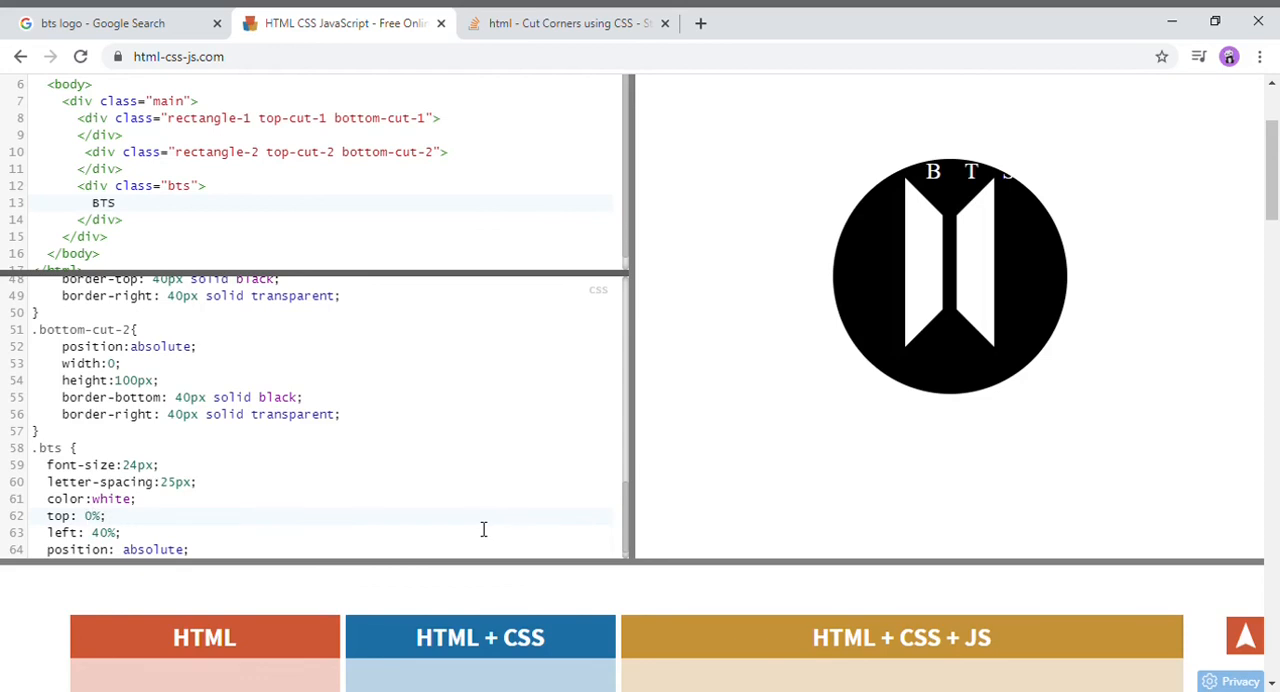
{"action": "type", "text": "90%"}
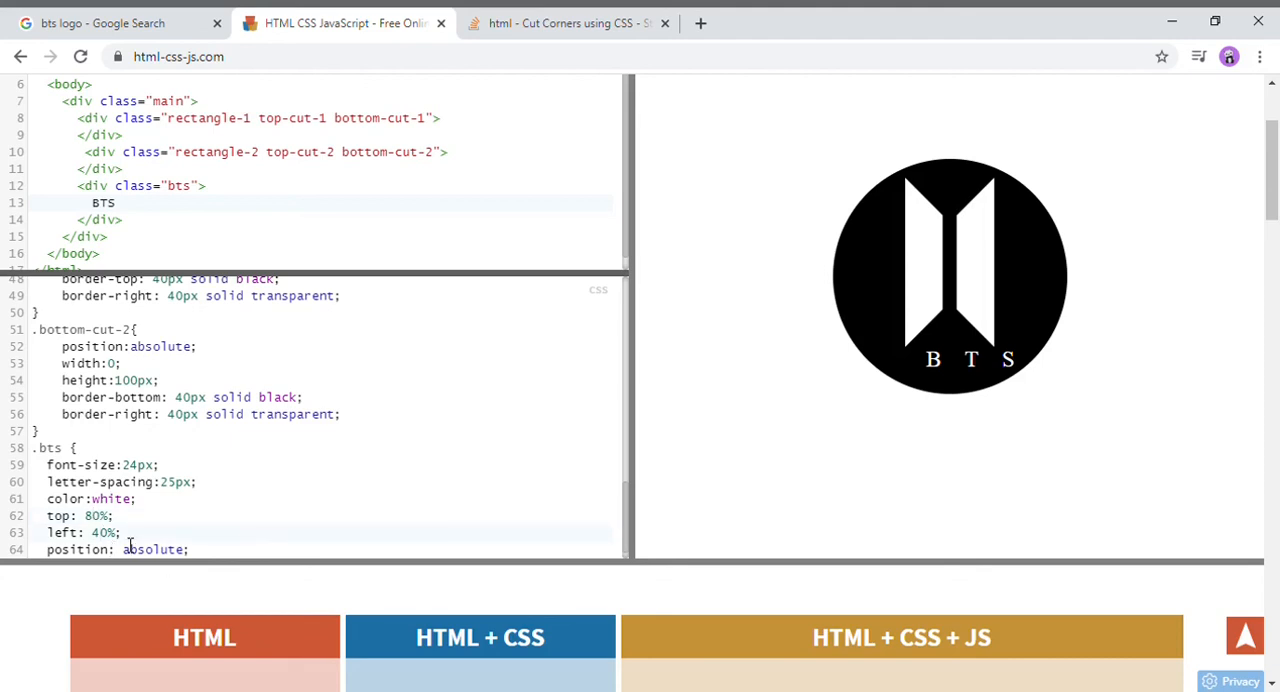
{"action": "type", "text": "30"}
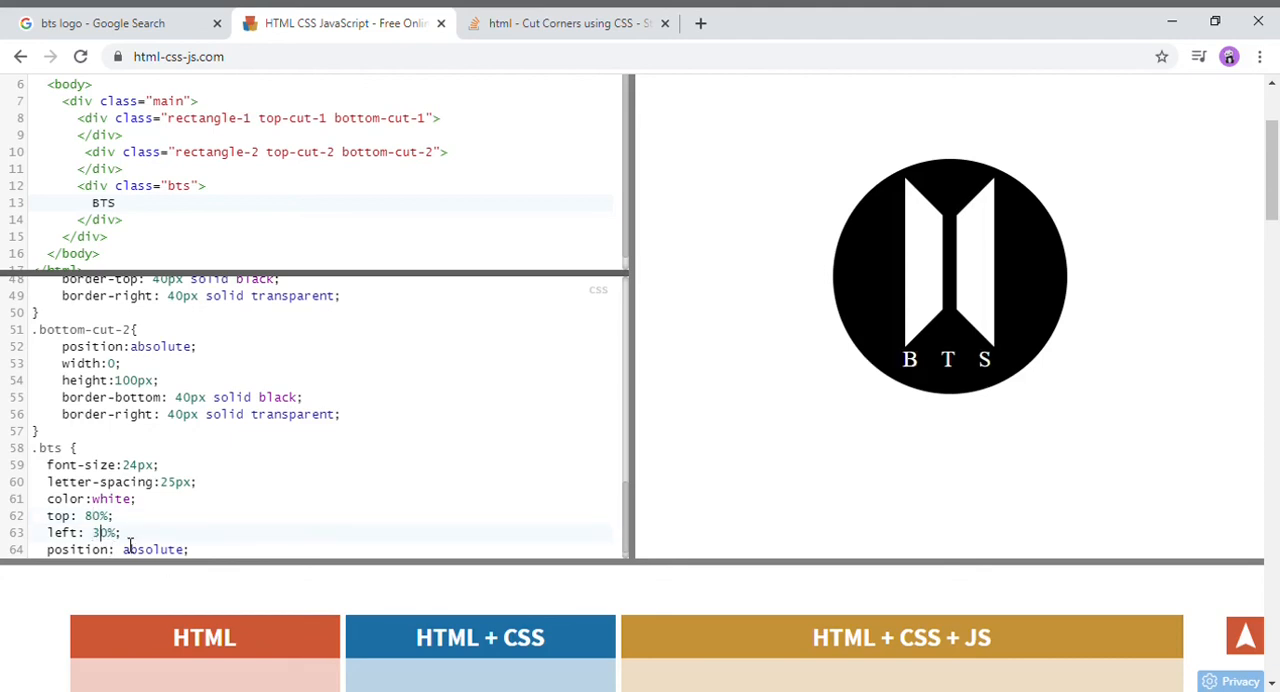
{"action": "type", "text": "5"}
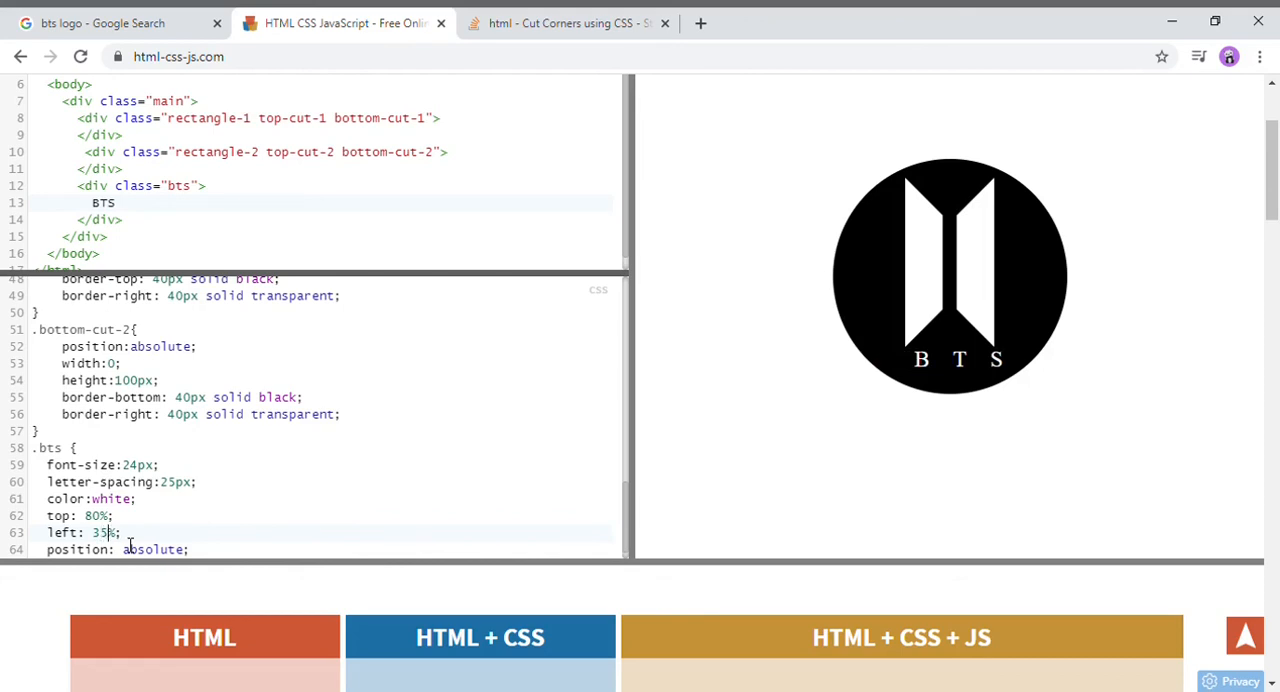
{"action": "type", "text": "30"}
{"action": "left_click", "coordinate": [320, 482]}
{"action": "type", "text": "8"}
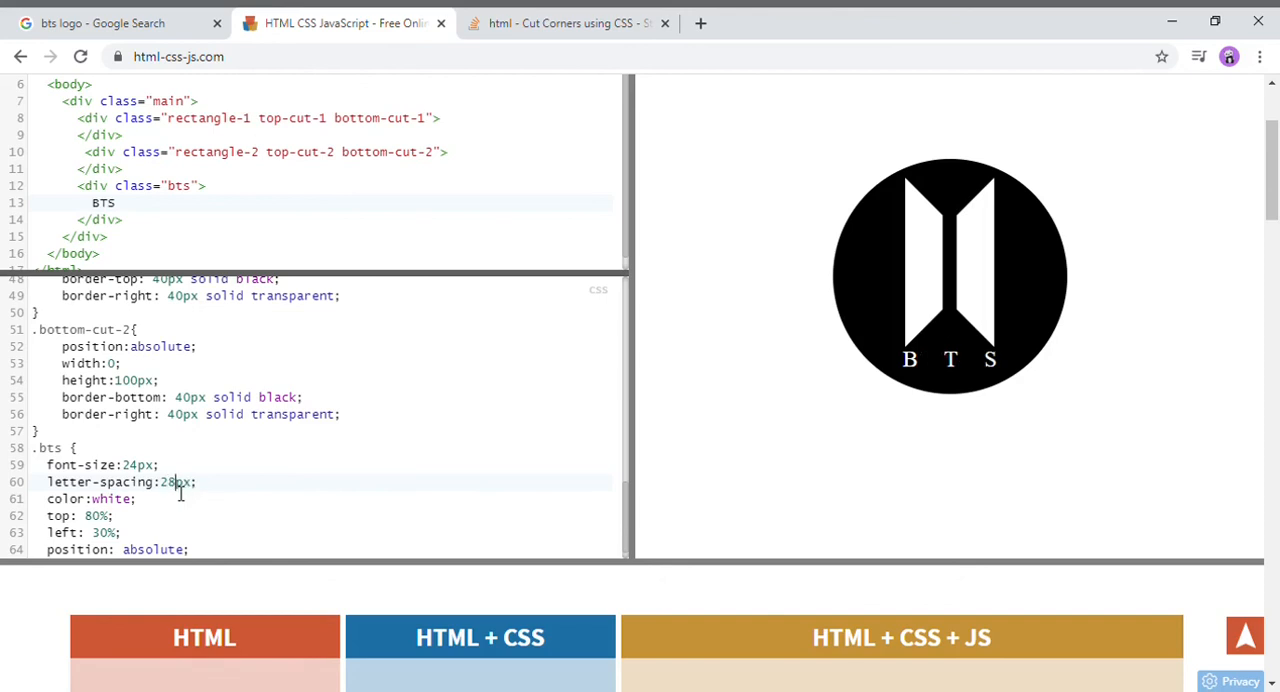
{"action": "mouse_move", "coordinate": [104, 532]}
{"action": "type", "text": "1"}
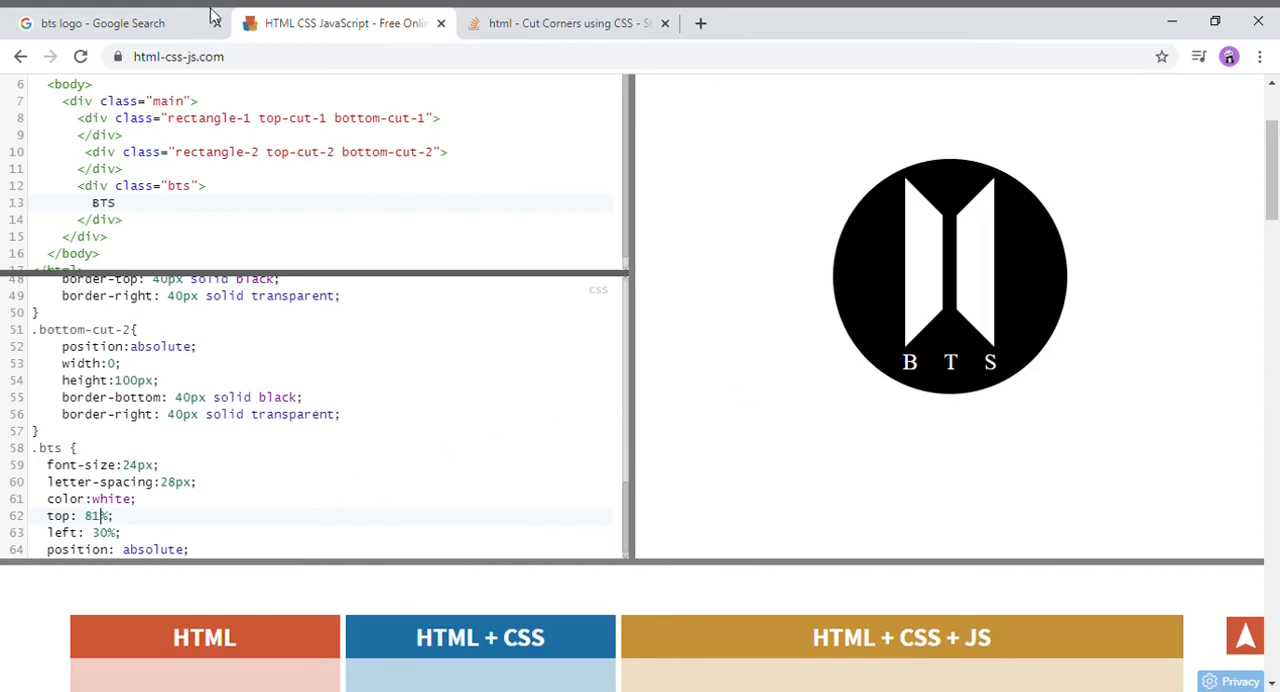
{"action": "left_click", "coordinate": [96, 24]}
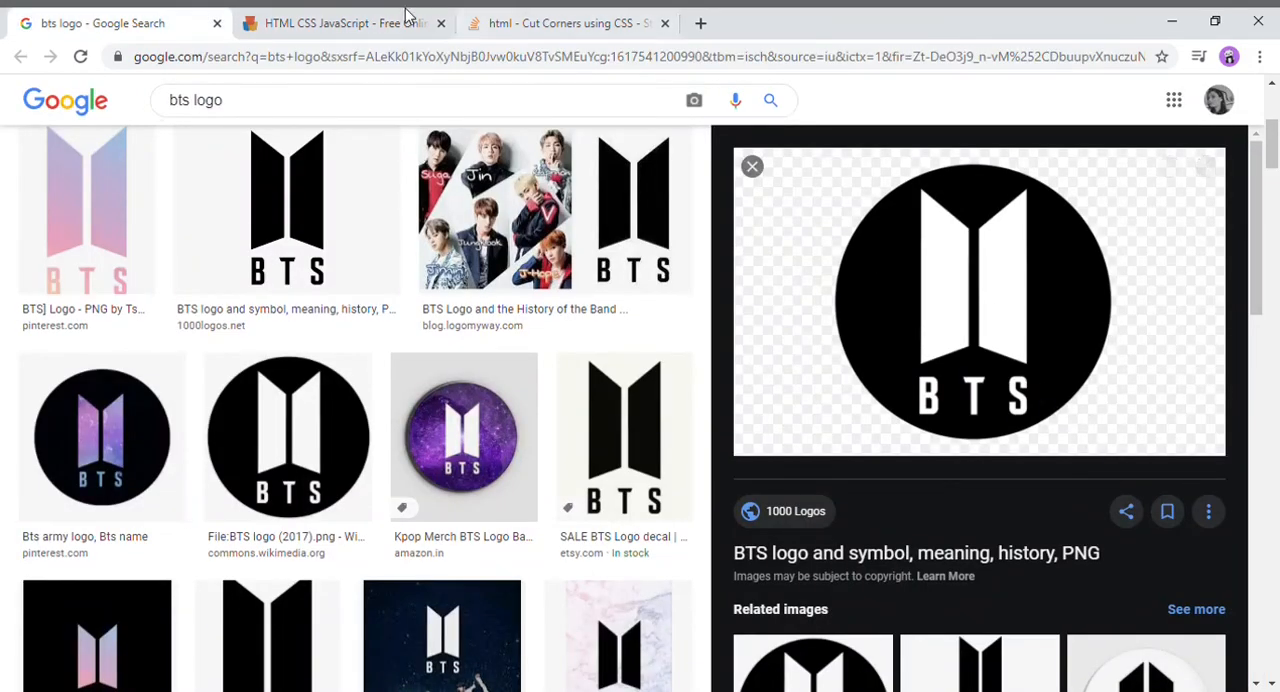
{"action": "left_click", "coordinate": [350, 22]}
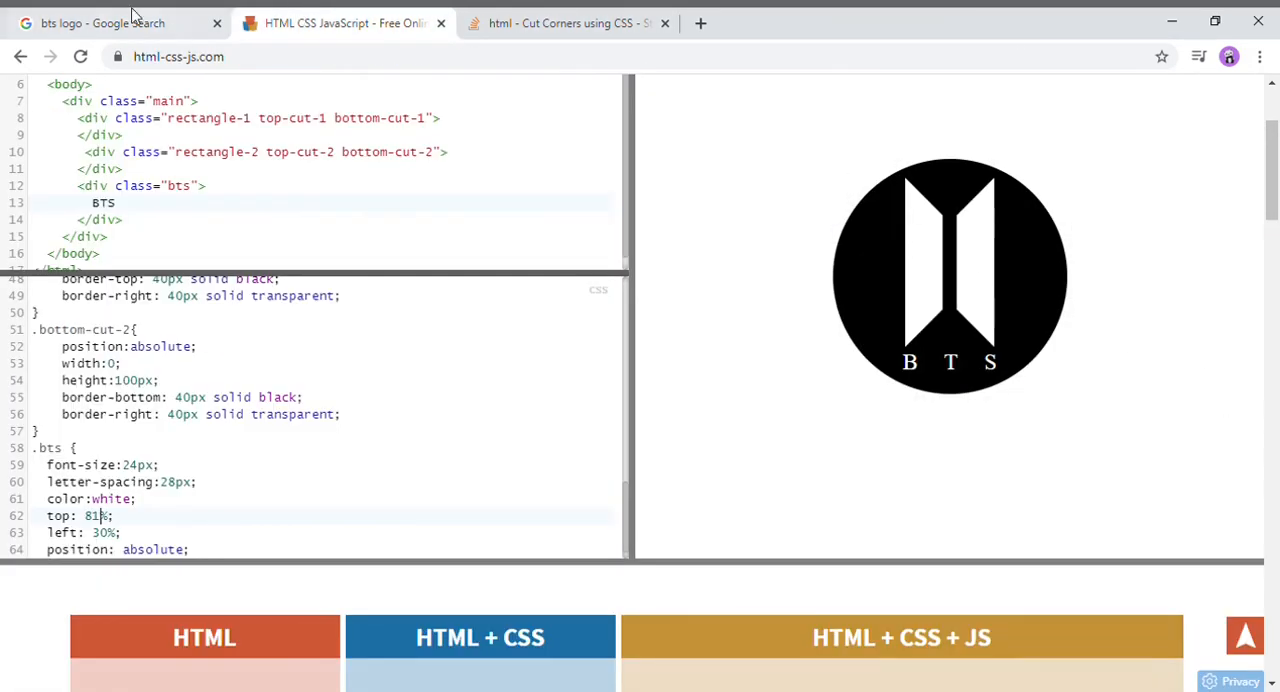
{"action": "left_click", "coordinate": [100, 22]}
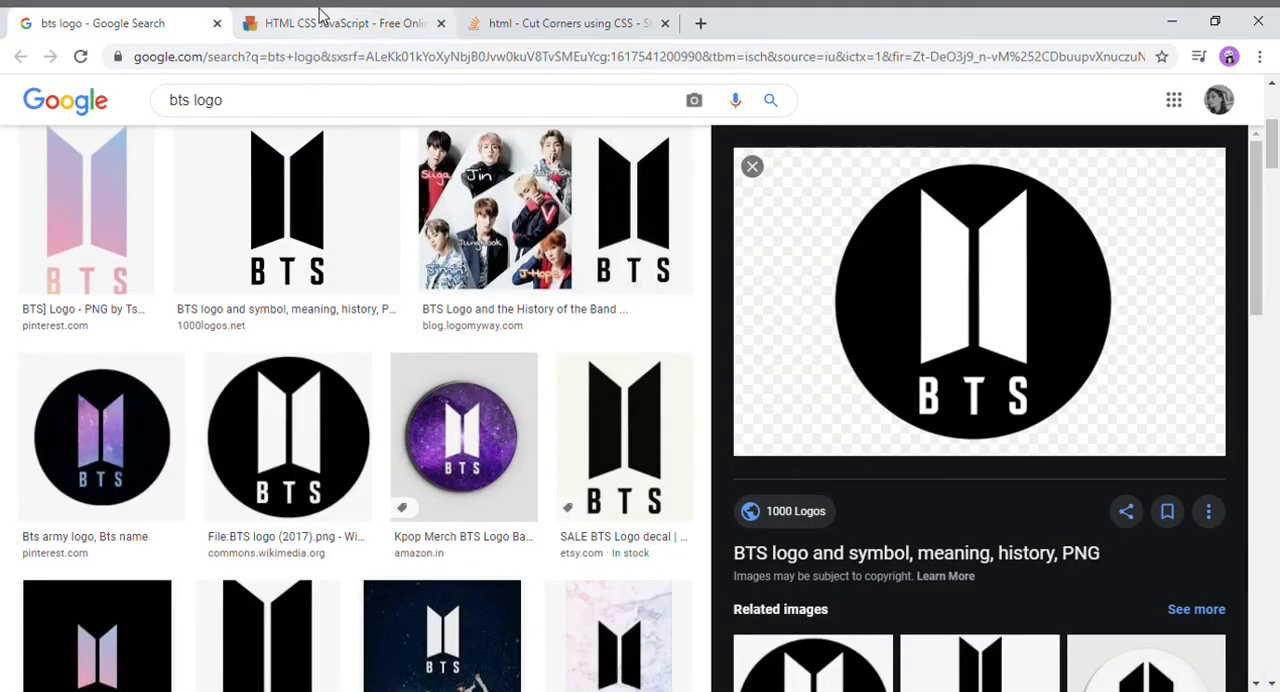
{"action": "left_click", "coordinate": [350, 22]}
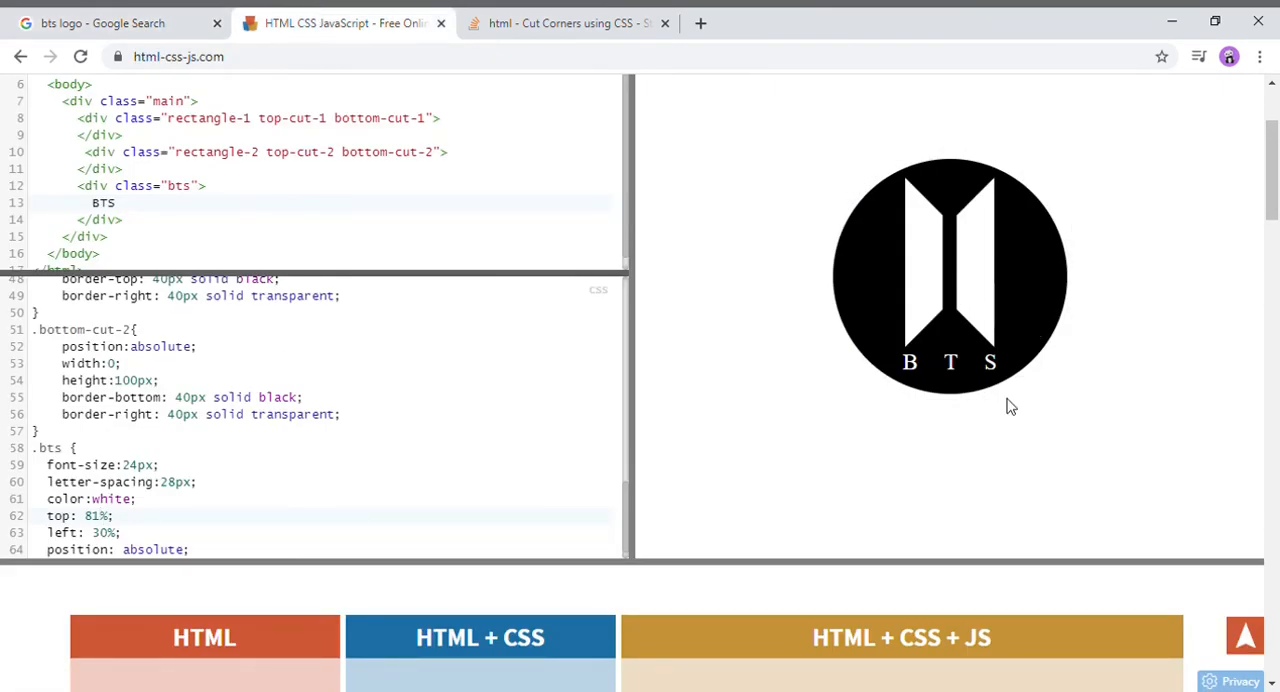
{"action": "mouse_move", "coordinate": [976, 338]}
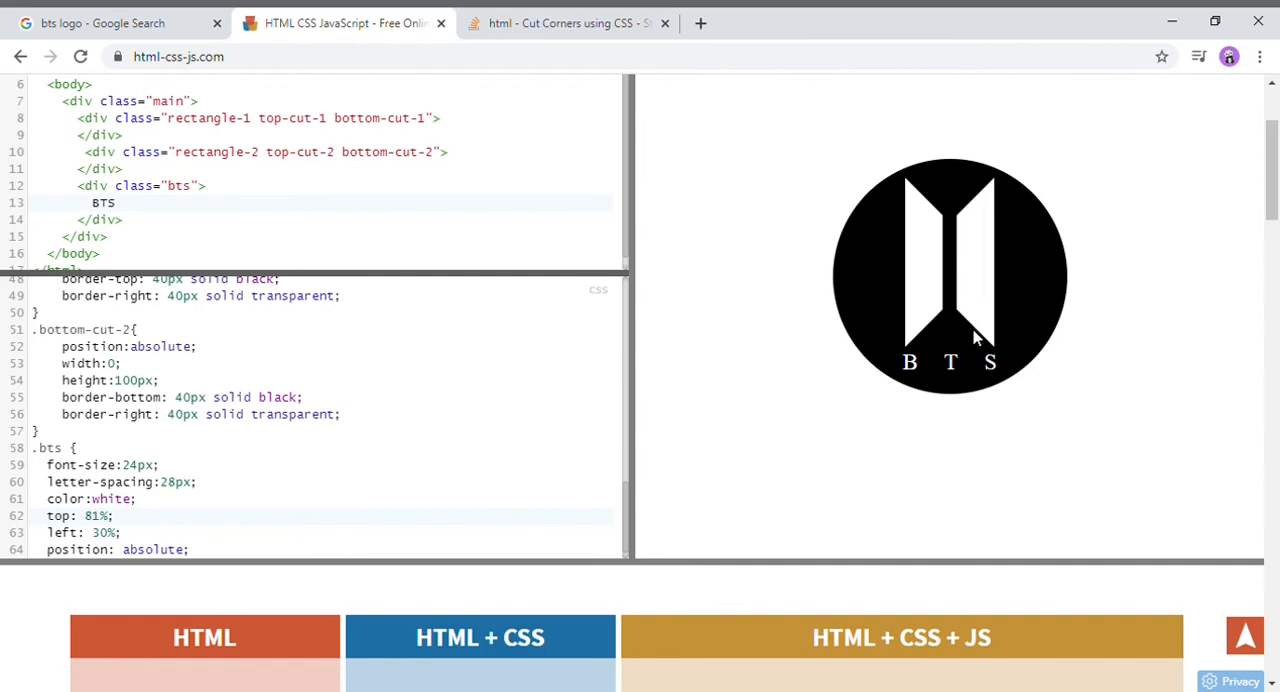
{"action": "mouse_move", "coordinate": [644, 612]}
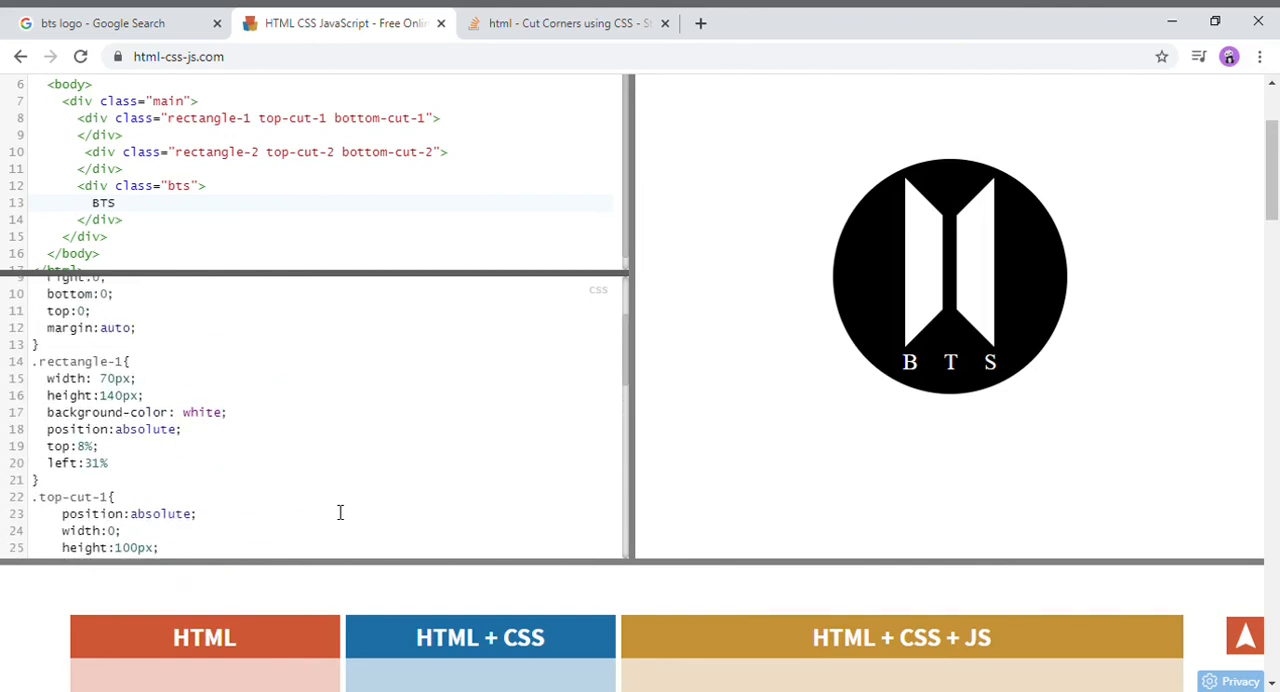
{"action": "scroll", "scroll_direction": "down", "scroll_amount": 3}
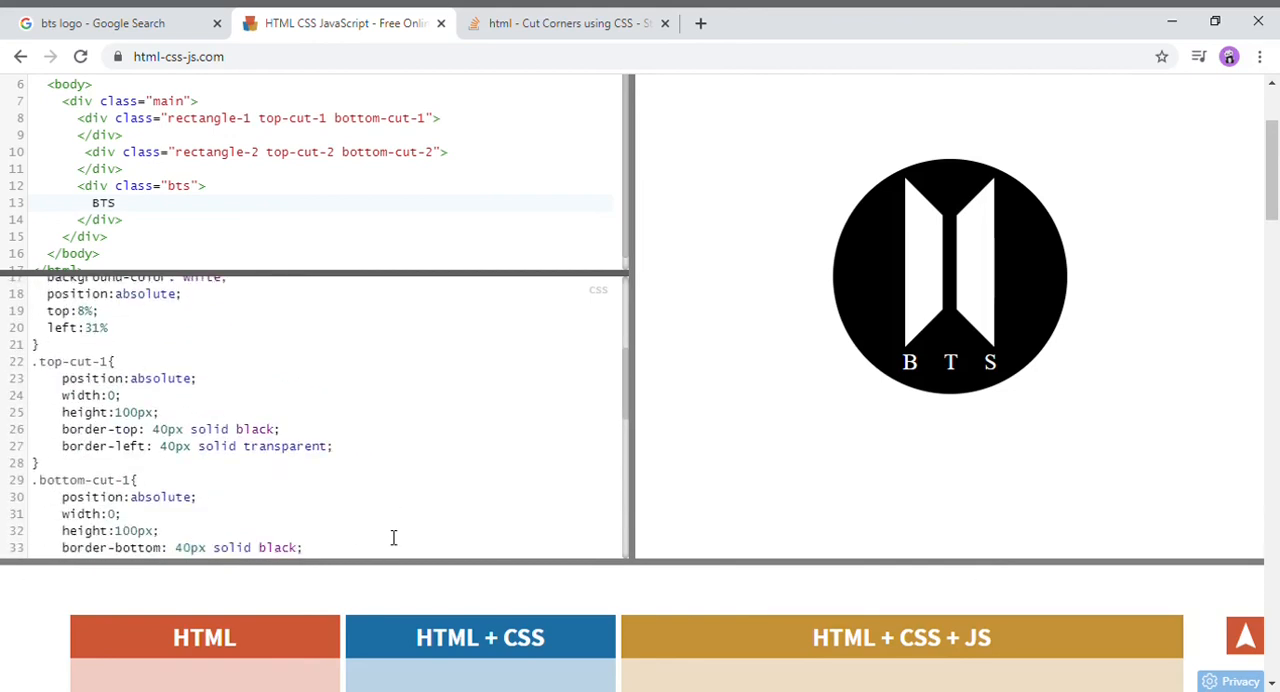
{"action": "mouse_move", "coordinate": [188, 456]}
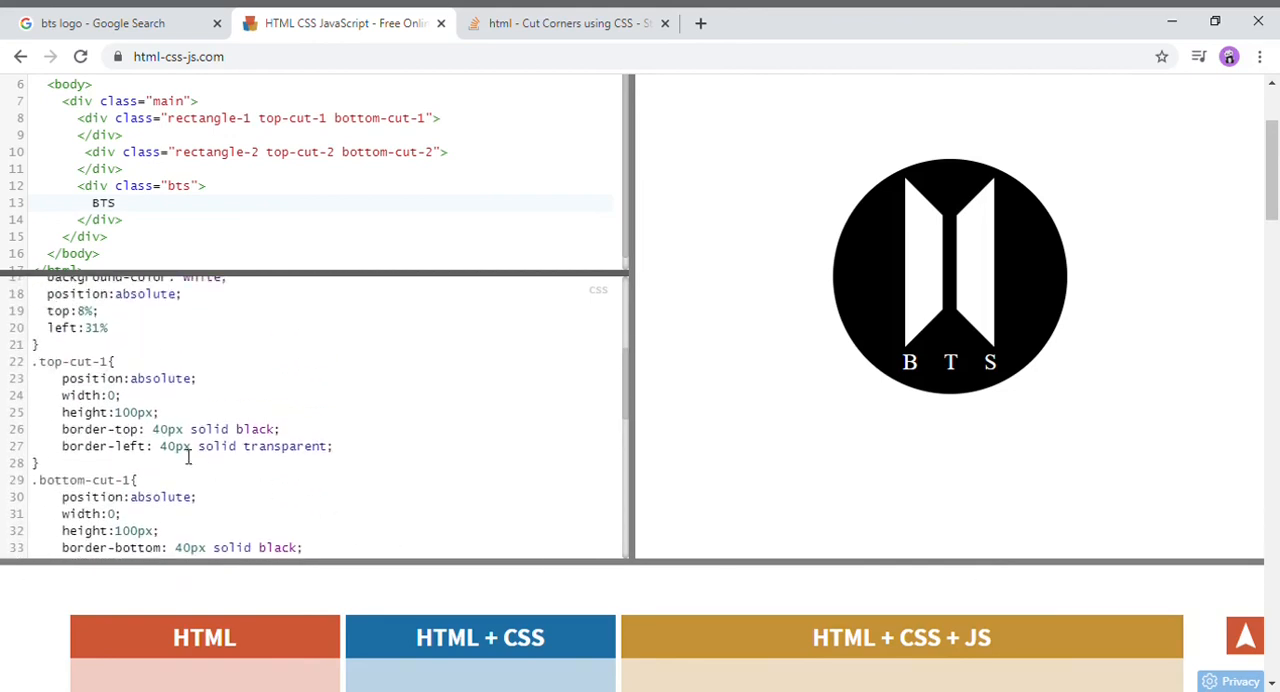
{"action": "scroll", "scroll_direction": "down", "scroll_amount": 3}
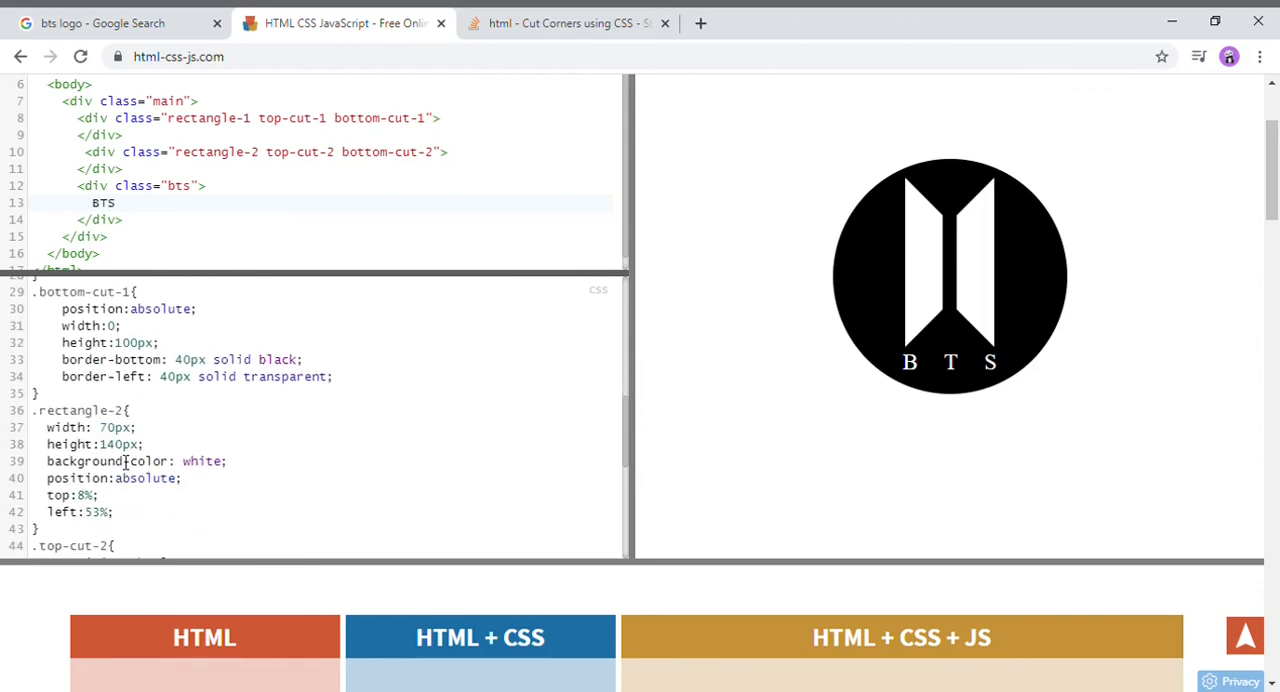
{"action": "scroll", "scroll_direction": "down", "scroll_amount": 3}
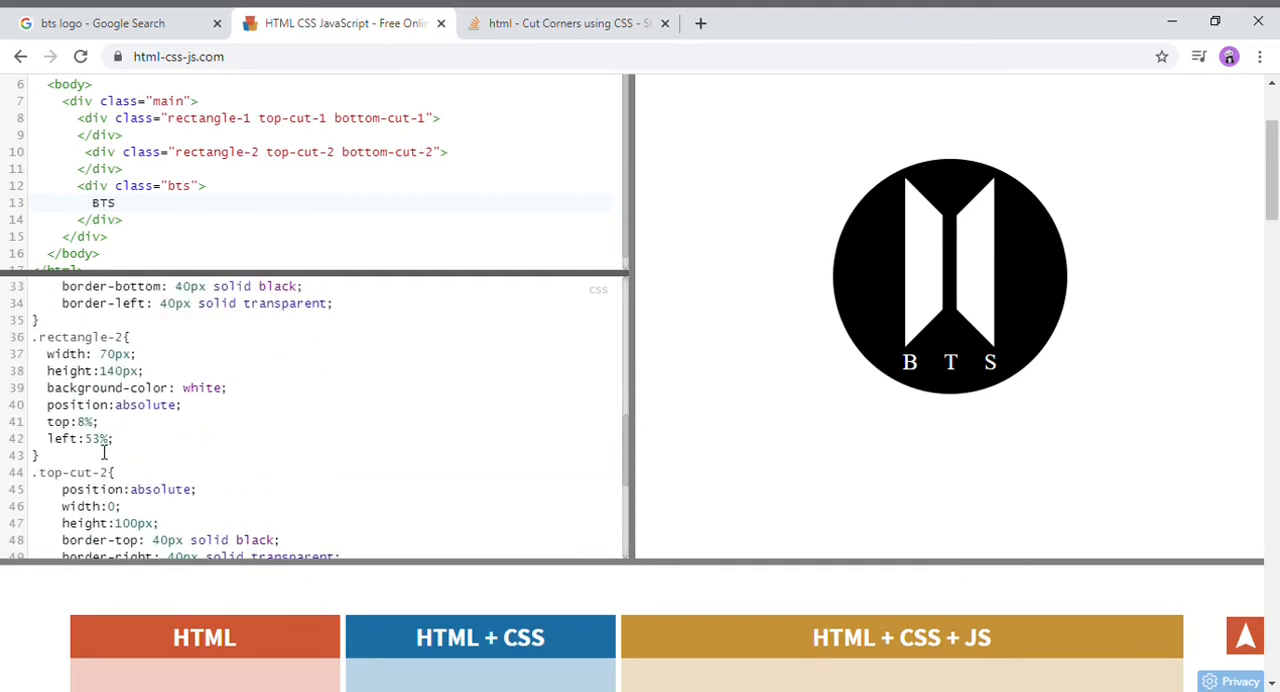
Change rectangle-2 left to 51% and scroll back over the editor.
{"action": "type", "text": "51"}
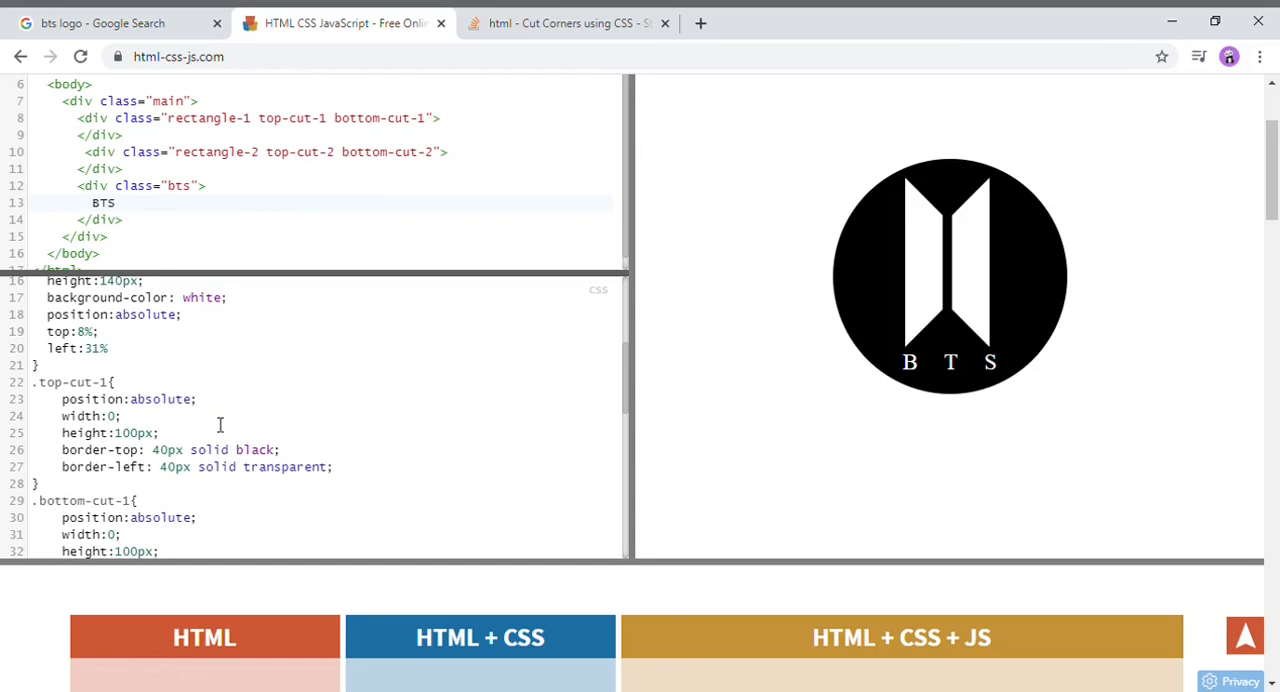
{"action": "mouse_move", "coordinate": [888, 408]}
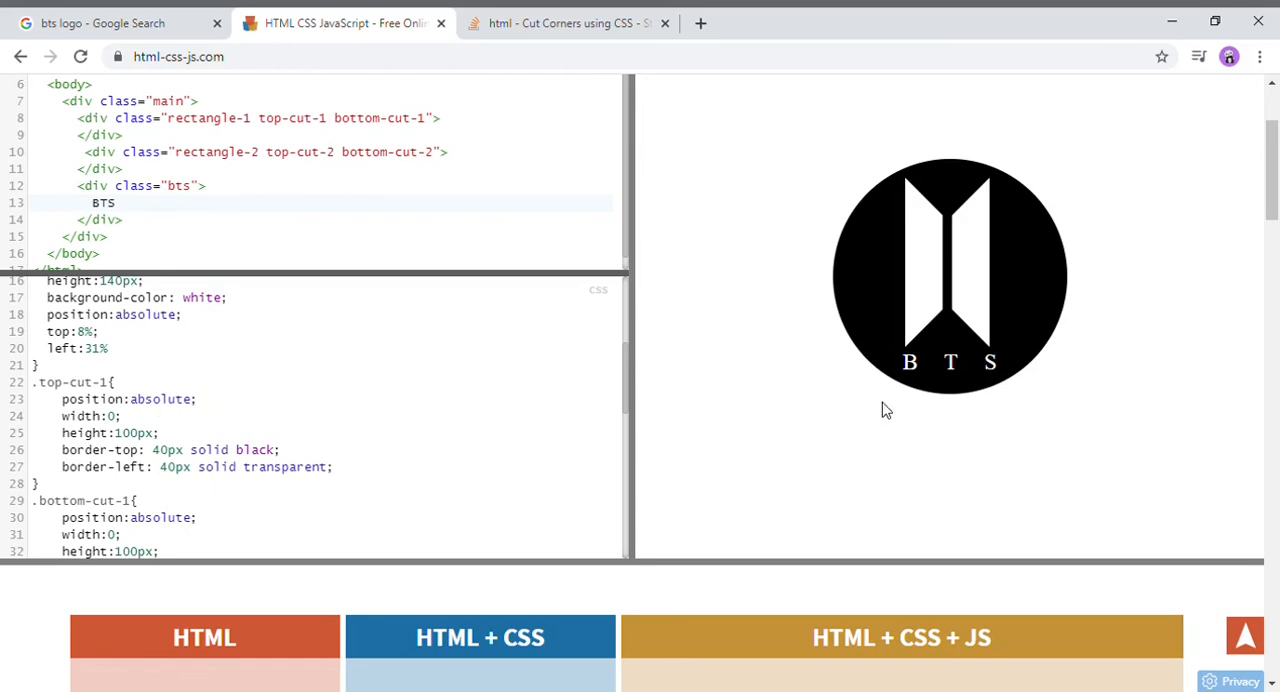
{"action": "mouse_move", "coordinate": [1204, 682]}
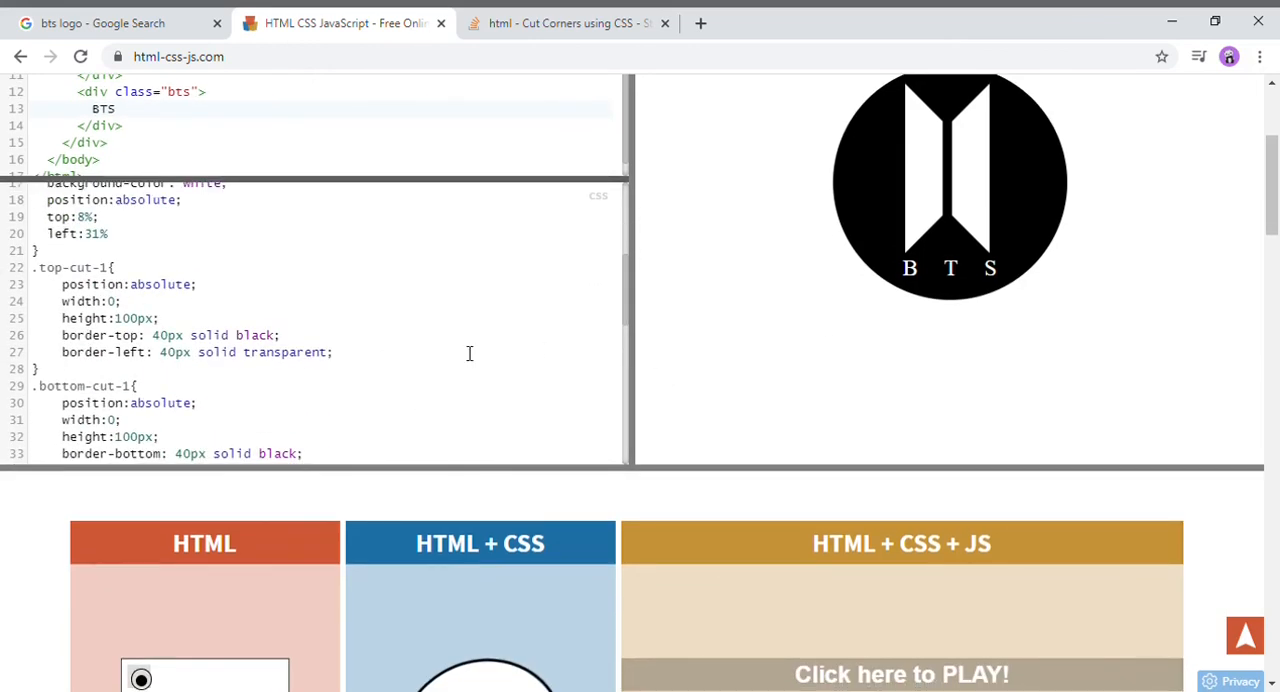
{"action": "scroll", "scroll_direction": "down", "scroll_amount": 3}
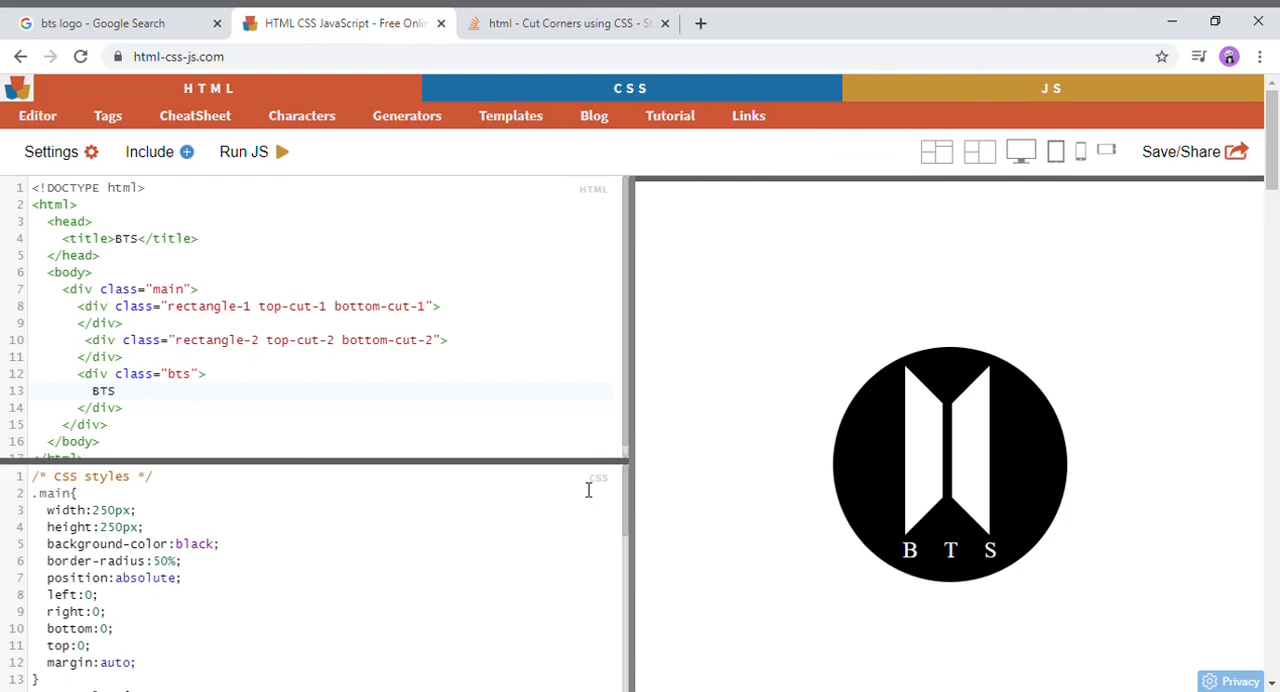
{"action": "mouse_move", "coordinate": [700, 494]}
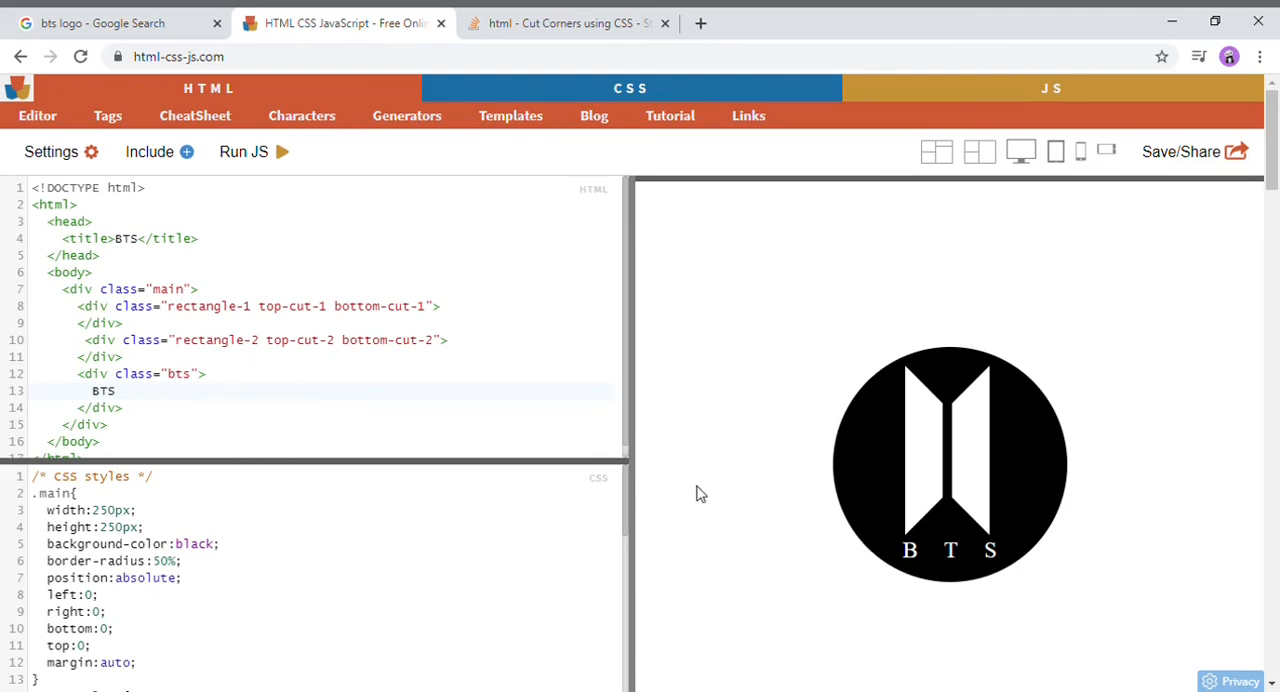